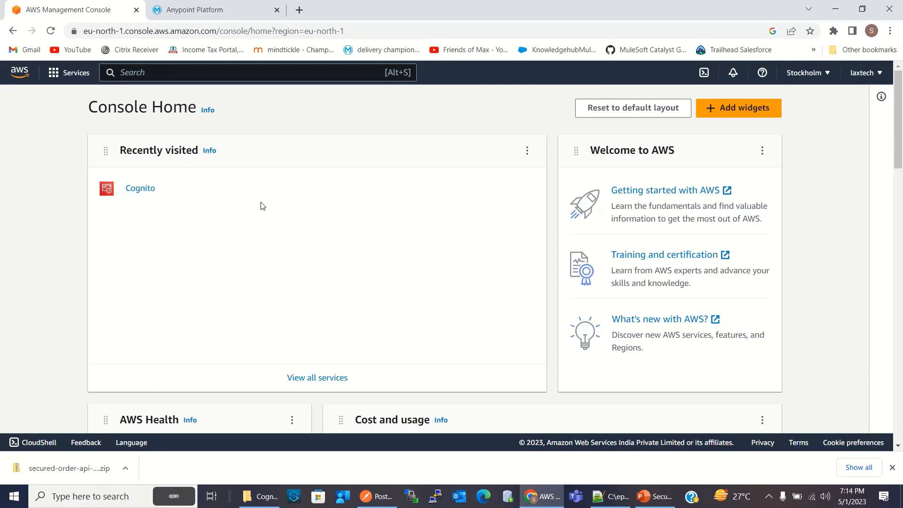
pyautogui.moveTo(180, 227)
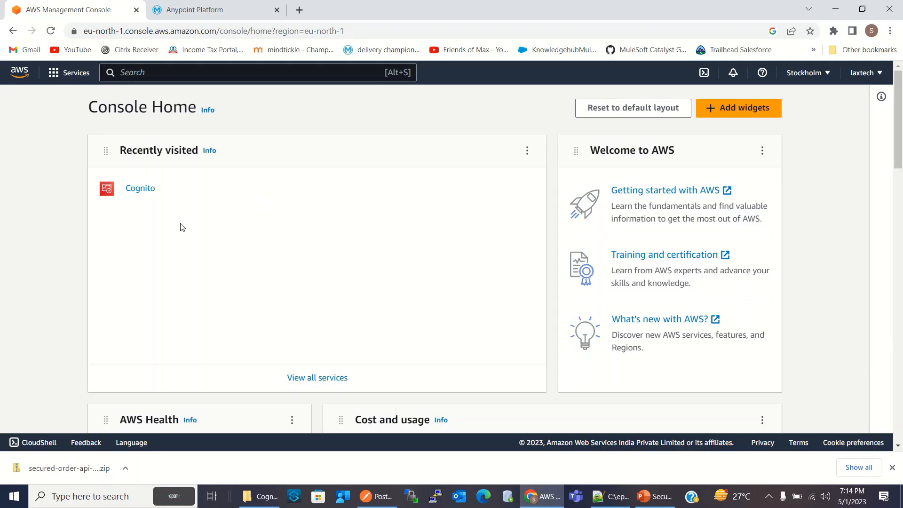
# Open Amazon Cognito from the recently visited services on Console Home
pyautogui.click(140, 188)
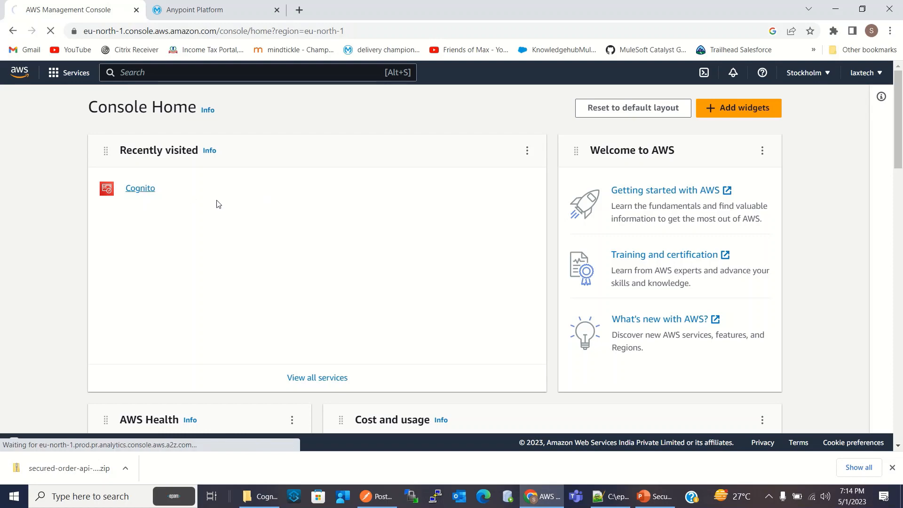
pyautogui.click(140, 188)
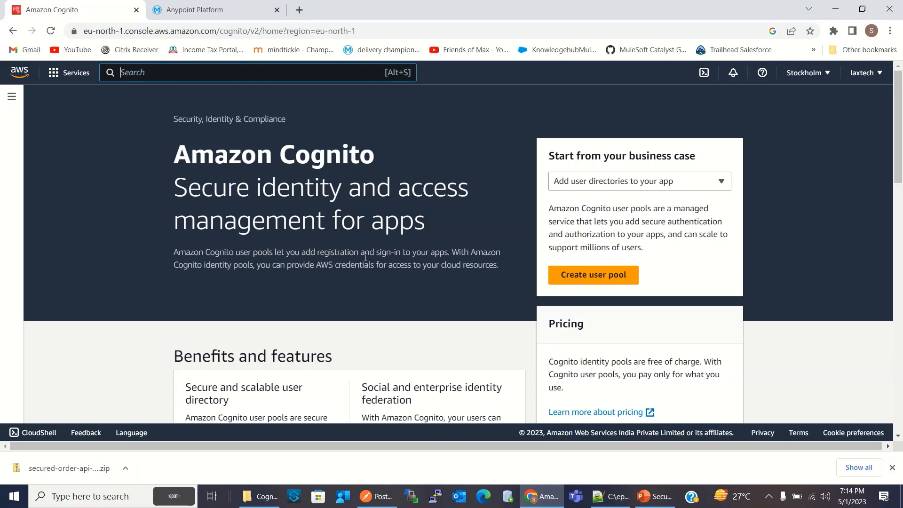
# Begin a new user pool with User name as the sign-in option and continue
pyautogui.click(592, 274)
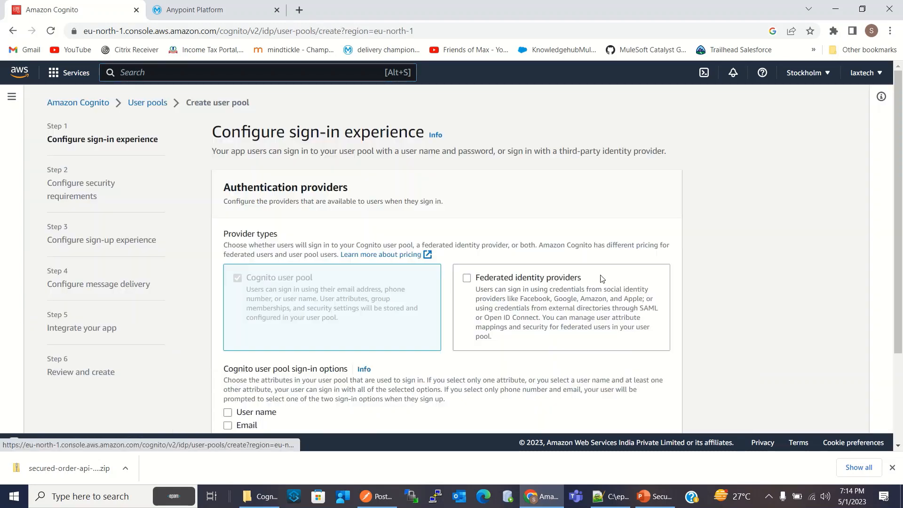
pyautogui.scroll(-3)
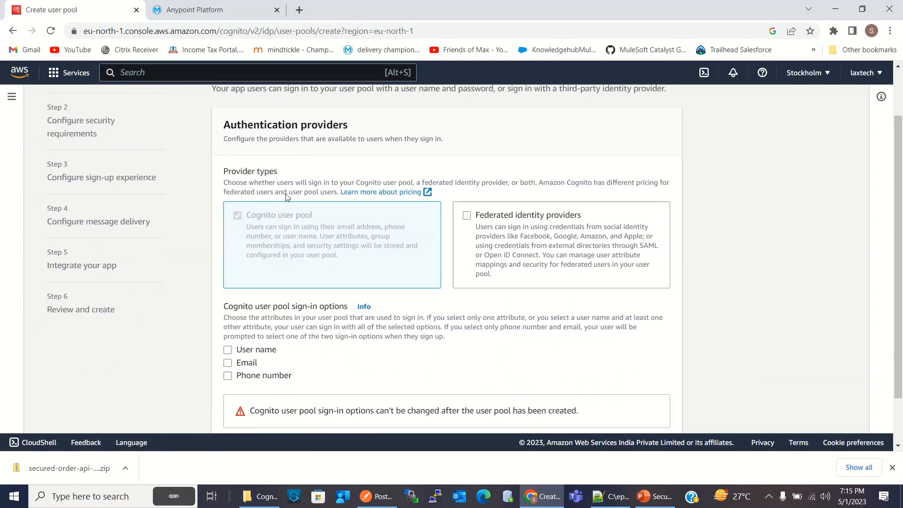
pyautogui.moveTo(267, 231)
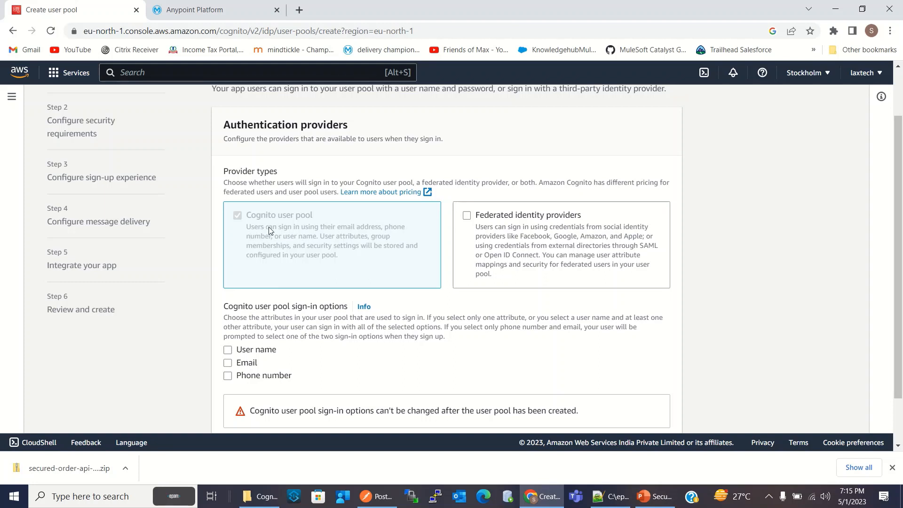
pyautogui.scroll(-3)
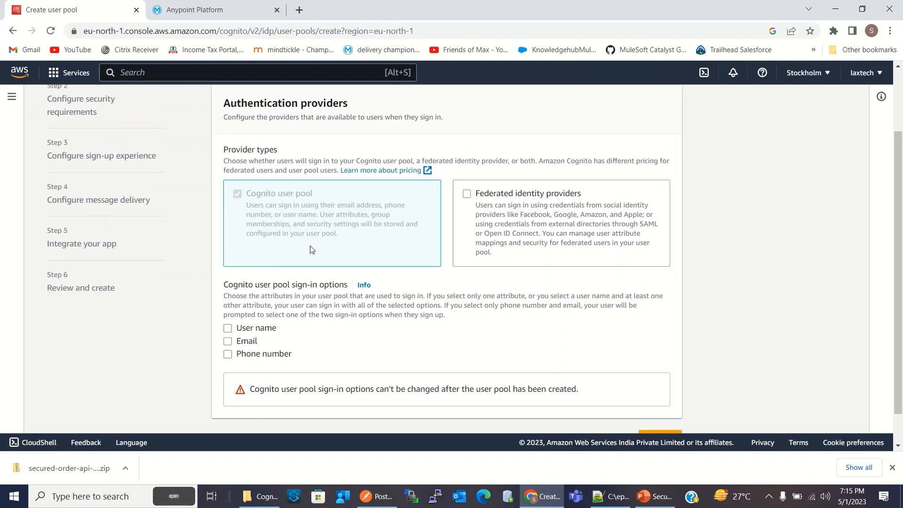
pyautogui.scroll(-3)
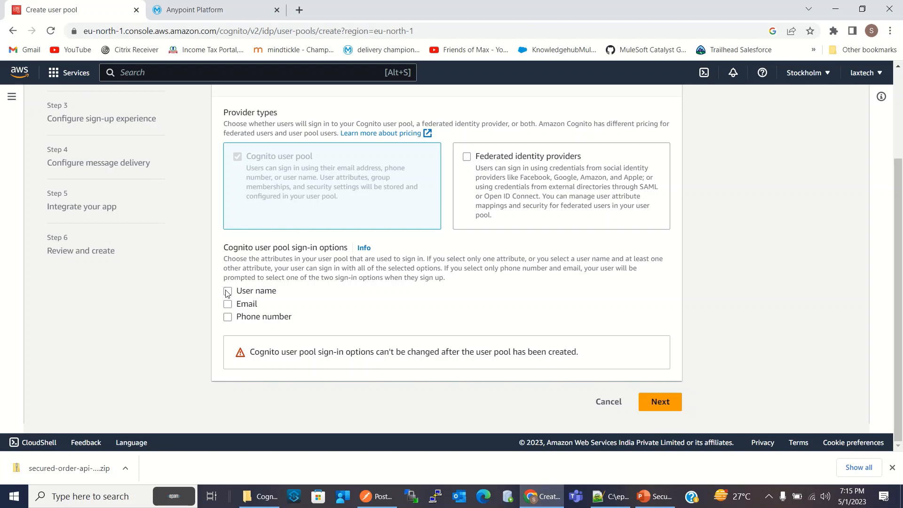
pyautogui.click(227, 290)
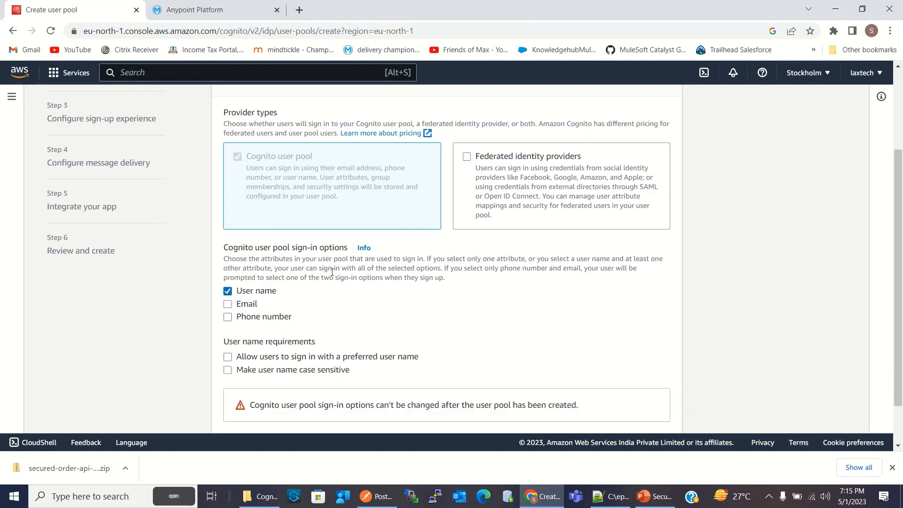
pyautogui.scroll(-3)
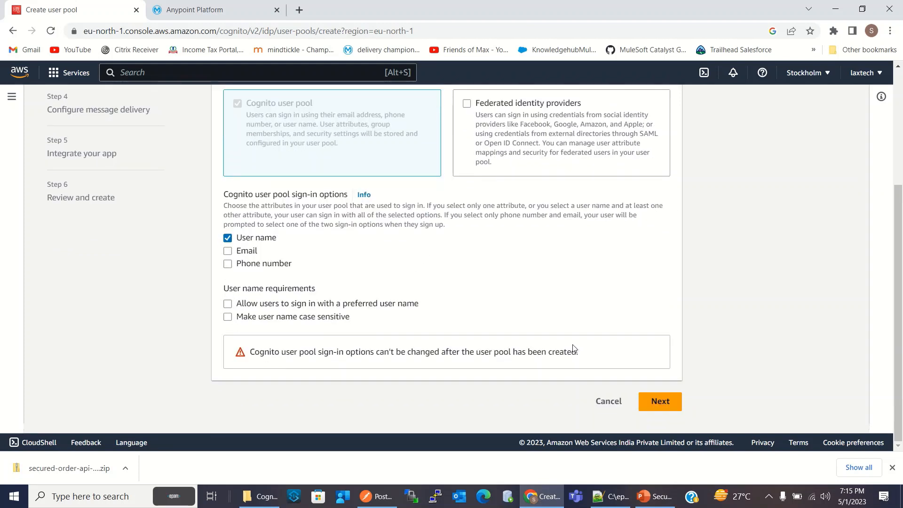
pyautogui.click(659, 400)
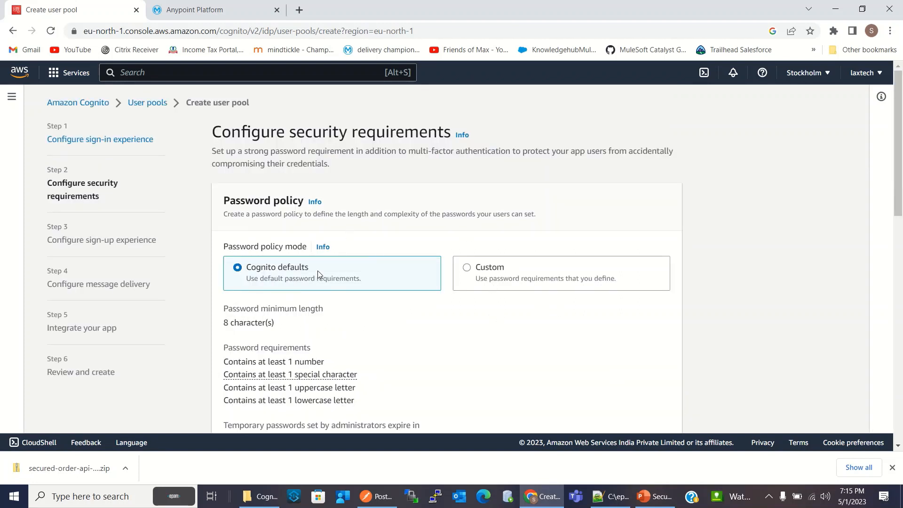
pyautogui.moveTo(361, 271)
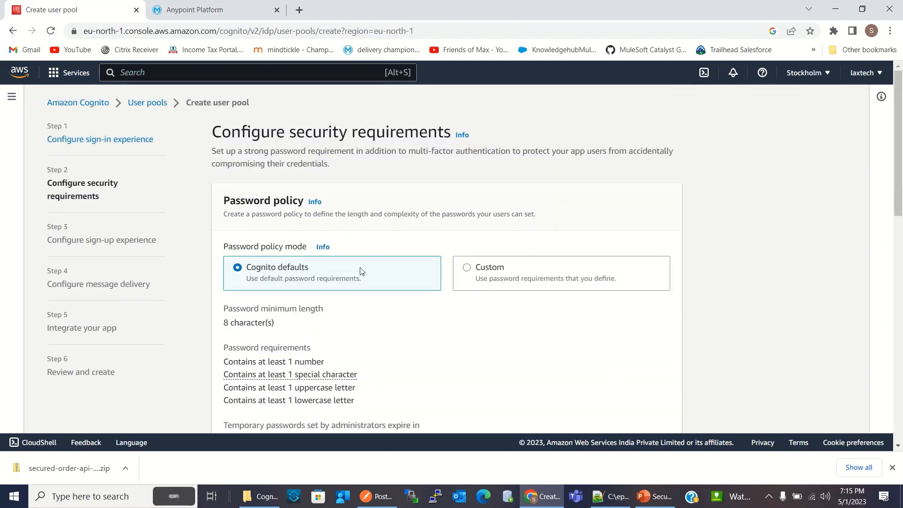
# Accept default password policy, No MFA and email-only recovery, then advance to sign-up
pyautogui.scroll(-3)
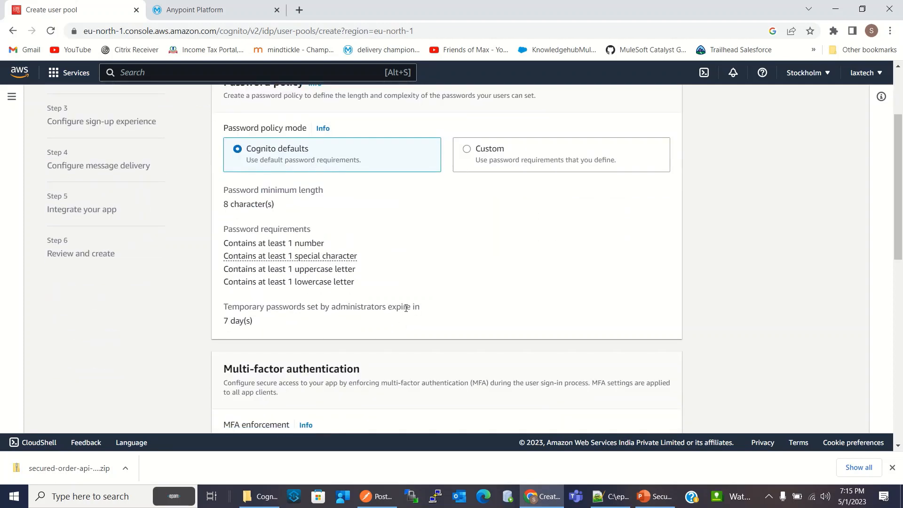
pyautogui.scroll(-3)
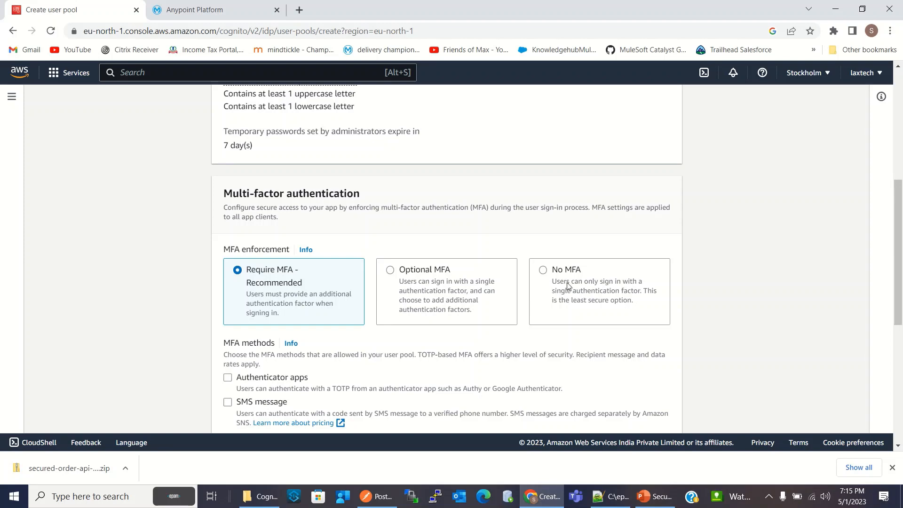
pyautogui.scroll(-3)
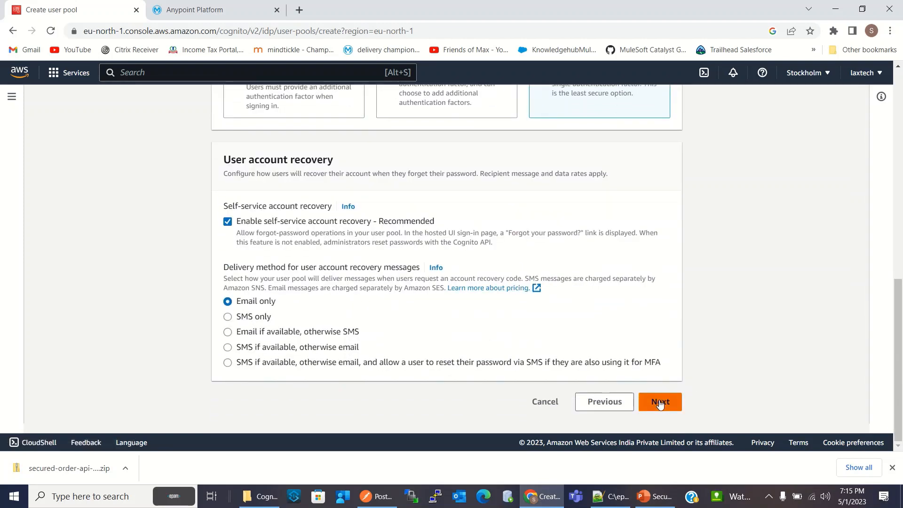
pyautogui.click(660, 401)
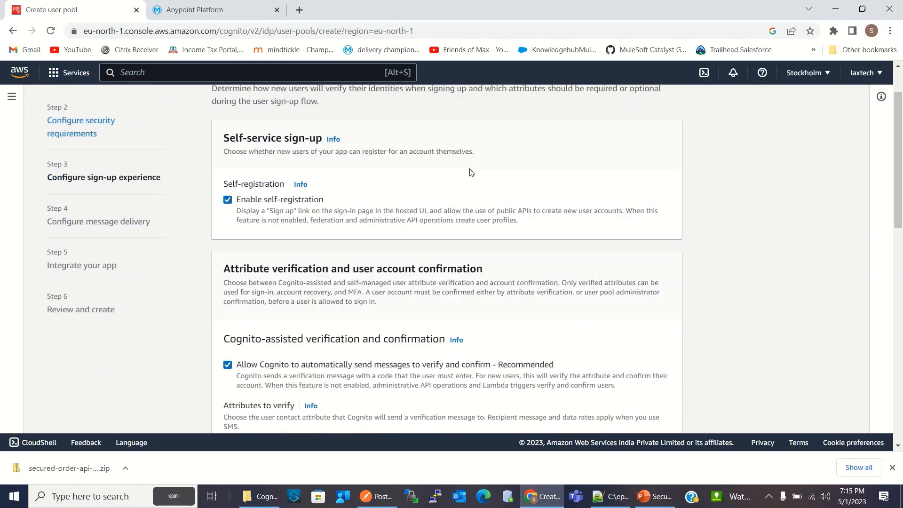
pyautogui.scroll(-3)
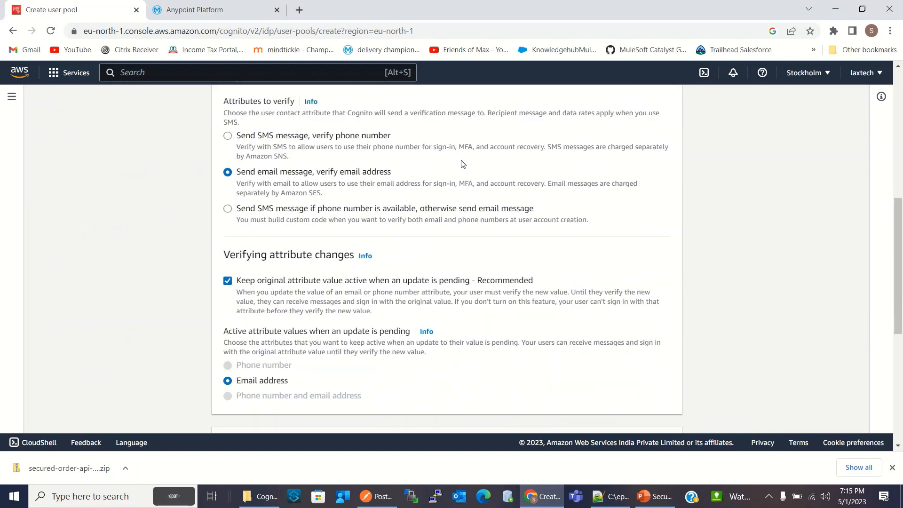
pyautogui.scroll(-3)
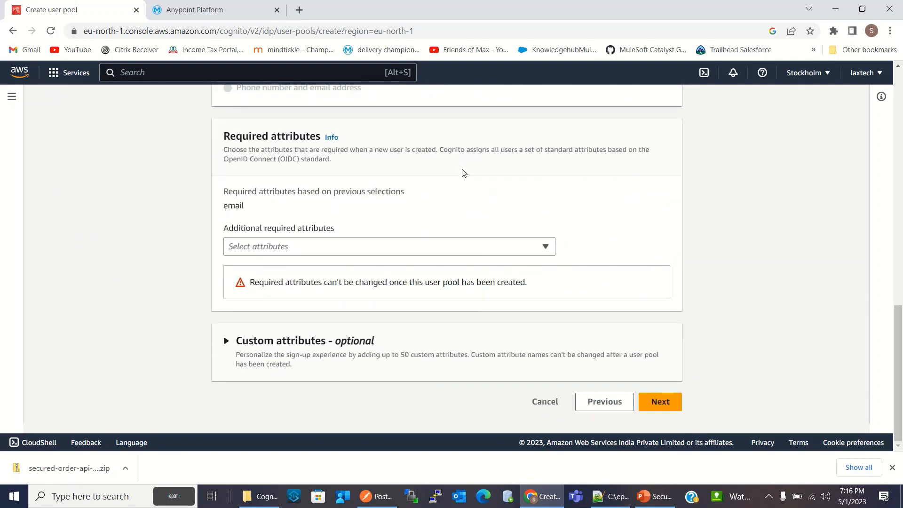
# Skip sign-up settings, choose Send email with Cognito, and advance to app integration
pyautogui.click(659, 401)
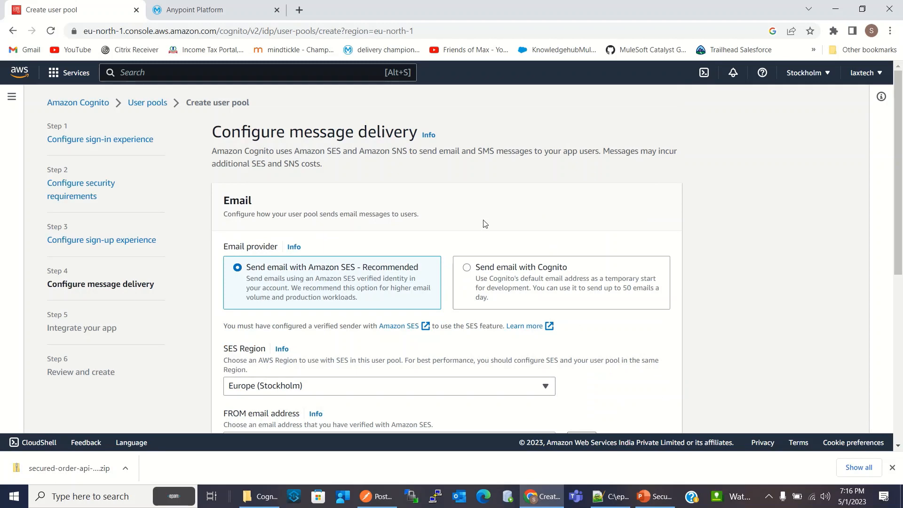
pyautogui.scroll(-3)
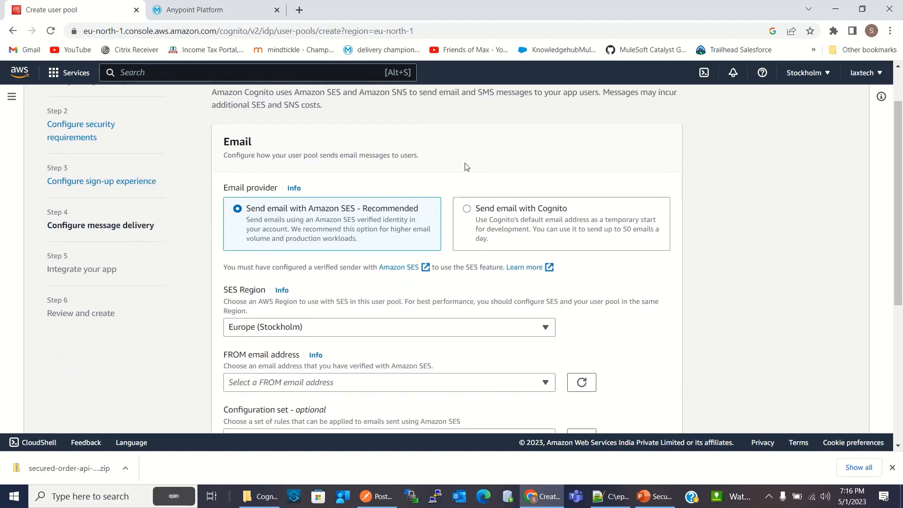
pyautogui.moveTo(486, 174)
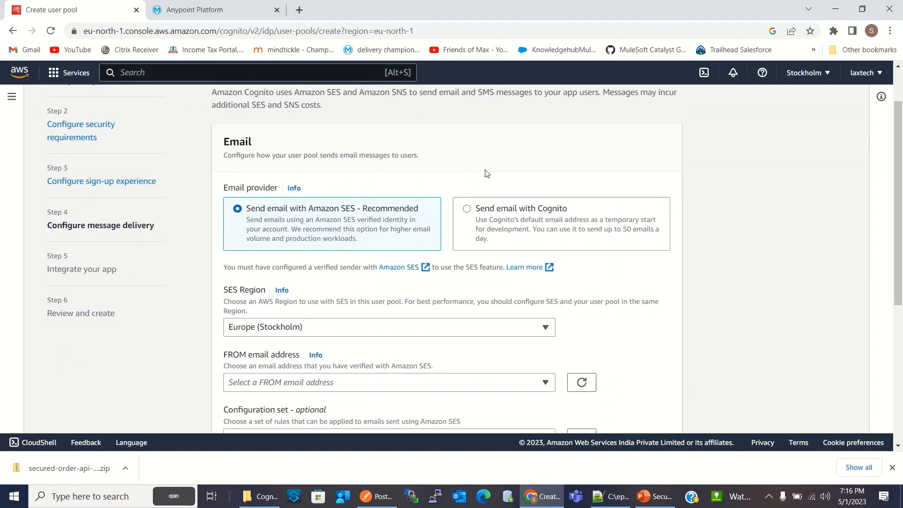
pyautogui.moveTo(467, 208)
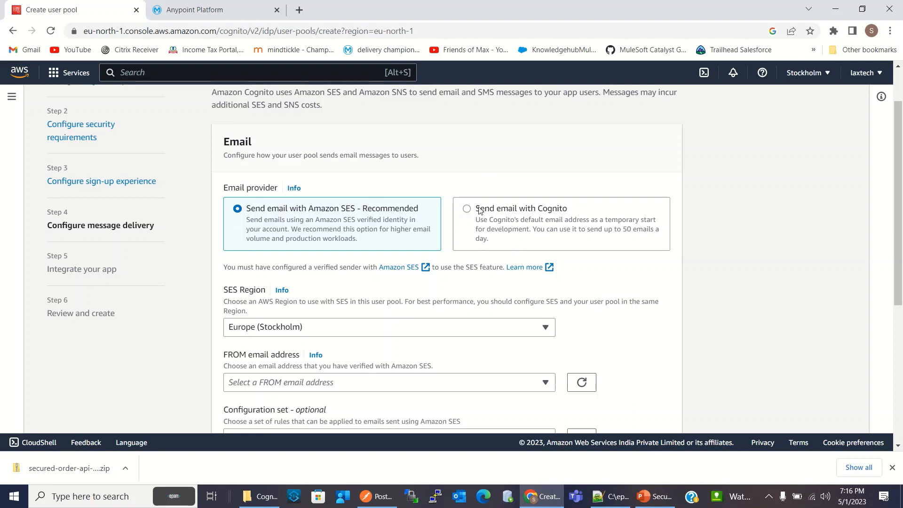
pyautogui.click(467, 208)
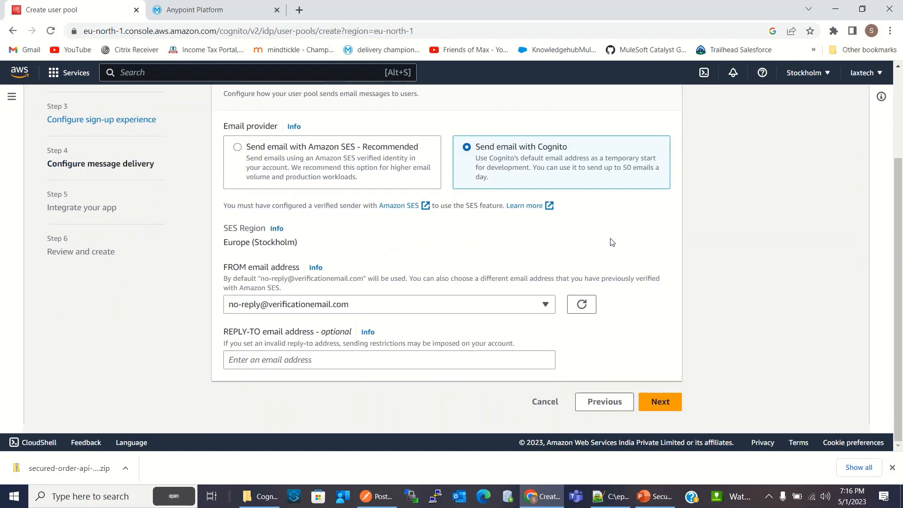
pyautogui.moveTo(638, 347)
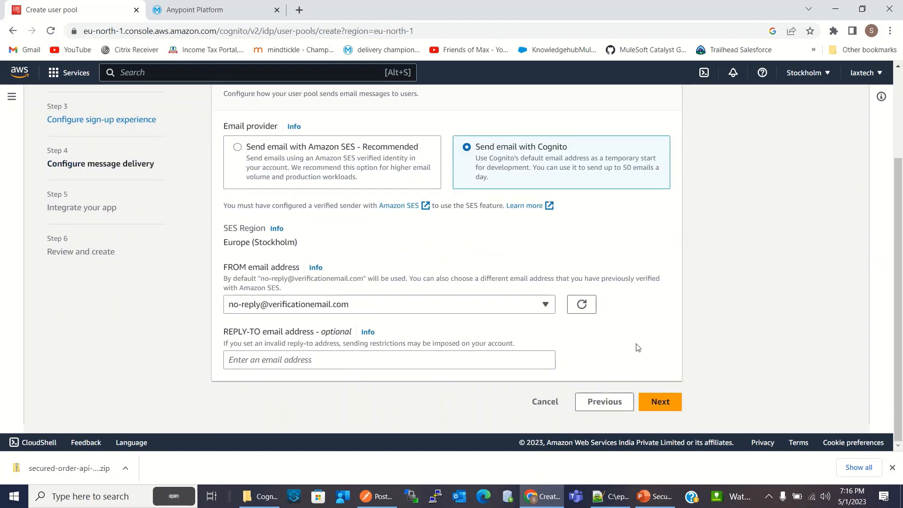
pyautogui.click(660, 401)
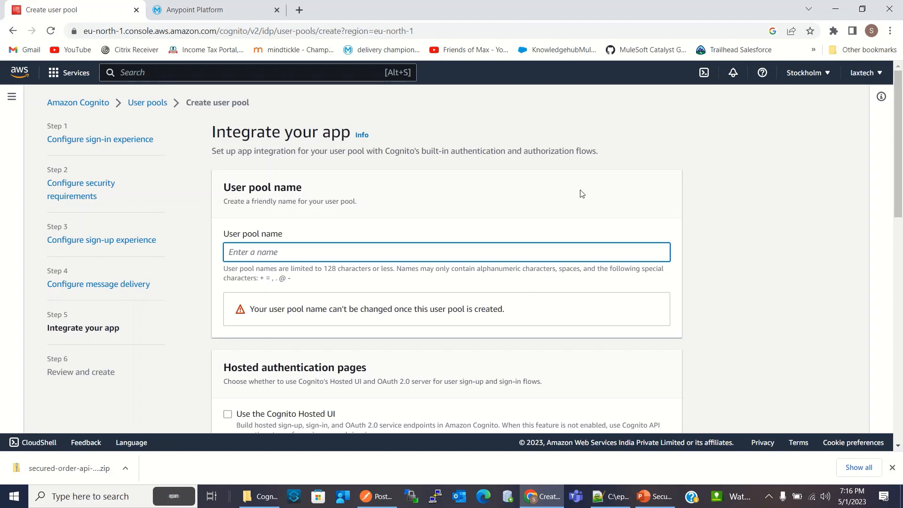
# Enter 'oms-up' as the user pool name and scroll to Initial app client
pyautogui.write('oms')
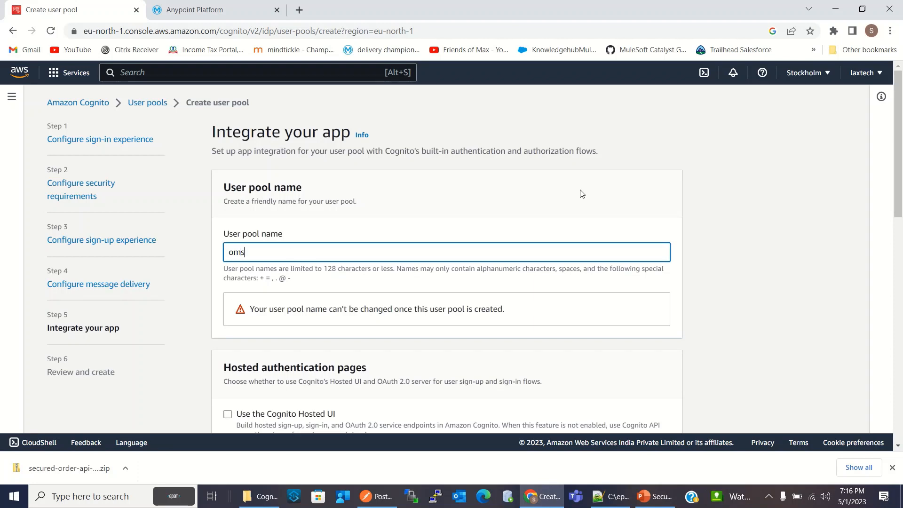
pyautogui.write('-')
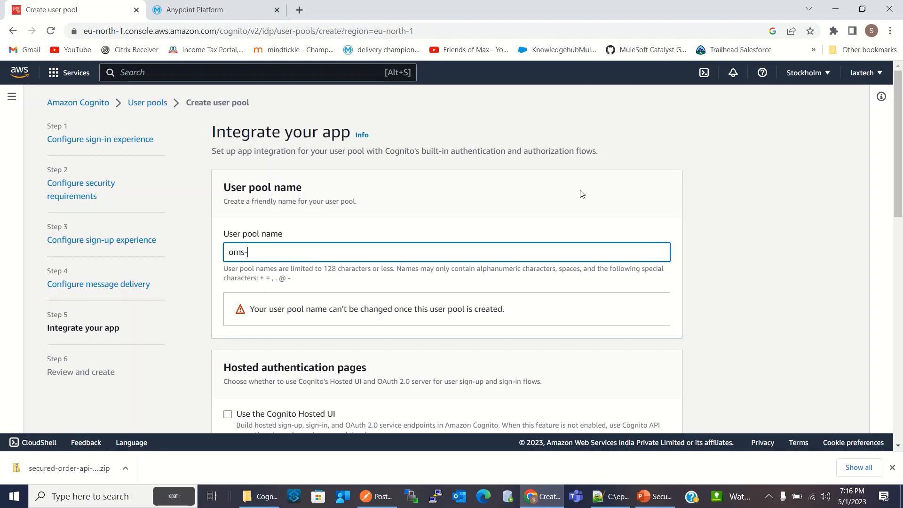
pyautogui.write('up')
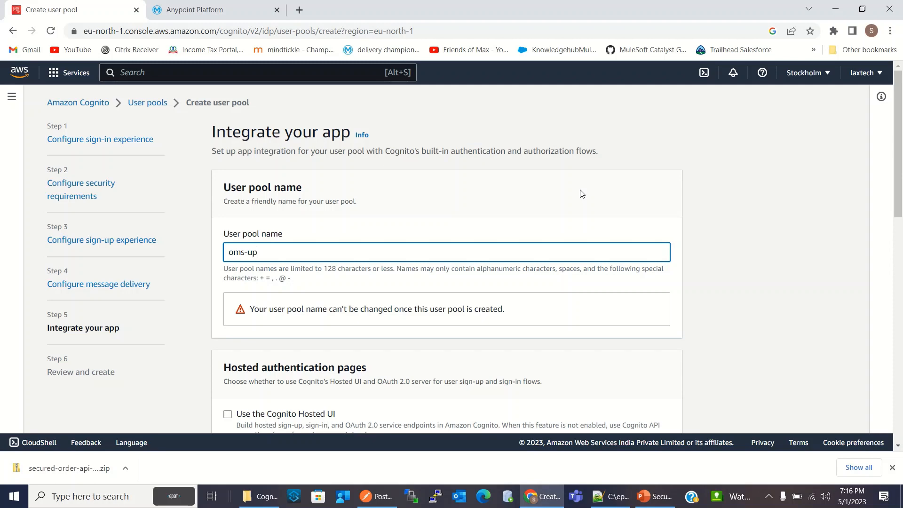
pyautogui.scroll(-3)
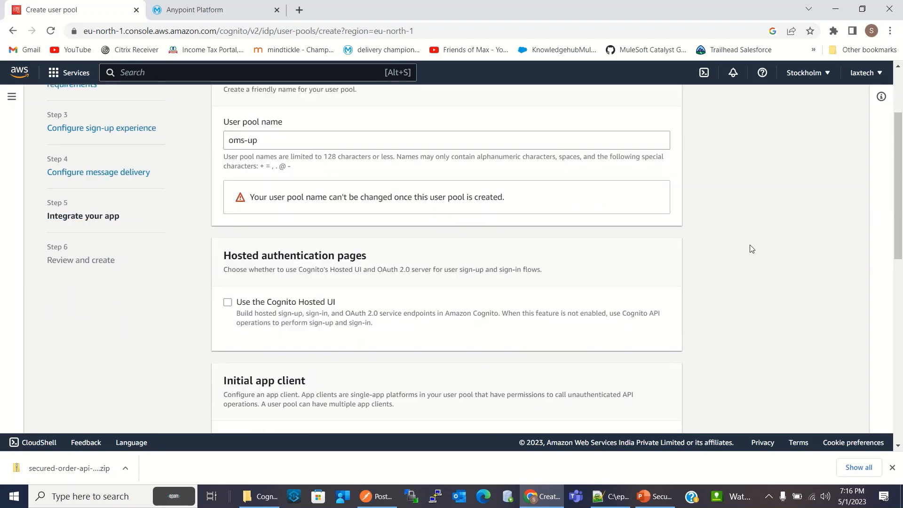
pyautogui.scroll(-3)
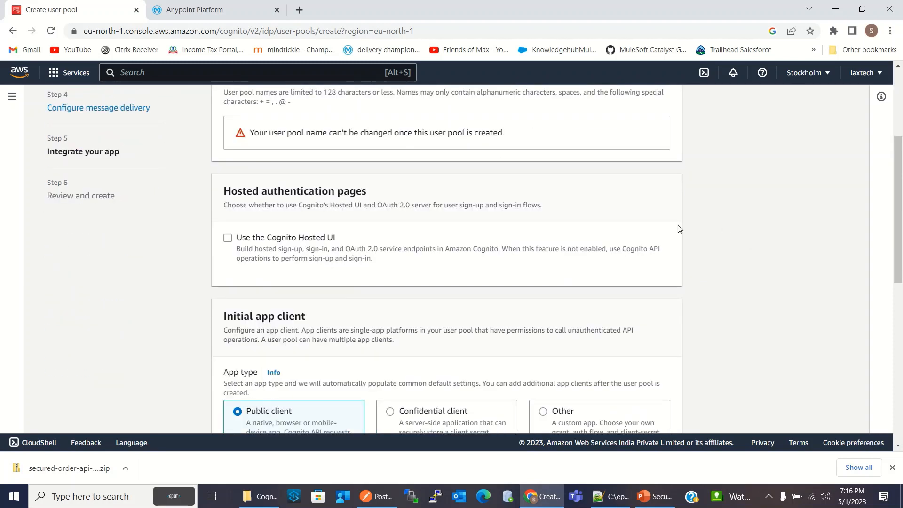
pyautogui.scroll(-3)
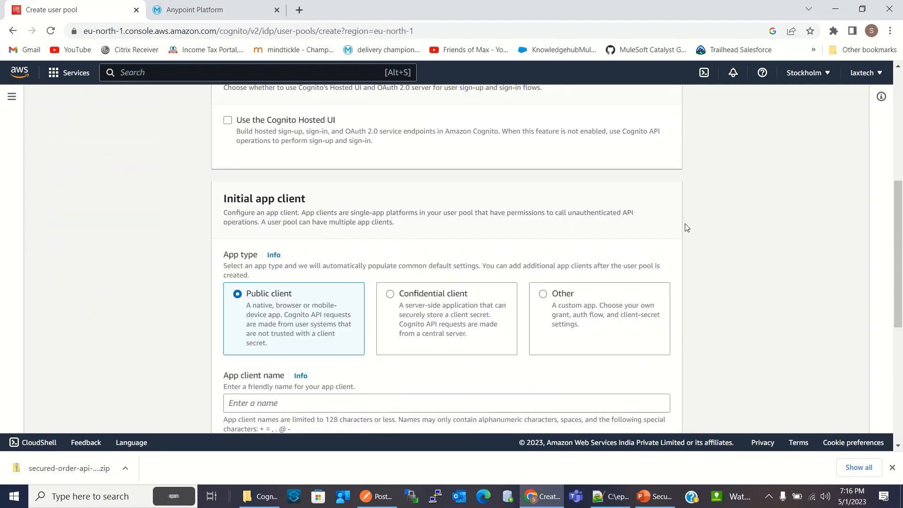
pyautogui.scroll(-3)
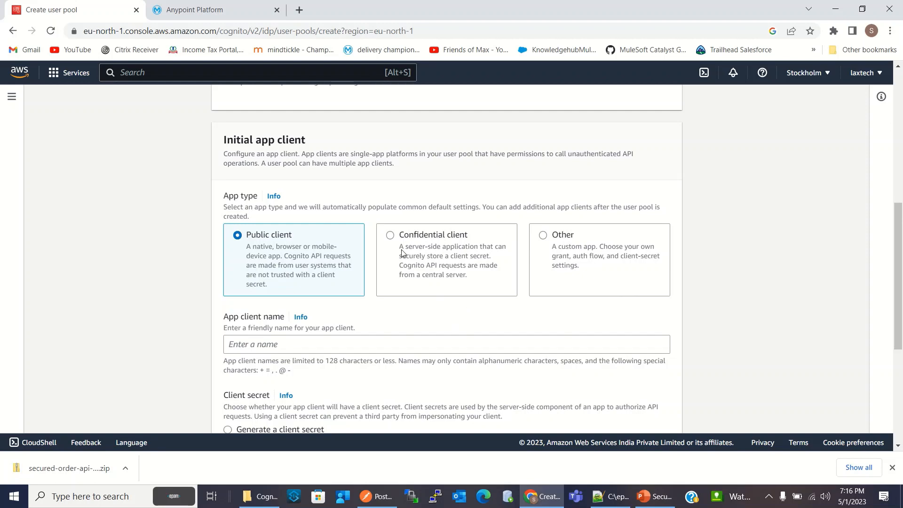
# Choose Confidential client named 'oms-app', keeping Generate a client secret selected
pyautogui.click(391, 236)
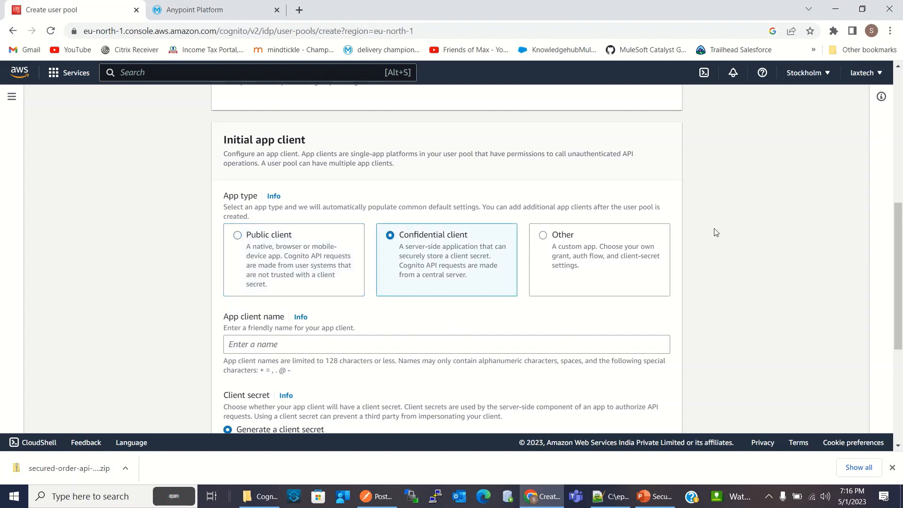
pyautogui.scroll(-3)
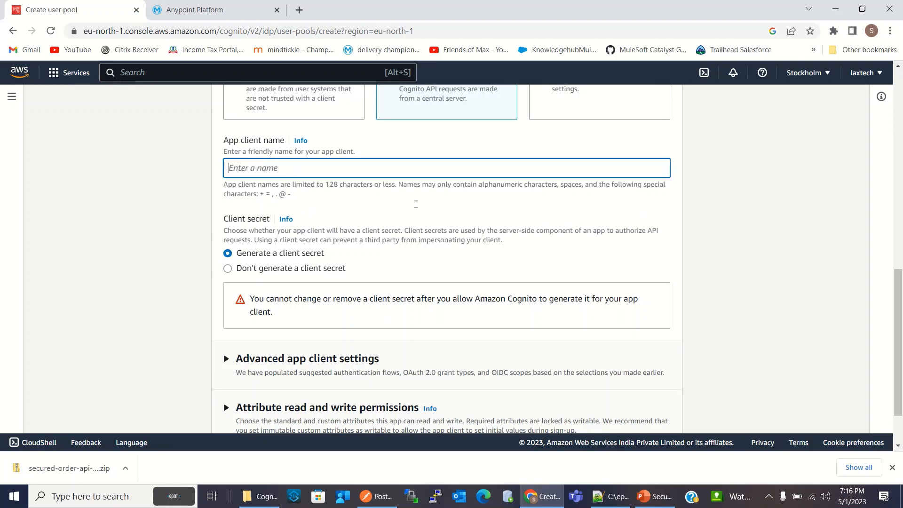
pyautogui.write('om')
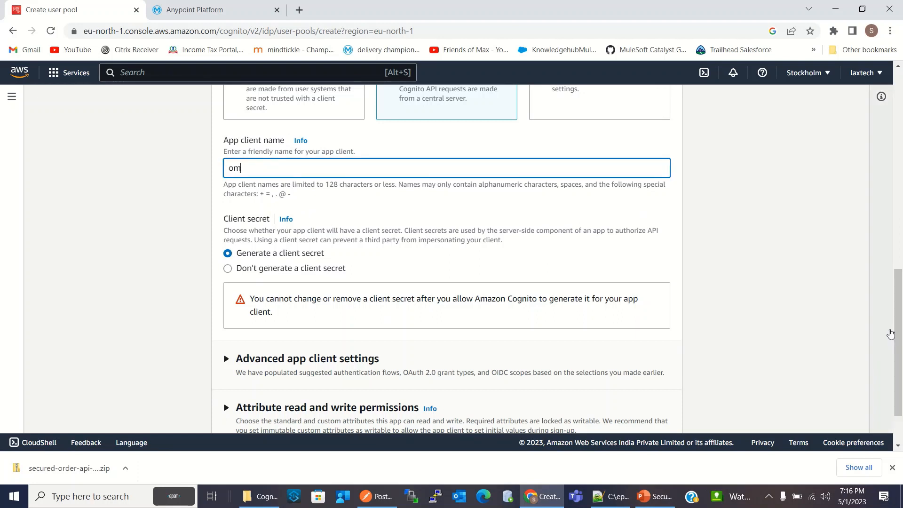
pyautogui.write('s-')
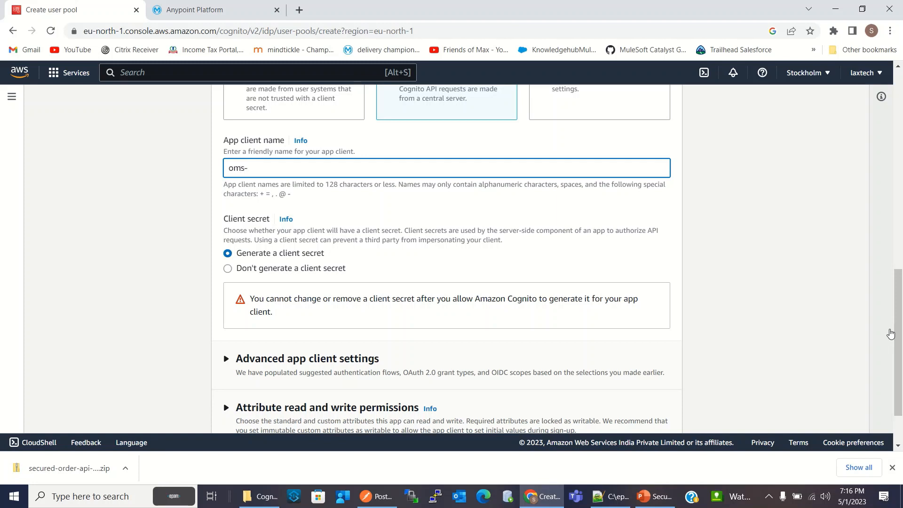
pyautogui.write('app')
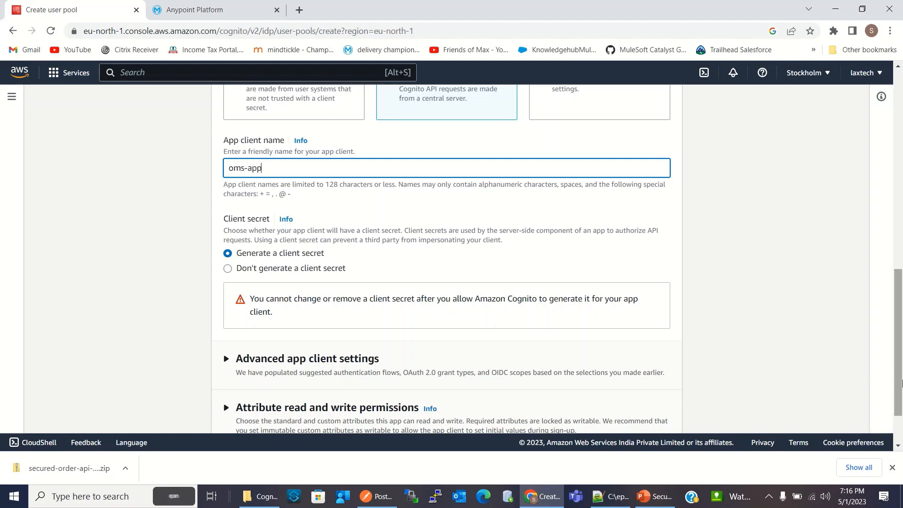
pyautogui.scroll(-3)
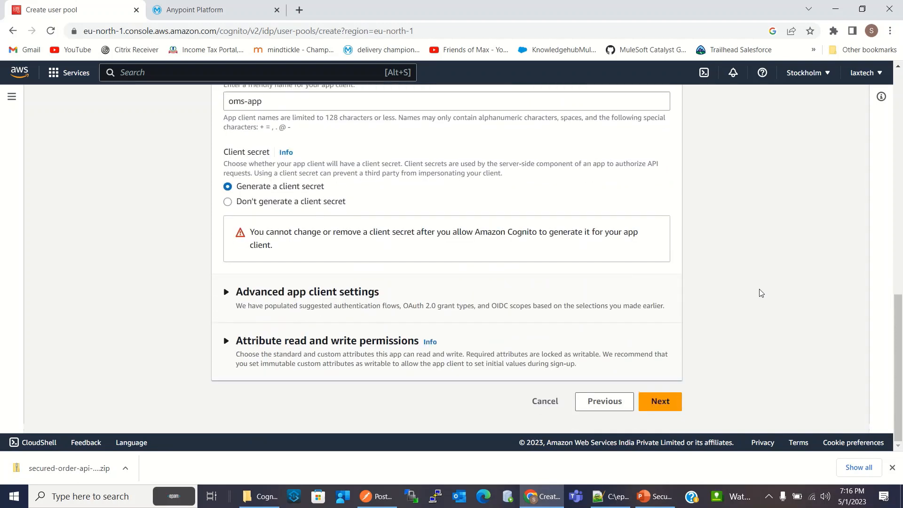
pyautogui.moveTo(249, 190)
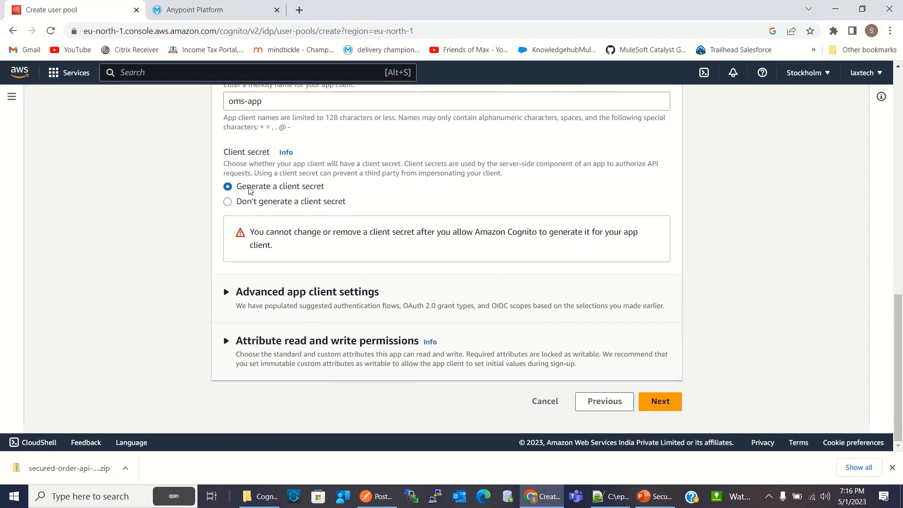
pyautogui.moveTo(258, 192)
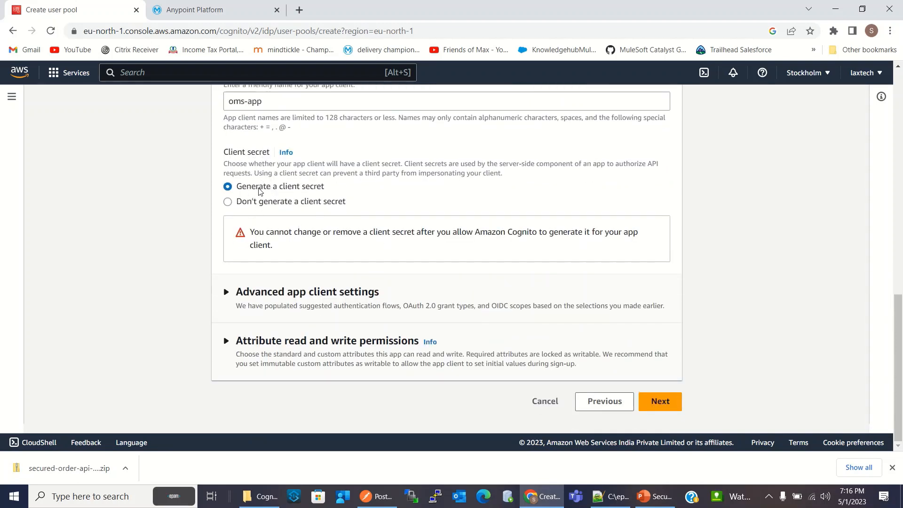
pyautogui.moveTo(727, 286)
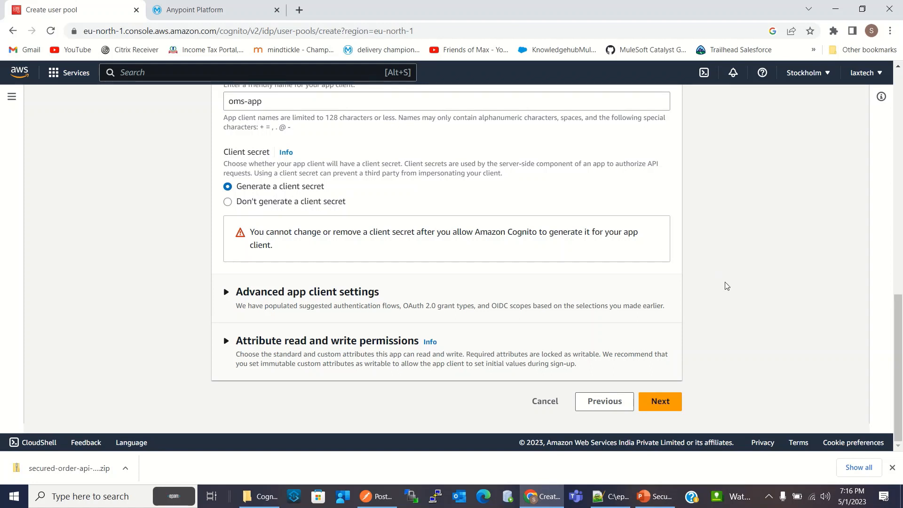
pyautogui.moveTo(717, 296)
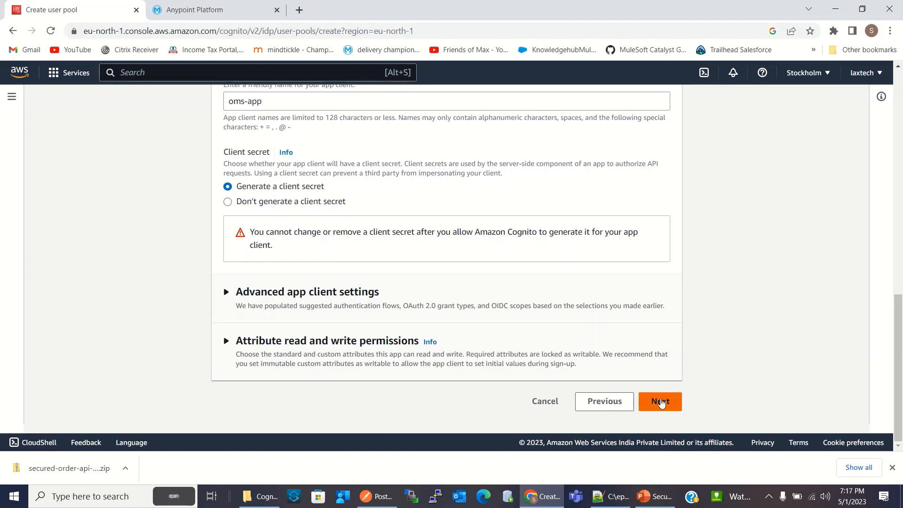
# Check the summary on Review and create, then submit Create user pool
pyautogui.click(659, 401)
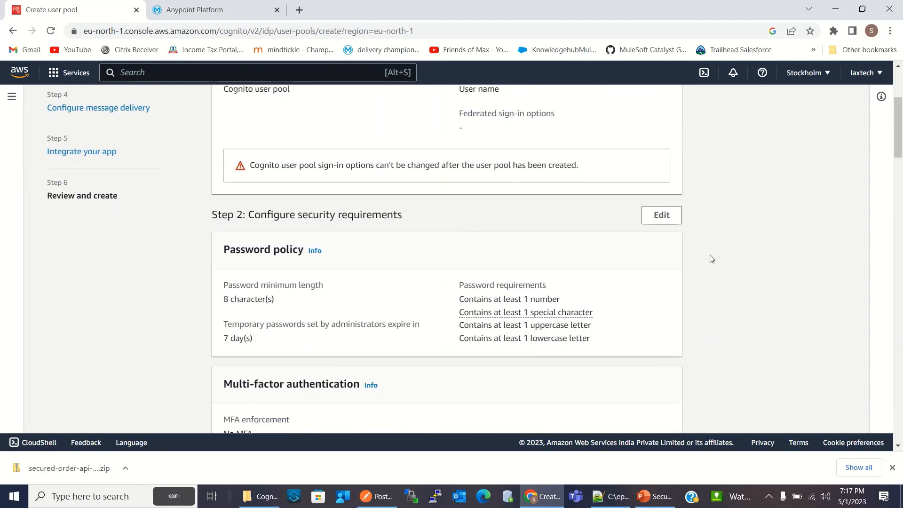
pyautogui.scroll(-3)
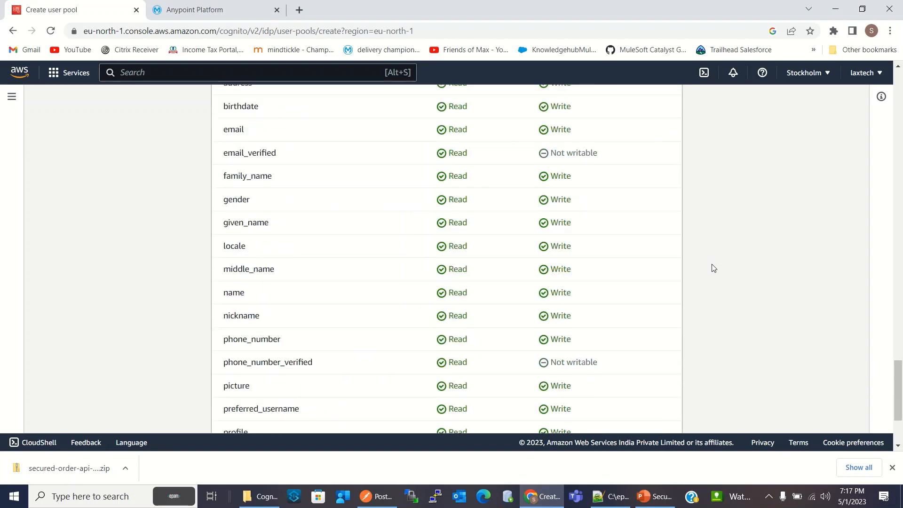
pyautogui.scroll(3)
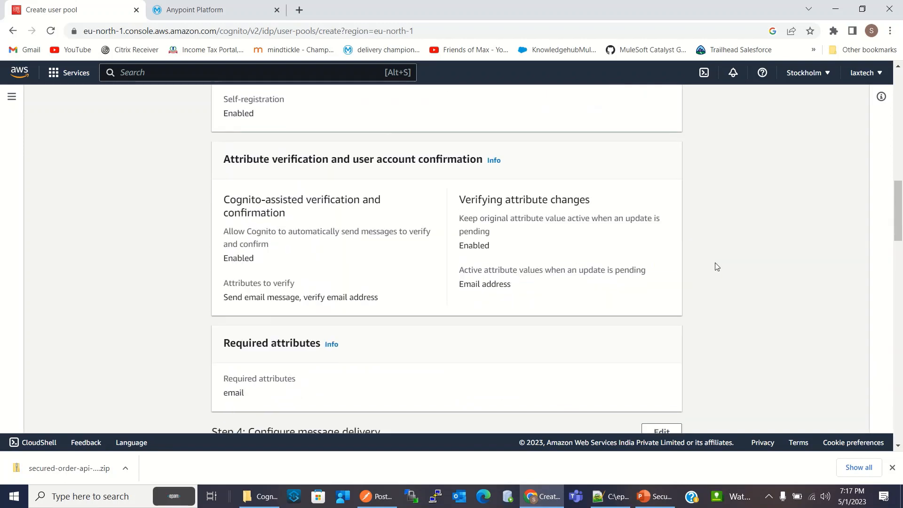
pyautogui.scroll(3)
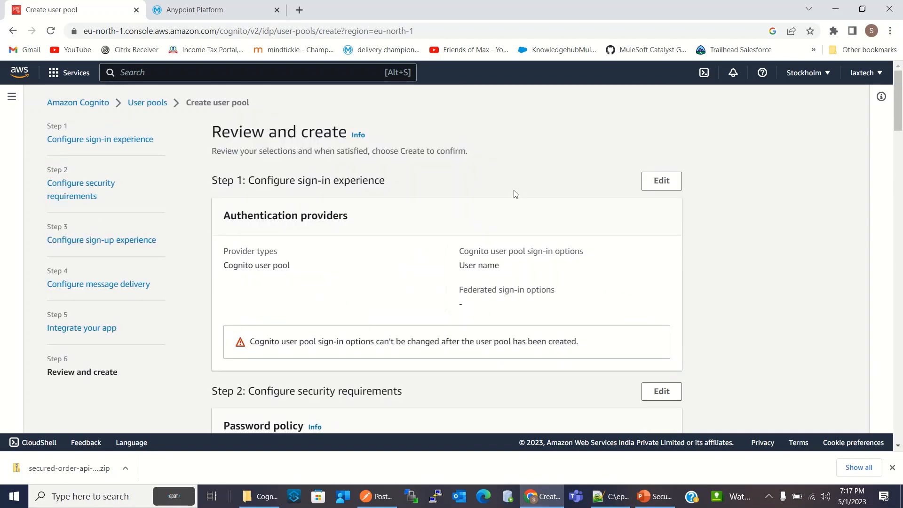
pyautogui.scroll(-3)
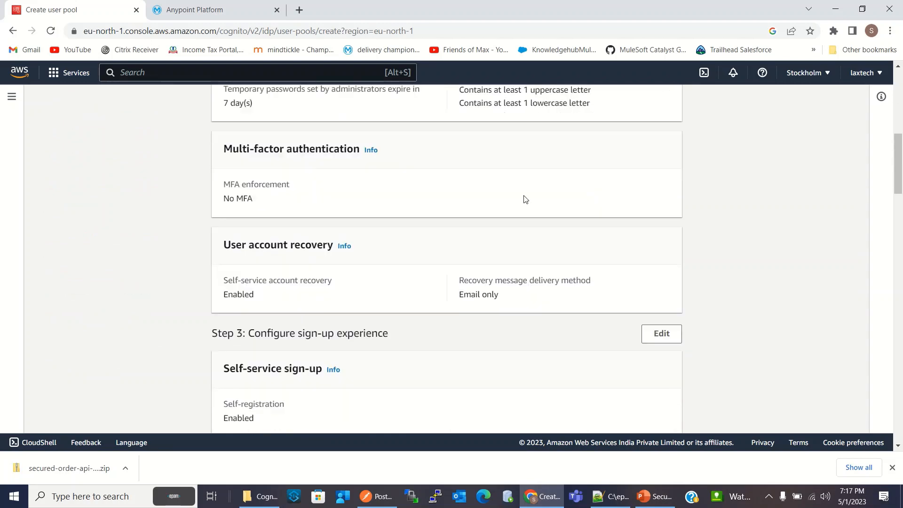
pyautogui.scroll(-3)
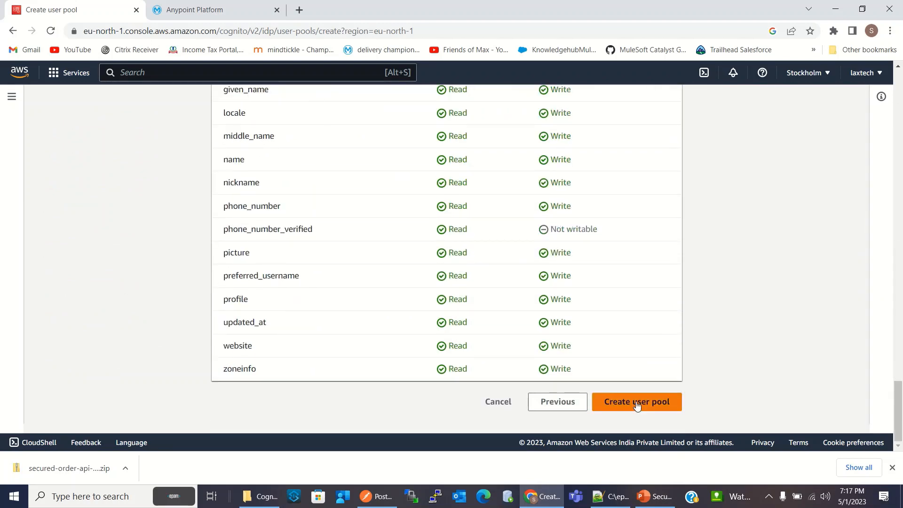
pyautogui.click(637, 401)
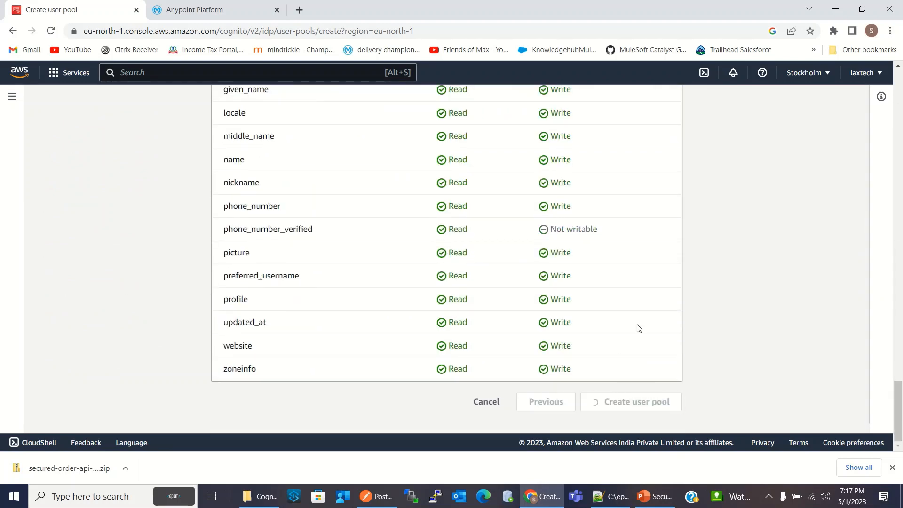
# Open the oms-up pool's App integration tab and its Domain actions menu
pyautogui.click(630, 401)
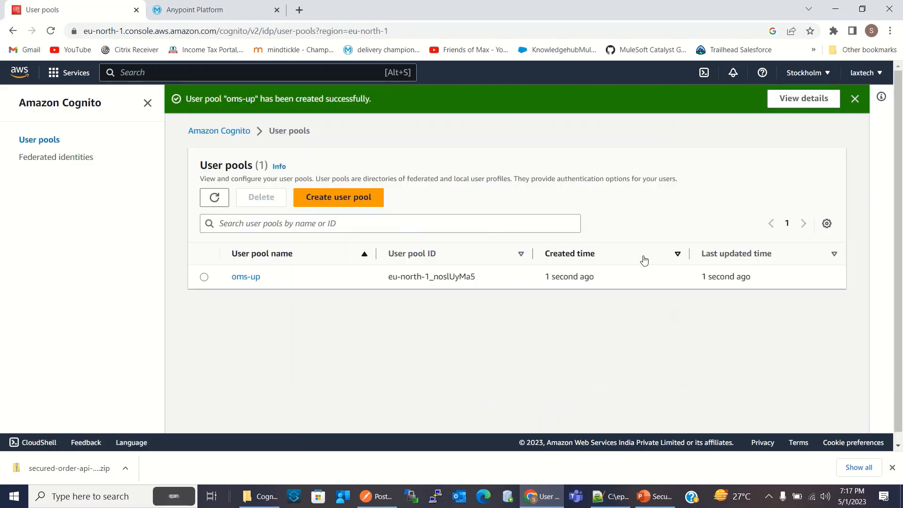
pyautogui.moveTo(267, 298)
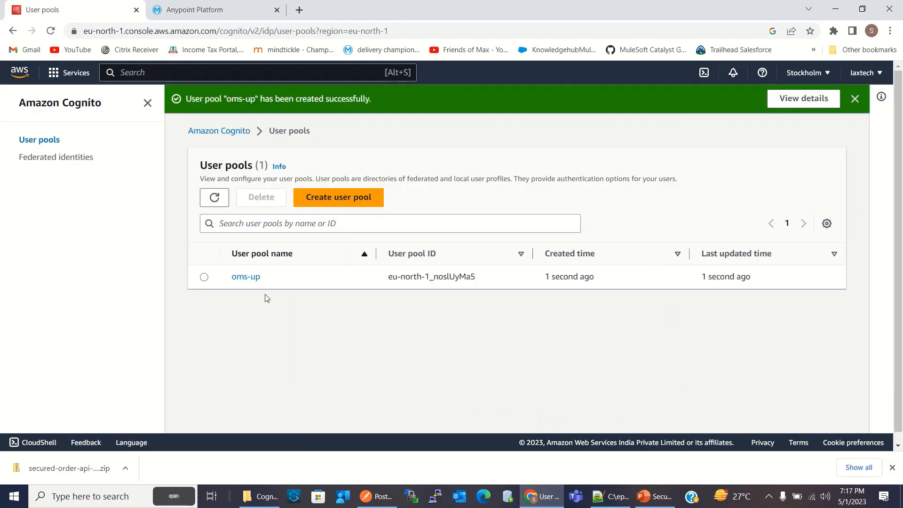
pyautogui.moveTo(245, 277)
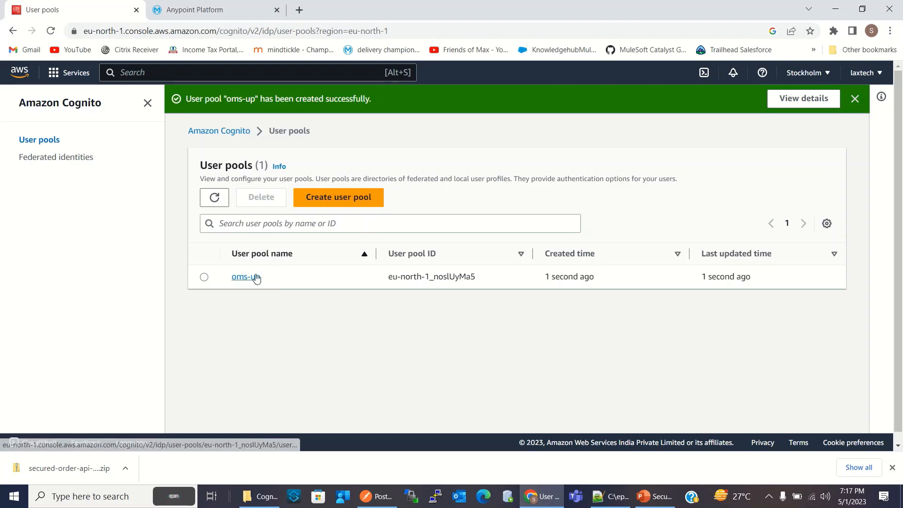
pyautogui.click(244, 277)
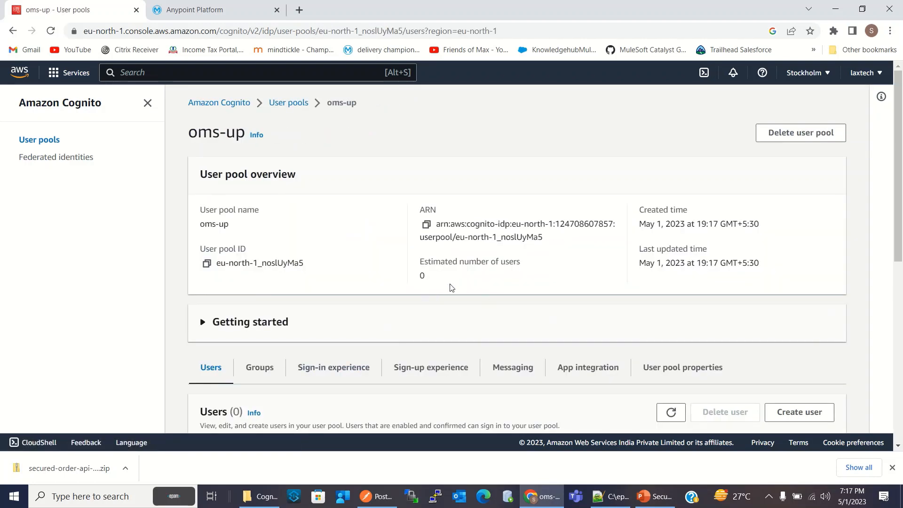
pyautogui.scroll(-3)
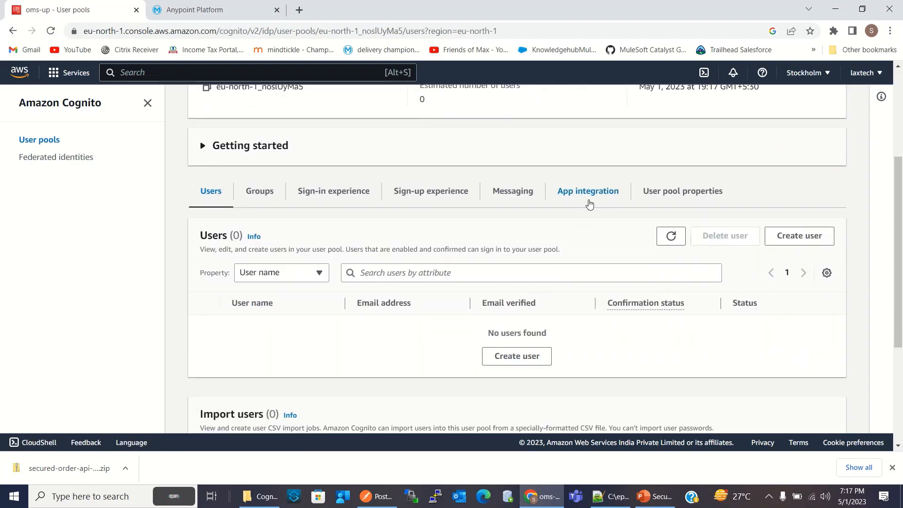
pyautogui.click(588, 191)
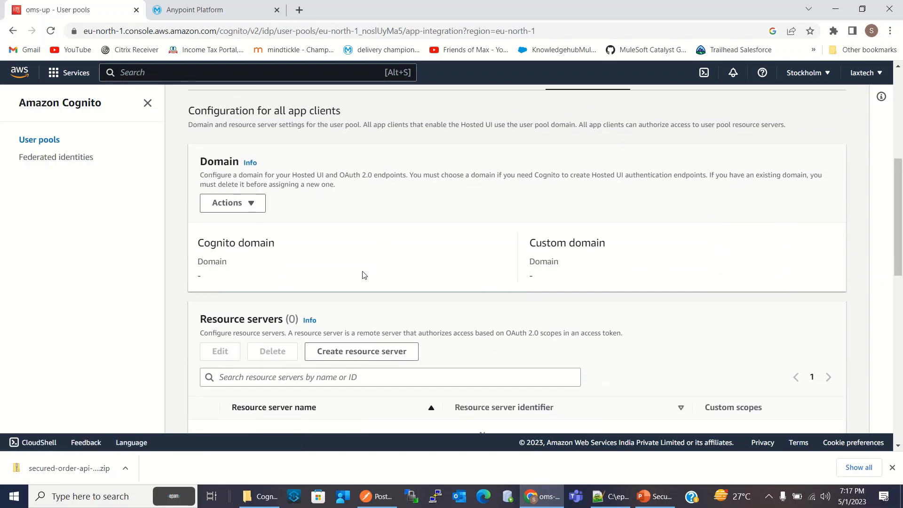
pyautogui.click(232, 203)
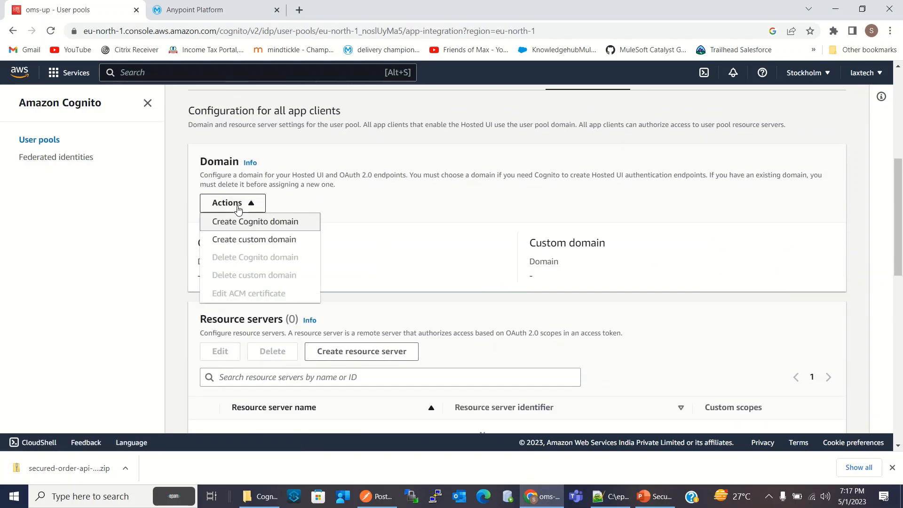
pyautogui.moveTo(261, 229)
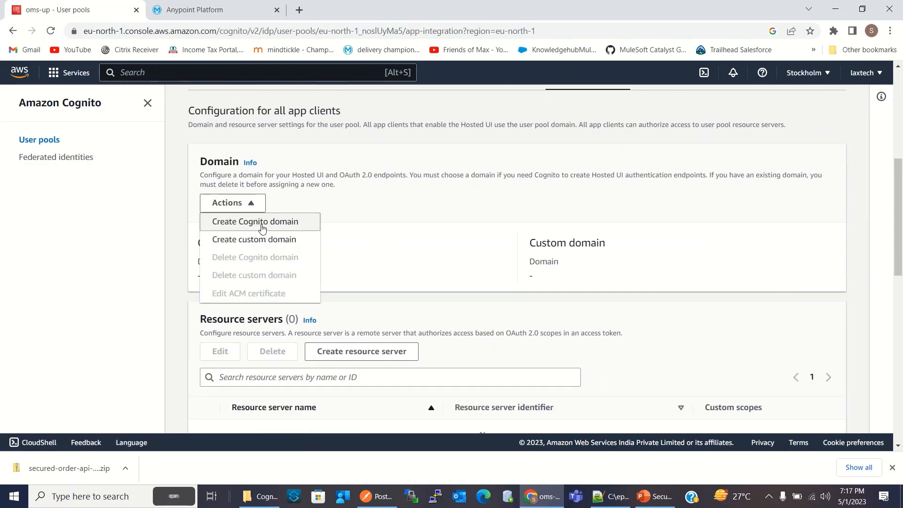
# Create a Cognito domain with the prefix 'oms5'
pyautogui.click(254, 221)
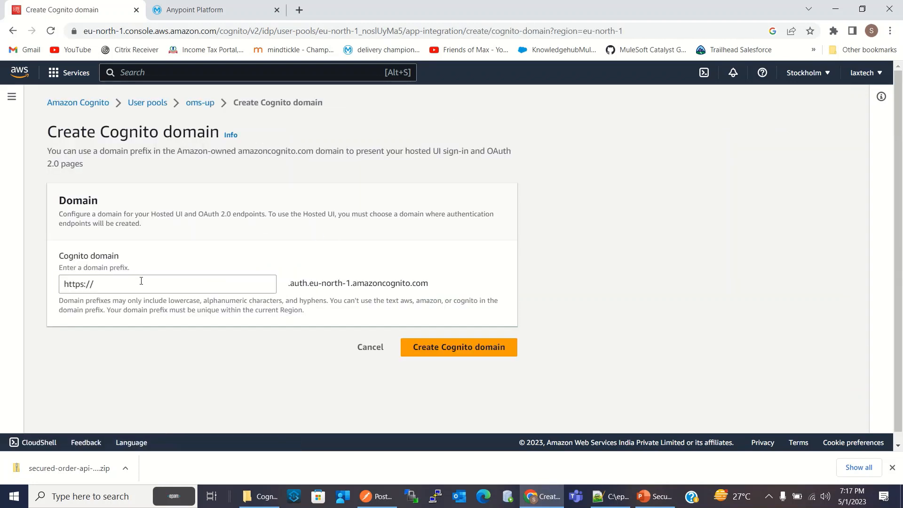
pyautogui.write('oms')
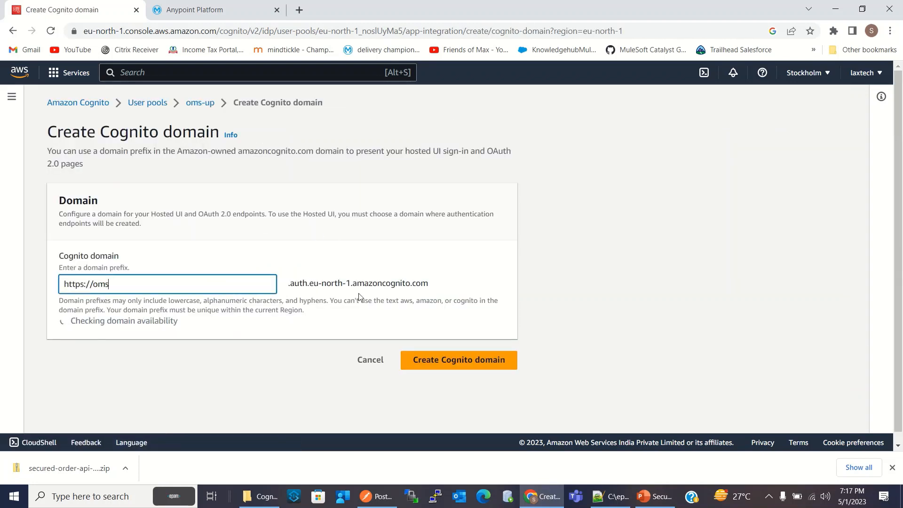
pyautogui.write('5')
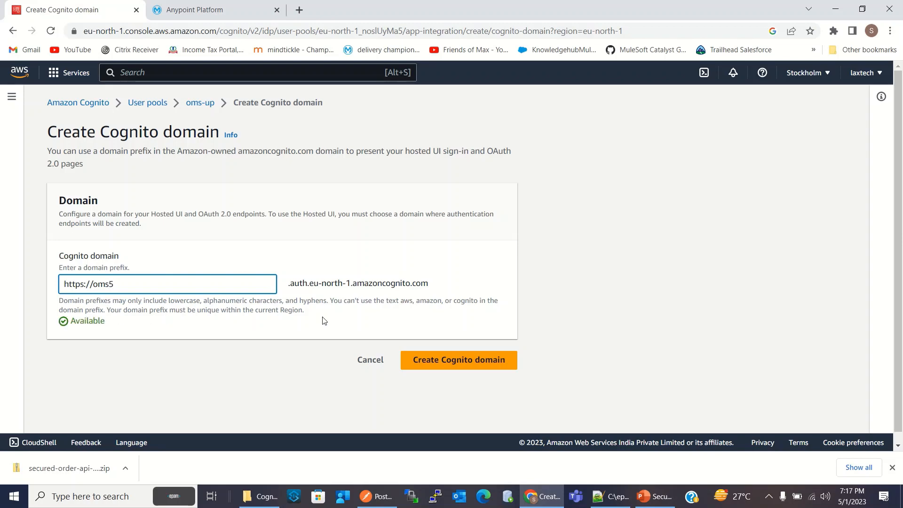
pyautogui.moveTo(459, 360)
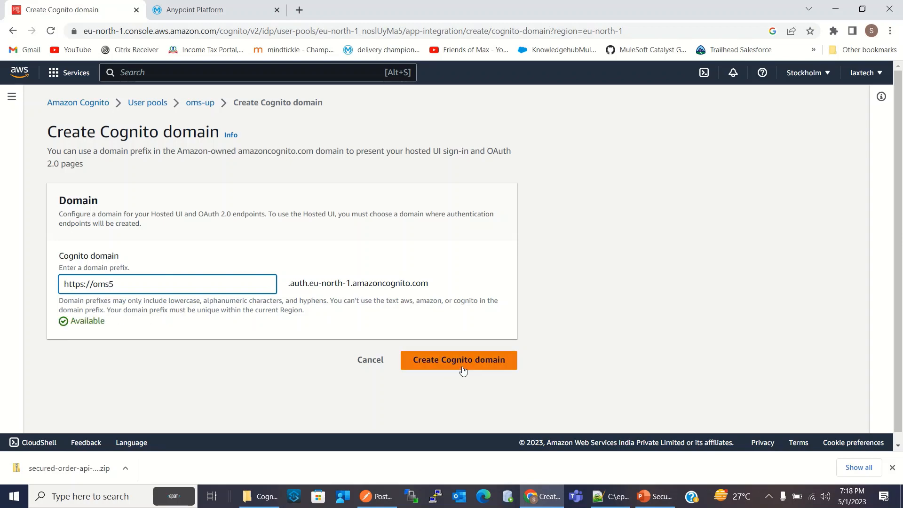
pyautogui.click(458, 359)
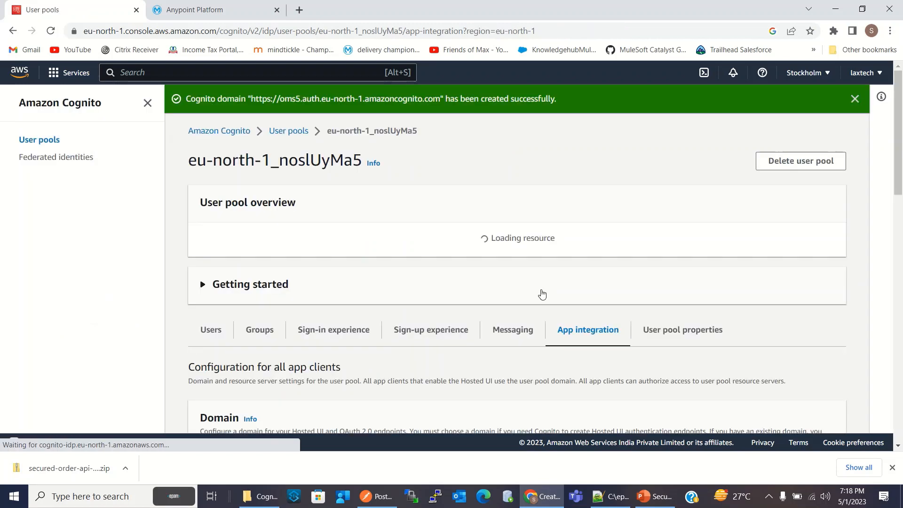
pyautogui.scroll(-3)
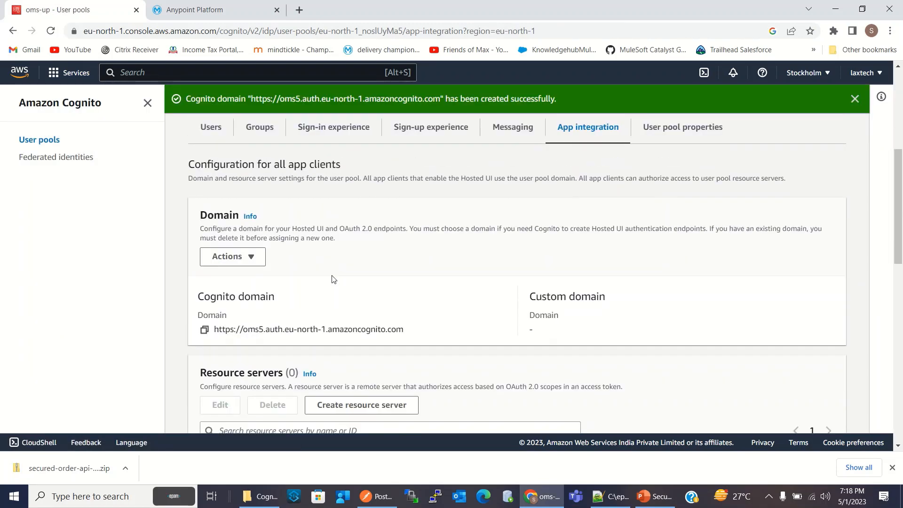
pyautogui.scroll(-3)
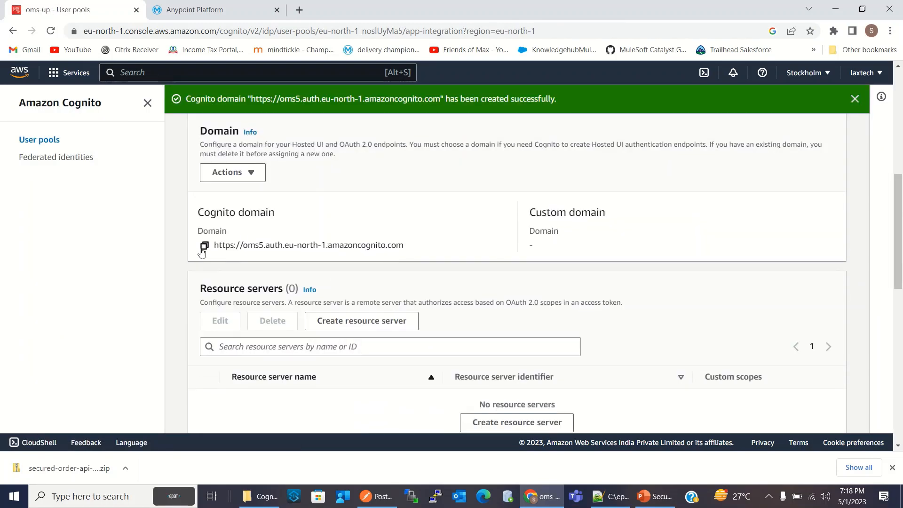
pyautogui.moveTo(204, 248)
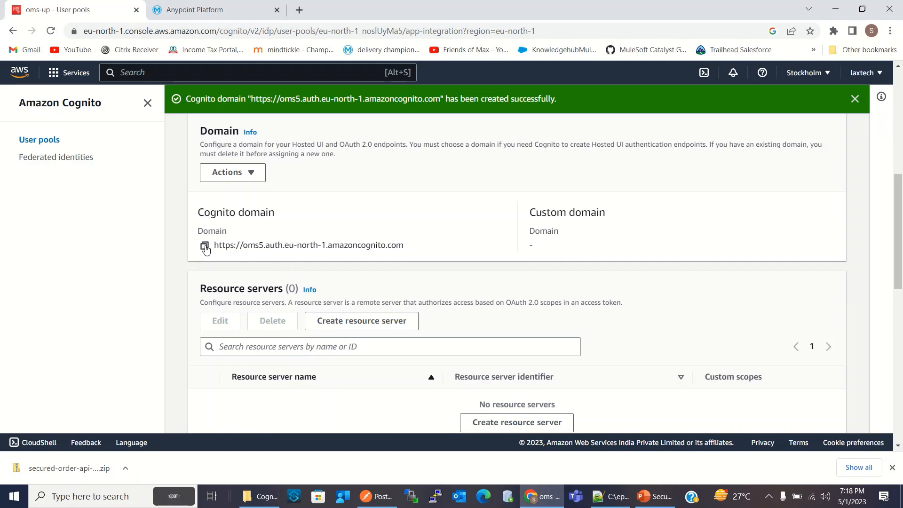
pyautogui.click(205, 246)
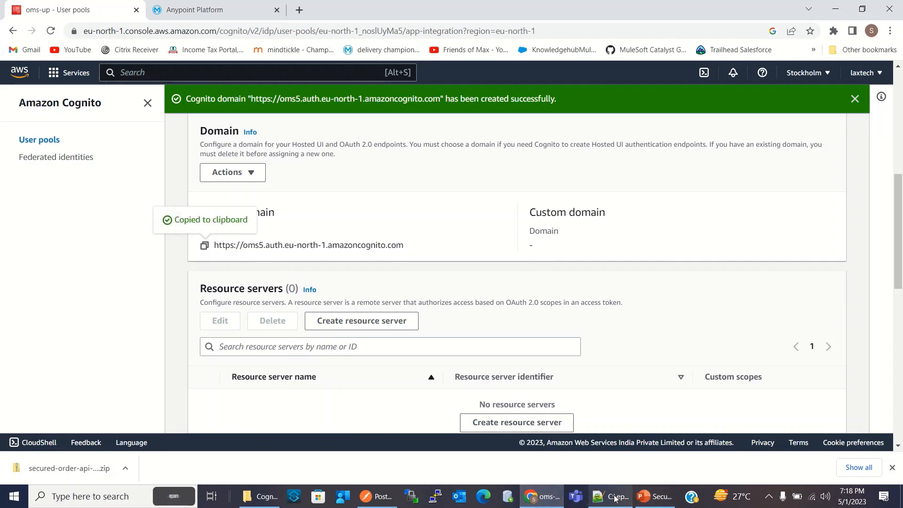
pyautogui.click(609, 495)
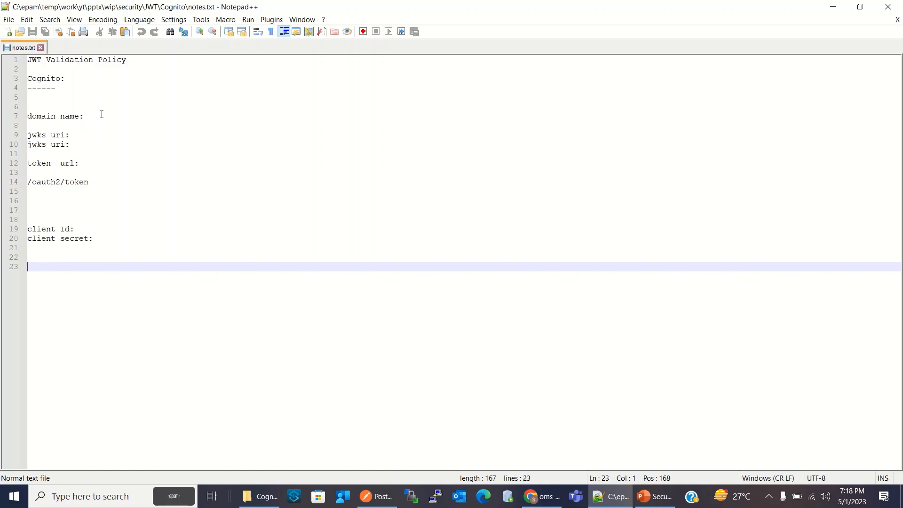
pyautogui.write('https://oms5.auth.eu-north-1.amazoncognito.com')
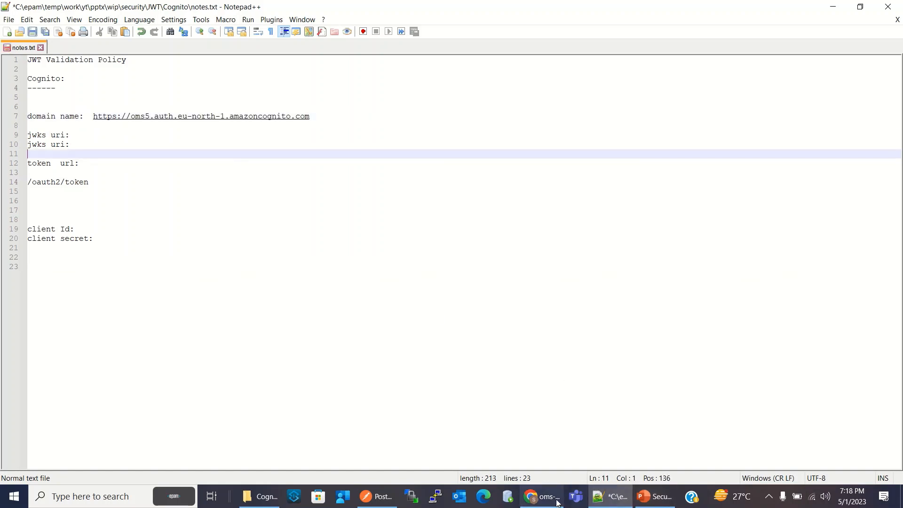
pyautogui.click(541, 495)
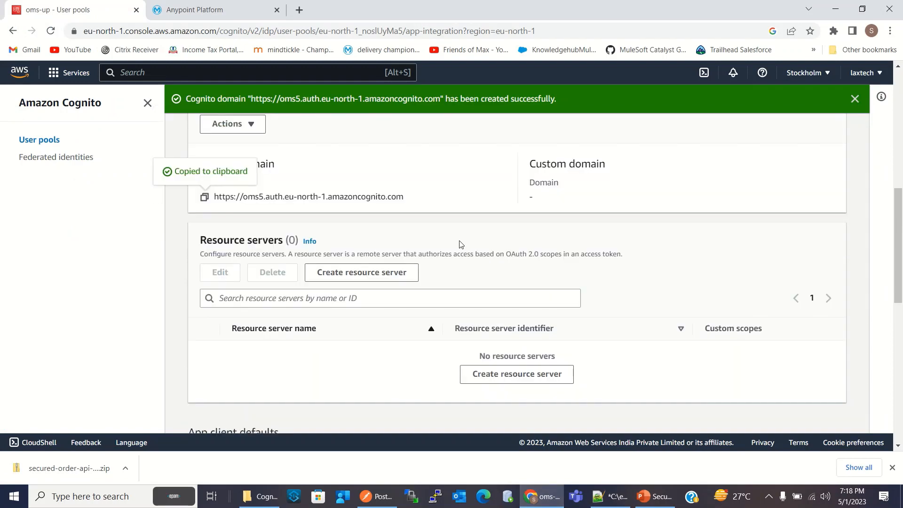
pyautogui.moveTo(428, 265)
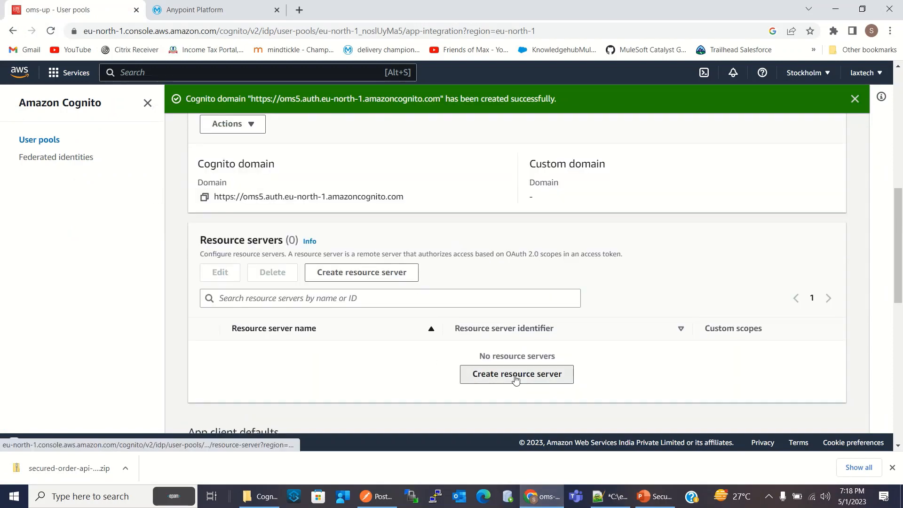
# Start a resource server named 'oms-rs' with identifier 'oms-rs'
pyautogui.click(516, 374)
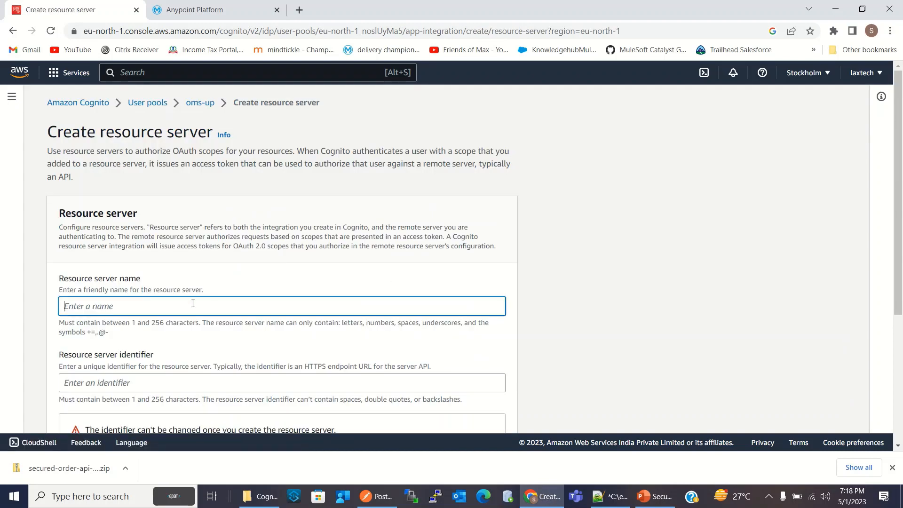
pyautogui.write('oms')
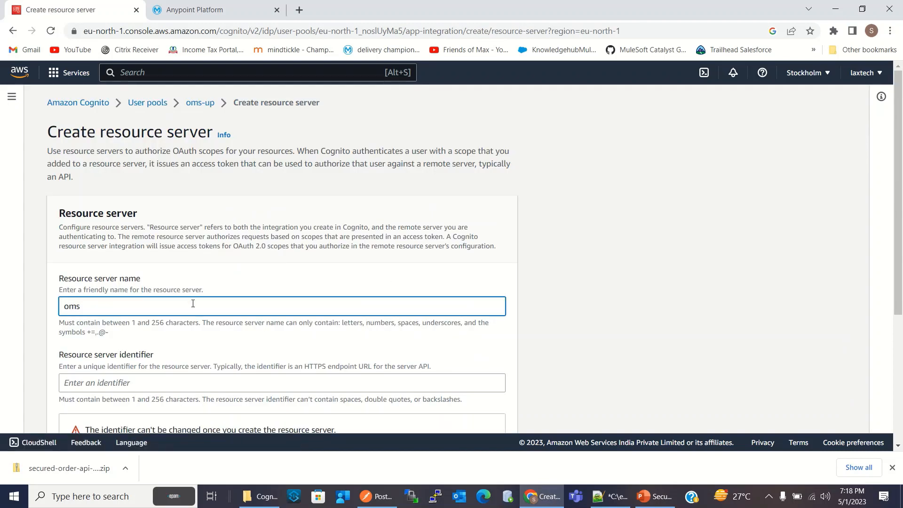
pyautogui.write('-rs')
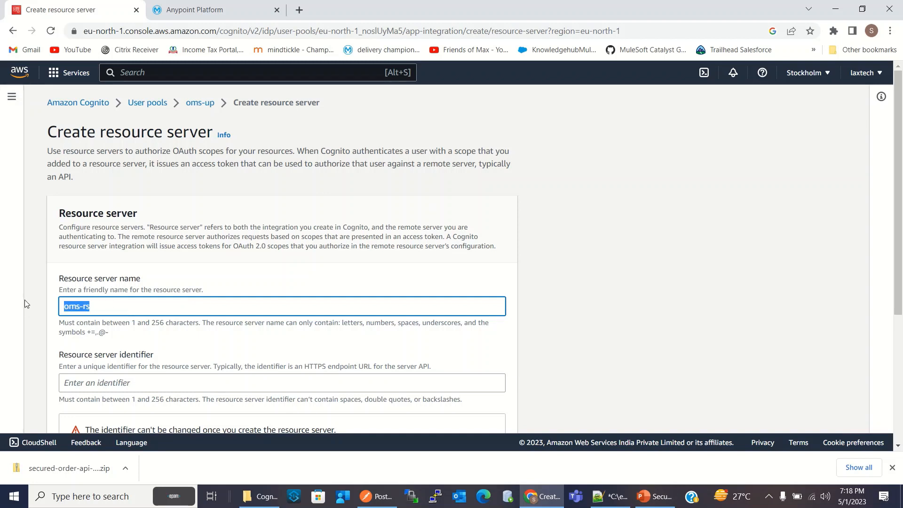
pyautogui.click(283, 383)
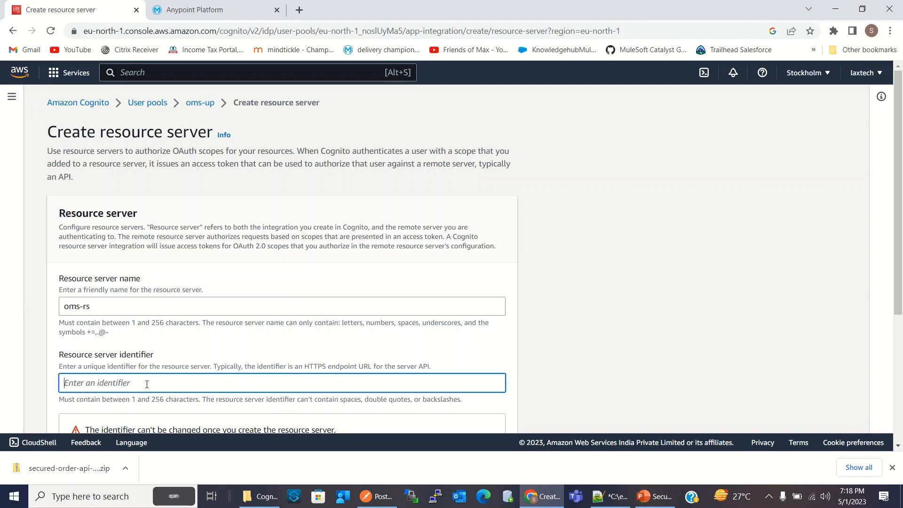
pyautogui.write('oms-rs')
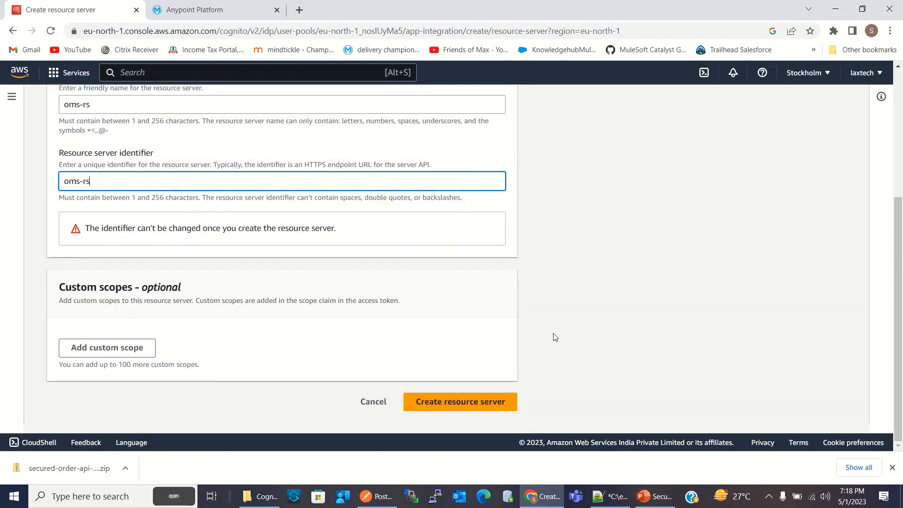
pyautogui.moveTo(87, 389)
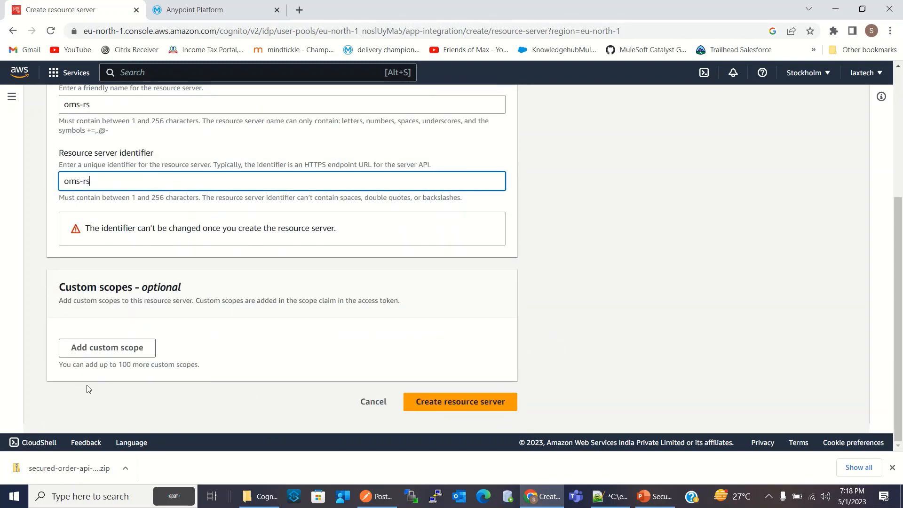
# Add the custom scope 'create-order' with its description
pyautogui.click(106, 347)
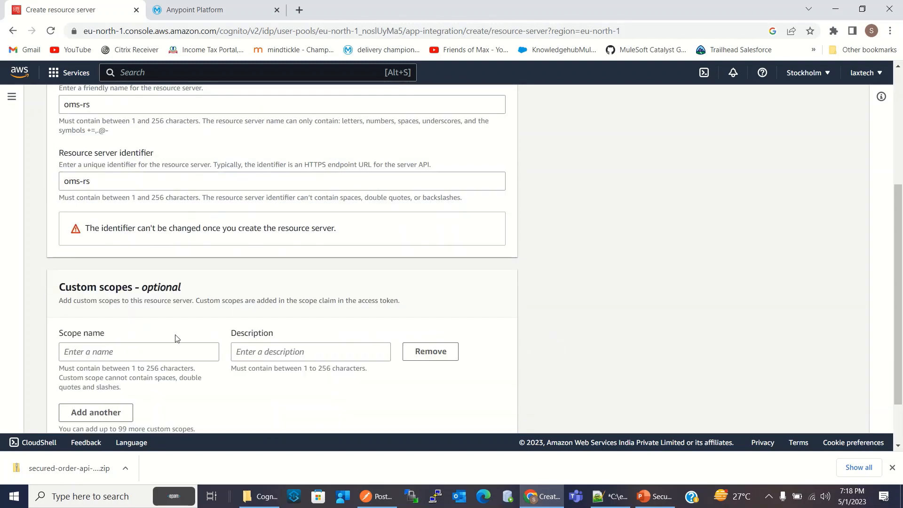
pyautogui.write('create')
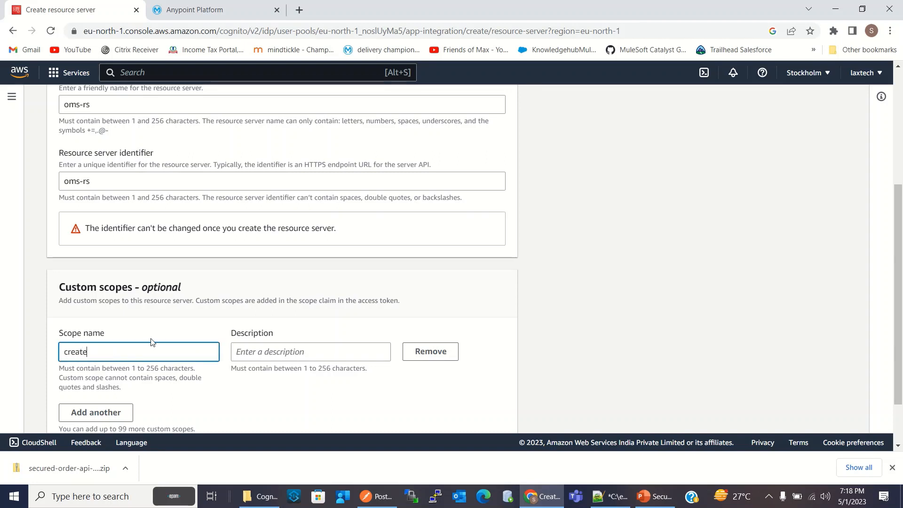
pyautogui.write('-')
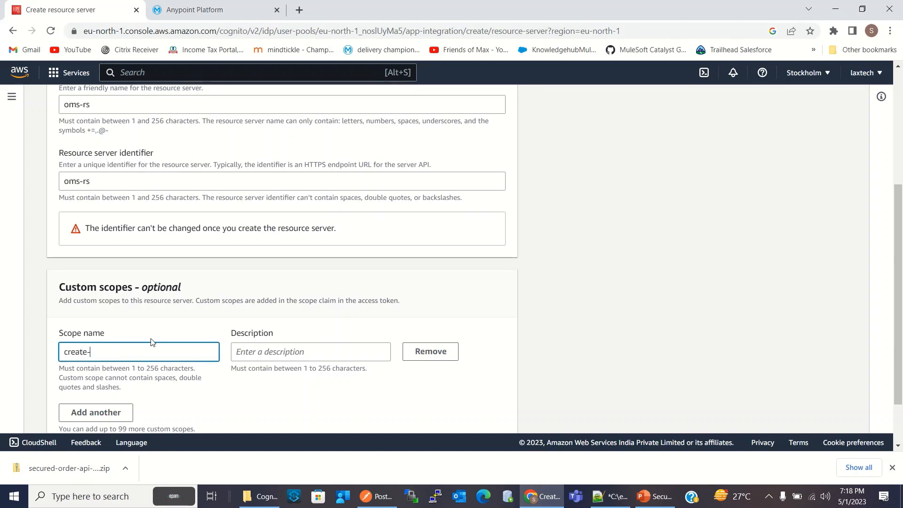
pyautogui.write('order')
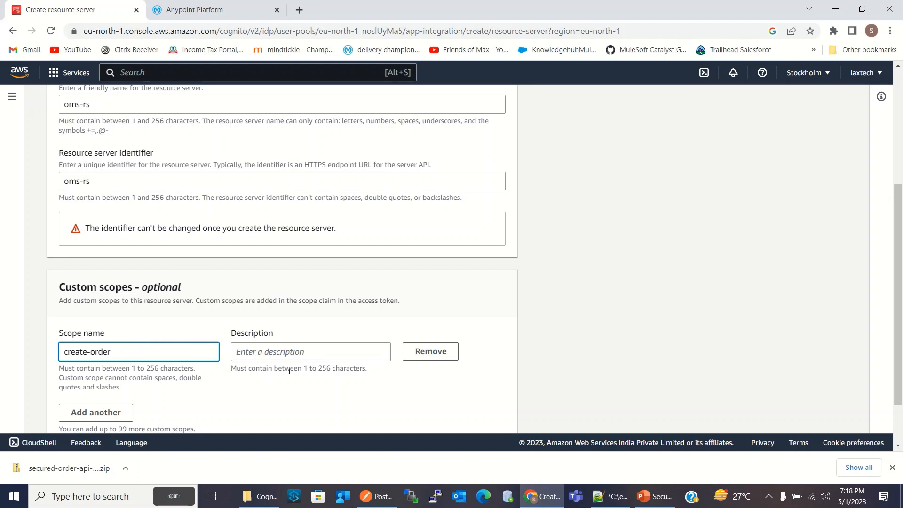
pyautogui.write('Create Order')
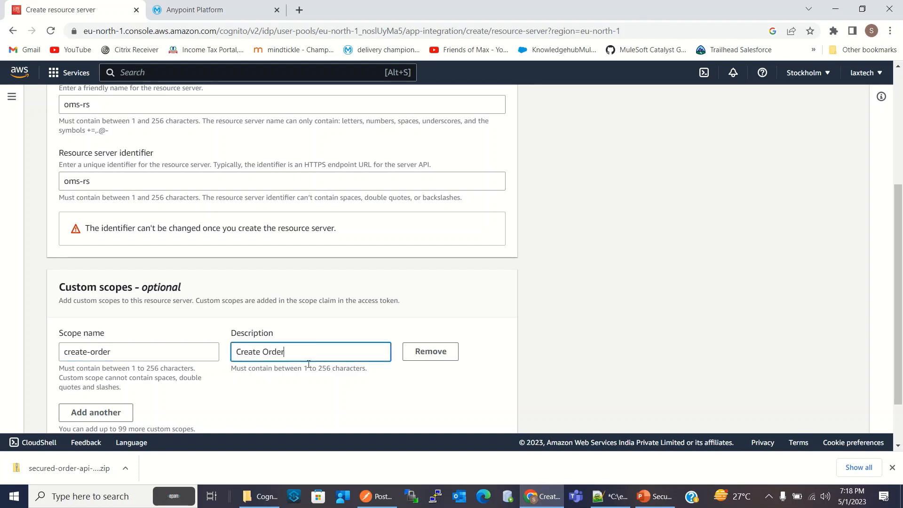
# Add the 'get-orders' scope described 'Get Orders' and create the resource server
pyautogui.scroll(-3)
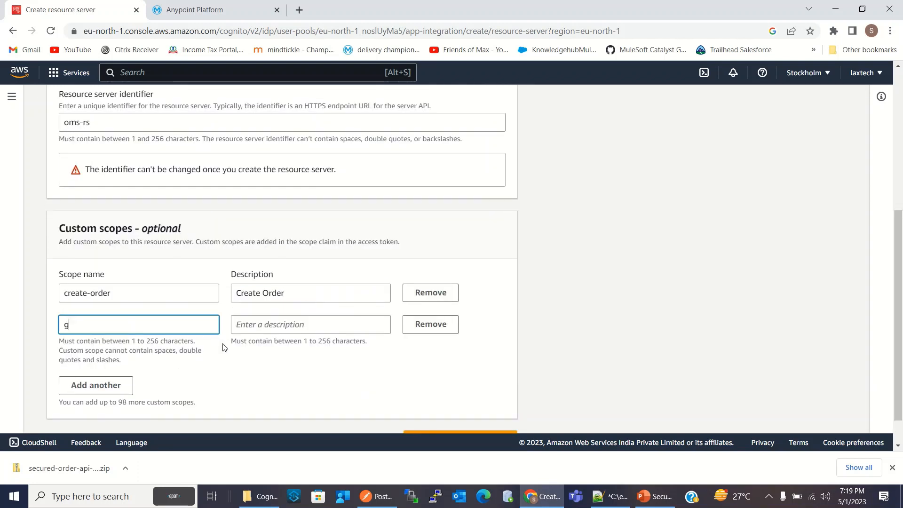
pyautogui.write('et-or')
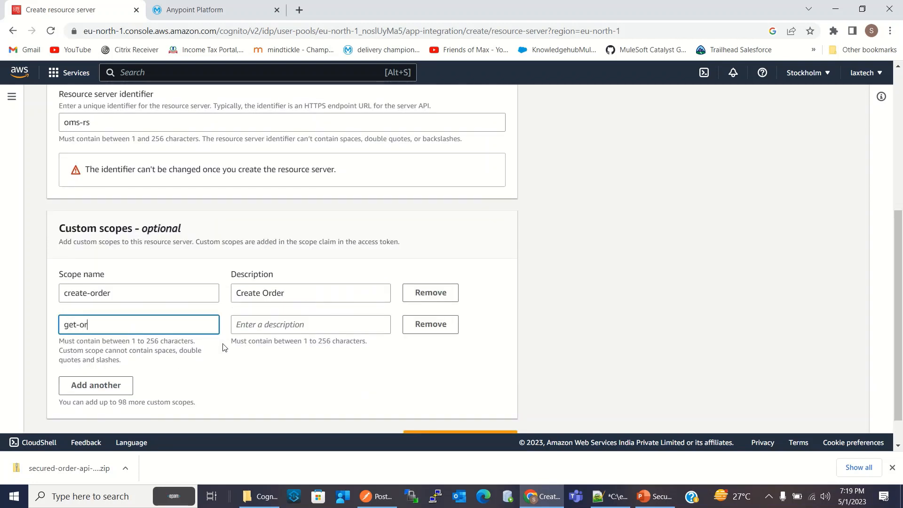
pyautogui.write('ders')
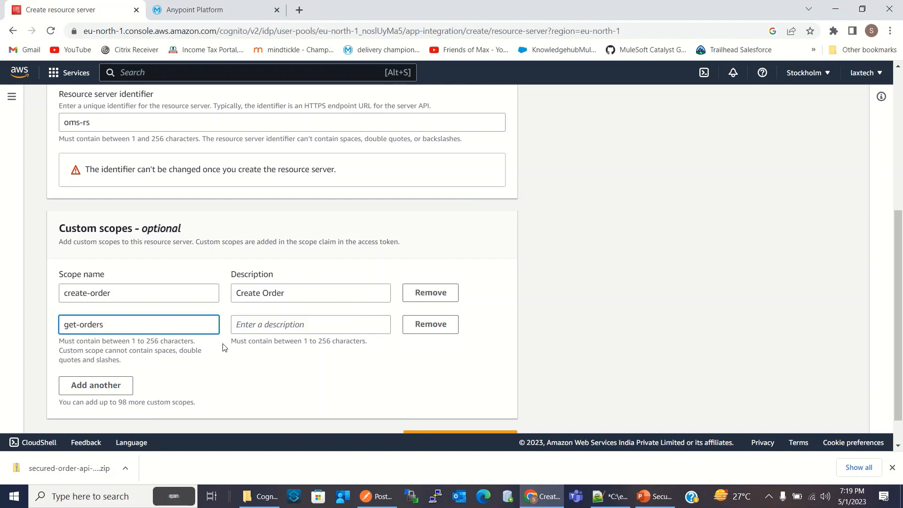
pyautogui.write('Get')
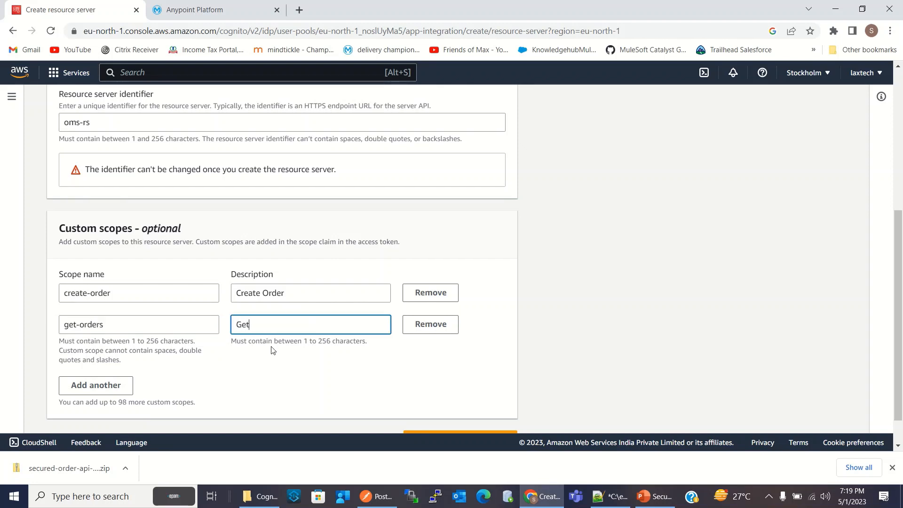
pyautogui.write('Orders')
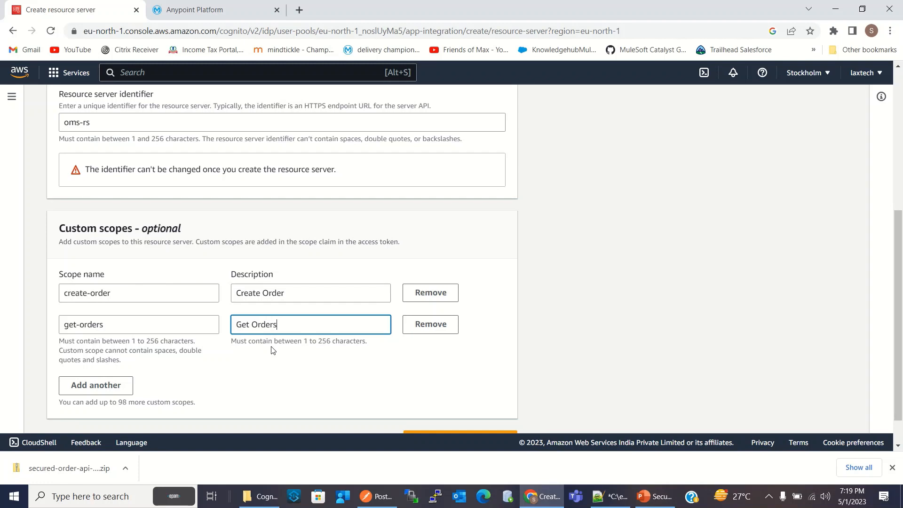
pyautogui.scroll(-3)
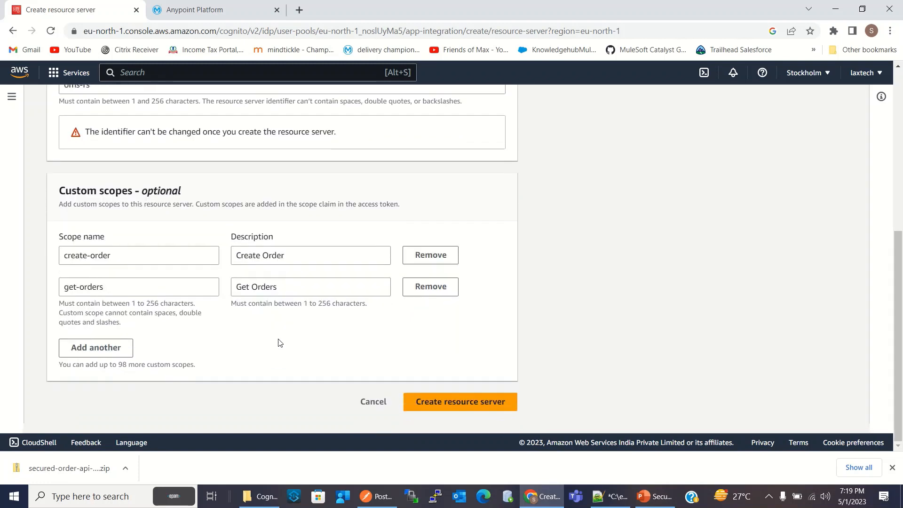
pyautogui.moveTo(262, 338)
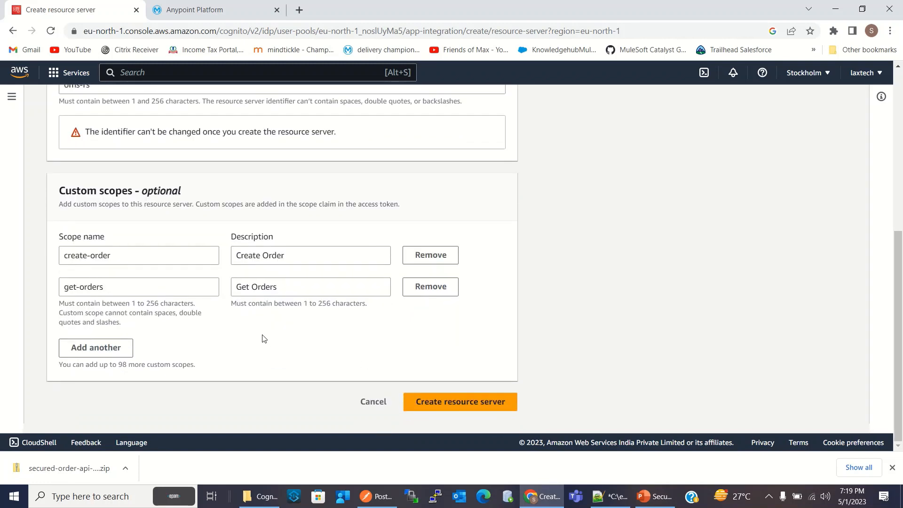
pyautogui.click(460, 401)
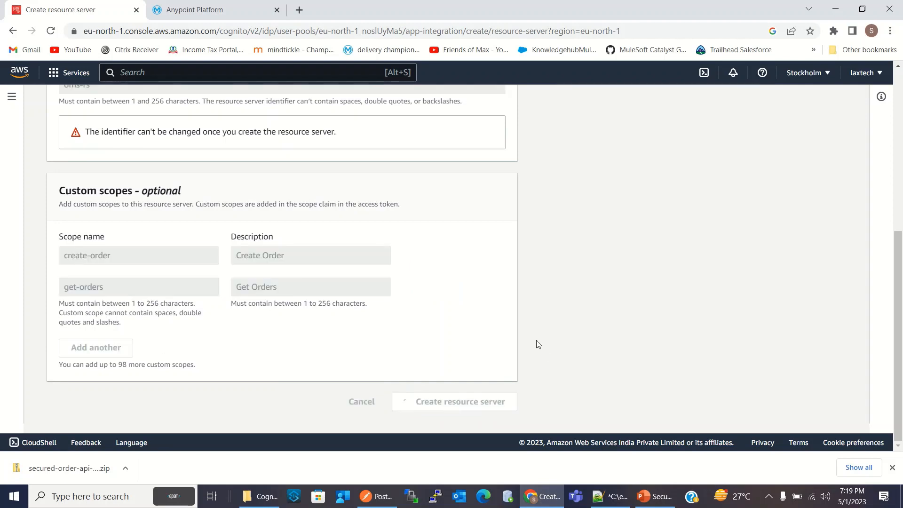
pyautogui.click(455, 401)
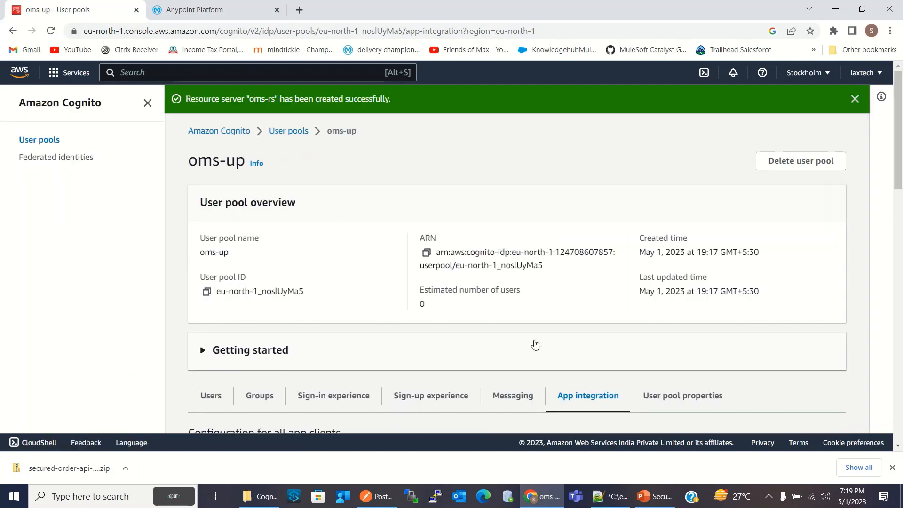
pyautogui.scroll(-3)
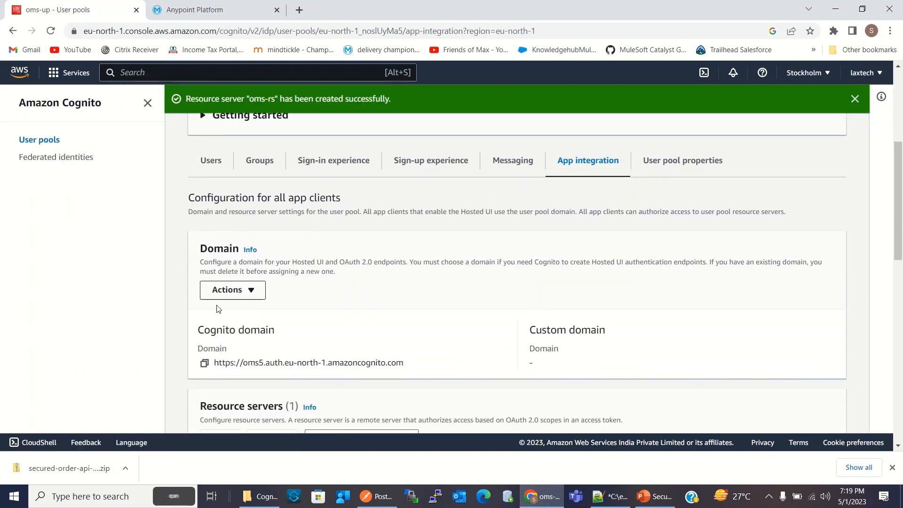
pyautogui.scroll(-3)
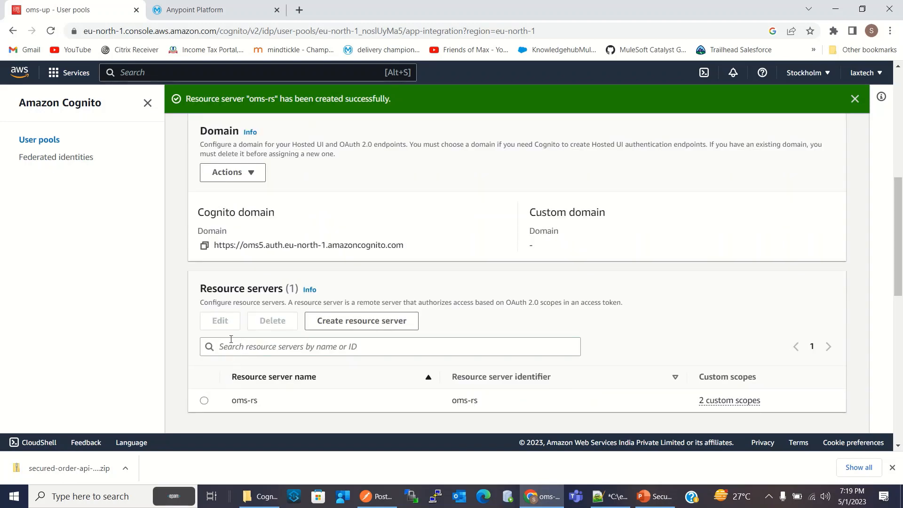
pyautogui.scroll(-3)
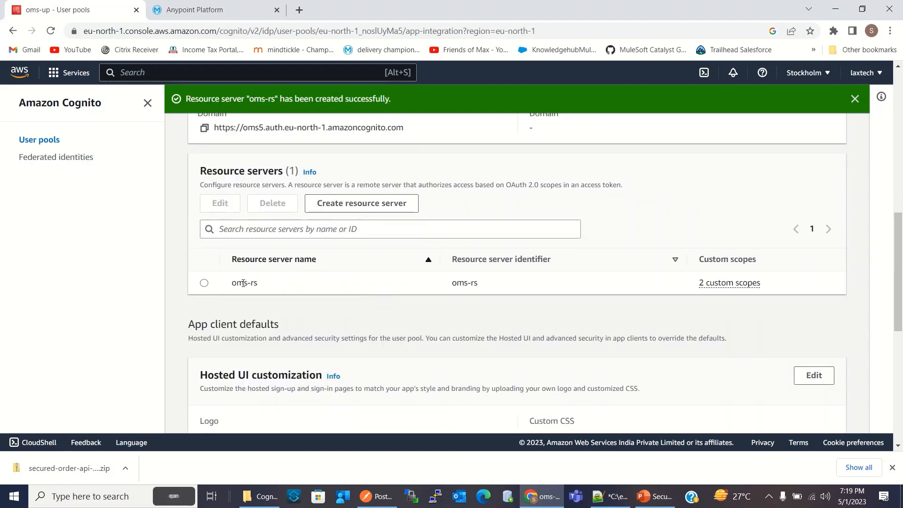
pyautogui.scroll(-3)
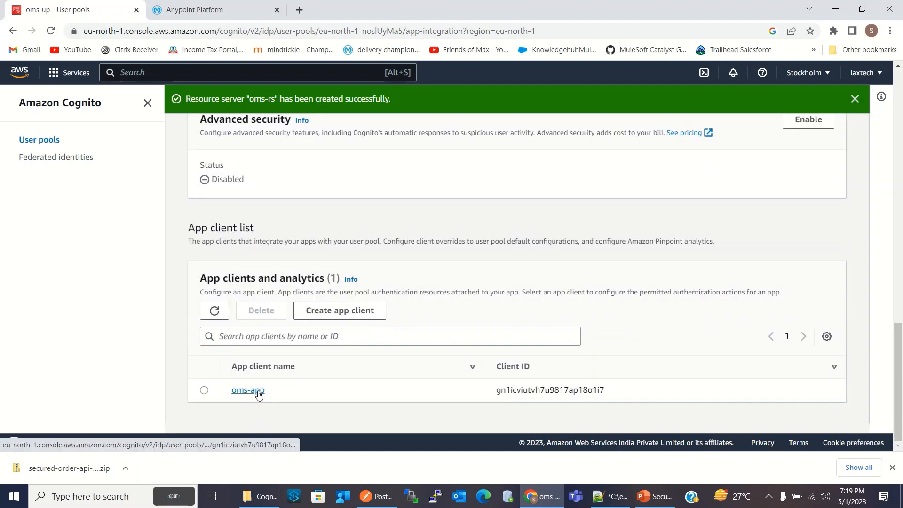
pyautogui.click(247, 390)
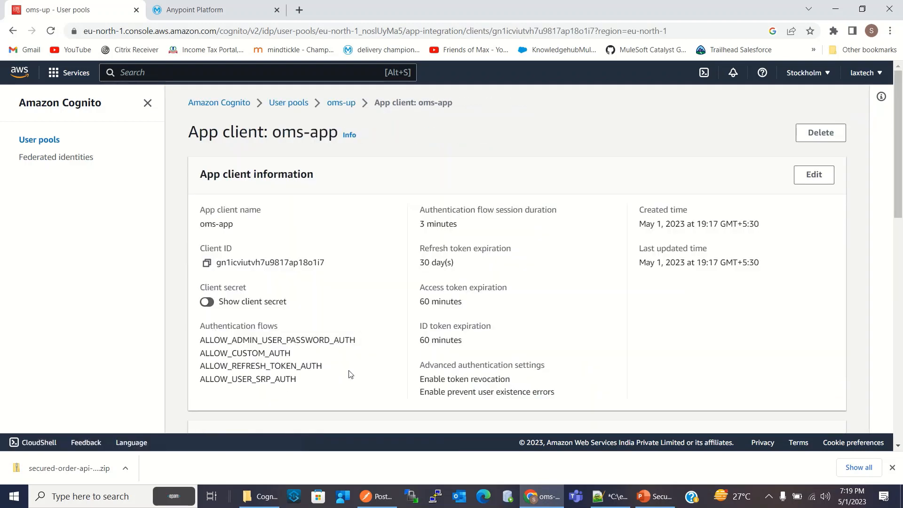
pyautogui.scroll(-3)
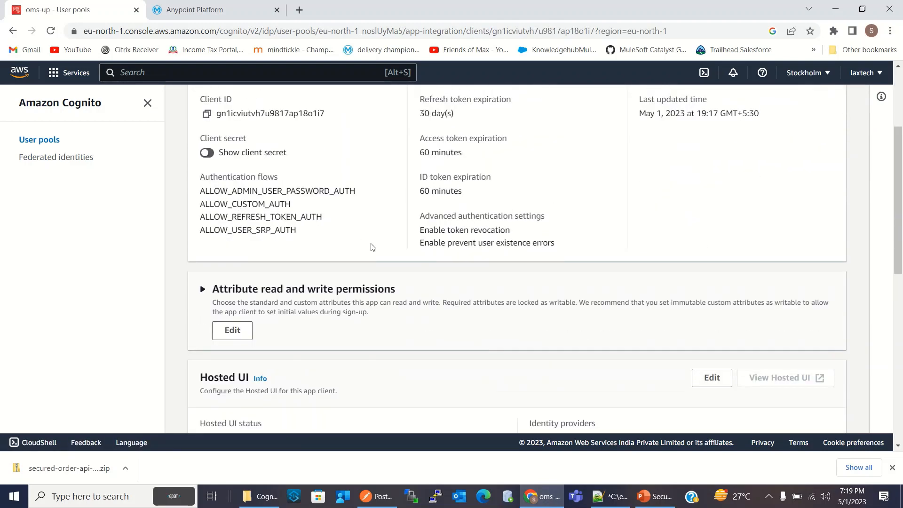
pyautogui.scroll(-3)
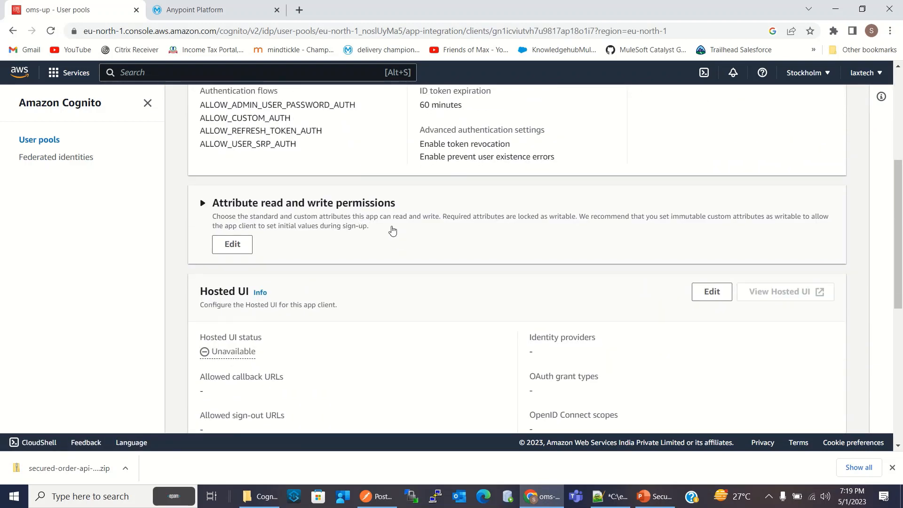
pyautogui.scroll(-3)
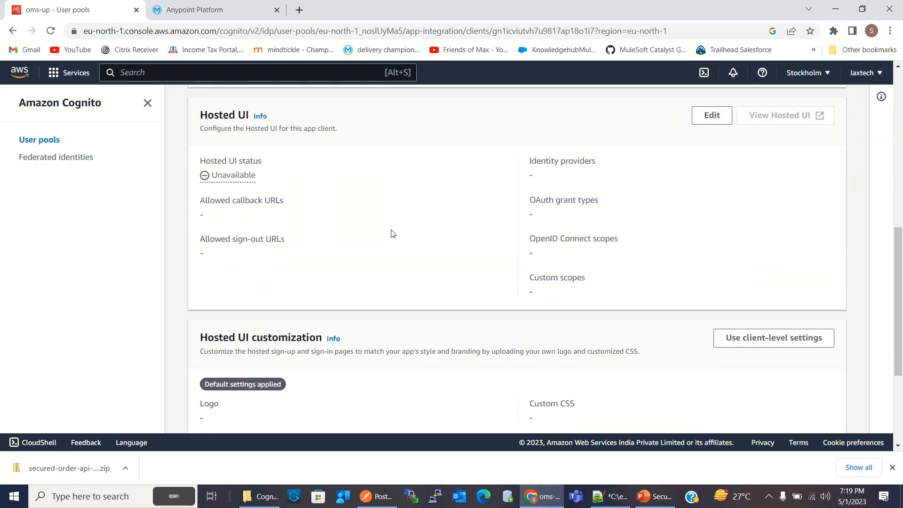
pyautogui.scroll(3)
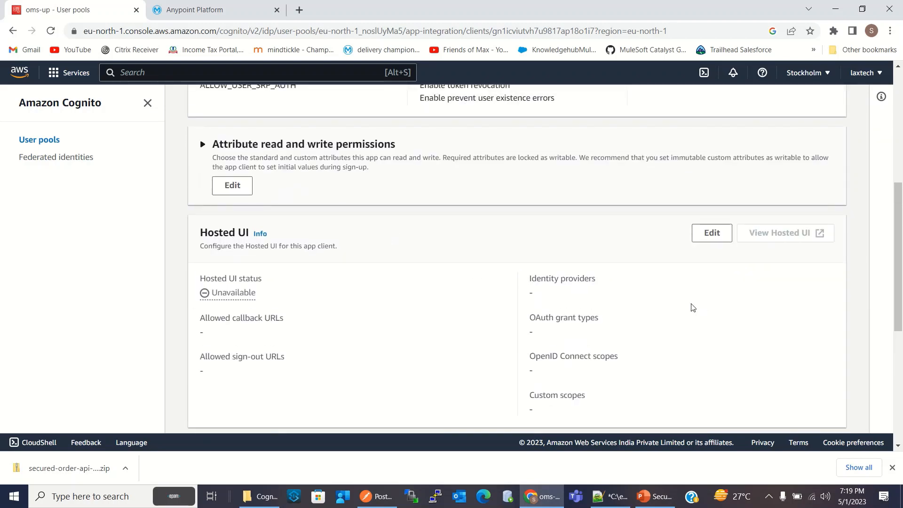
pyautogui.moveTo(685, 298)
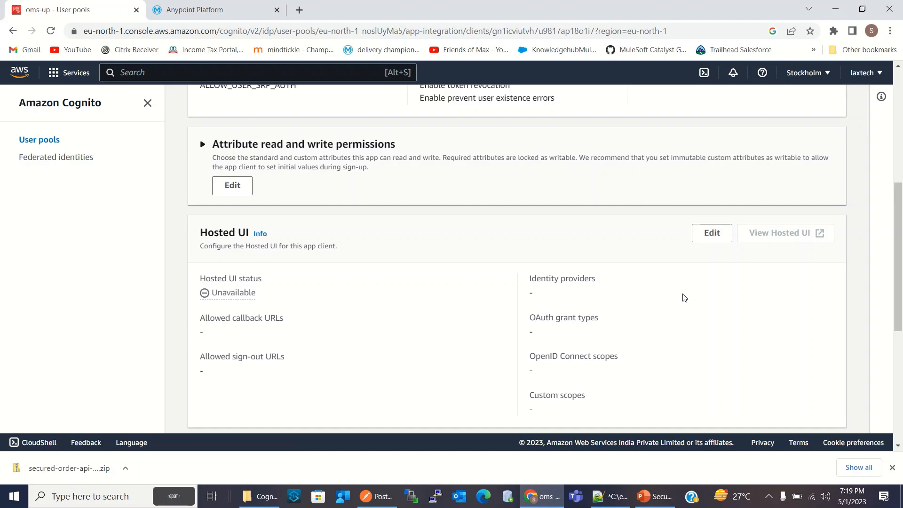
# Give oms-app's Hosted UI the client credentials grant with oms-rs/get-orders and oms-rs/create-order scopes, and save
pyautogui.click(711, 232)
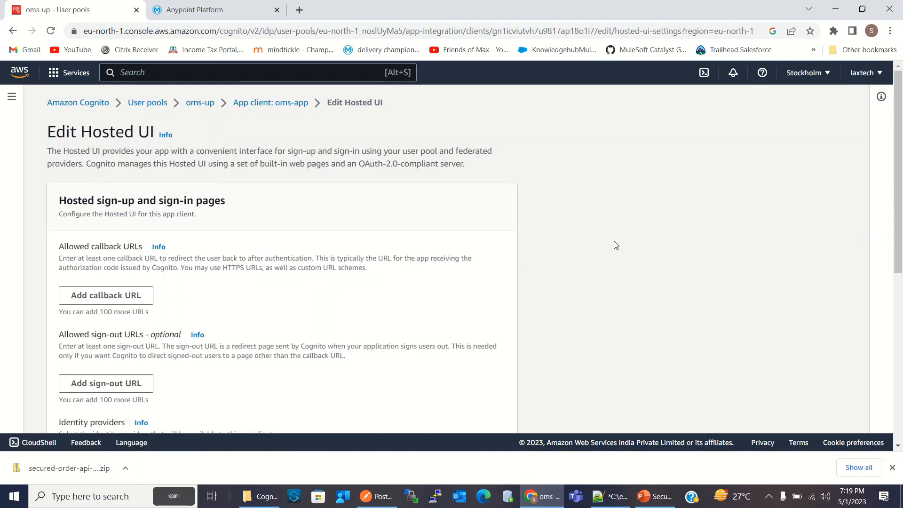
pyautogui.scroll(-3)
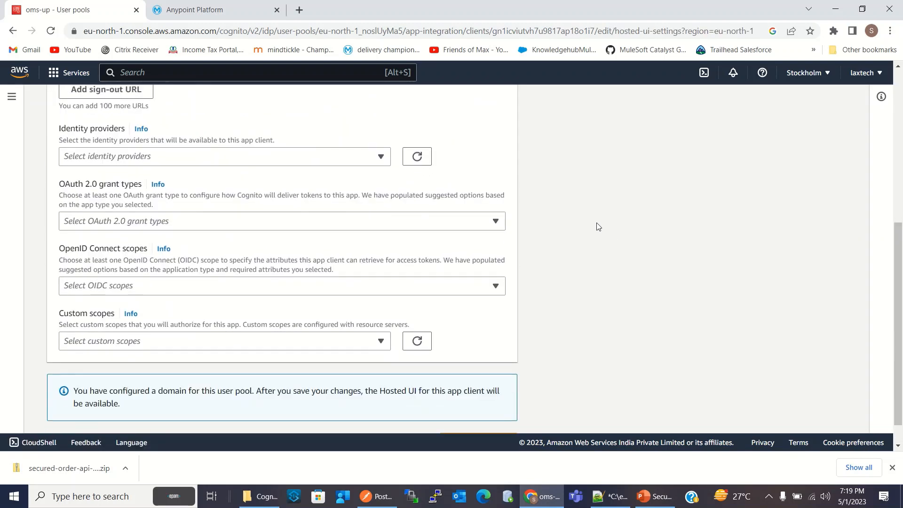
pyautogui.scroll(3)
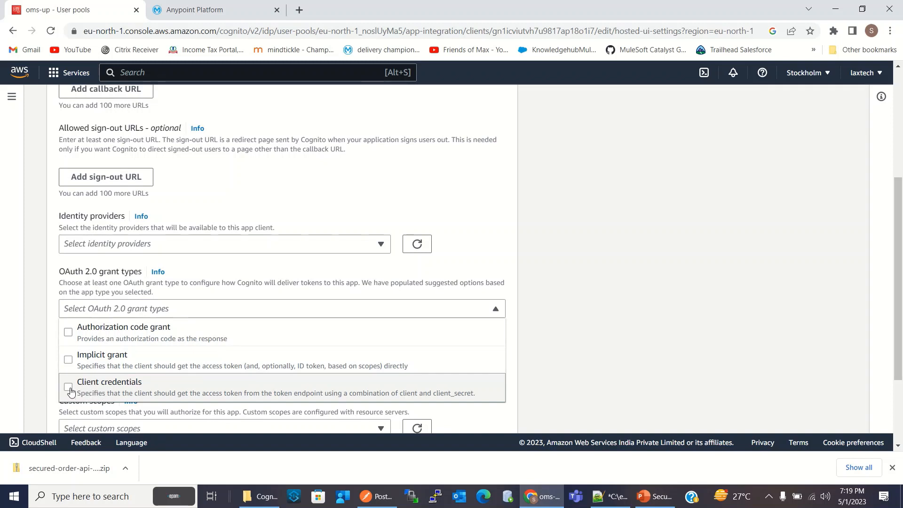
pyautogui.click(68, 387)
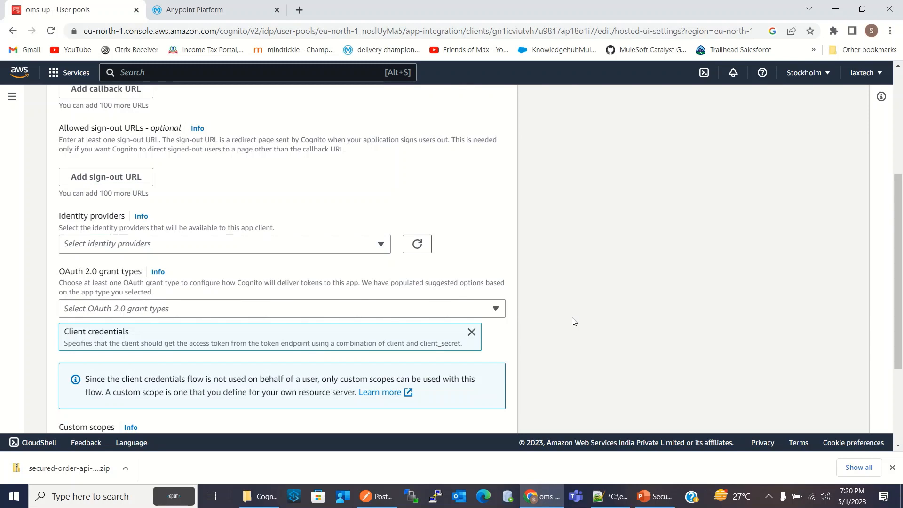
pyautogui.scroll(-3)
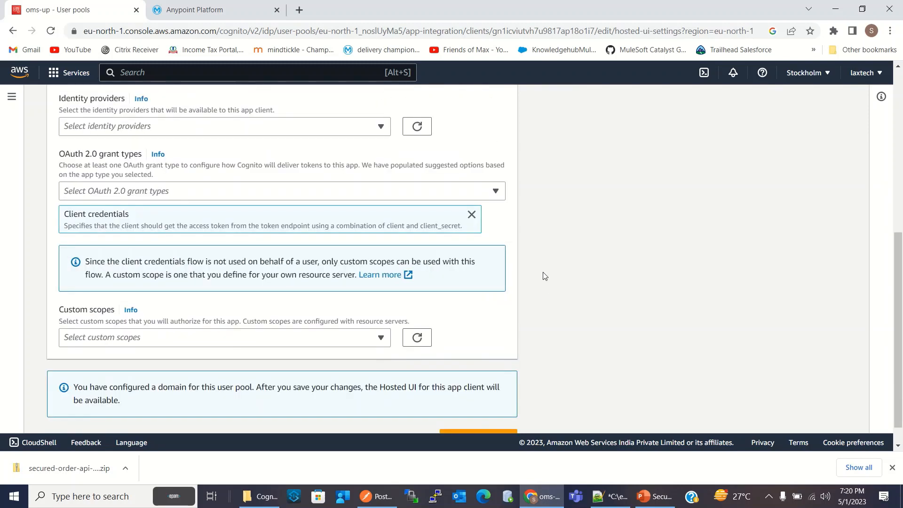
pyautogui.scroll(-3)
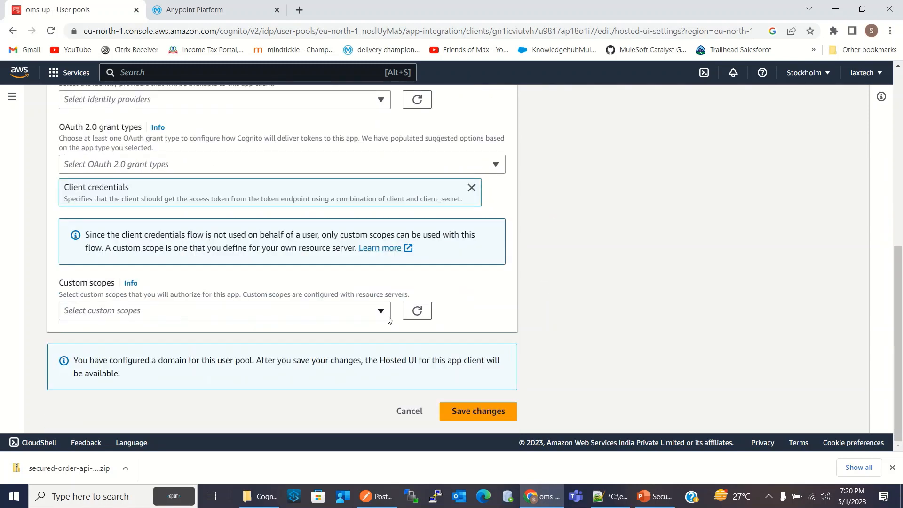
pyautogui.click(224, 310)
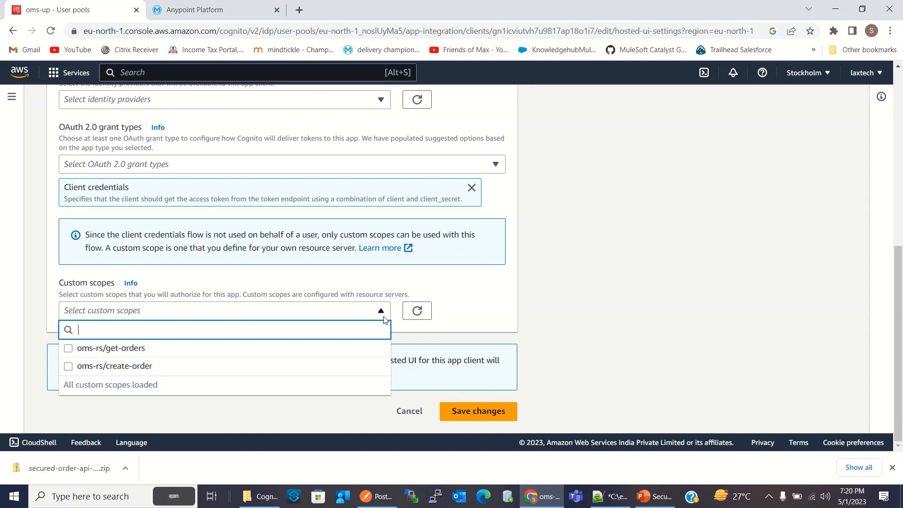
pyautogui.moveTo(311, 348)
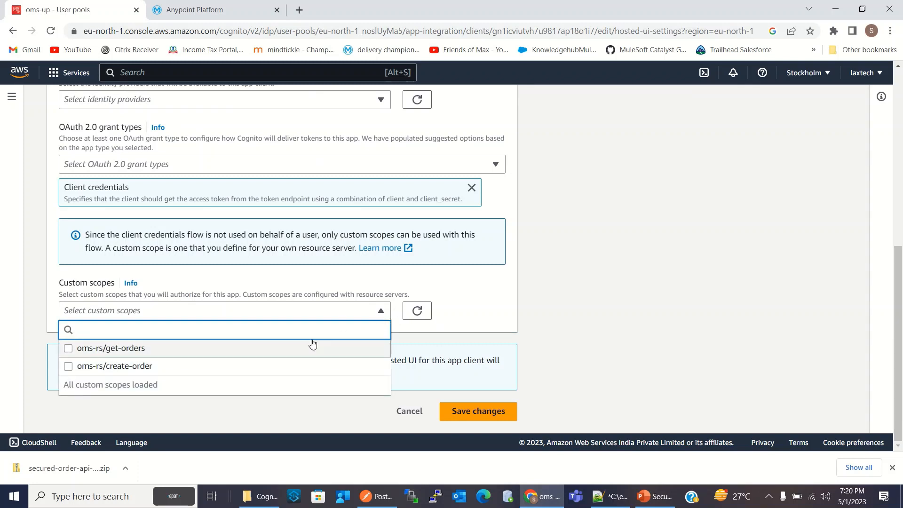
pyautogui.moveTo(69, 352)
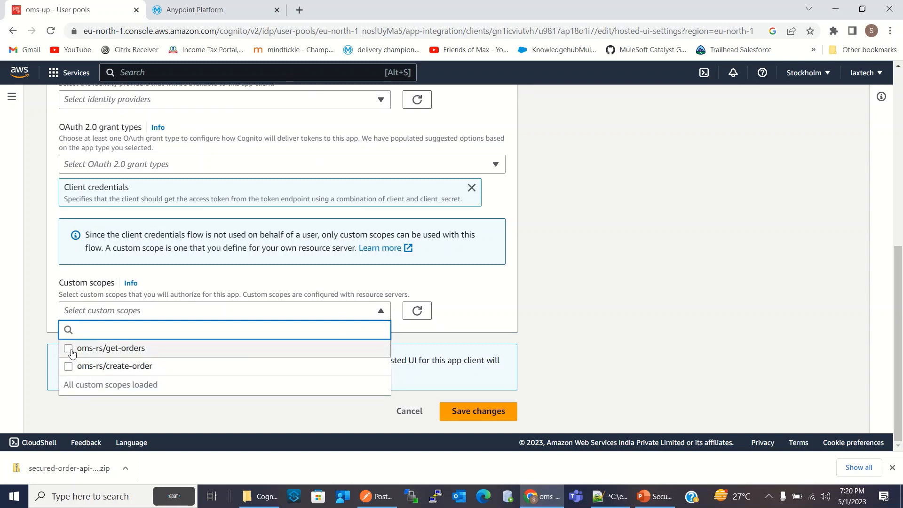
pyautogui.click(68, 348)
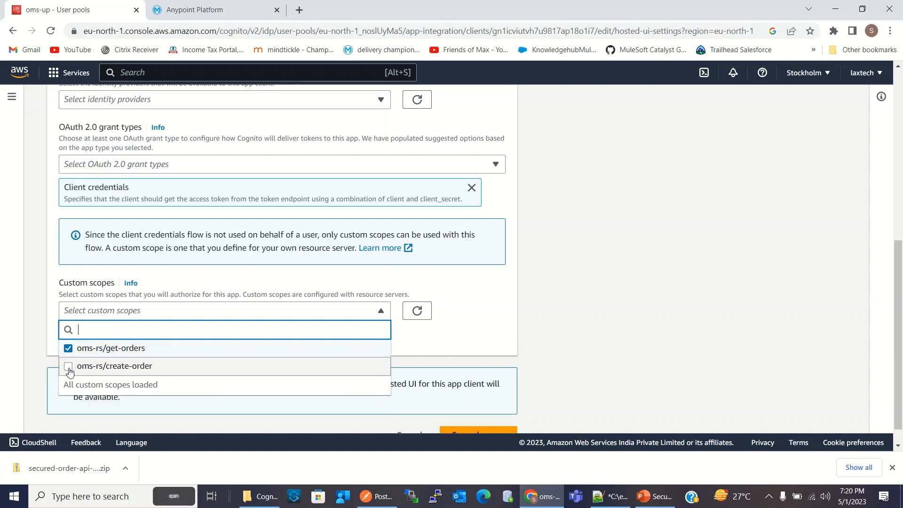
pyautogui.click(68, 367)
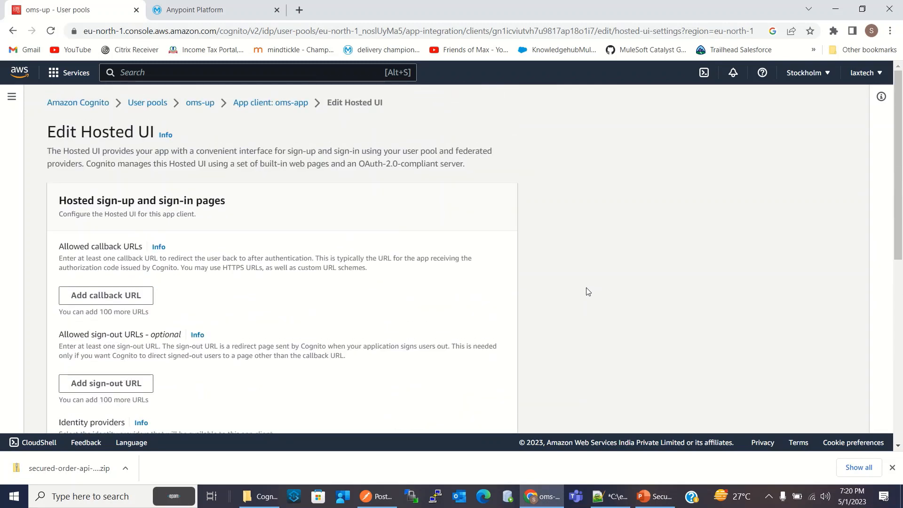
pyautogui.moveTo(94, 321)
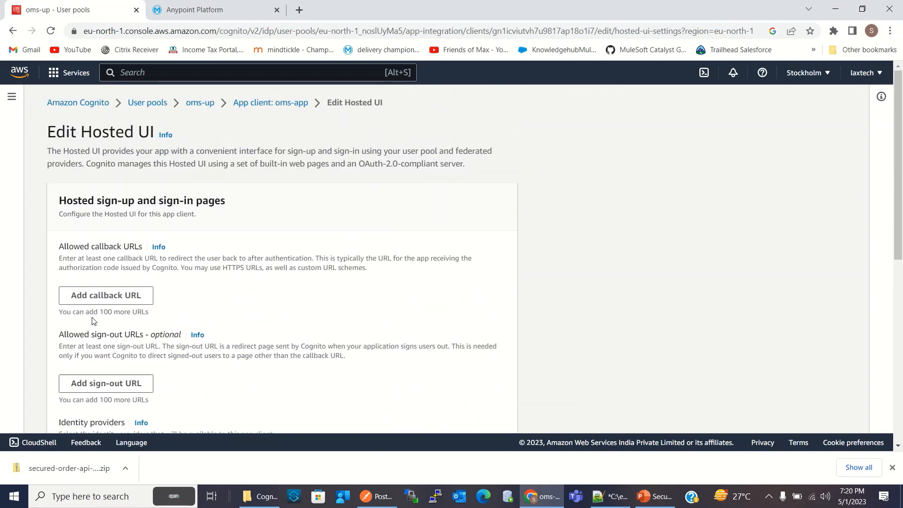
pyautogui.scroll(-3)
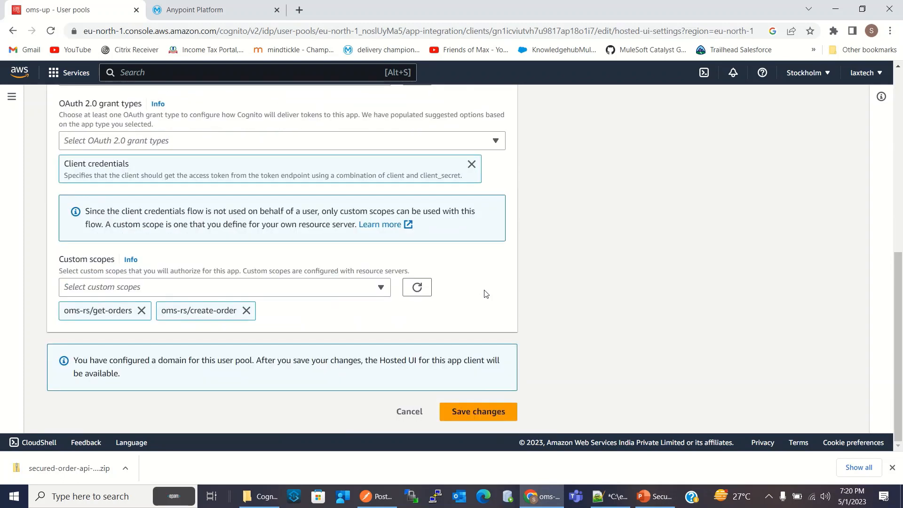
pyautogui.click(477, 411)
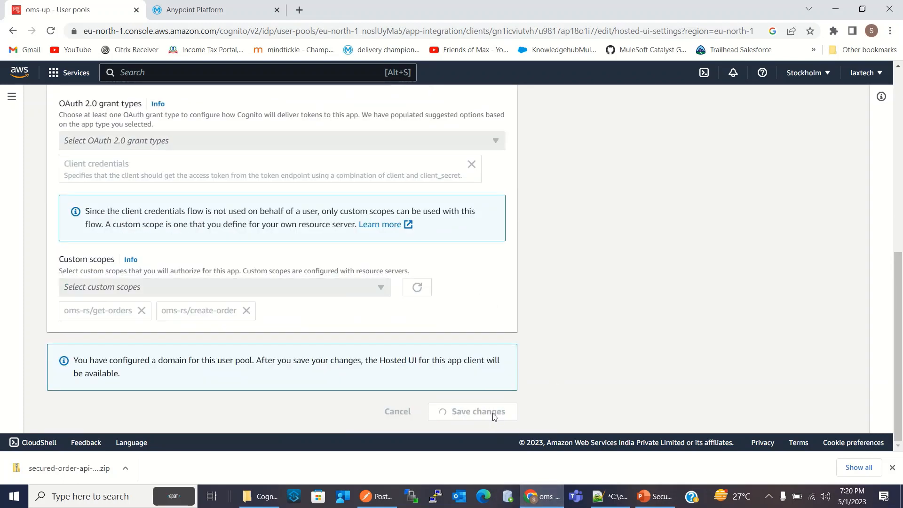
pyautogui.click(473, 411)
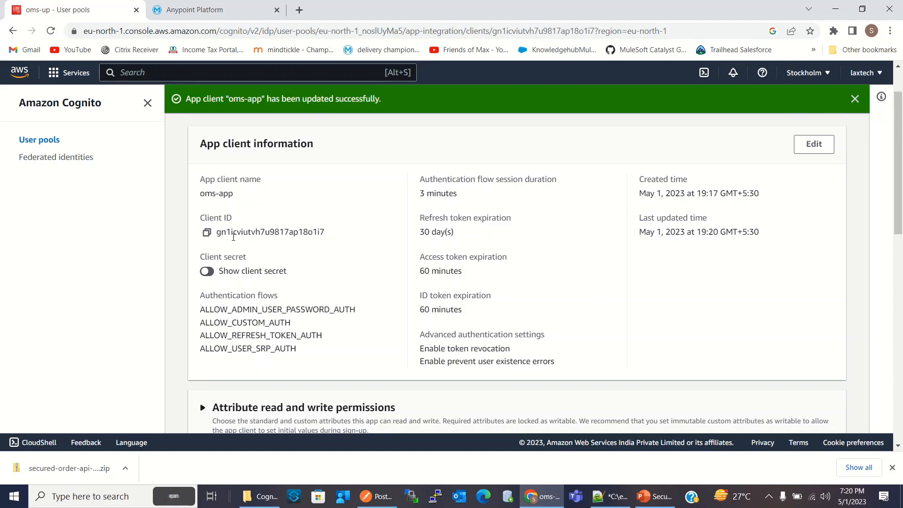
# Copy the oms-app client ID into the notes after 'client Id:'
pyautogui.click(207, 232)
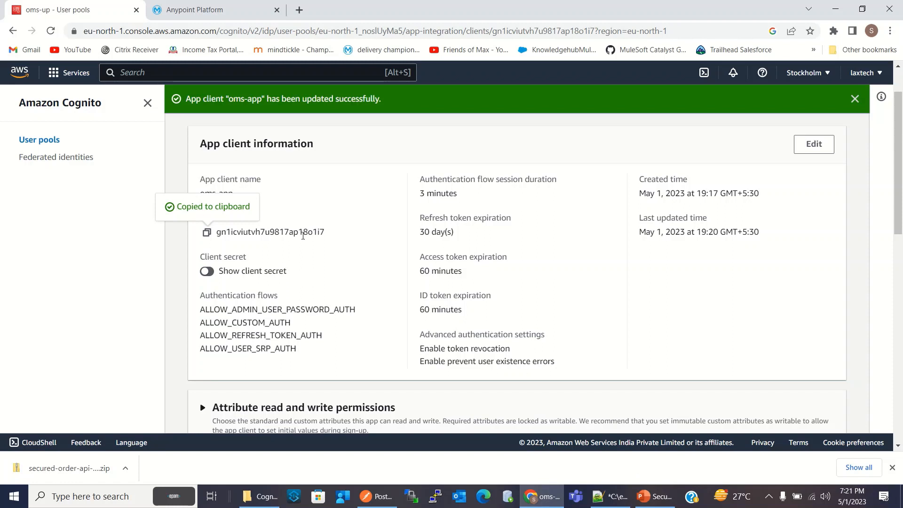
pyautogui.click(610, 496)
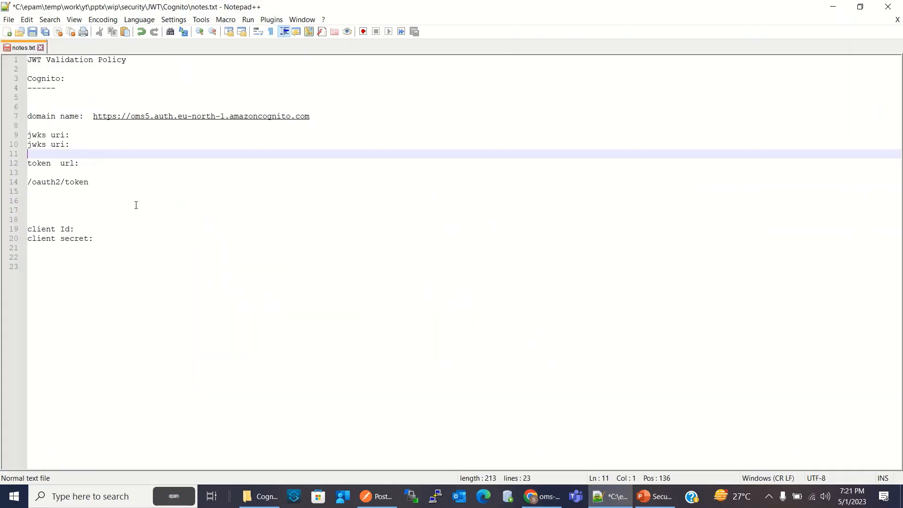
pyautogui.click(74, 228)
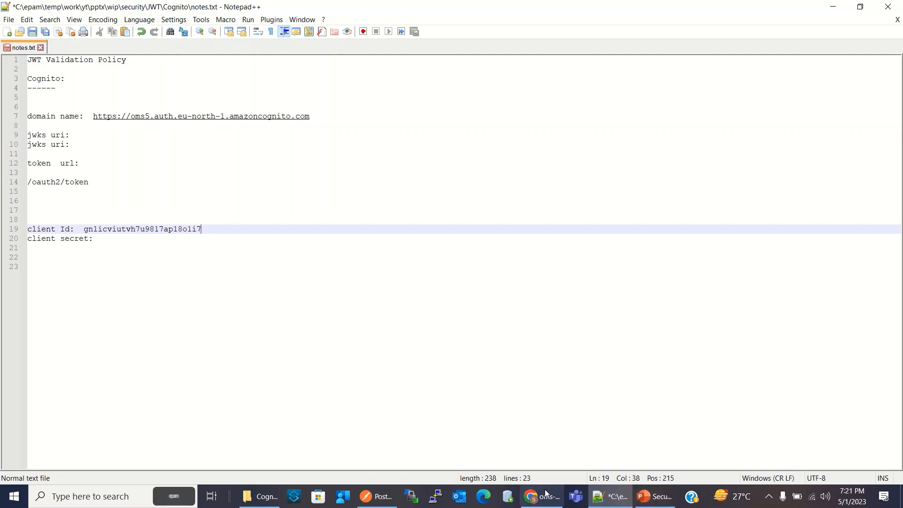
# Reveal the oms-app client secret and record it in the notes after 'client secret:'
pyautogui.click(539, 495)
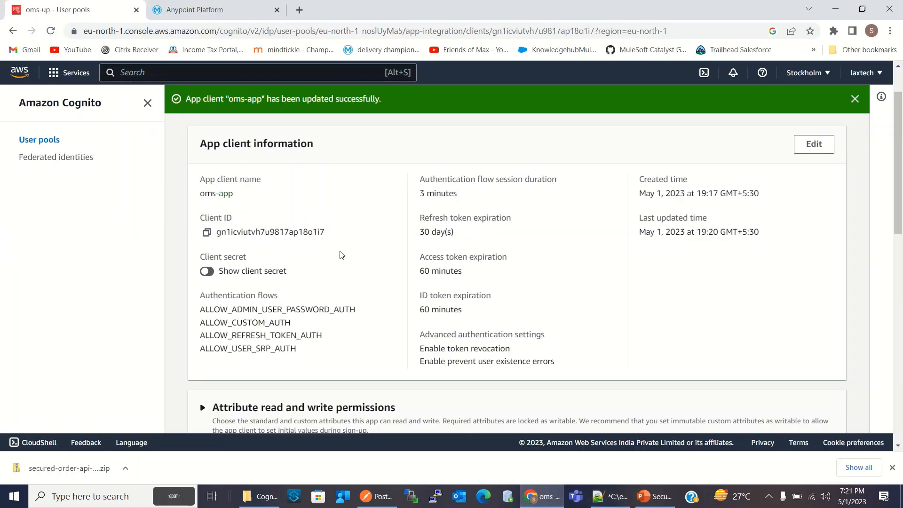
pyautogui.click(206, 271)
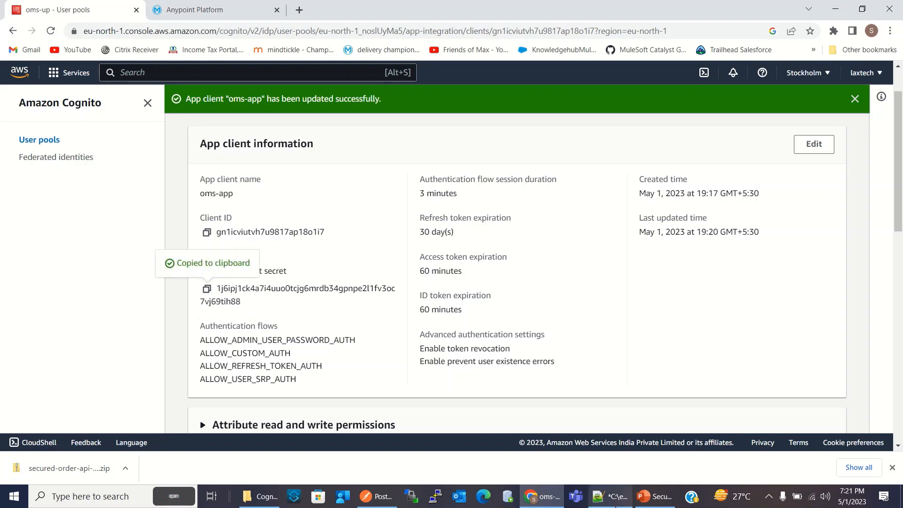
pyautogui.click(610, 496)
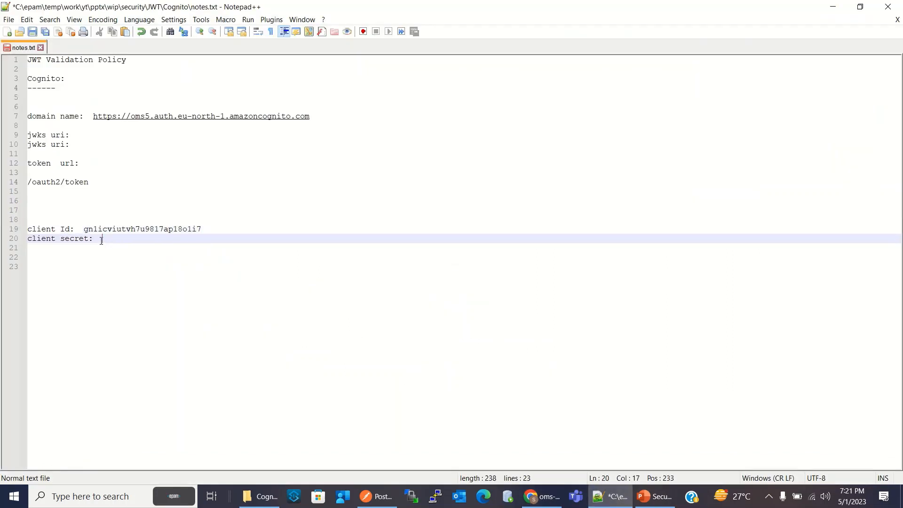
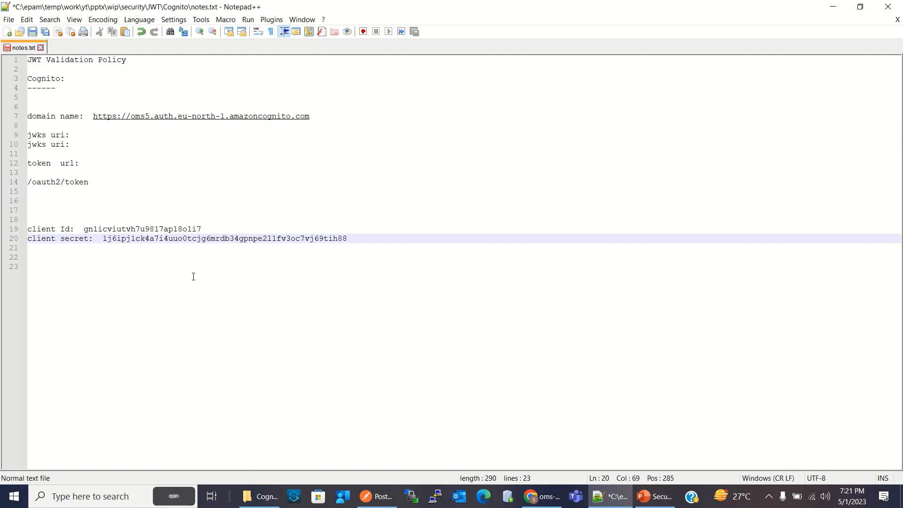
pyautogui.click(333, 200)
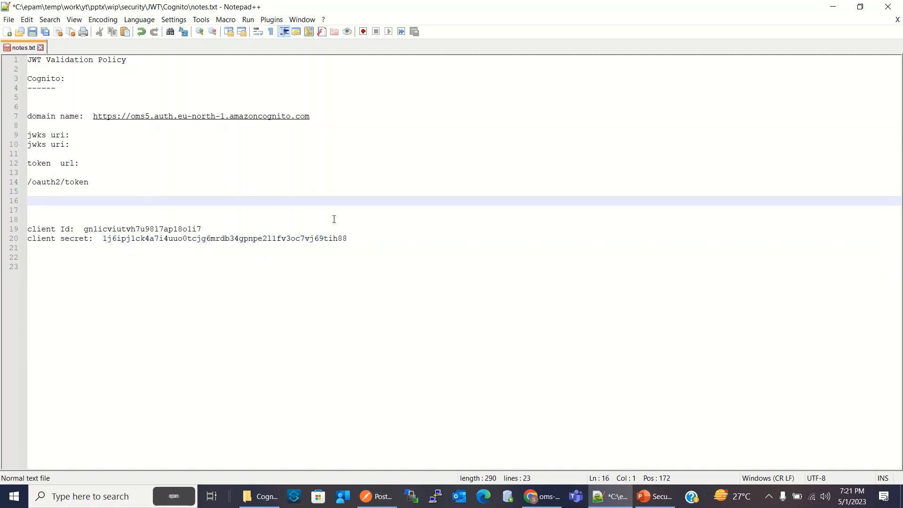
pyautogui.moveTo(541, 495)
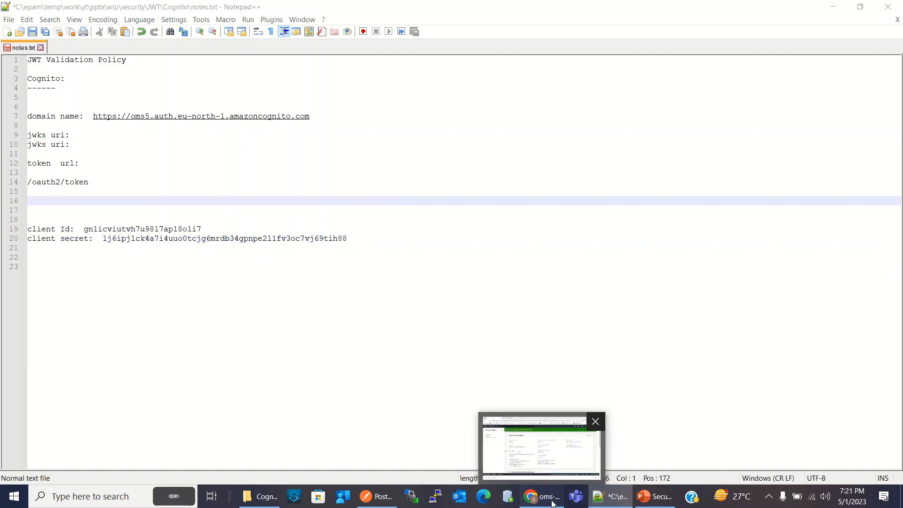
pyautogui.click(539, 449)
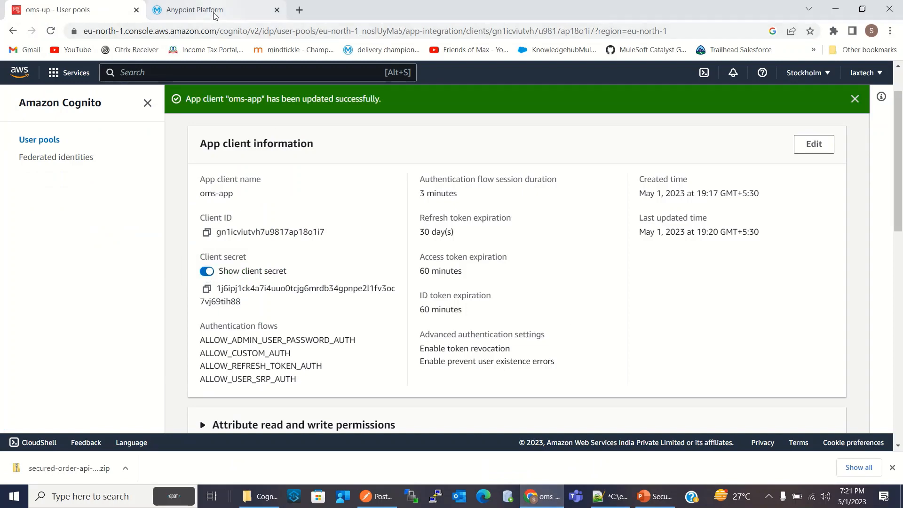
# Go to Anypoint Exchange, dismiss the search tip, and open the secured-order-api asset
pyautogui.click(199, 10)
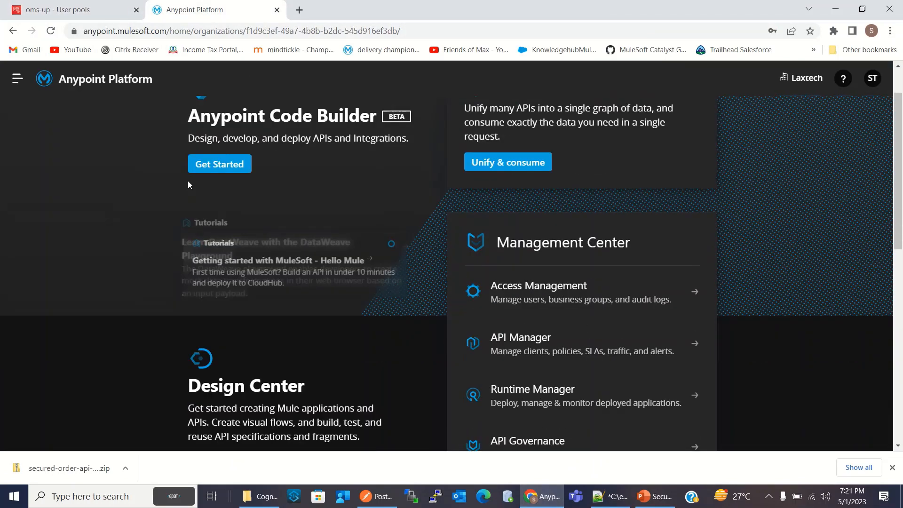
pyautogui.click(16, 79)
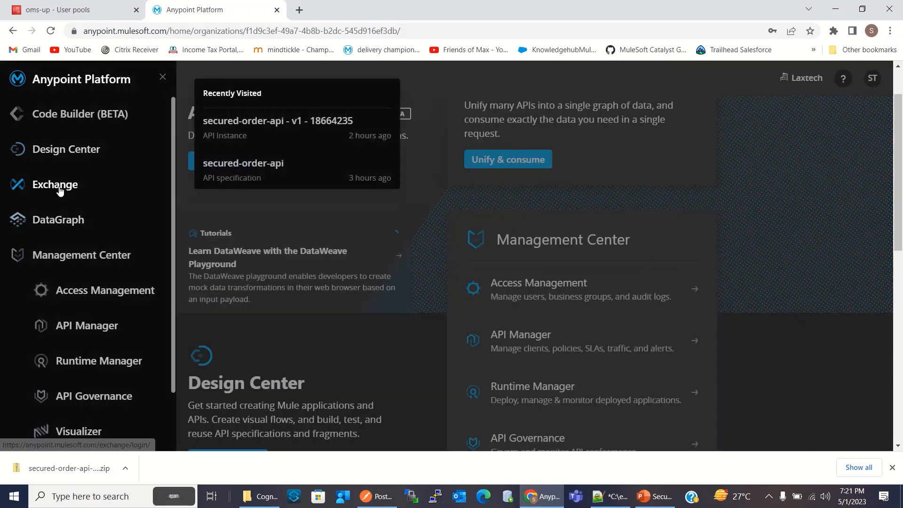
pyautogui.click(55, 184)
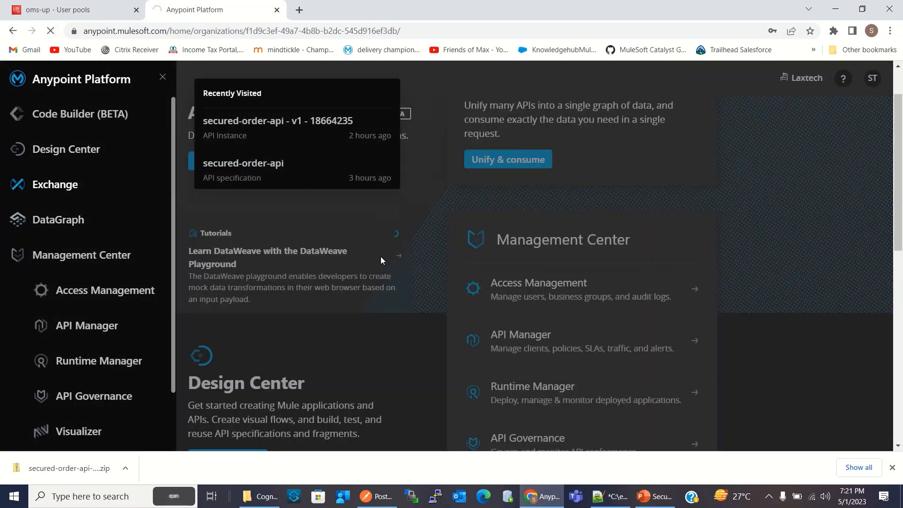
pyautogui.click(56, 184)
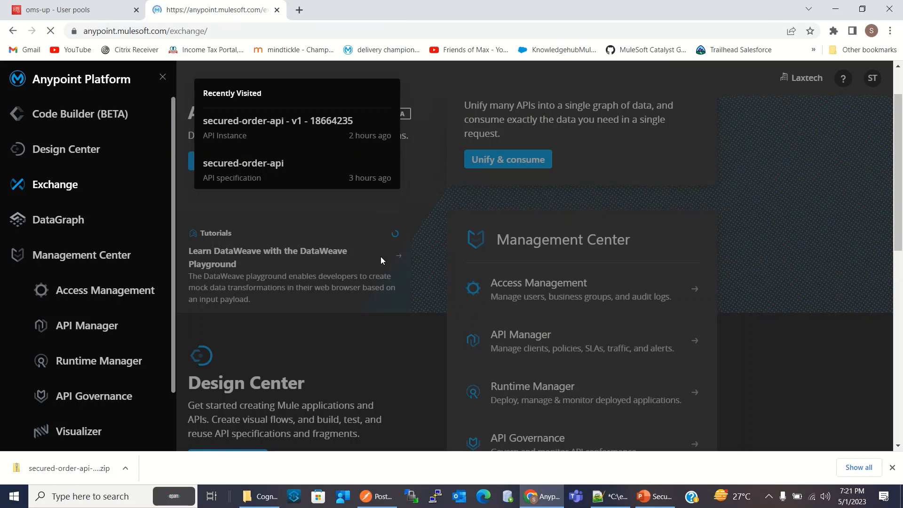
pyautogui.click(56, 184)
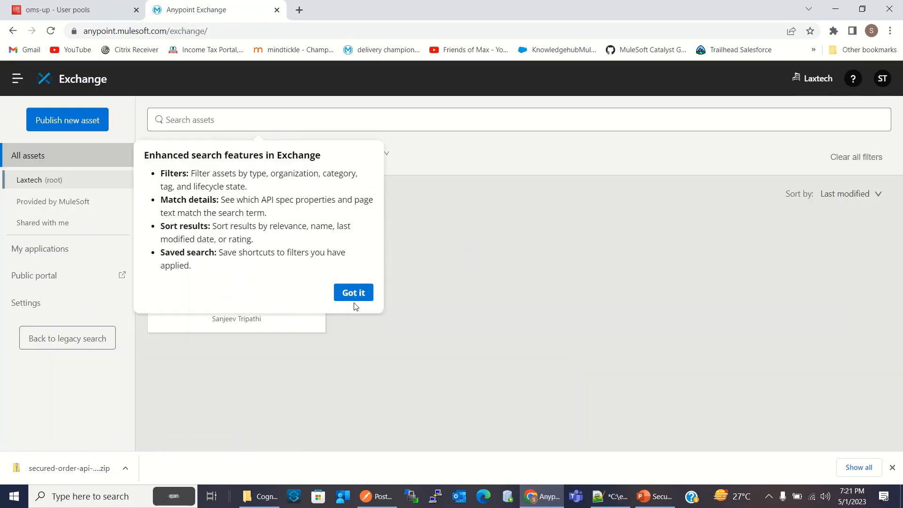
pyautogui.click(353, 292)
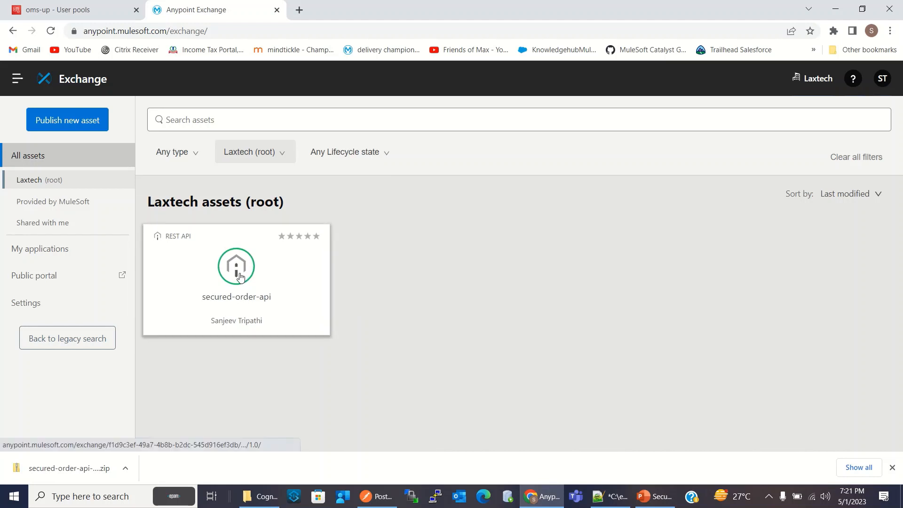
pyautogui.click(236, 266)
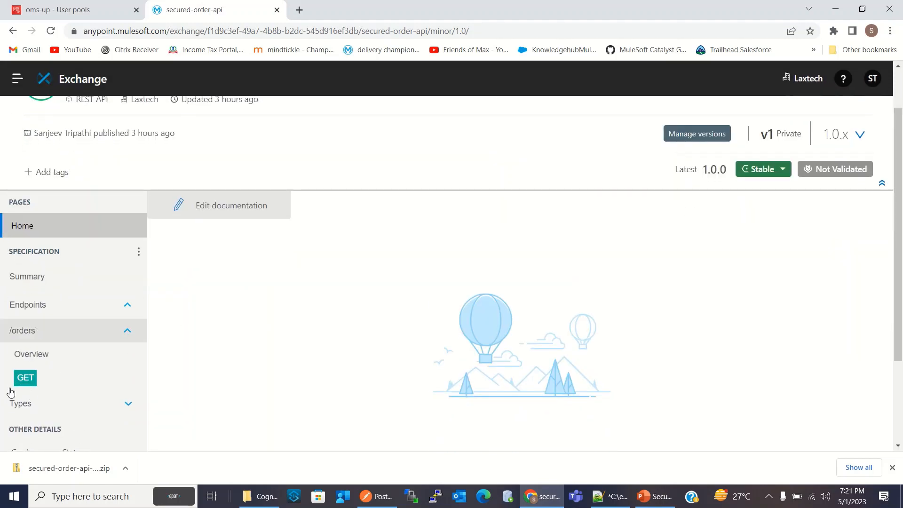
# Send a test GET /orders request that returns 200 OK, then navigate to API Manager
pyautogui.click(25, 378)
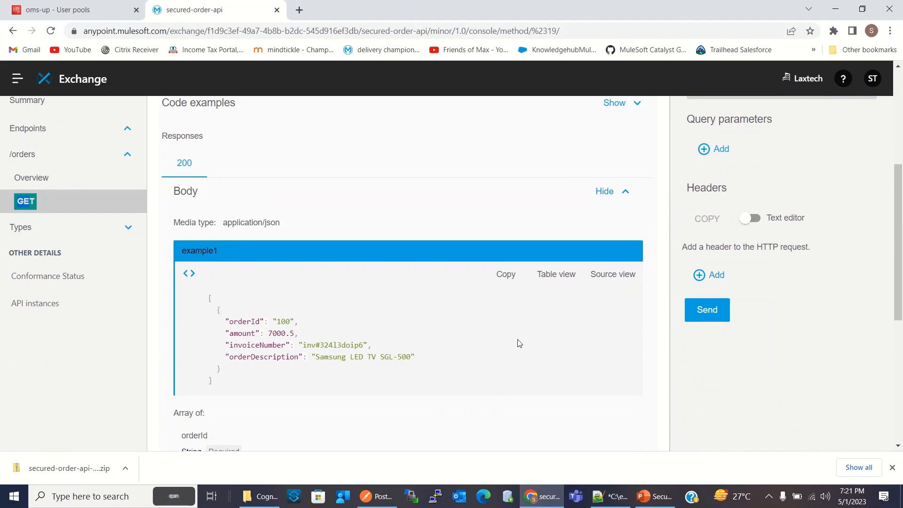
pyautogui.click(706, 310)
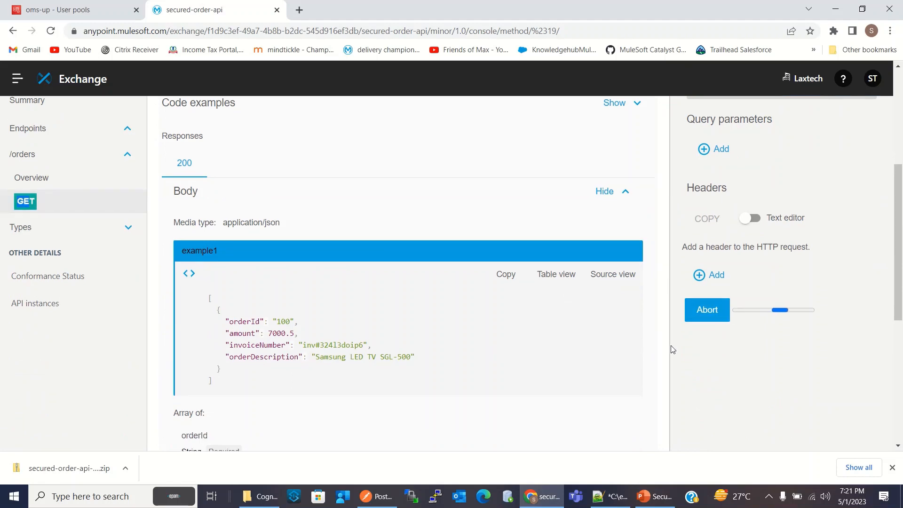
pyautogui.click(706, 310)
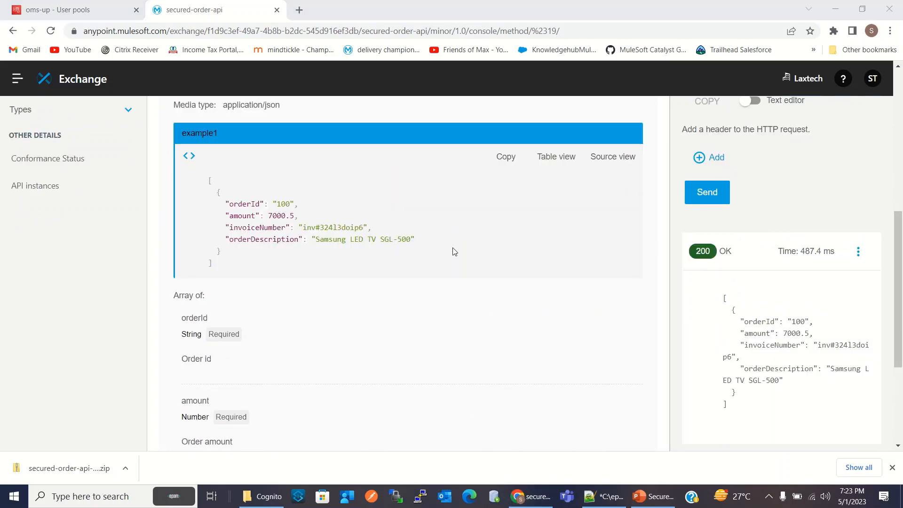
pyautogui.moveTo(336, 277)
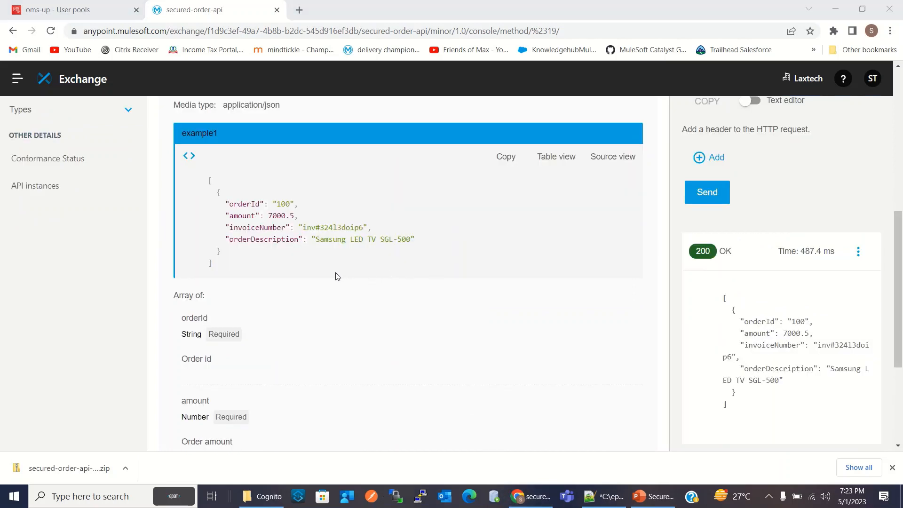
pyautogui.click(17, 79)
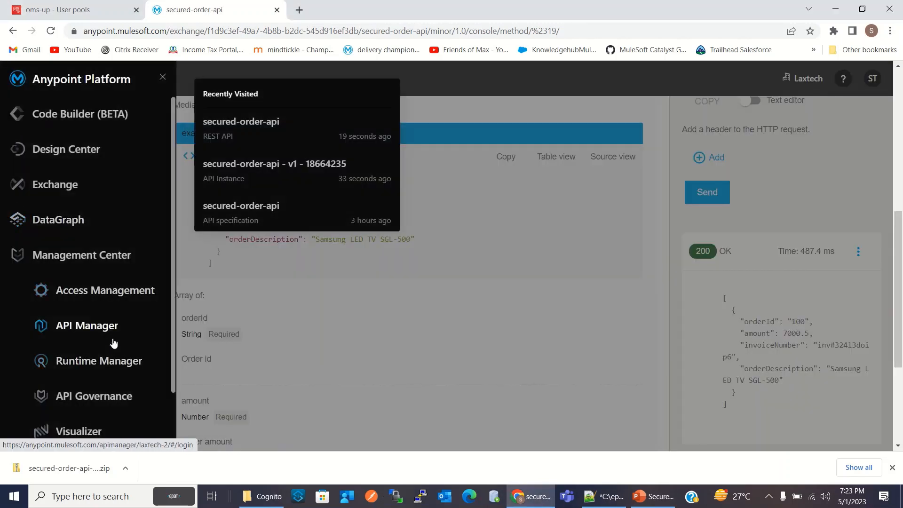
pyautogui.click(87, 326)
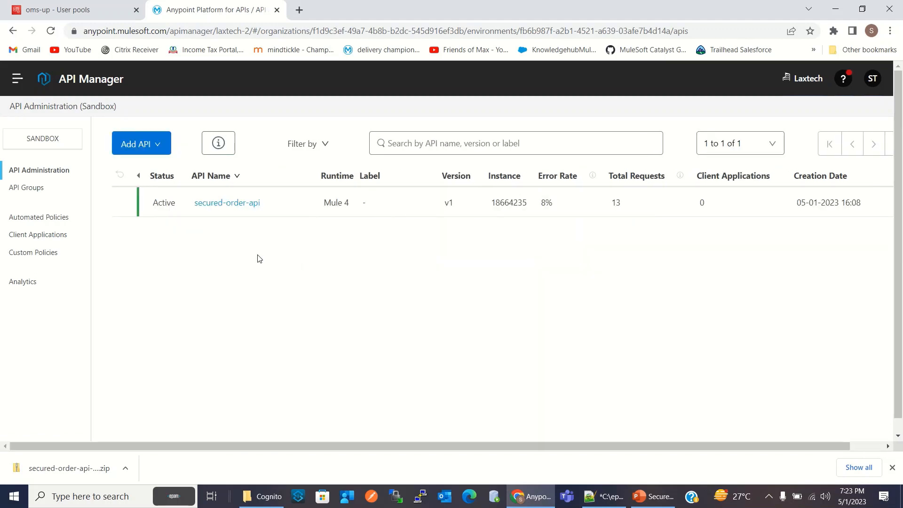
pyautogui.moveTo(248, 249)
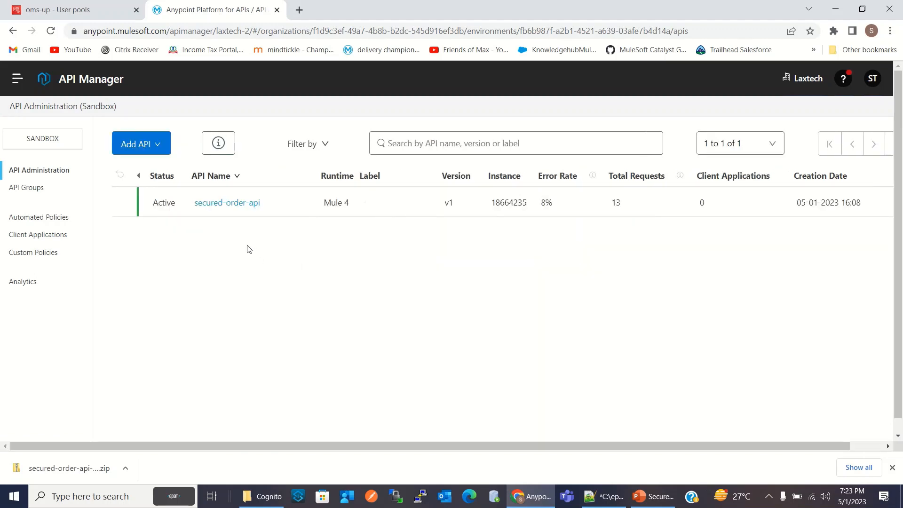
pyautogui.moveTo(227, 202)
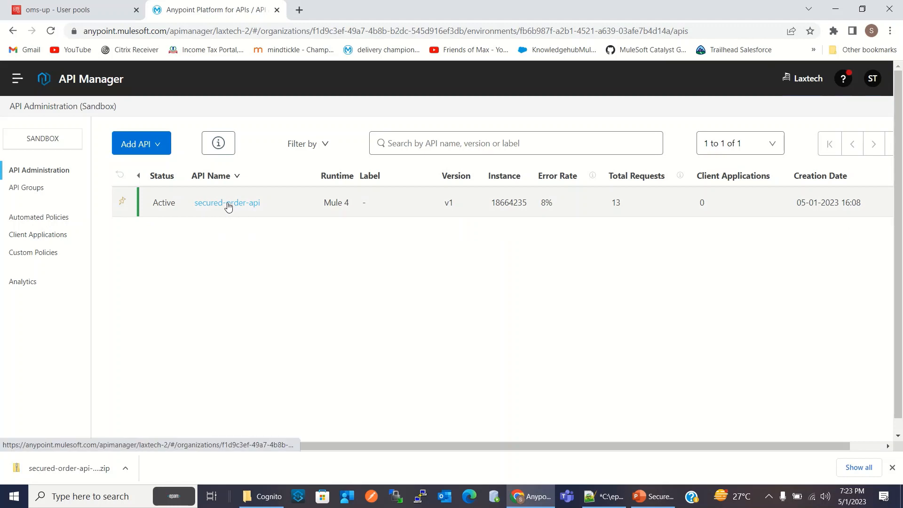
# Open the secured-order-api instance's Policies page, which shows no policies applied
pyautogui.click(226, 203)
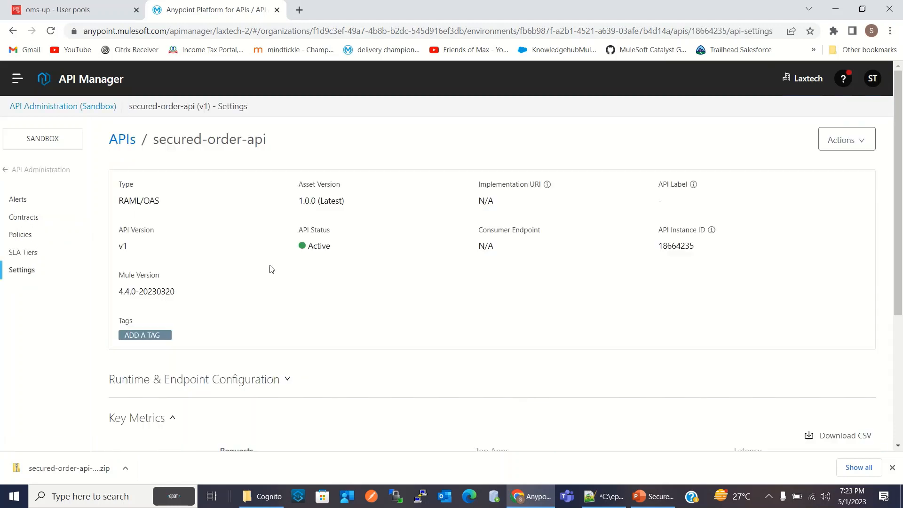
pyautogui.moveTo(338, 273)
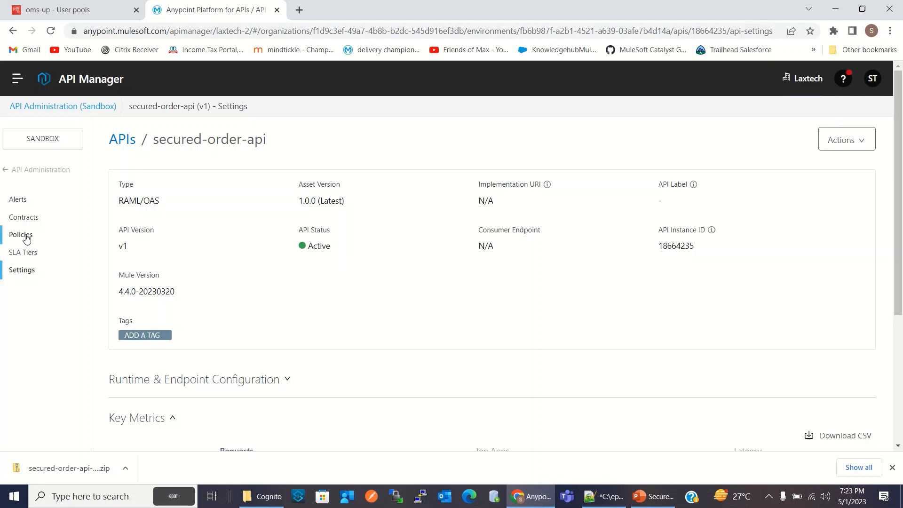
pyautogui.click(20, 235)
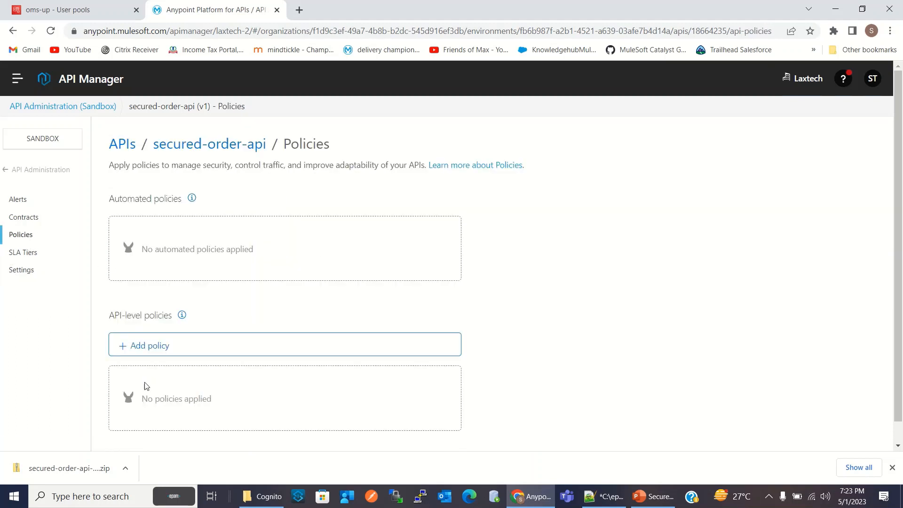
pyautogui.moveTo(291, 323)
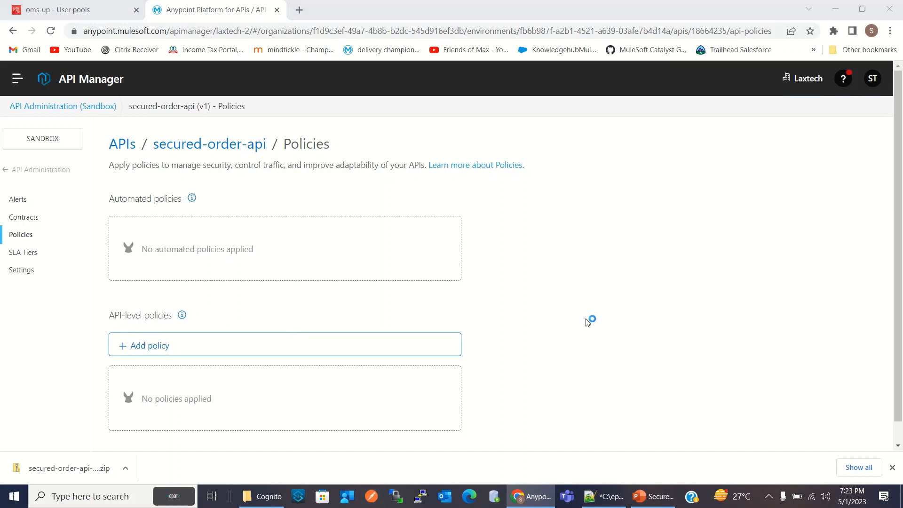
pyautogui.click(377, 496)
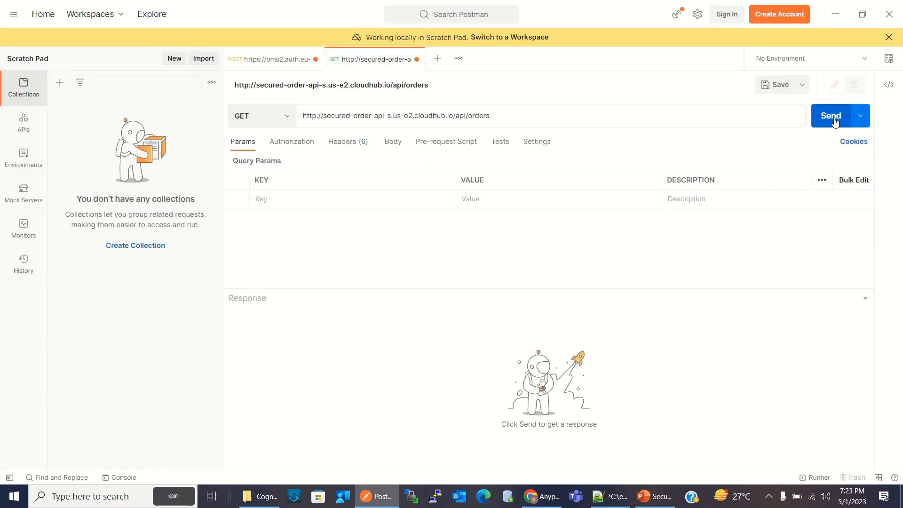
# Send the GET to the CloudHub /api/orders URL, get 200 OK, and dismiss the update dialog
pyautogui.click(830, 116)
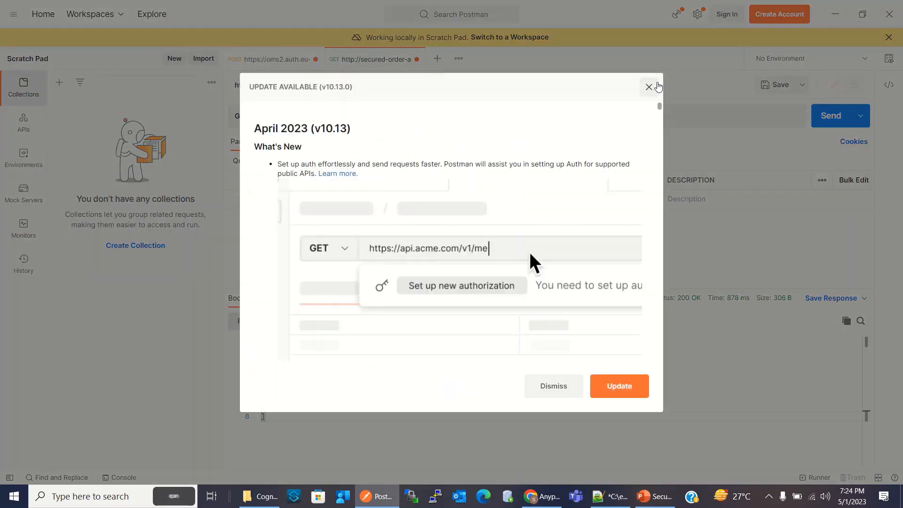
pyautogui.click(649, 86)
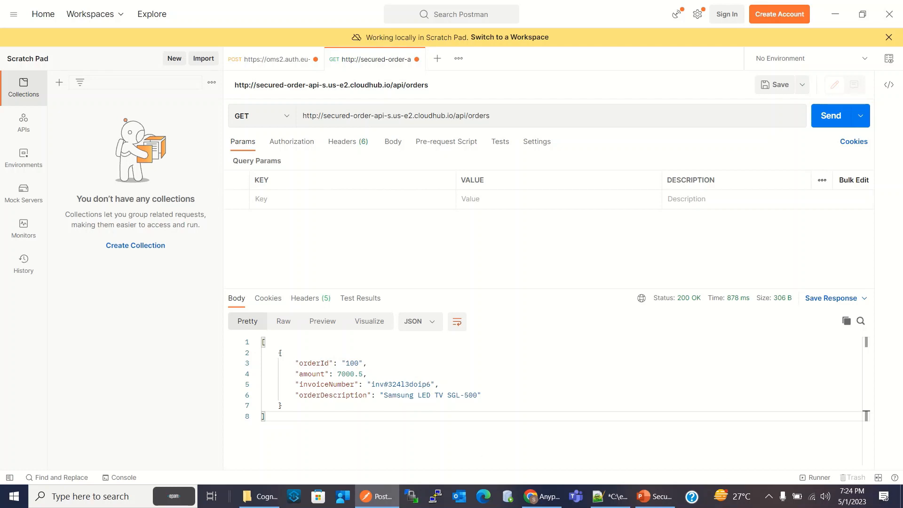
# Start a JWT Validation policy and review its HTTP Bearer and RSA 256 configuration defaults
pyautogui.click(540, 496)
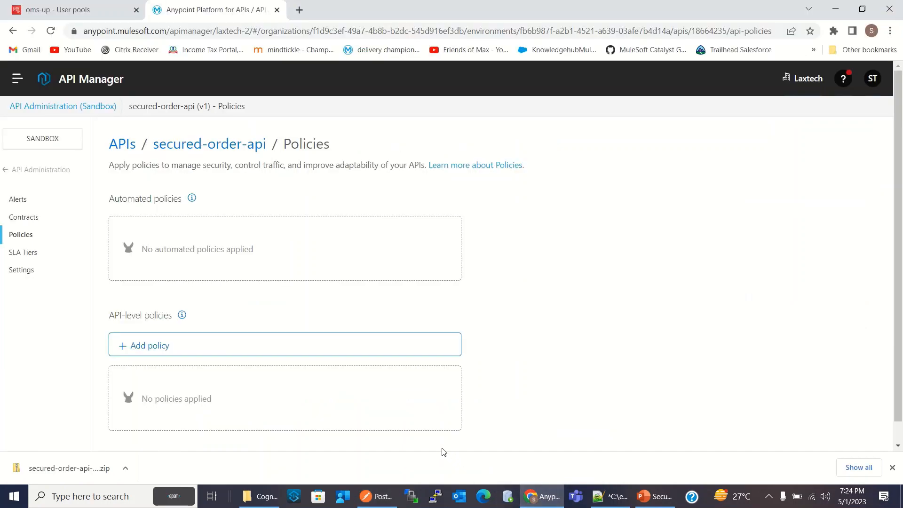
pyautogui.moveTo(213, 345)
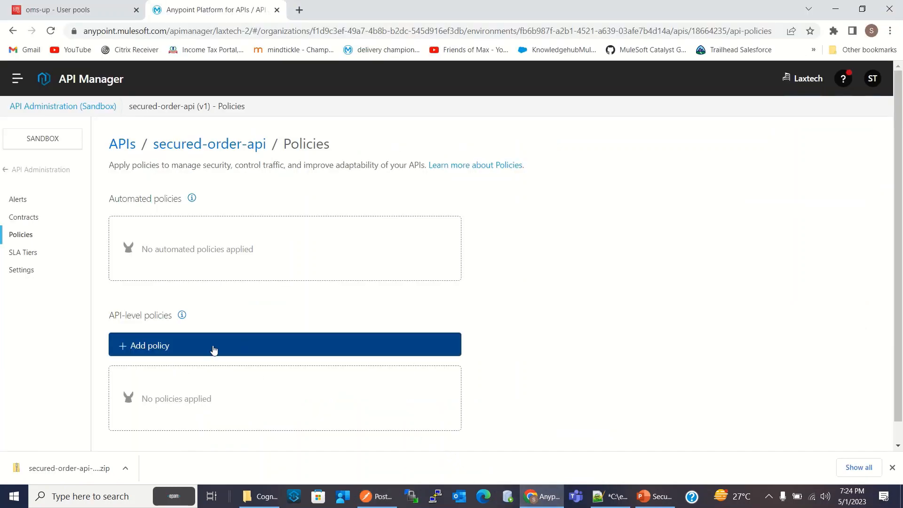
pyautogui.click(213, 344)
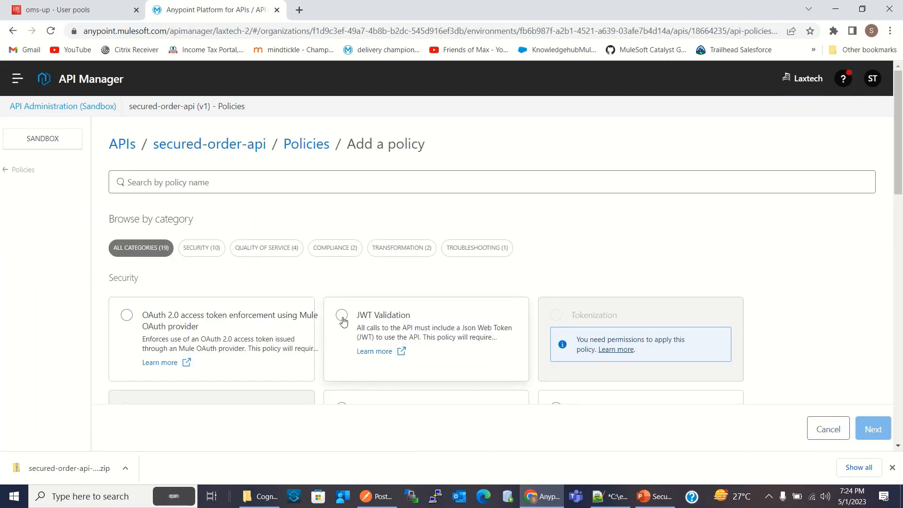
pyautogui.click(341, 315)
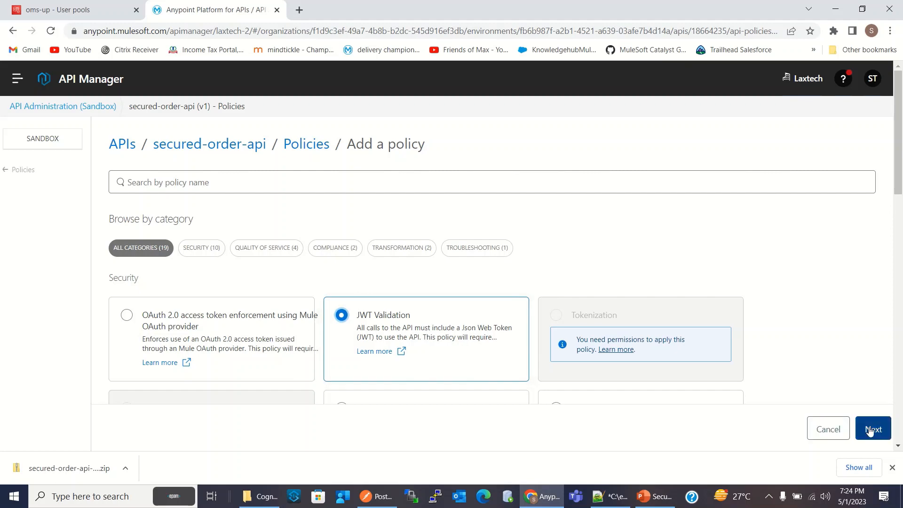
pyautogui.click(872, 428)
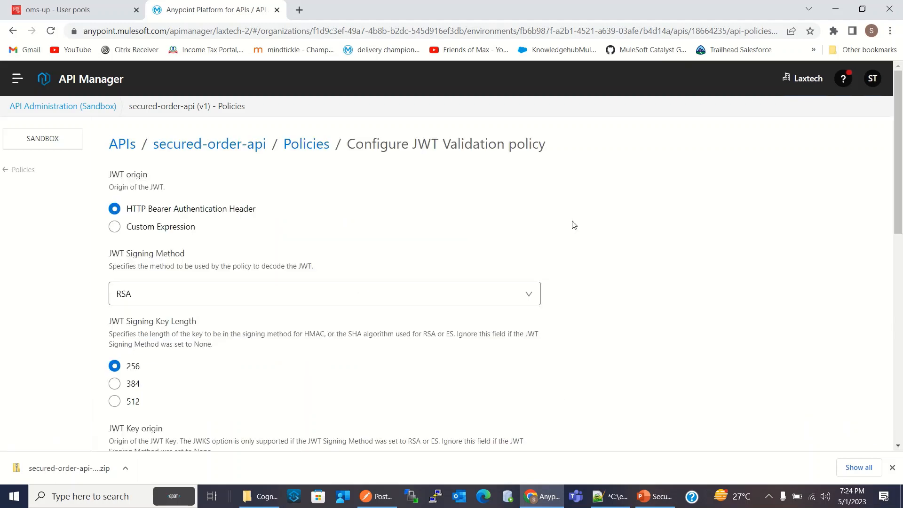
pyautogui.scroll(-3)
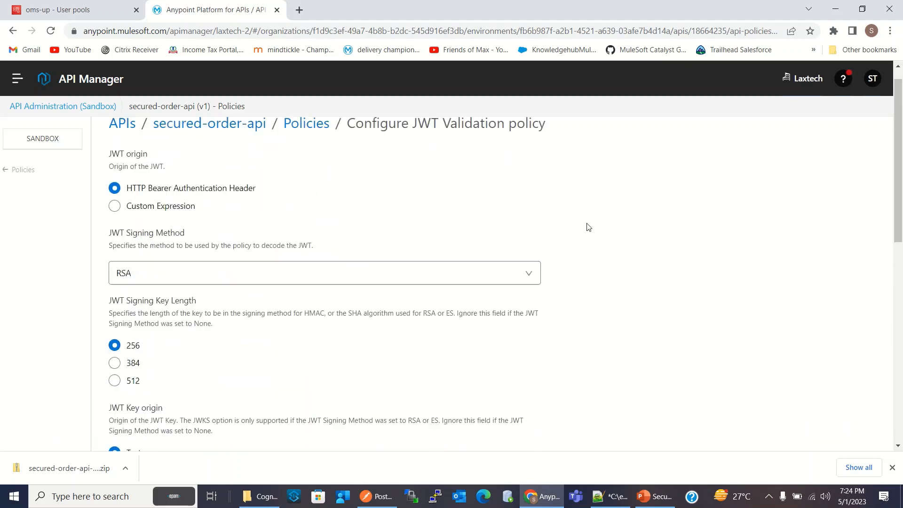
pyautogui.scroll(3)
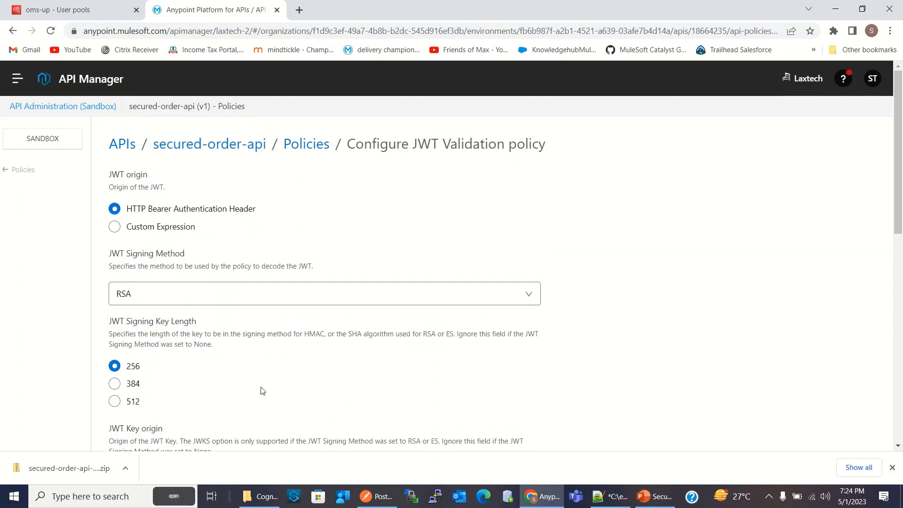
pyautogui.moveTo(255, 346)
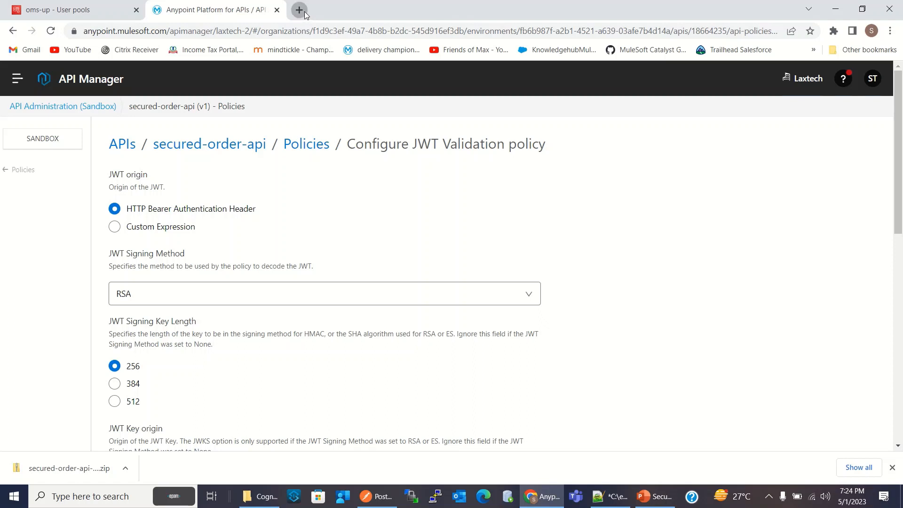
# Search Google for 'verify token cognito' in a new tab
pyautogui.click(299, 10)
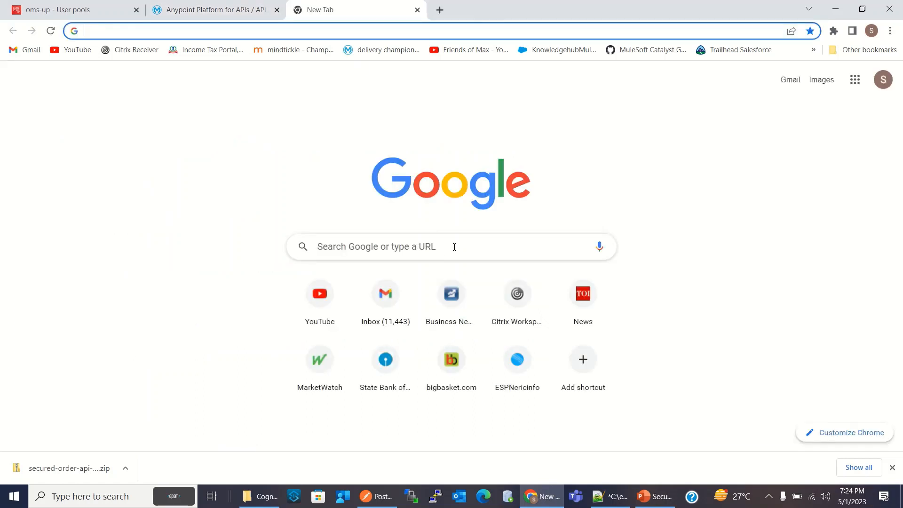
pyautogui.write('veri')
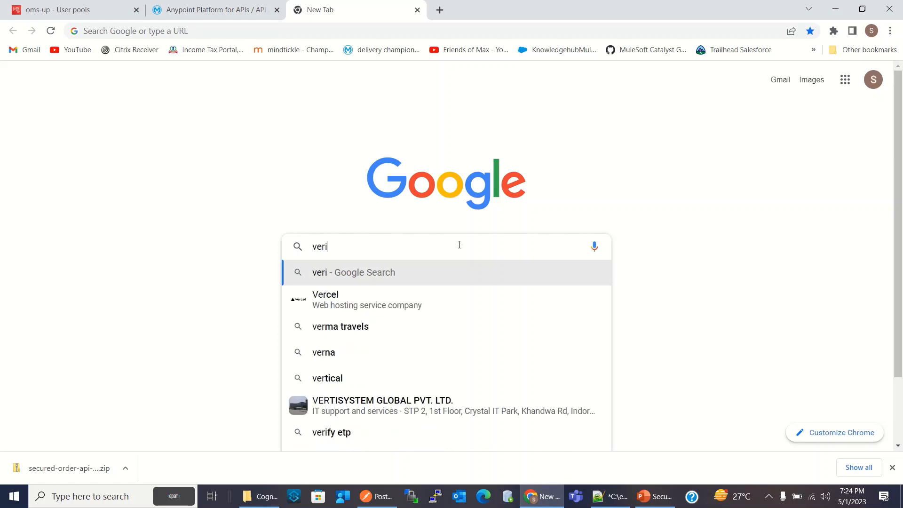
pyautogui.write('fy to')
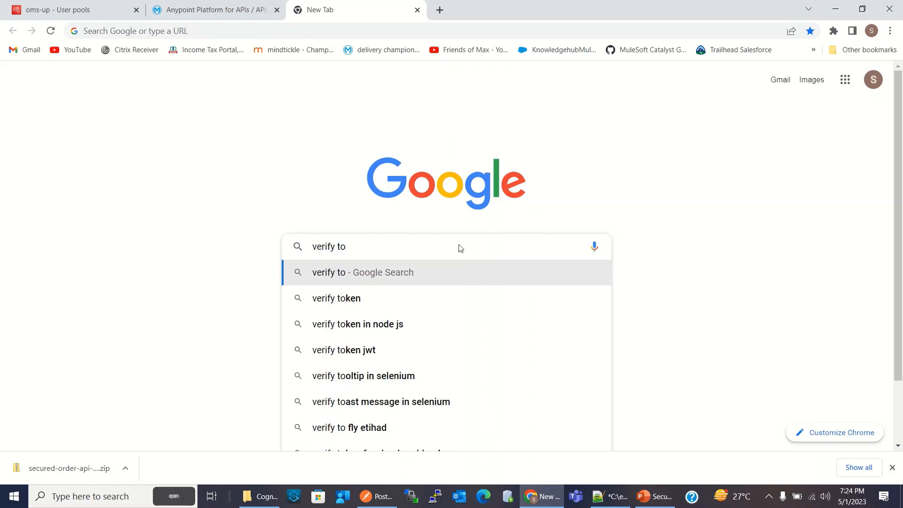
pyautogui.write('ken o')
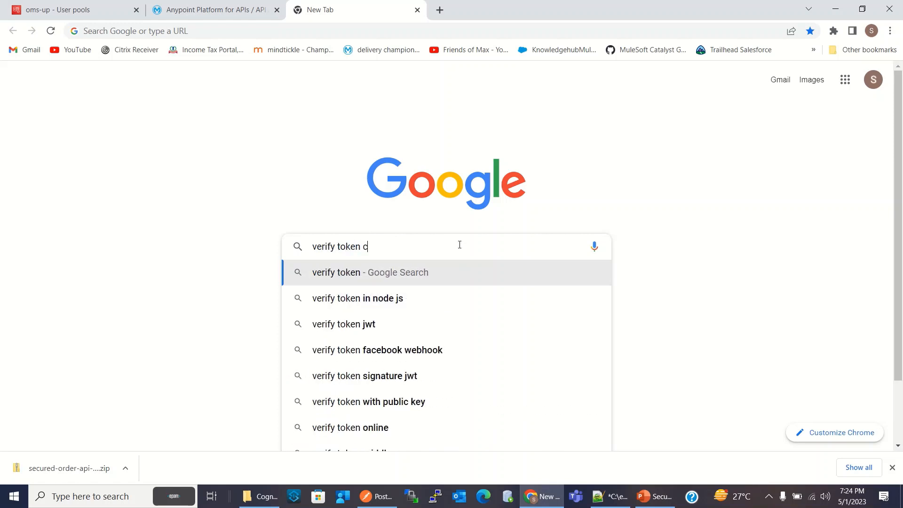
pyautogui.write('ong')
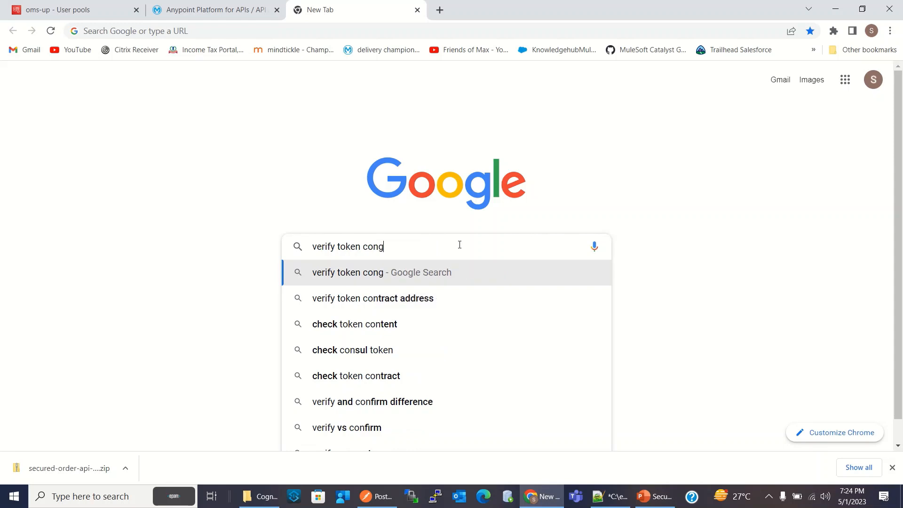
pyautogui.press('Backspace')
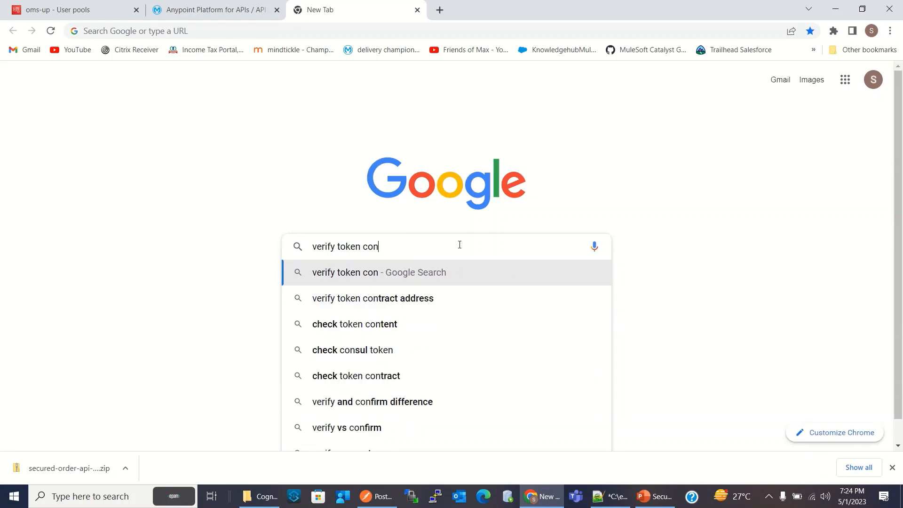
pyautogui.write('gnito')
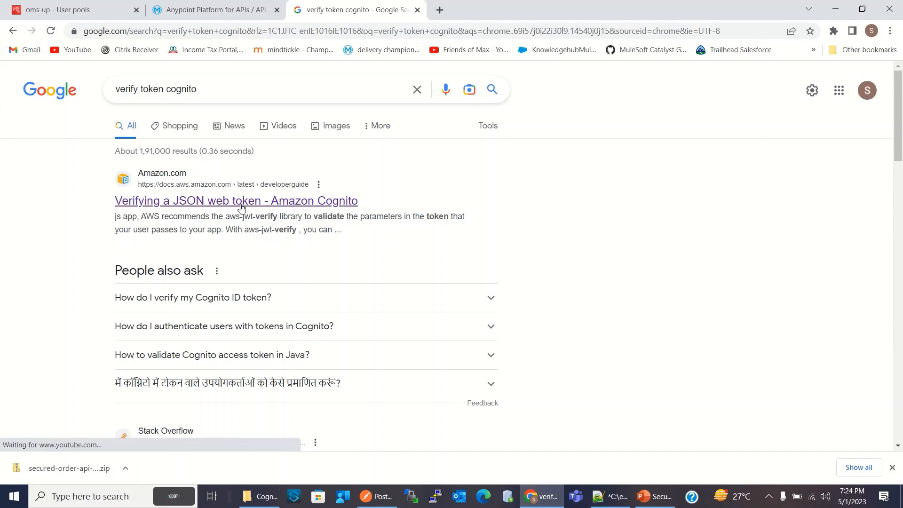
# Open the AWS 'Verifying a JSON web token' guide and copy its JWKS URI template
pyautogui.click(236, 200)
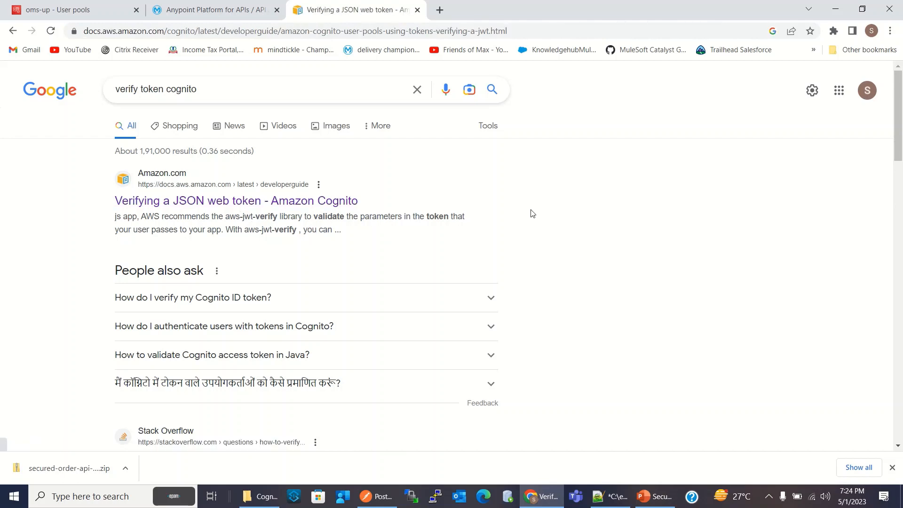
pyautogui.click(236, 200)
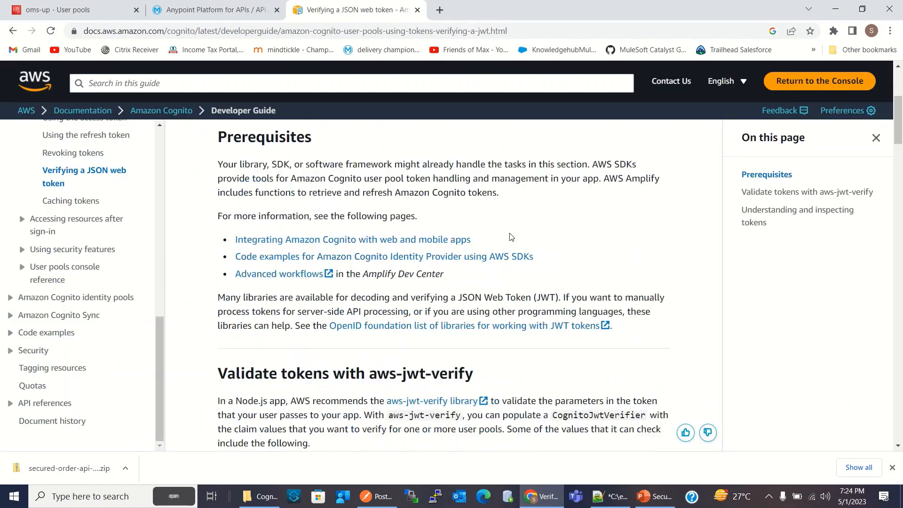
pyautogui.scroll(-3)
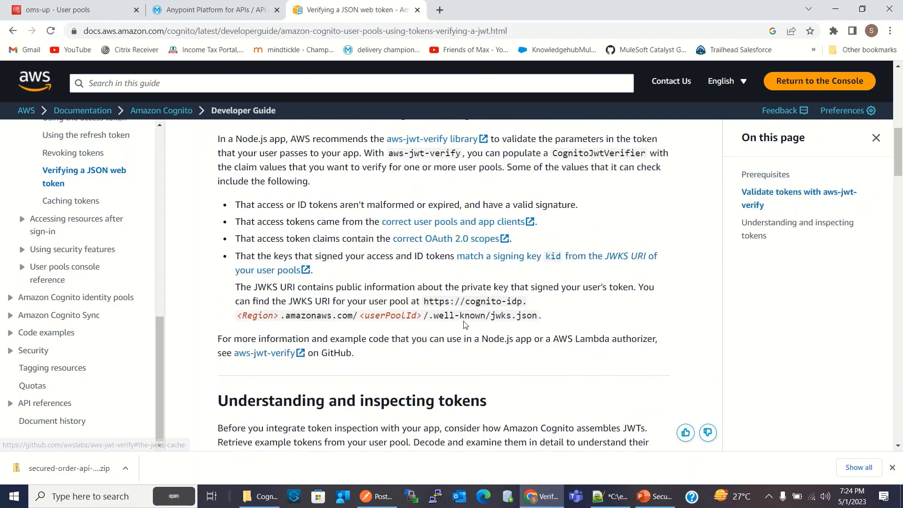
pyautogui.moveTo(256, 289)
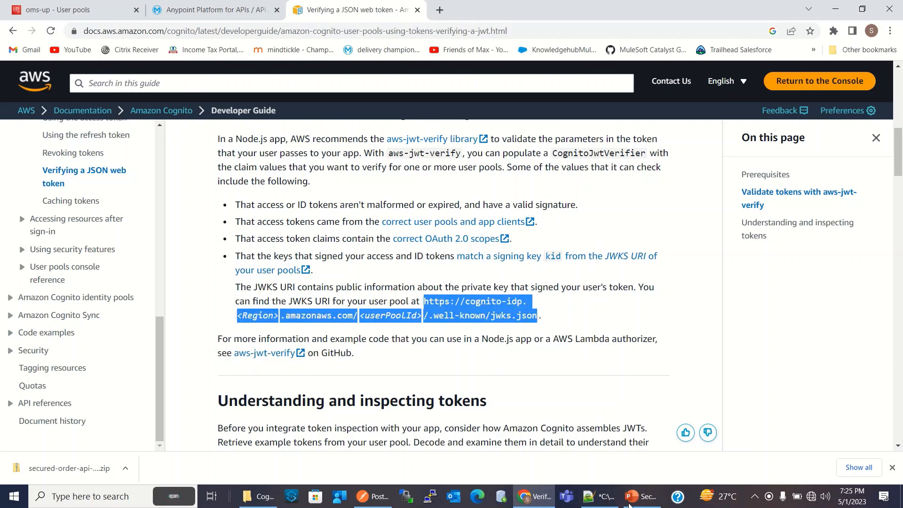
pyautogui.click(601, 496)
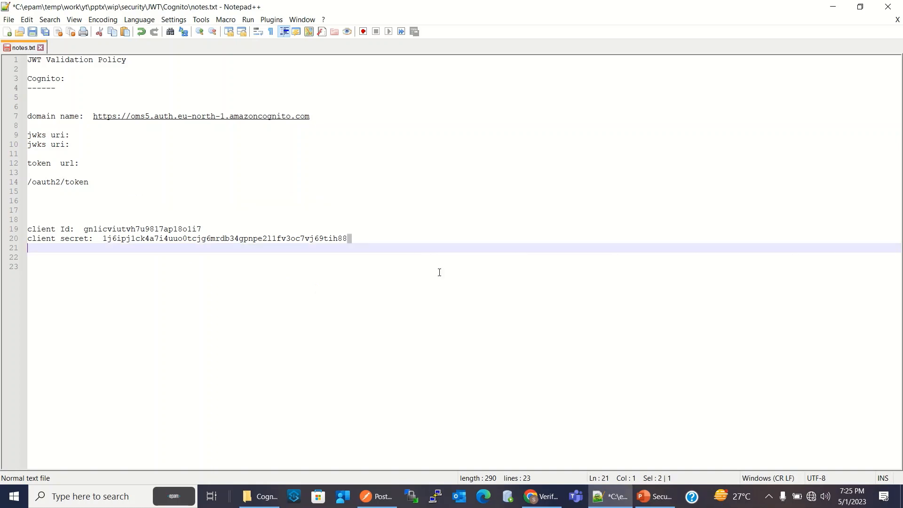
pyautogui.write('https://cognito-idp.<Region>.amazonaws.com/<userPoolId>/.well-known/jwks.json')
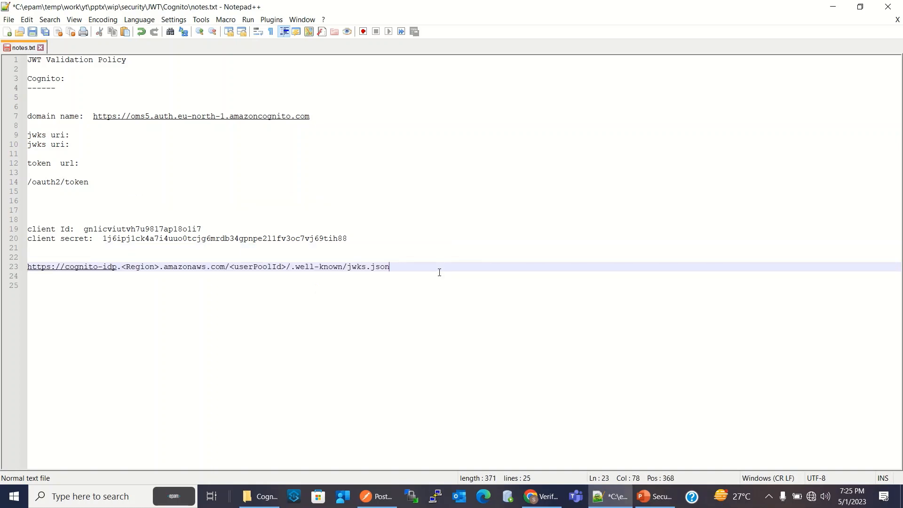
pyautogui.press('Enter')
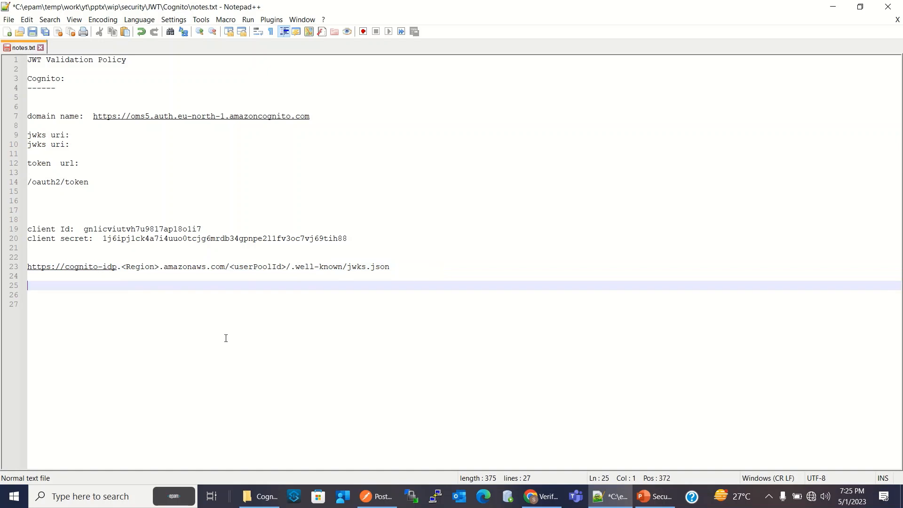
pyautogui.moveTo(120, 267)
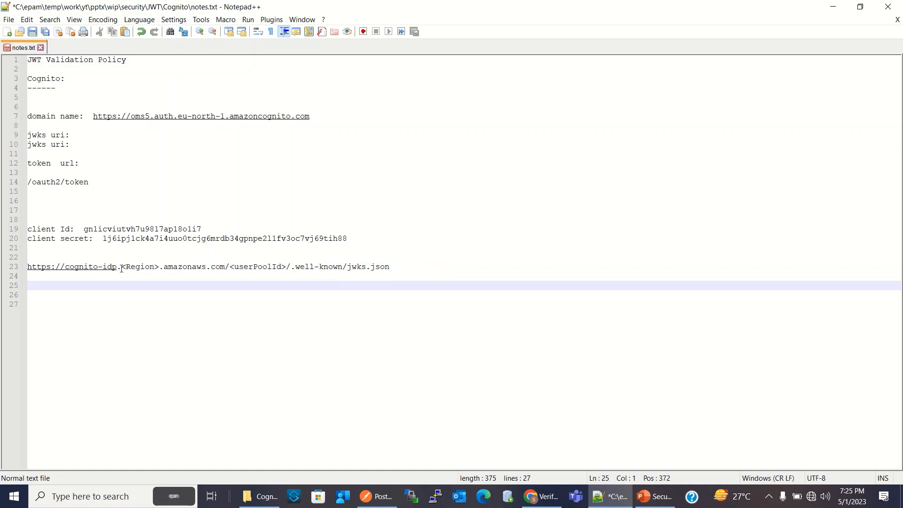
pyautogui.click(243, 266)
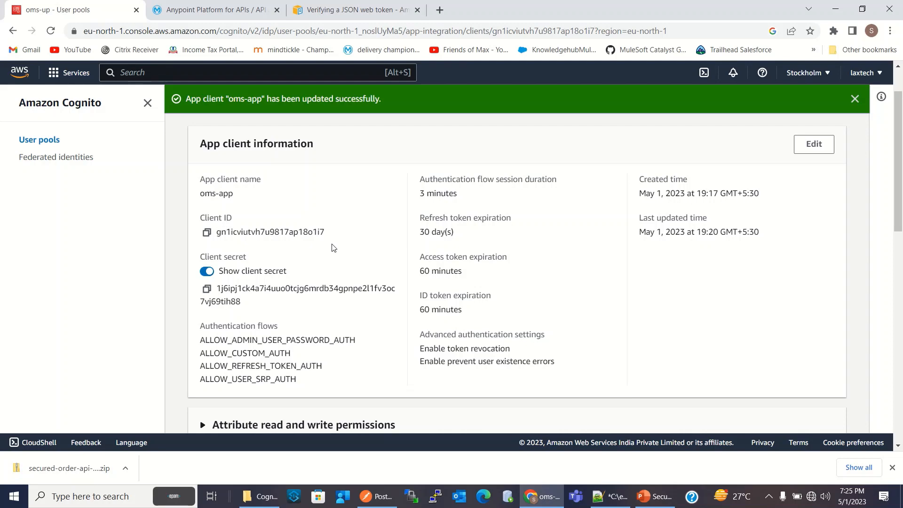
# Copy the oms-up user pool ID eu-north-1_noslUyMa5 into the notes
pyautogui.scroll(3)
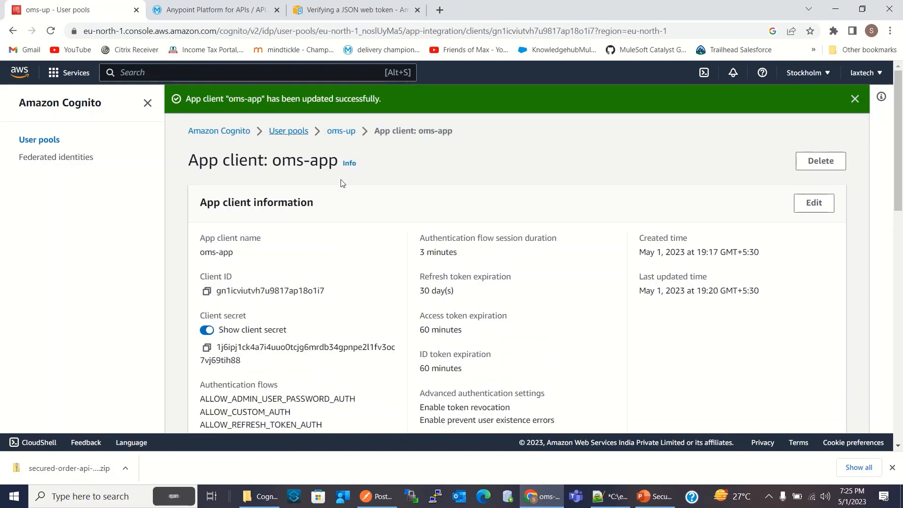
pyautogui.click(288, 131)
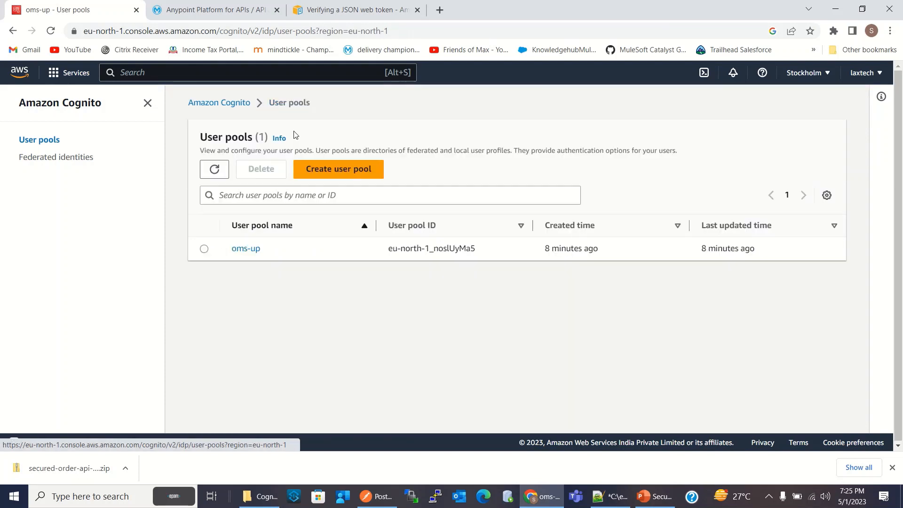
pyautogui.click(245, 249)
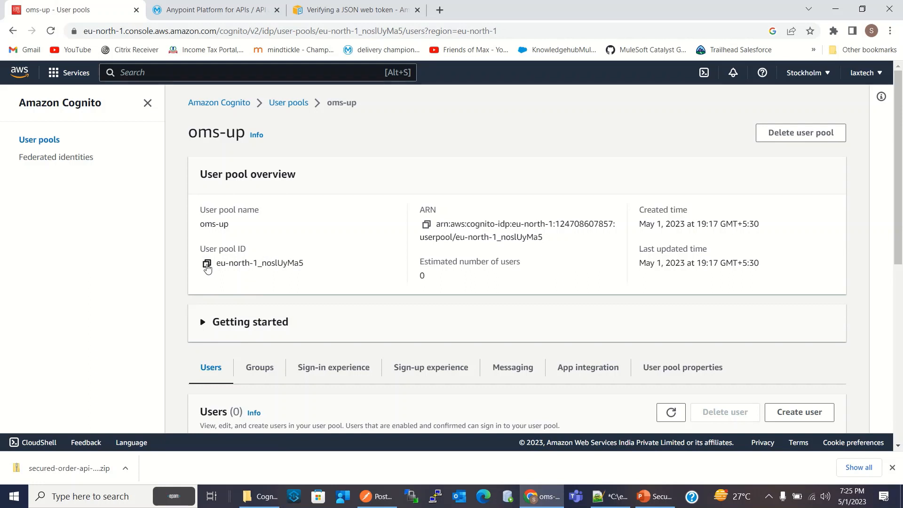
pyautogui.click(206, 264)
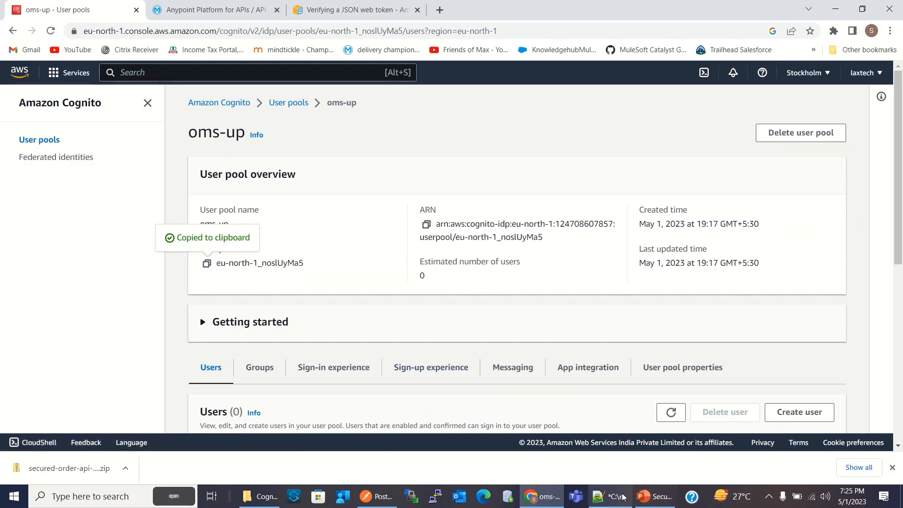
pyautogui.click(609, 496)
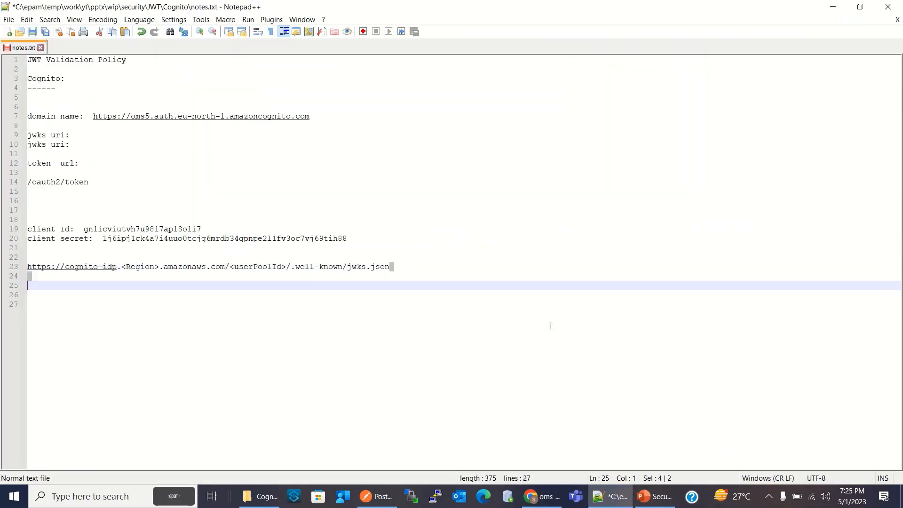
pyautogui.write('eu-north-1_nos1UyMa5')
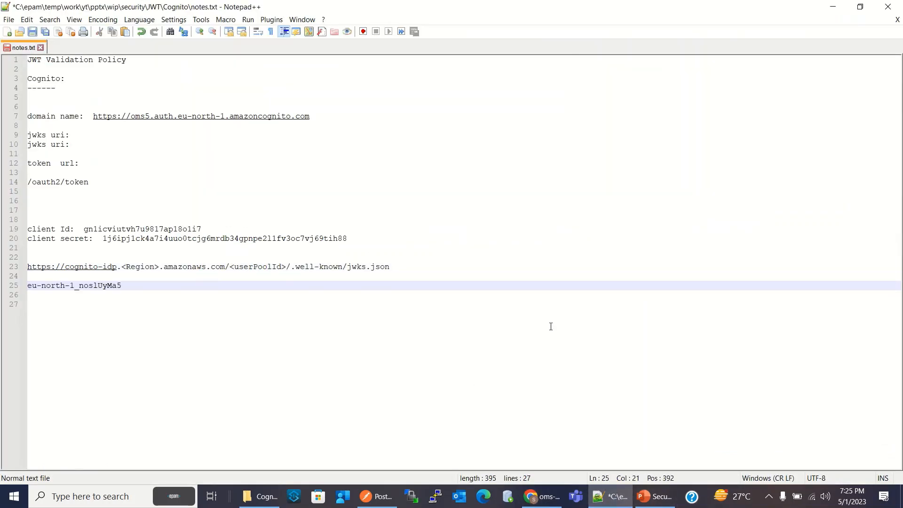
pyautogui.click(541, 496)
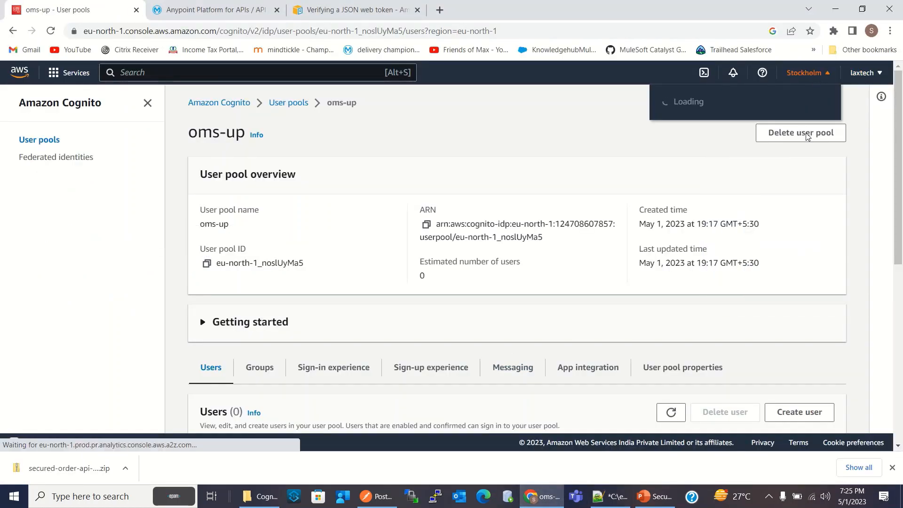
pyautogui.click(806, 72)
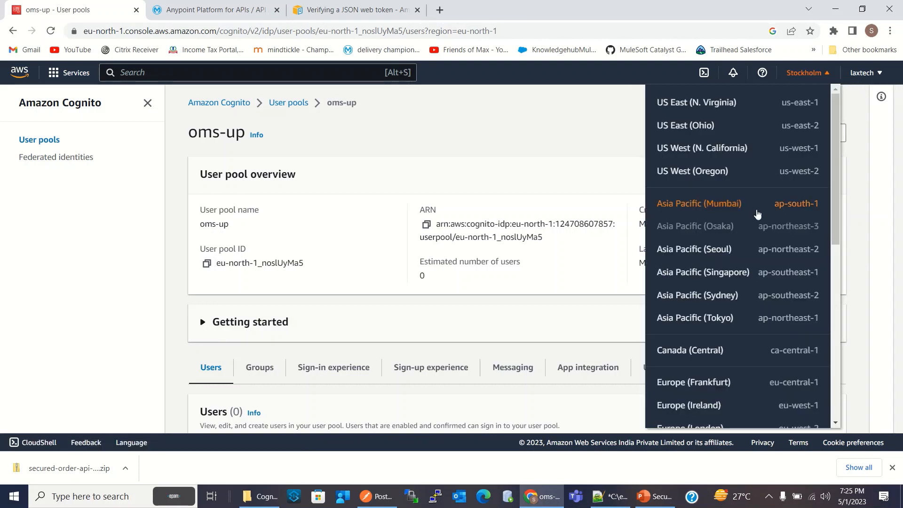
pyautogui.scroll(-3)
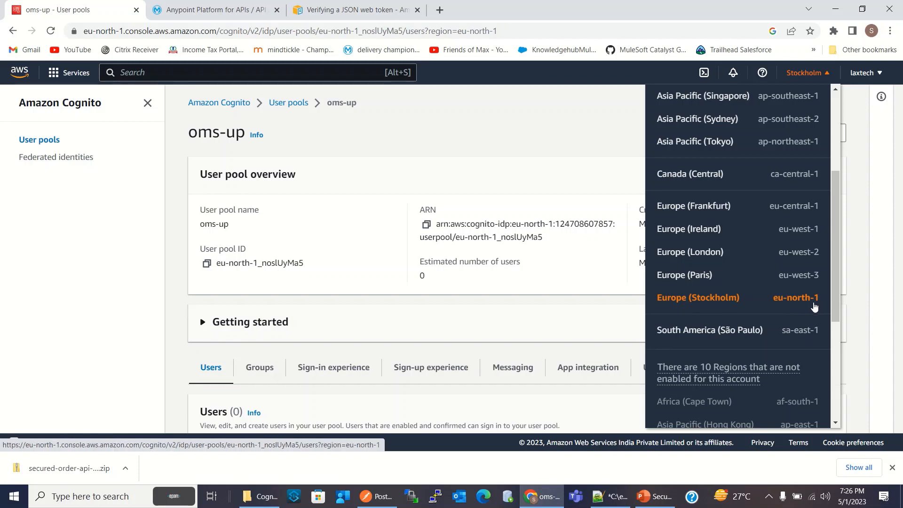
pyautogui.moveTo(805, 306)
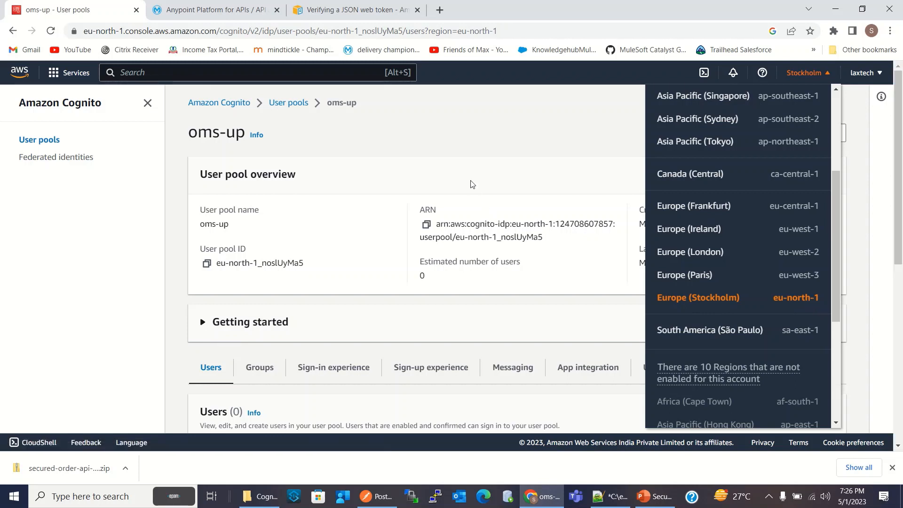
pyautogui.click(469, 185)
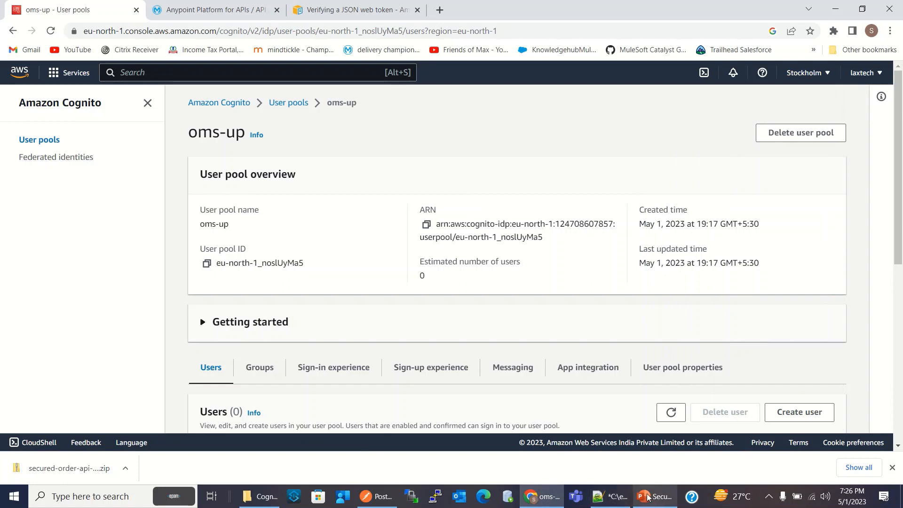
pyautogui.click(612, 496)
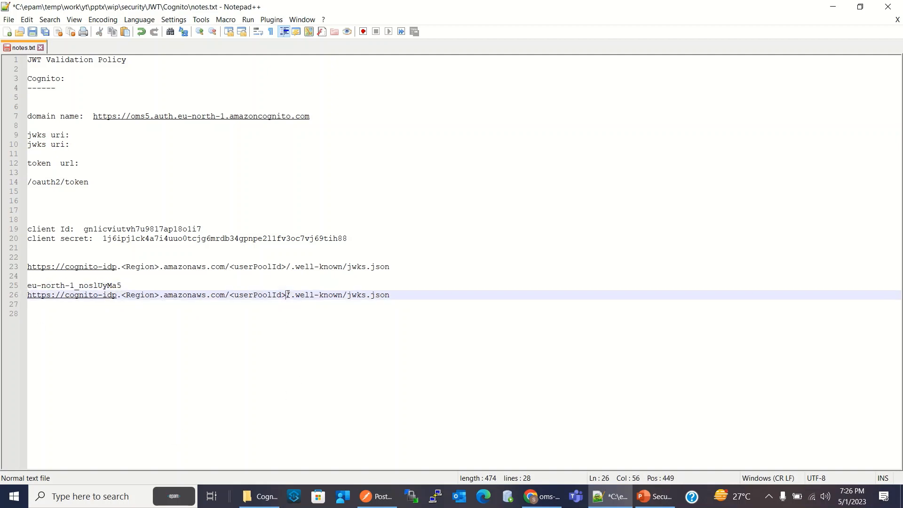
# Fill the duplicated JWKS URI with region eu-north-1 and pool ID eu-north-1_noslUyMa5
pyautogui.doubleClick(257, 294)
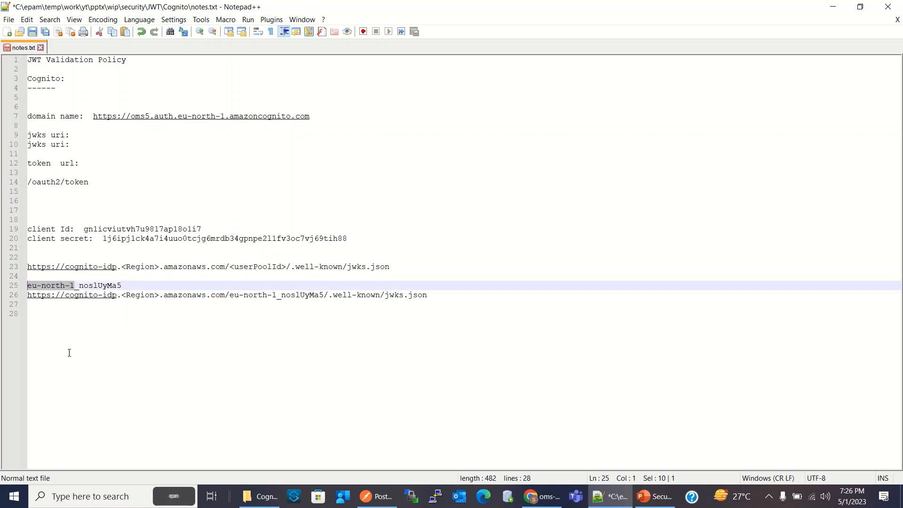
pyautogui.moveTo(128, 305)
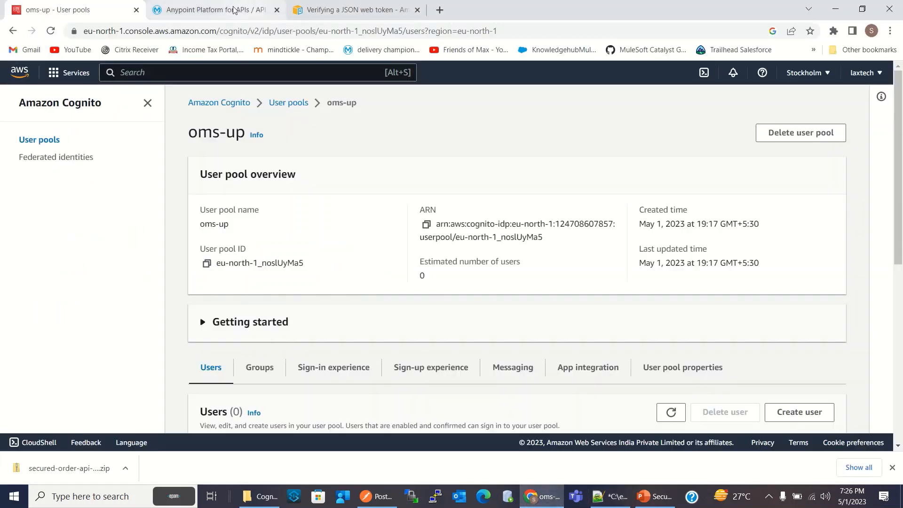
pyautogui.click(354, 9)
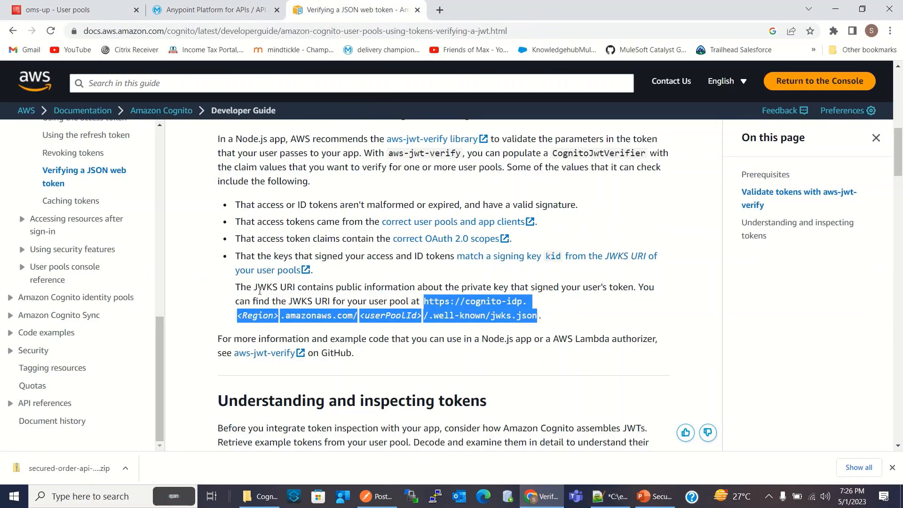
pyautogui.moveTo(326, 328)
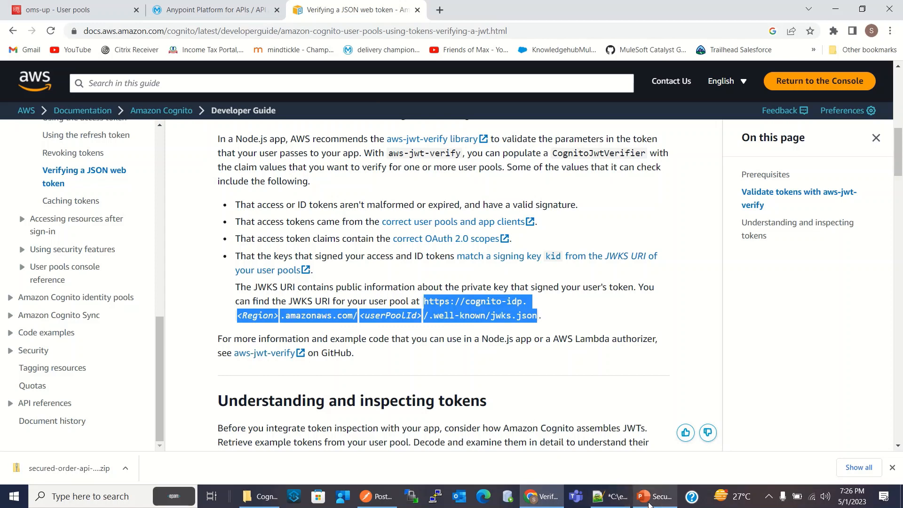
pyautogui.click(610, 496)
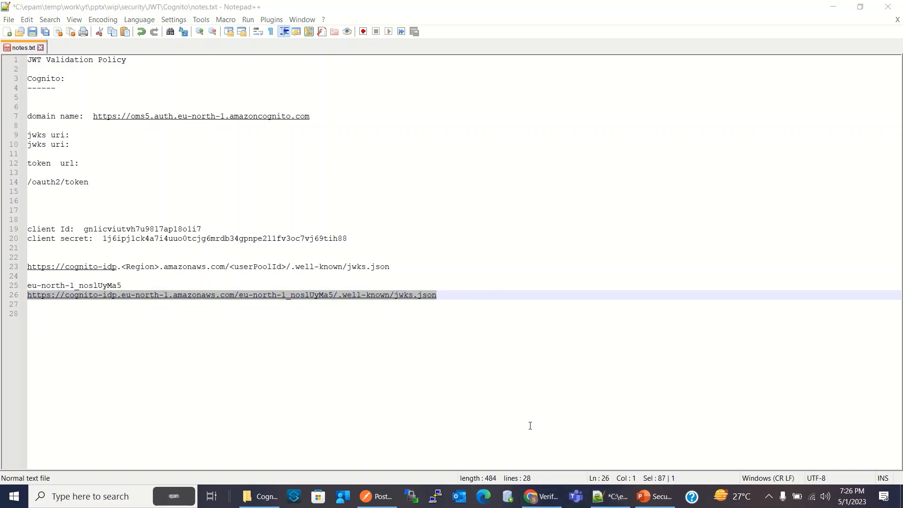
pyautogui.click(541, 496)
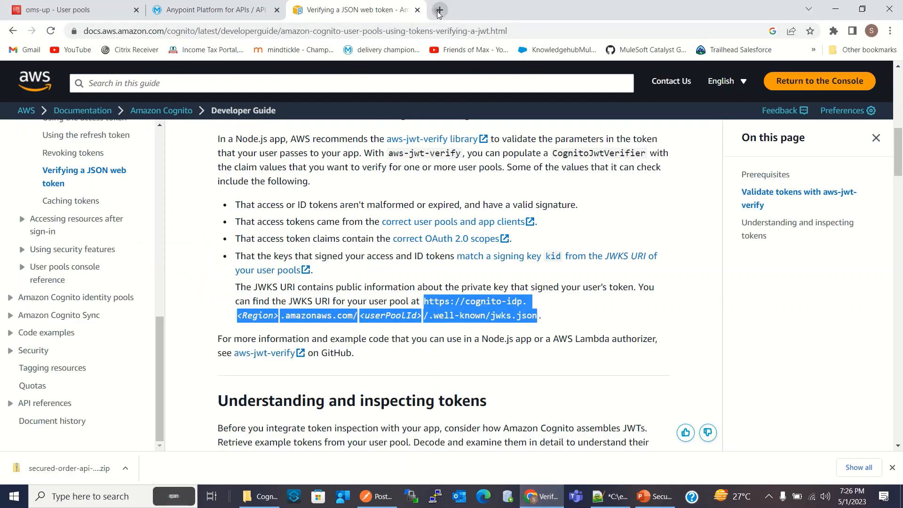
# Open a new Chrome tab to load the Cognito user pool's JWKS URI
pyautogui.click(438, 10)
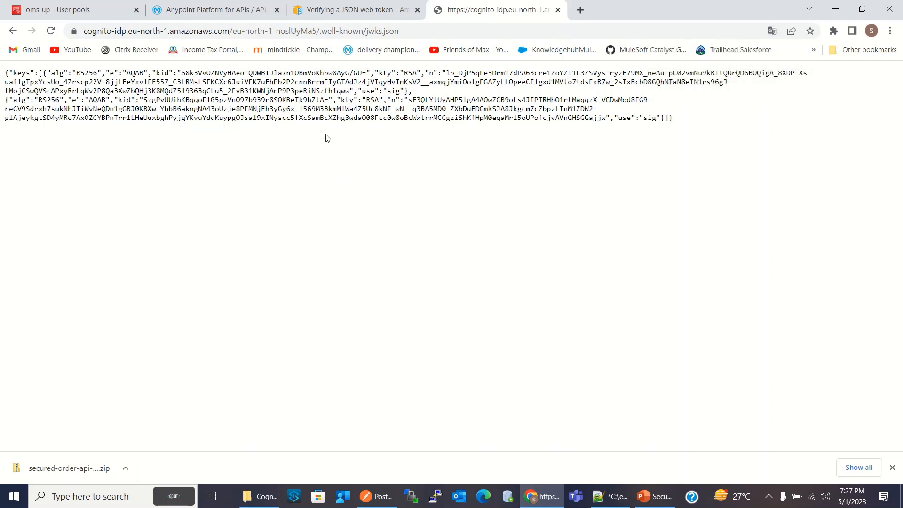
pyautogui.moveTo(207, 10)
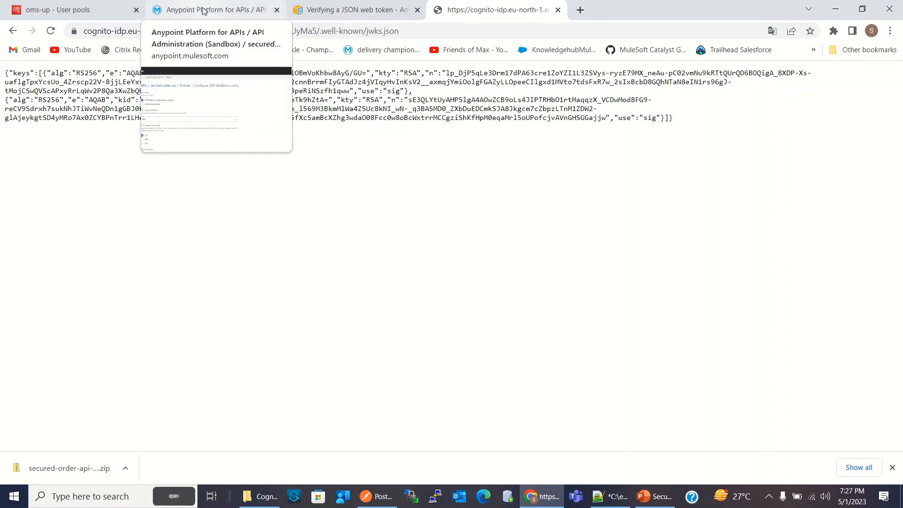
# Set the JWT key origin to JWKS using the Cognito eu-north-1_noslUyMa5 jwks.json URL
pyautogui.click(210, 10)
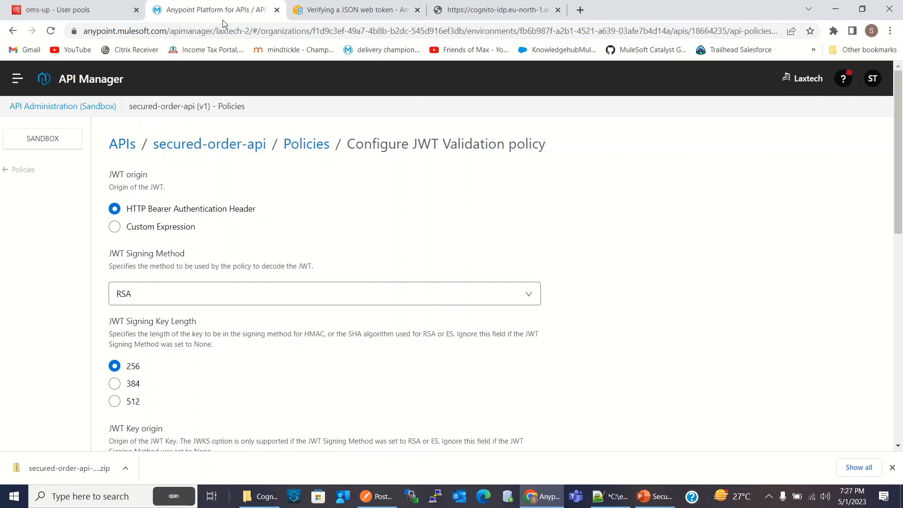
pyautogui.moveTo(146, 244)
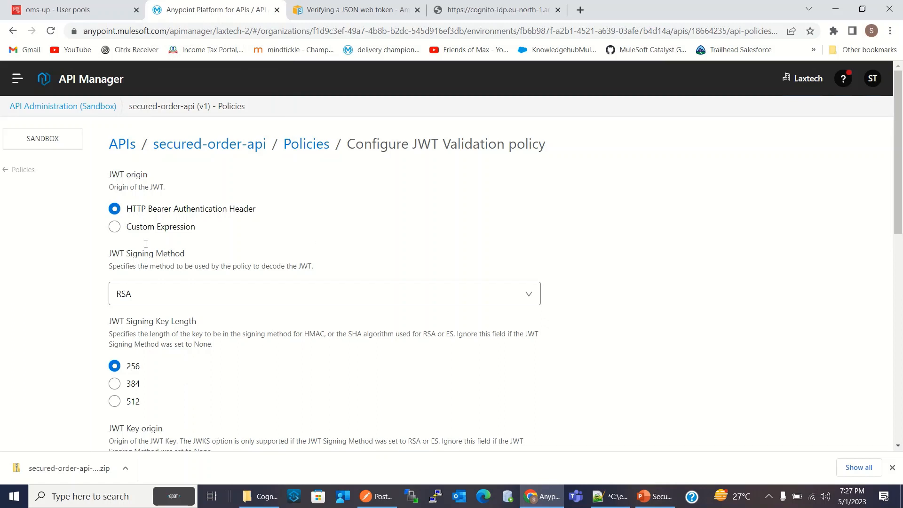
pyautogui.moveTo(200, 220)
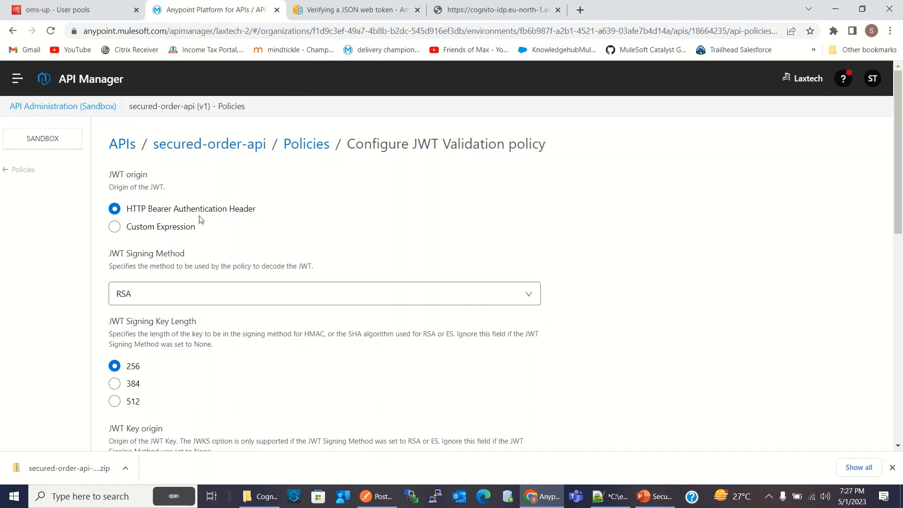
pyautogui.moveTo(141, 378)
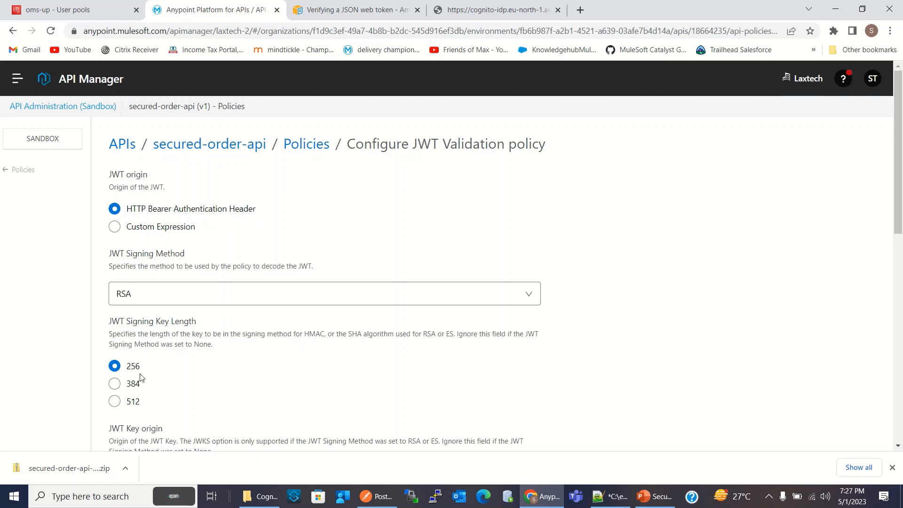
pyautogui.scroll(-3)
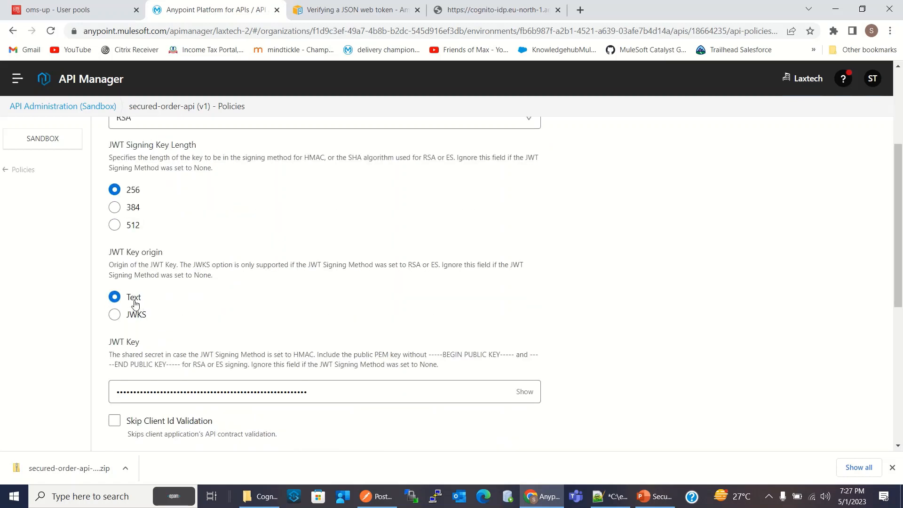
pyautogui.moveTo(115, 320)
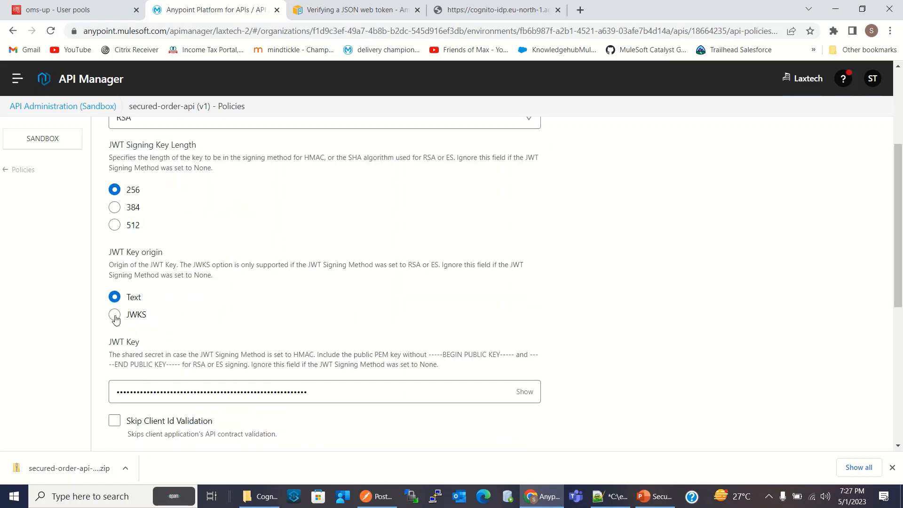
pyautogui.click(114, 315)
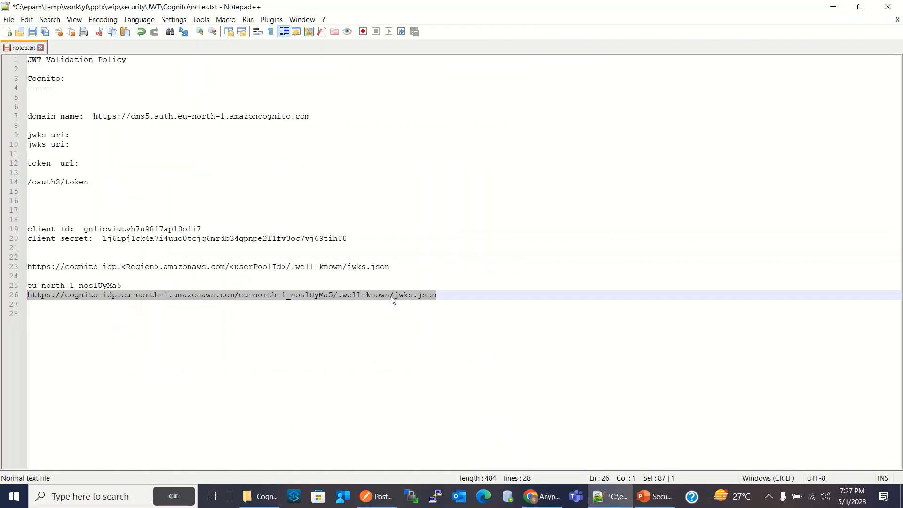
pyautogui.rightClick(392, 295)
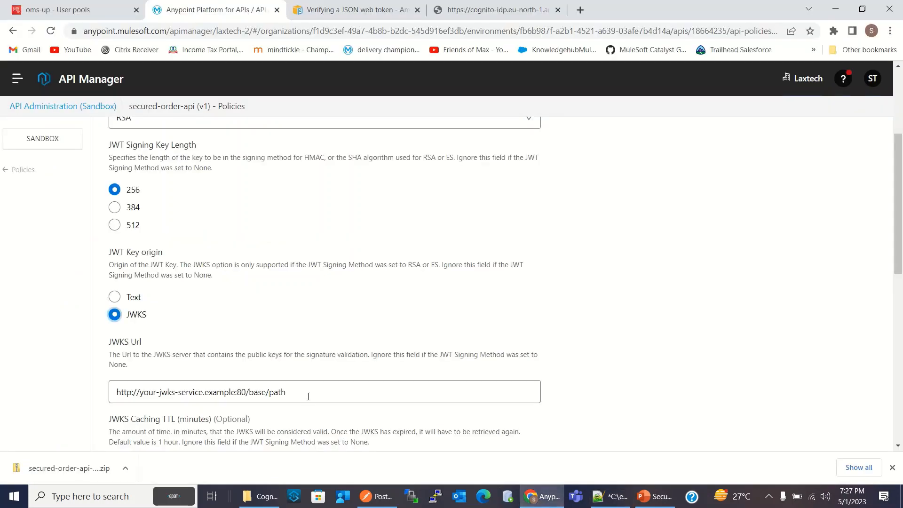
pyautogui.tripleClick(200, 392)
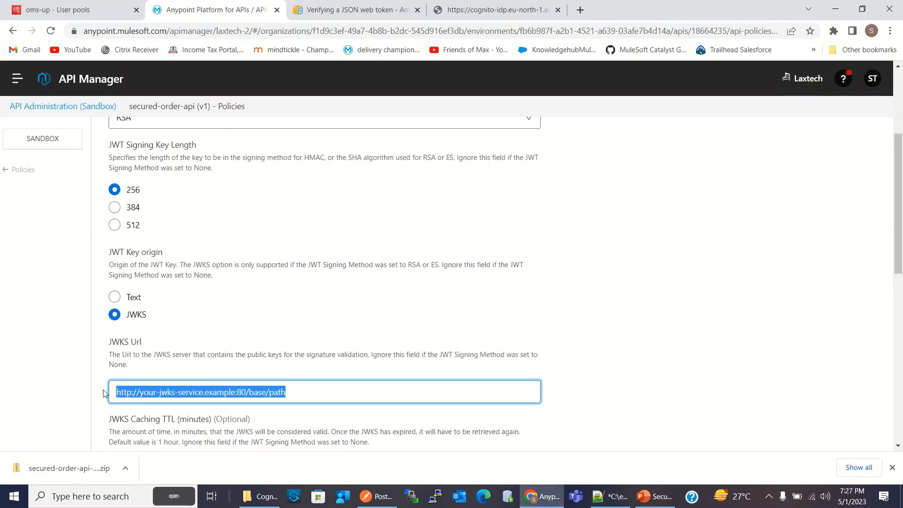
pyautogui.write('https://cognito-idp.eu-north-1.amazonaws.com/eu-north-1_noslUyMa5/.well-known/jwks.json')
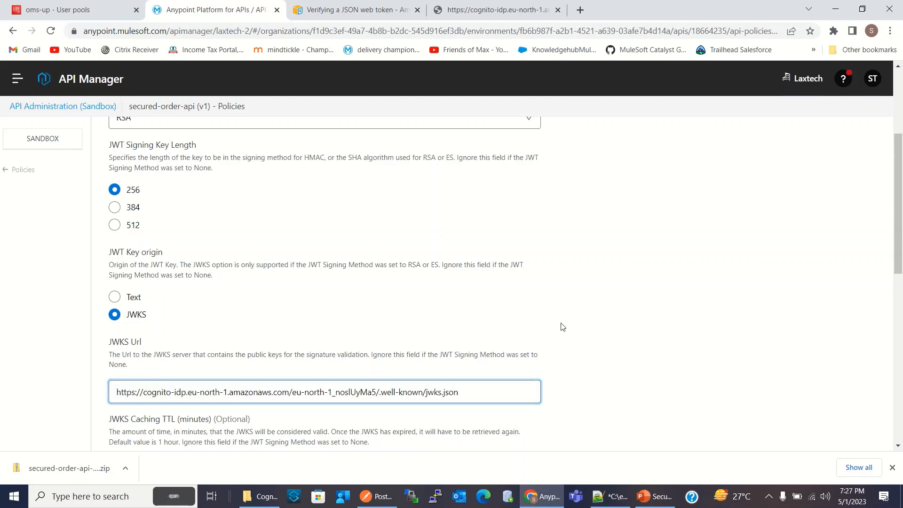
# Skip client ID validation and expand the Advanced options to review conditions
pyautogui.scroll(-3)
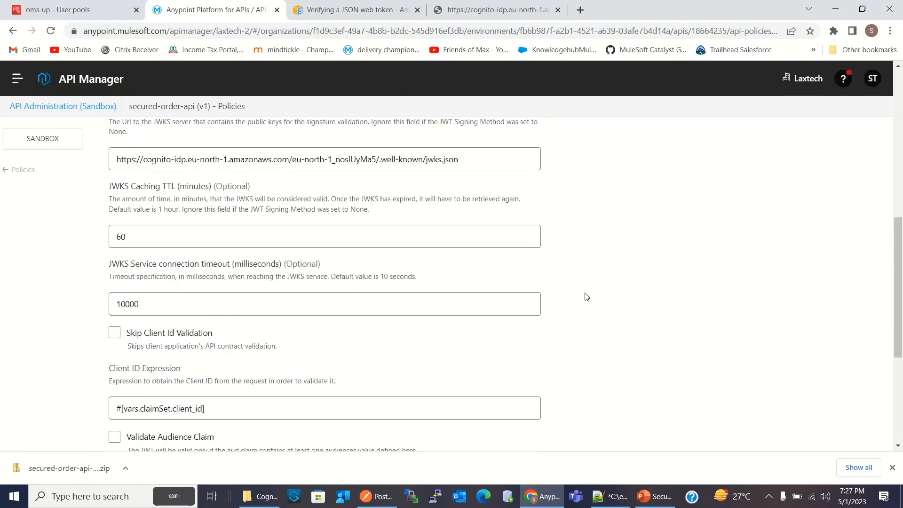
pyautogui.scroll(-3)
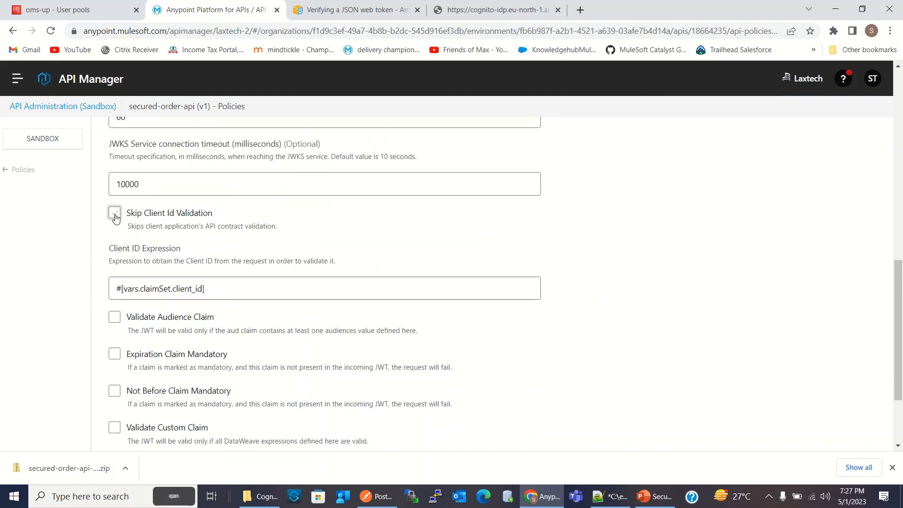
pyautogui.click(114, 213)
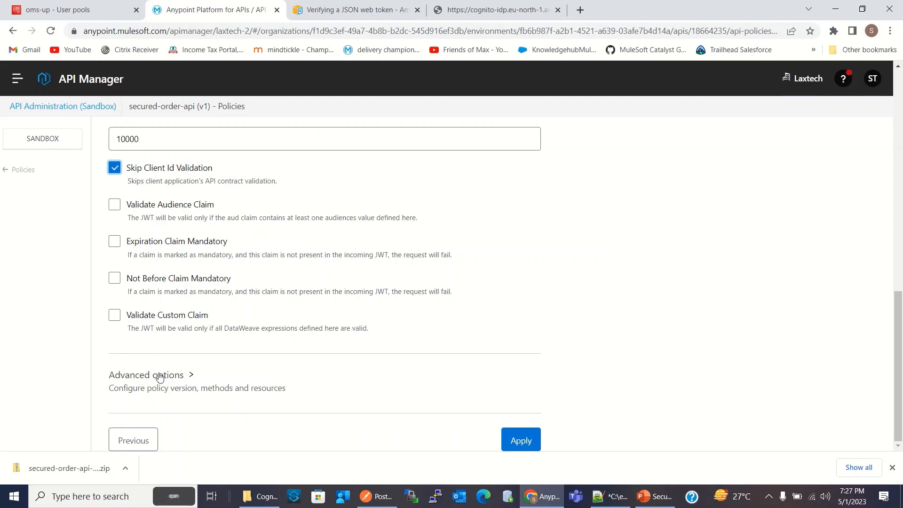
pyautogui.click(146, 374)
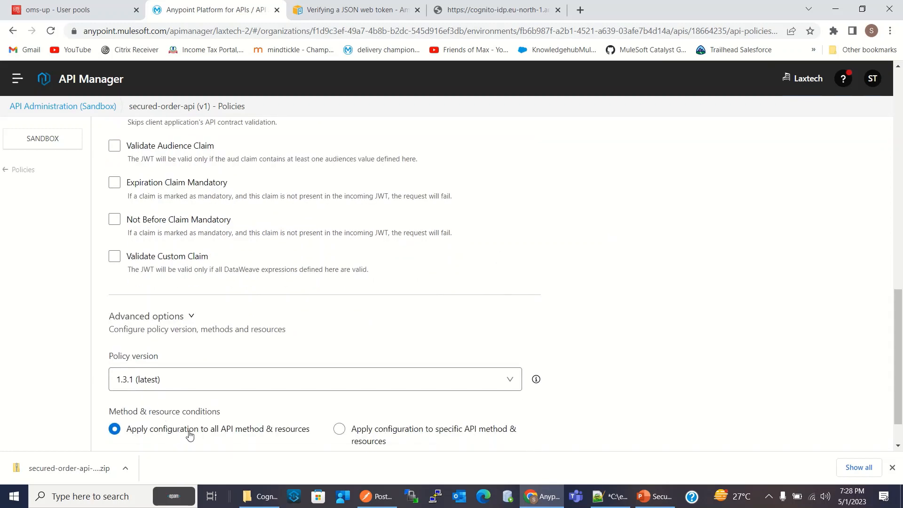
pyautogui.scroll(3)
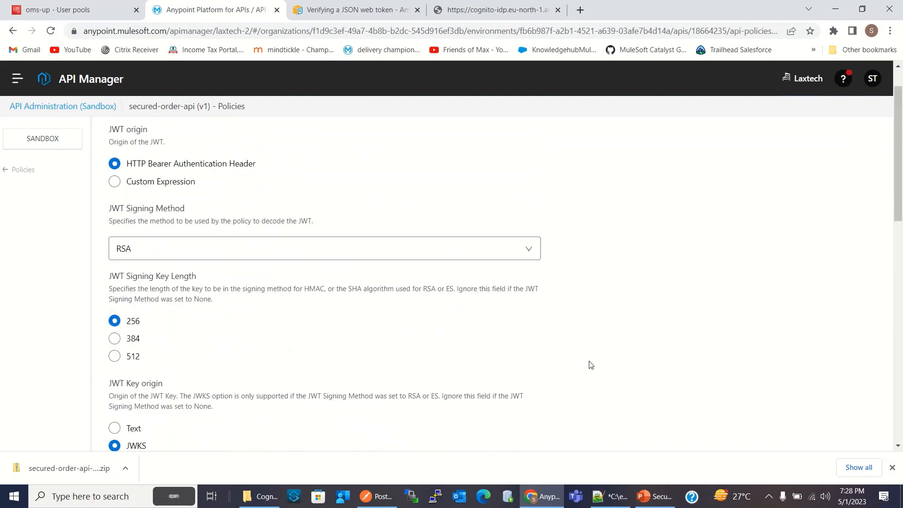
pyautogui.scroll(-3)
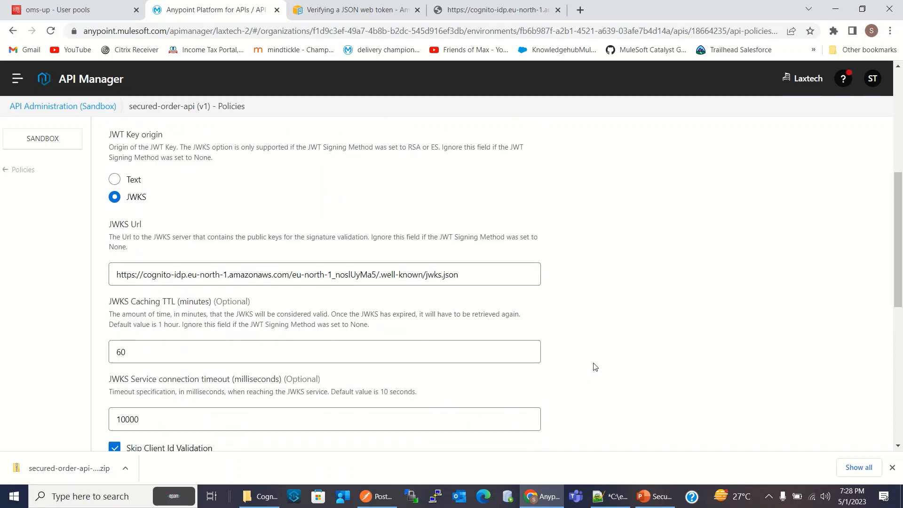
pyautogui.moveTo(146, 220)
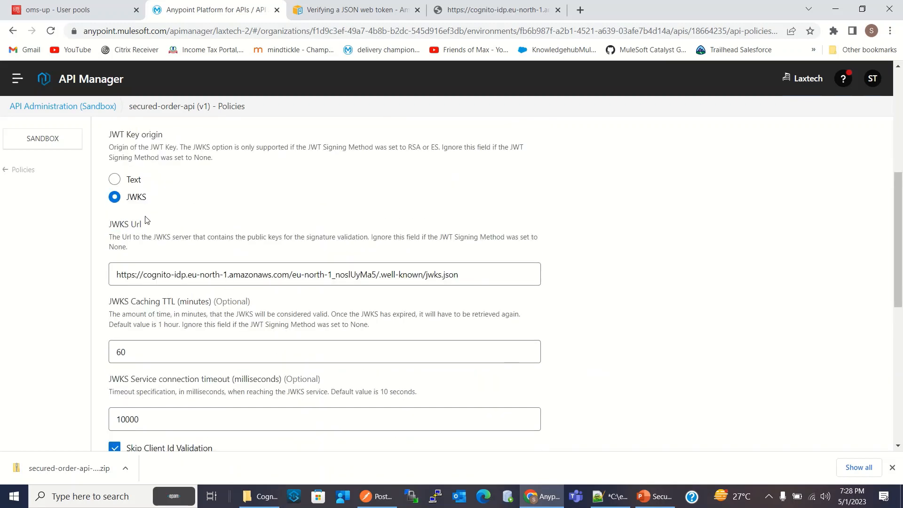
pyautogui.moveTo(207, 210)
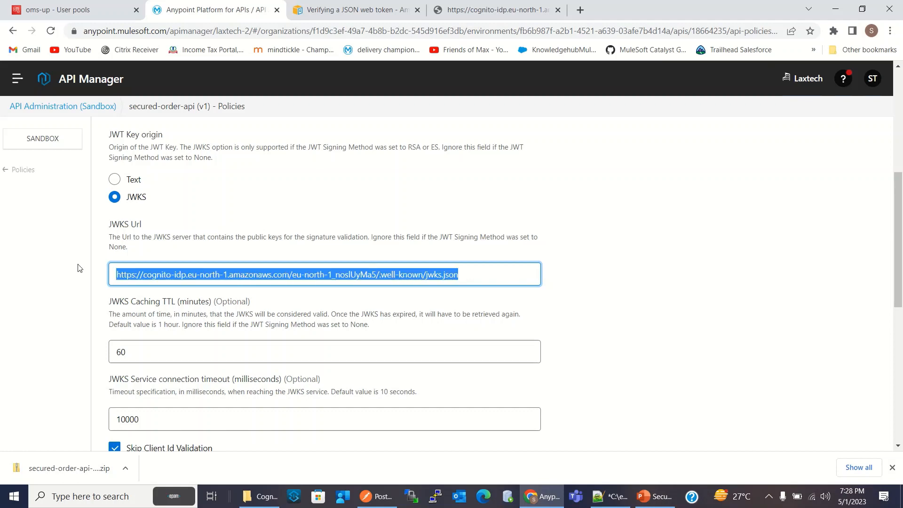
pyautogui.scroll(-3)
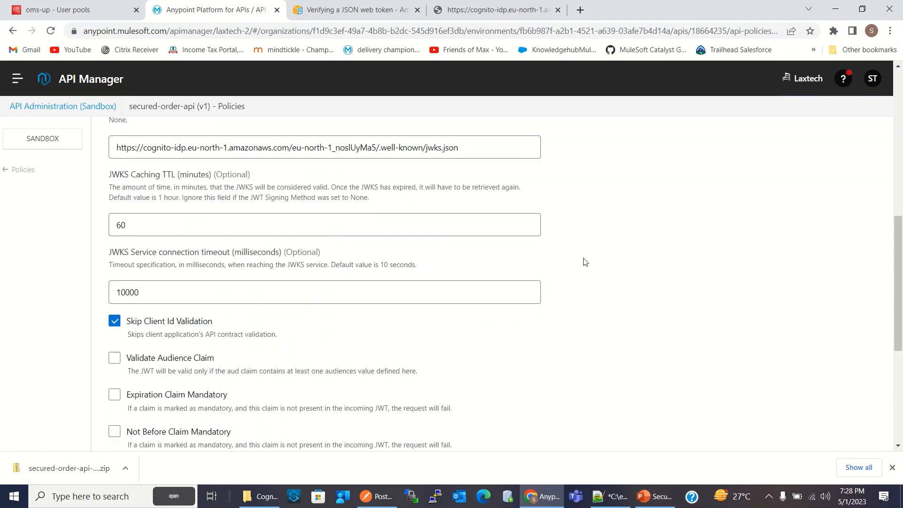
pyautogui.scroll(-3)
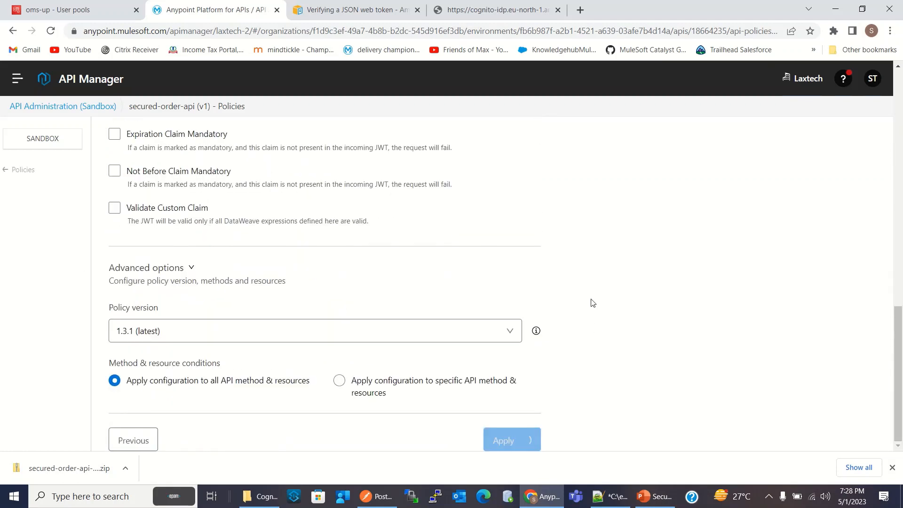
# Apply the JWT Validation policy to secured-order-api
pyautogui.click(510, 439)
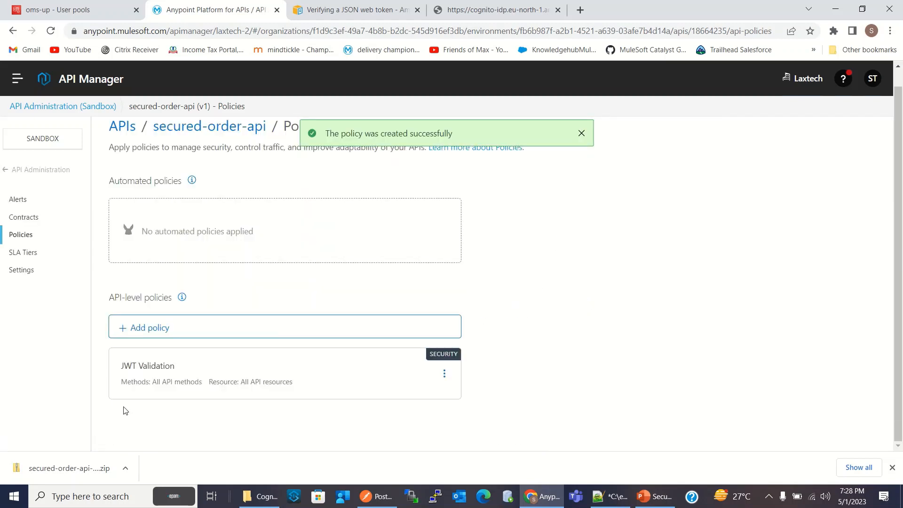
pyautogui.moveTo(634, 264)
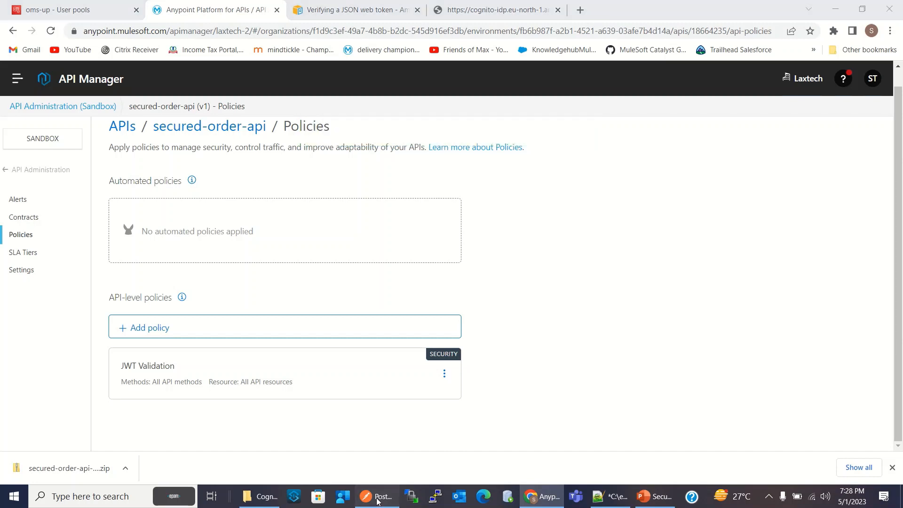
# Resend GET /api/orders in Postman, getting 400 Bad Request 'JWT Token is required.'
pyautogui.click(377, 495)
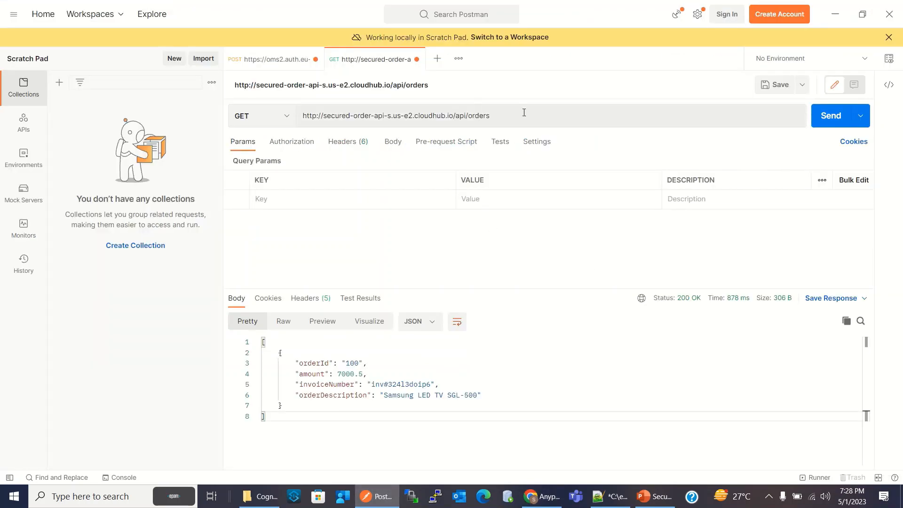
pyautogui.moveTo(831, 116)
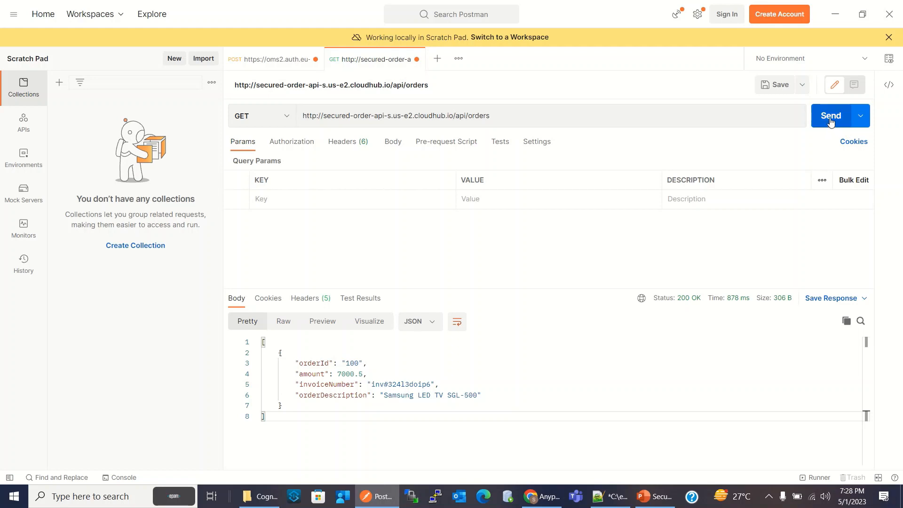
pyautogui.click(830, 116)
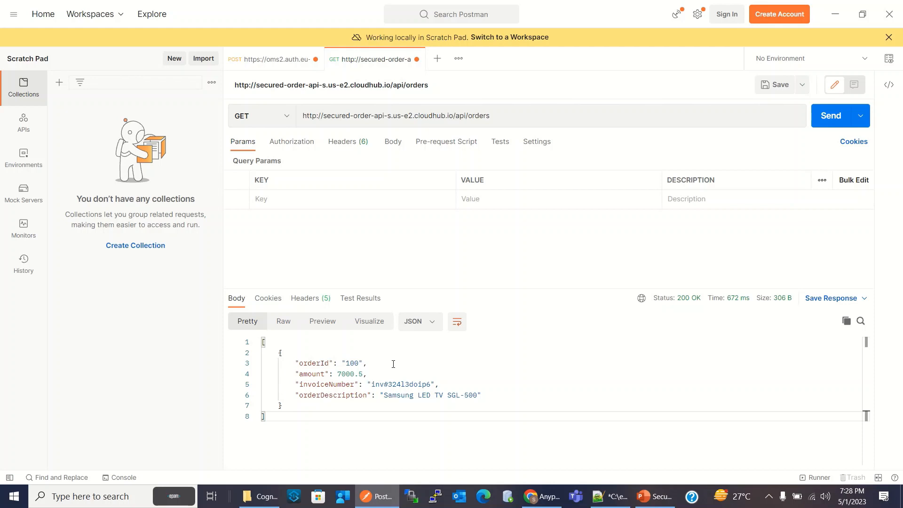
pyautogui.moveTo(831, 115)
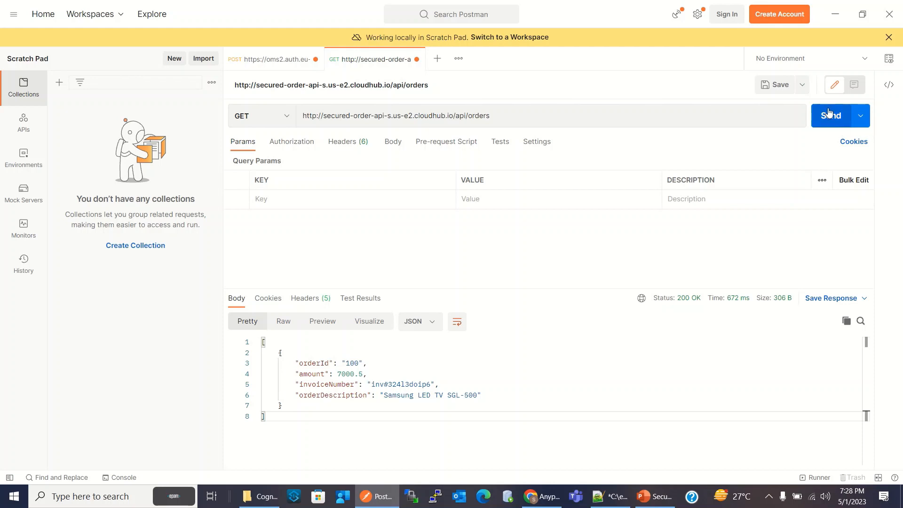
pyautogui.click(831, 116)
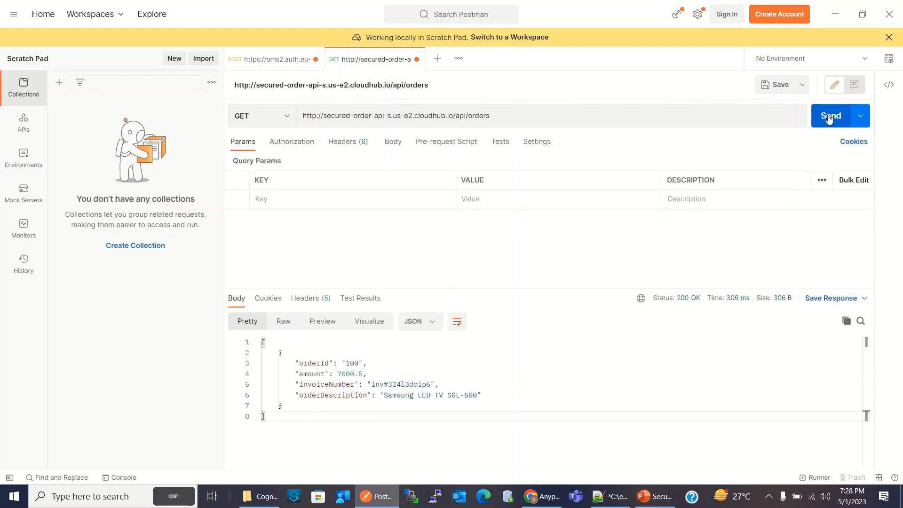
pyautogui.click(831, 116)
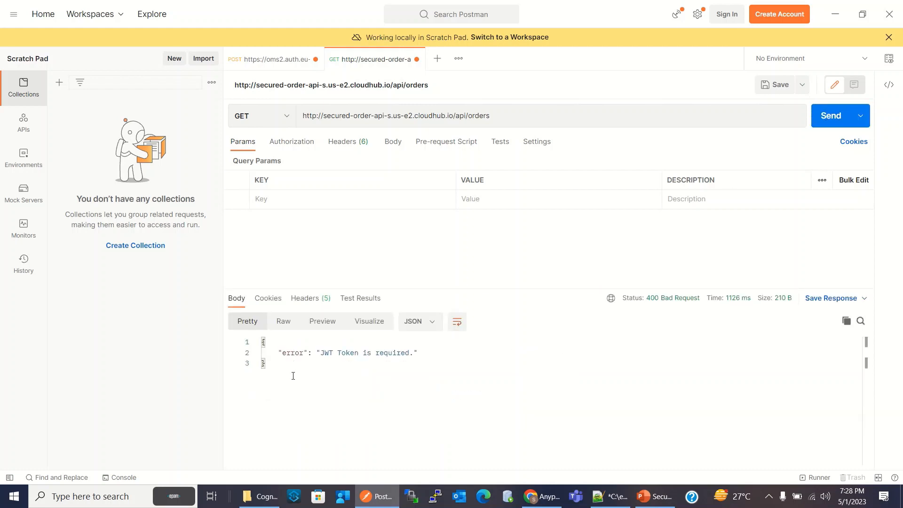
pyautogui.moveTo(314, 362)
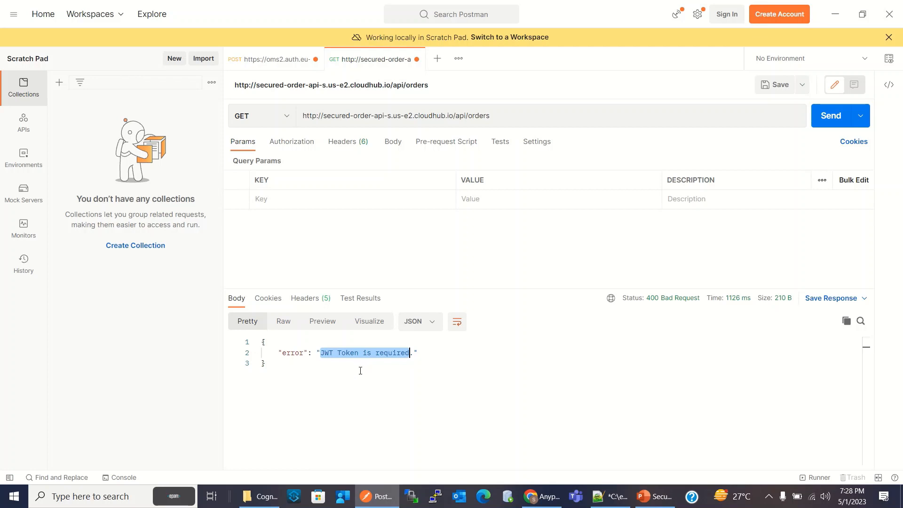
pyautogui.moveTo(353, 372)
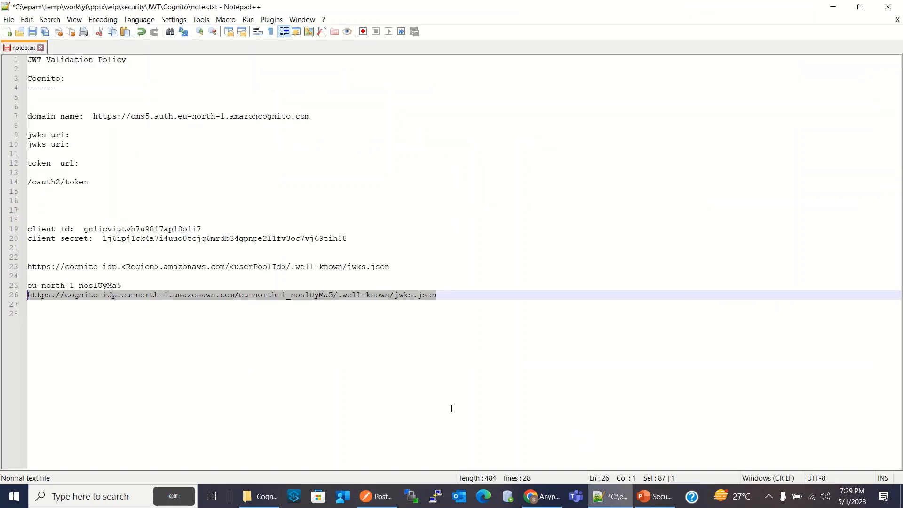
pyautogui.moveTo(447, 299)
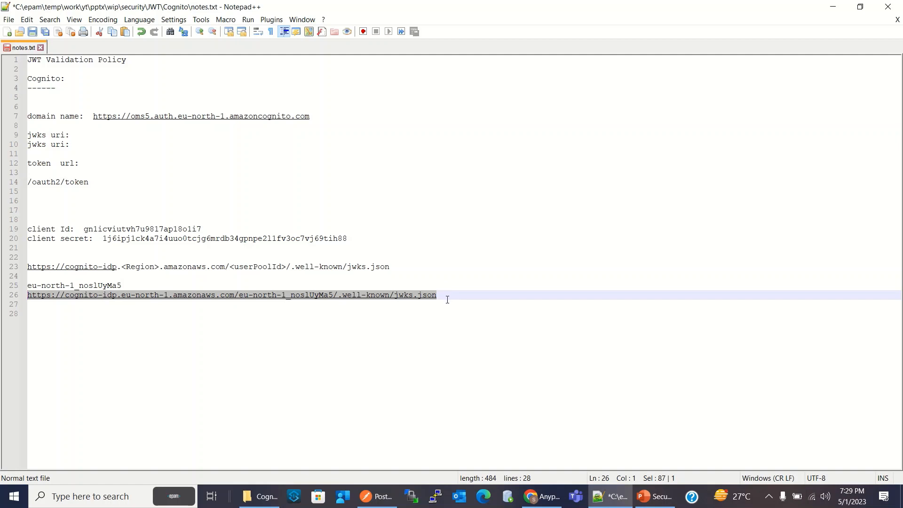
# Paste the oms5 Cognito domain on a new notes line and append /oauth2/token
pyautogui.press('enter')
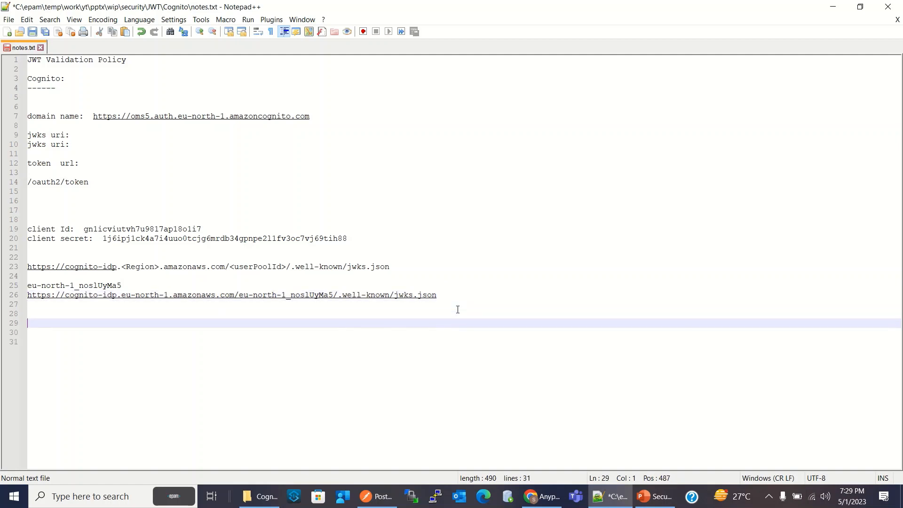
pyautogui.moveTo(188, 352)
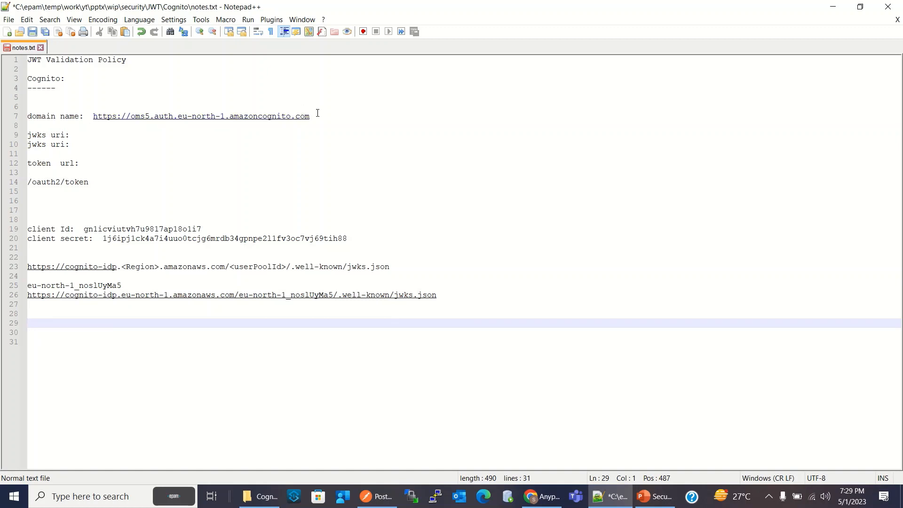
pyautogui.doubleClick(201, 116)
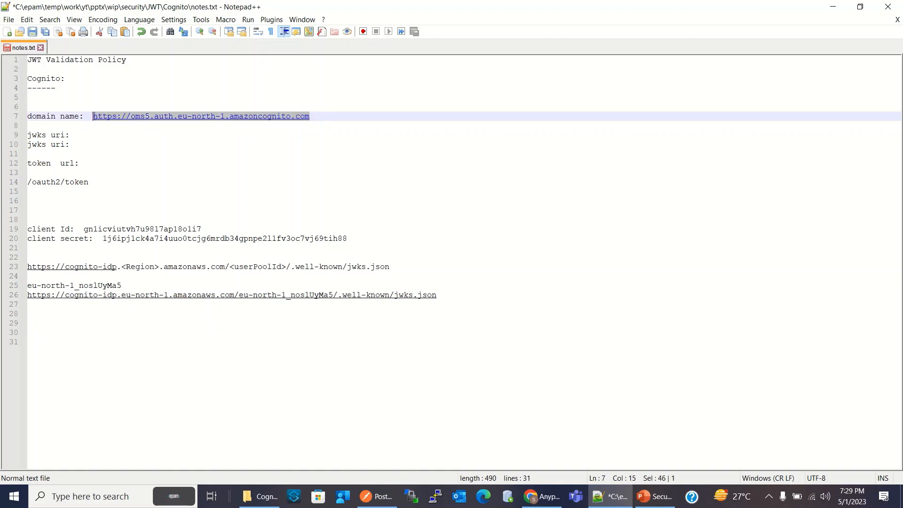
pyautogui.moveTo(130, 345)
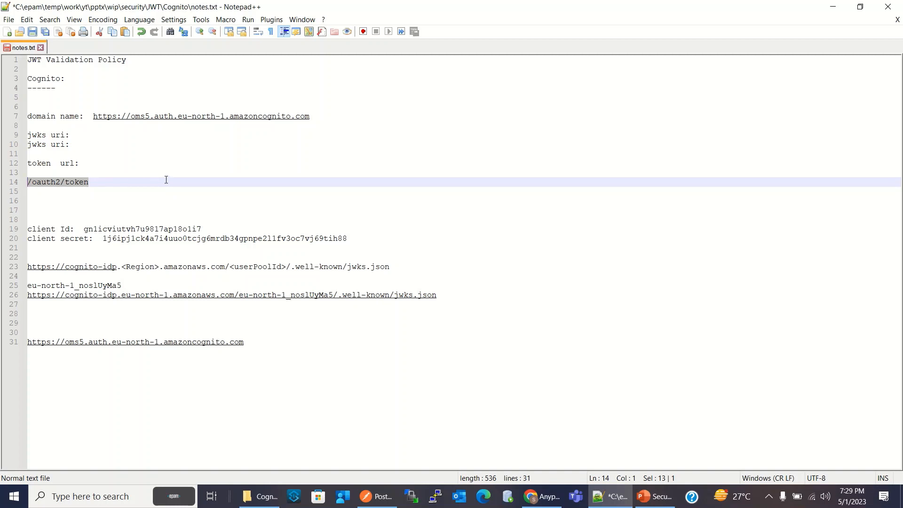
pyautogui.click(243, 341)
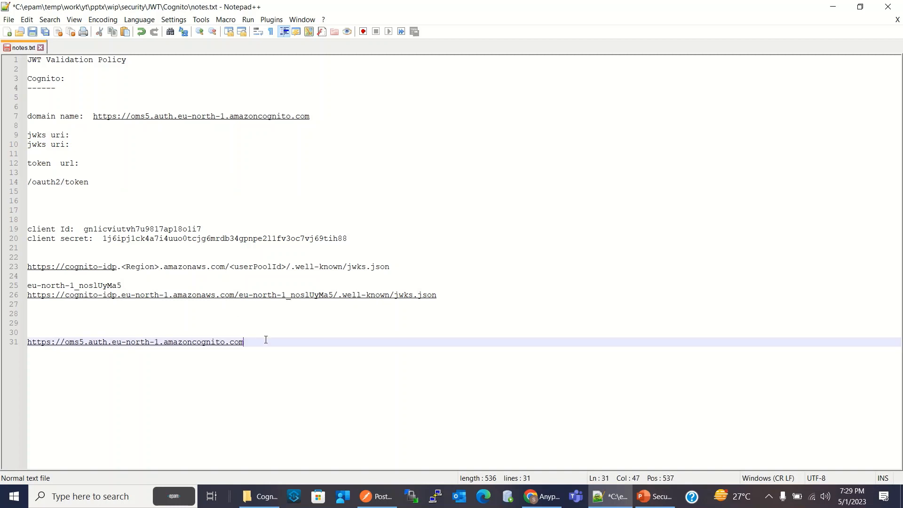
pyautogui.write('/oauth2/token')
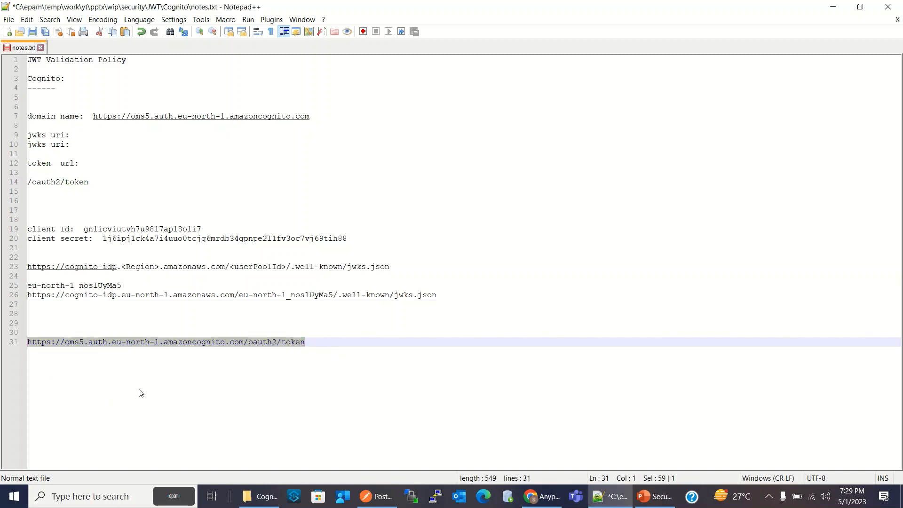
pyautogui.moveTo(377, 496)
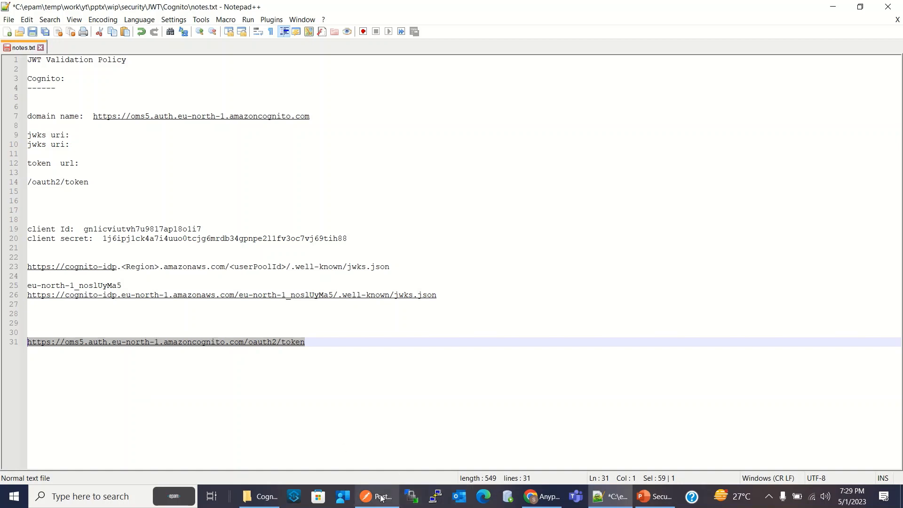
pyautogui.moveTo(379, 496)
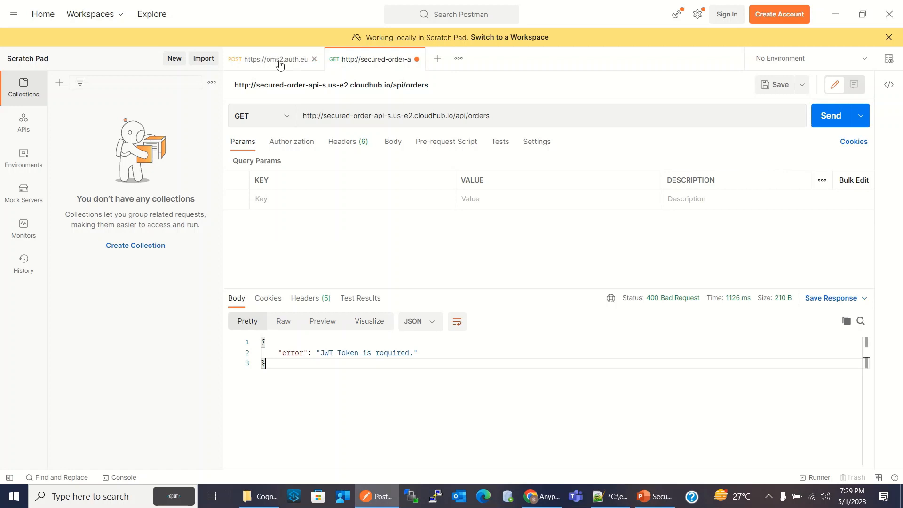
# Replace the POST request URL with the oms5 token URL and keep Basic Auth
pyautogui.click(271, 60)
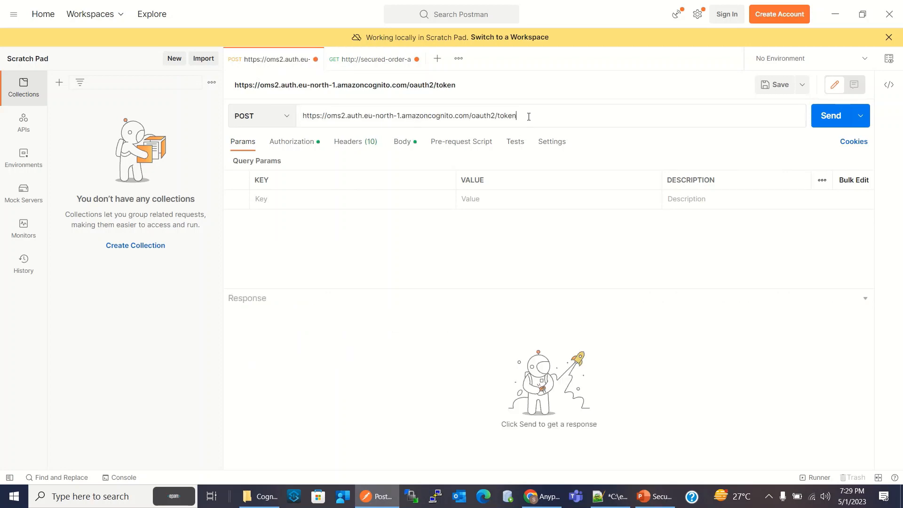
pyautogui.tripleClick(409, 116)
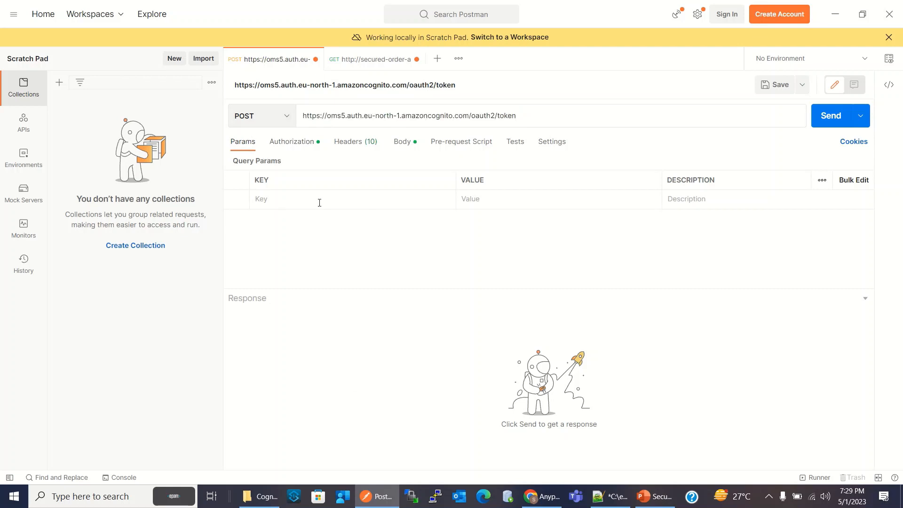
pyautogui.click(292, 142)
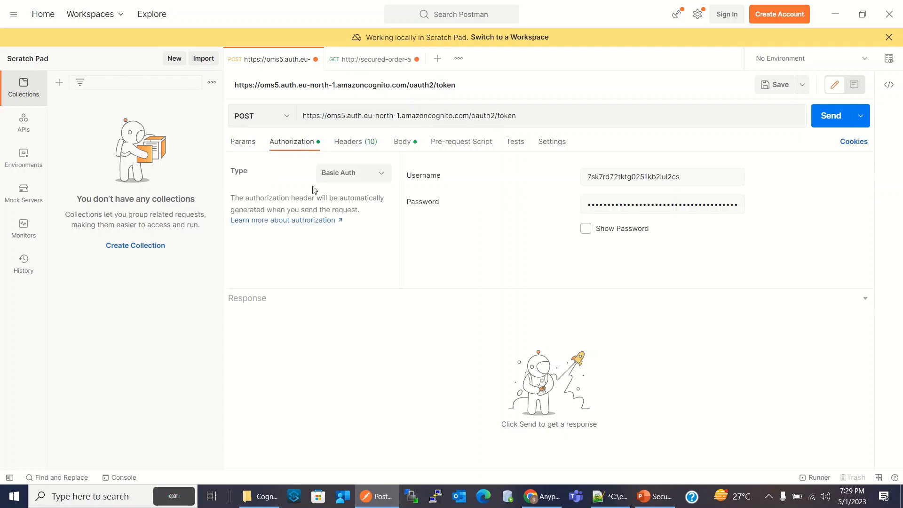
pyautogui.click(352, 173)
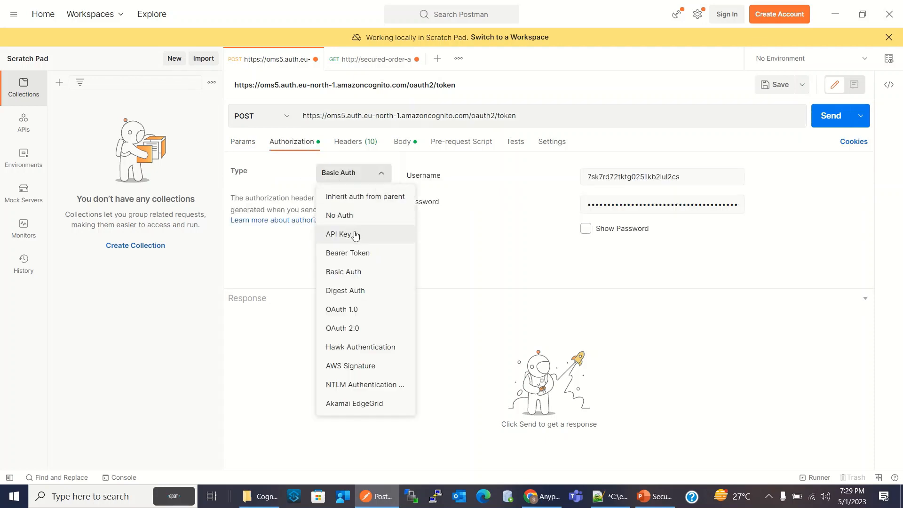
pyautogui.click(343, 272)
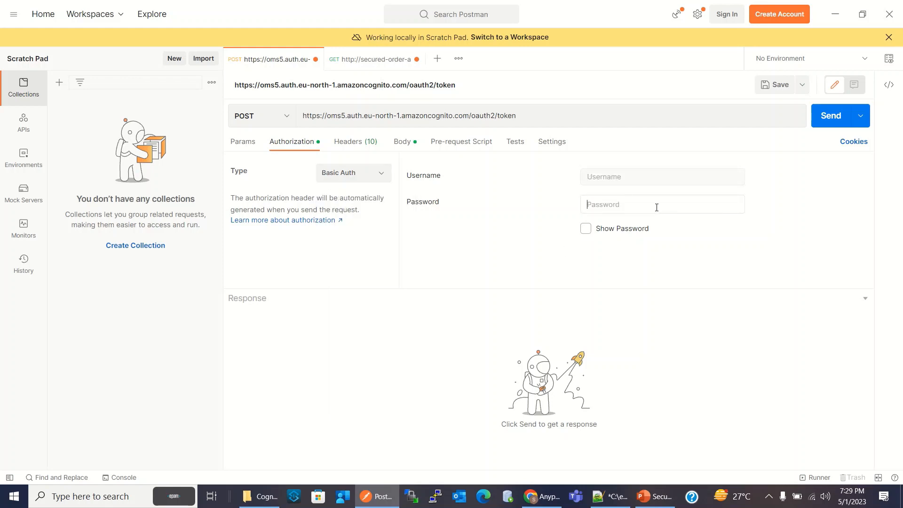
pyautogui.click(661, 177)
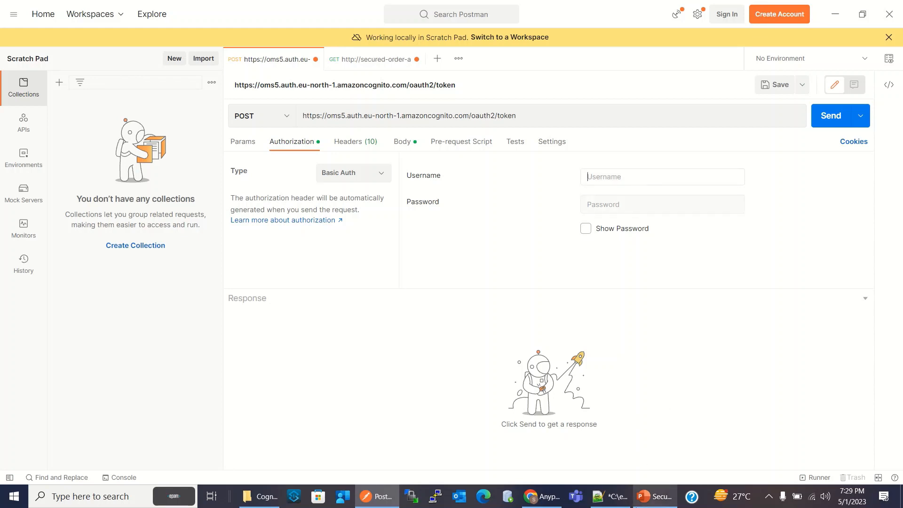
pyautogui.click(609, 496)
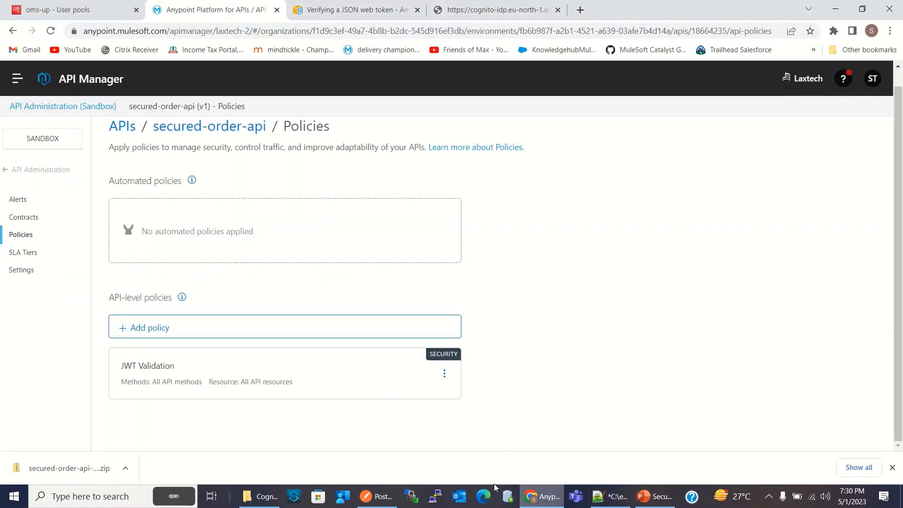
pyautogui.click(377, 496)
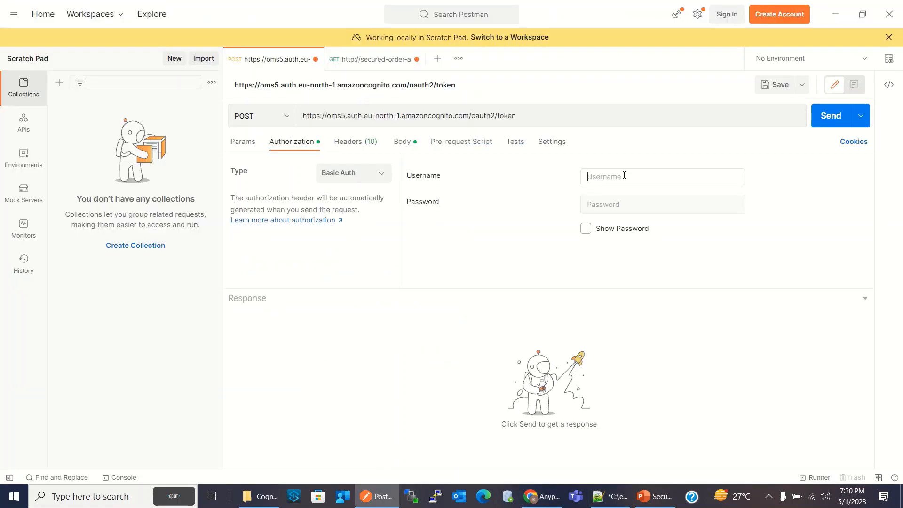
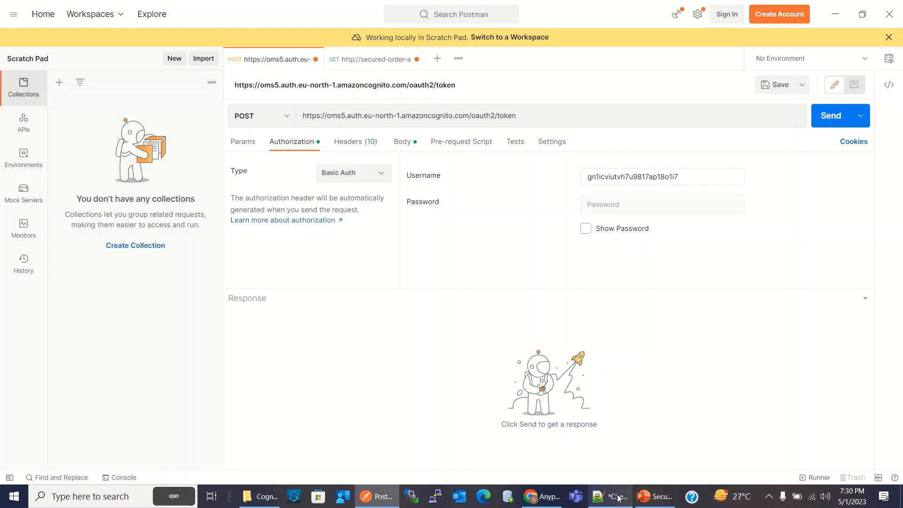
pyautogui.click(609, 496)
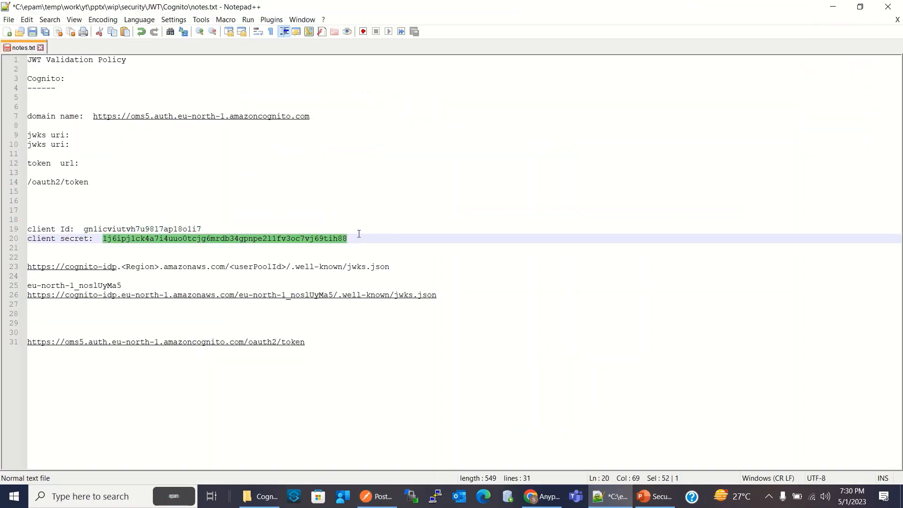
pyautogui.click(539, 496)
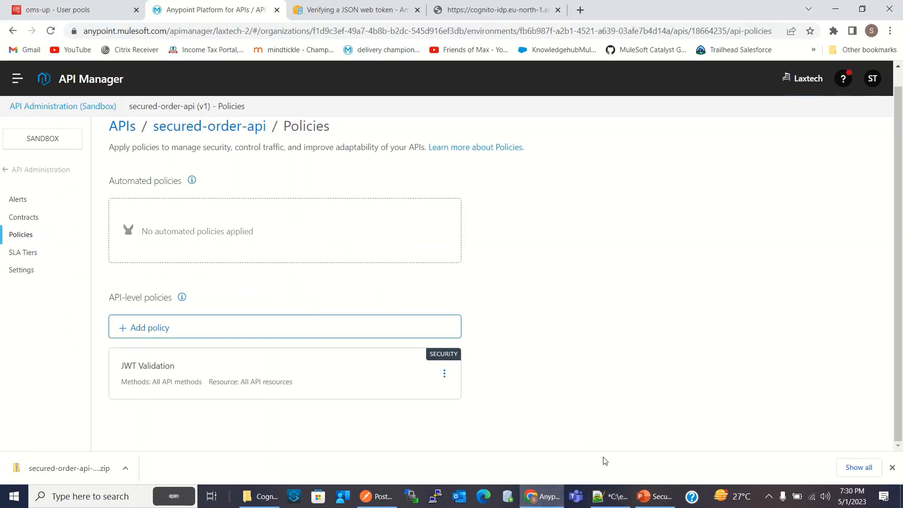
pyautogui.click(376, 496)
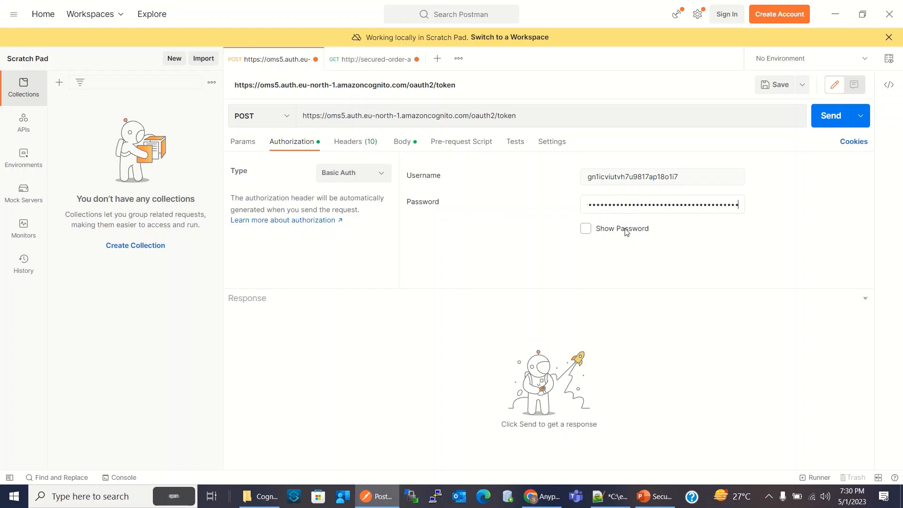
pyautogui.moveTo(403, 261)
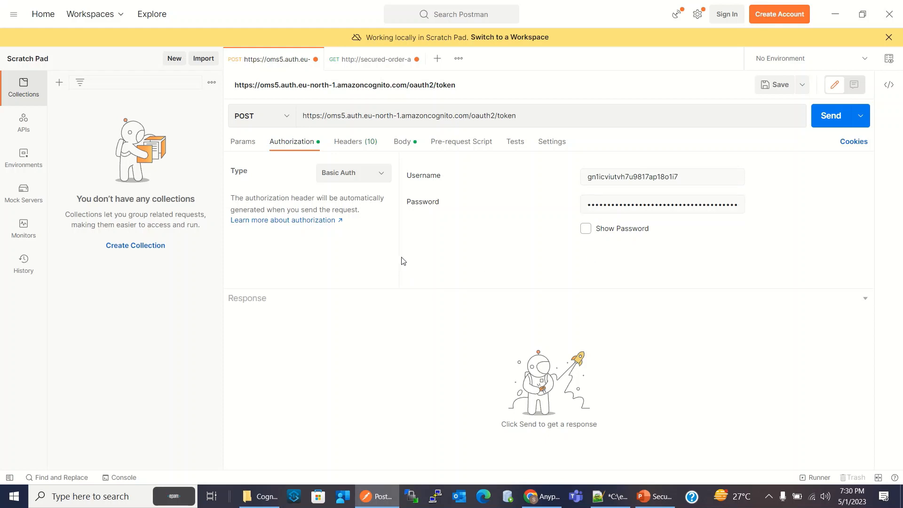
pyautogui.moveTo(354, 144)
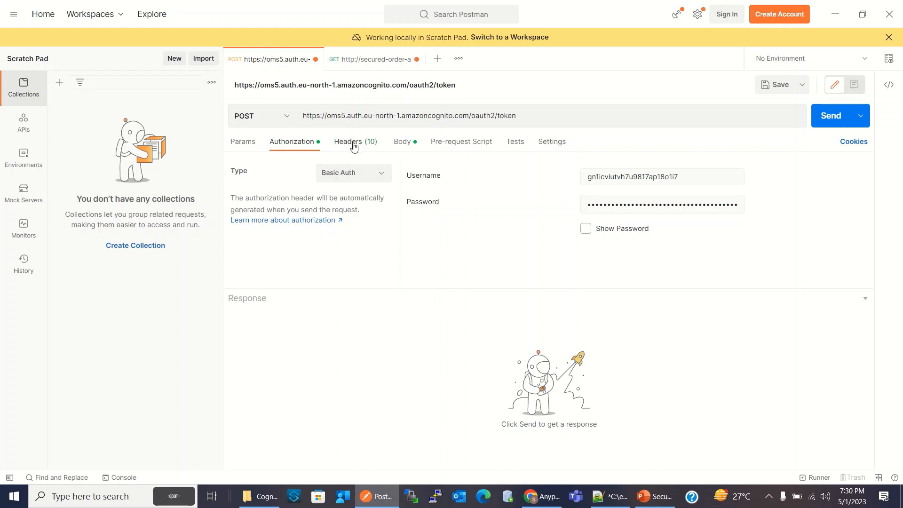
# Inspect the form-urlencoded Content-Type header and the scope and grant_type body fields
pyautogui.click(348, 141)
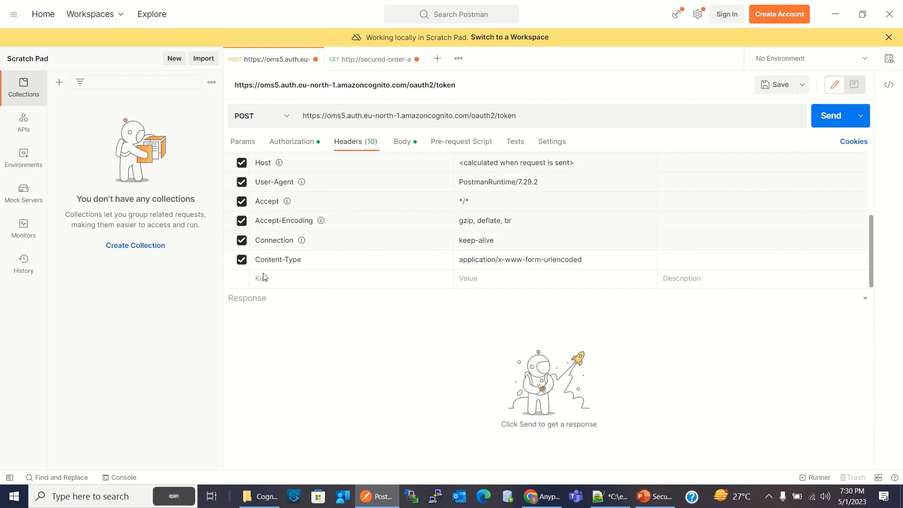
pyautogui.moveTo(310, 264)
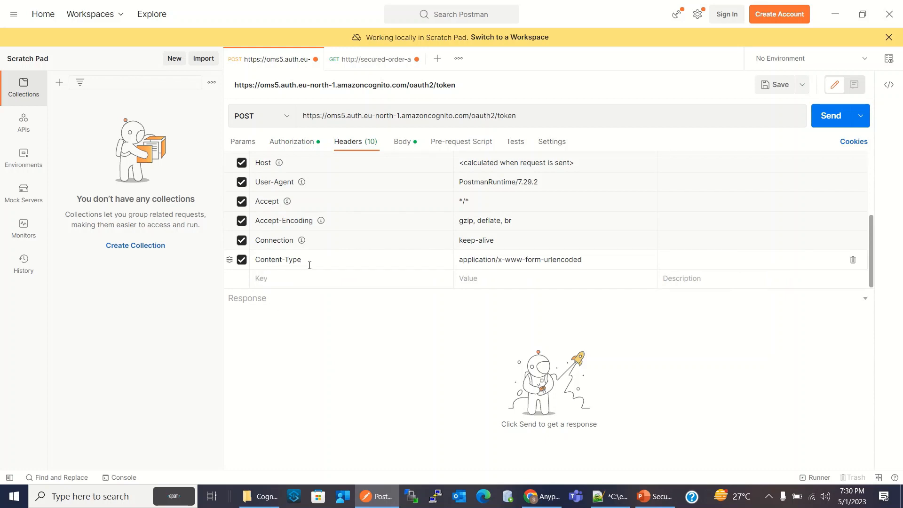
pyautogui.moveTo(506, 266)
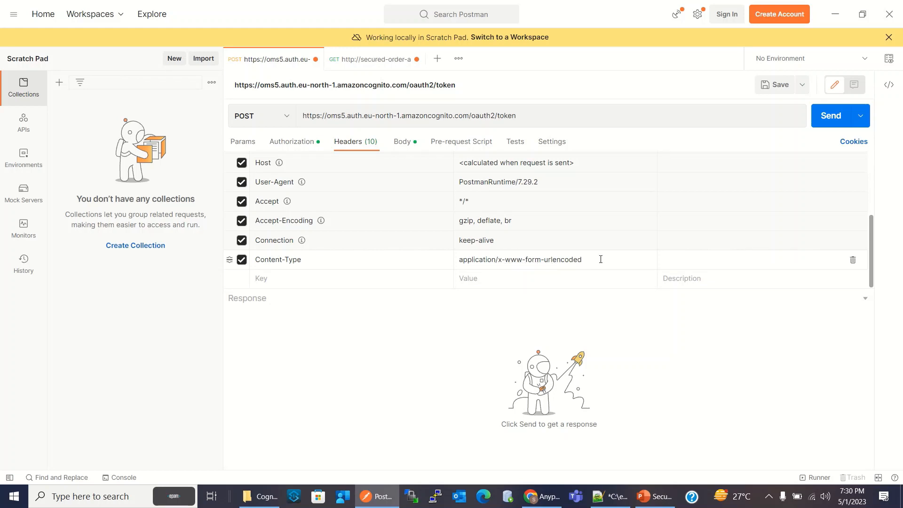
pyautogui.moveTo(295, 274)
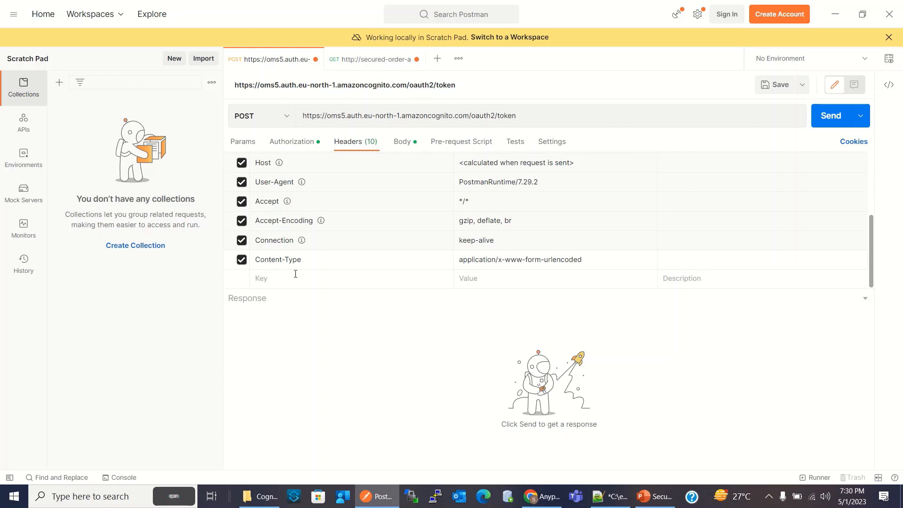
pyautogui.moveTo(401, 142)
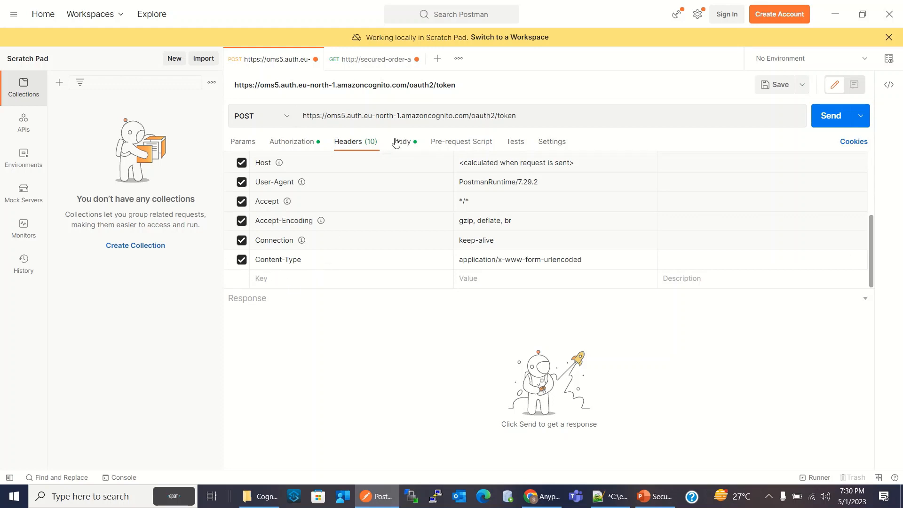
pyautogui.click(402, 141)
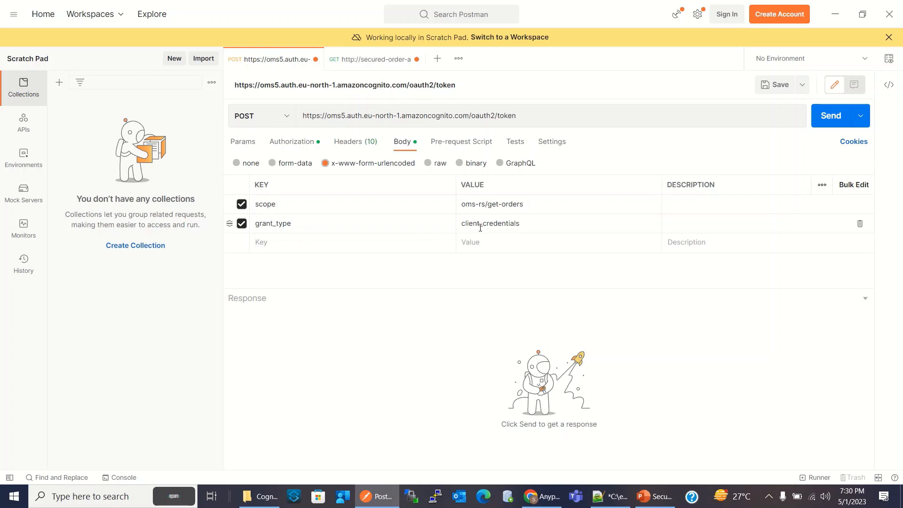
pyautogui.moveTo(531, 310)
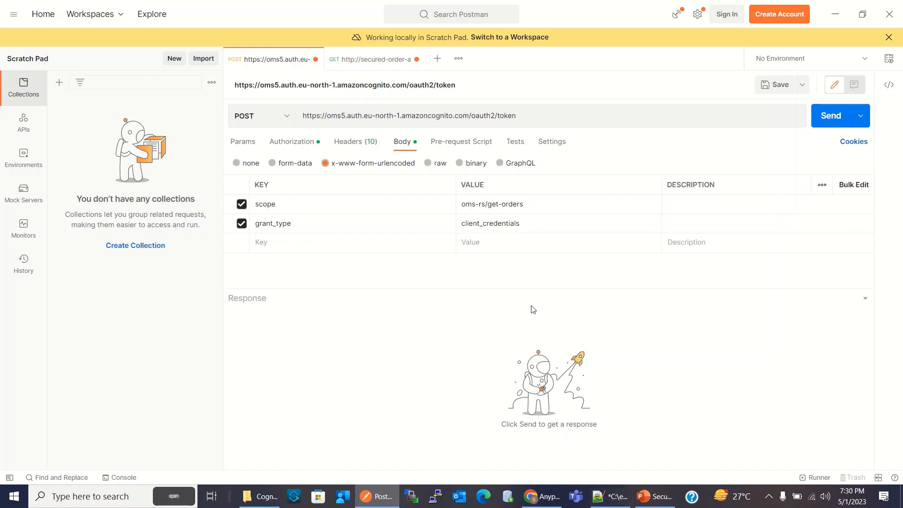
pyautogui.moveTo(510, 206)
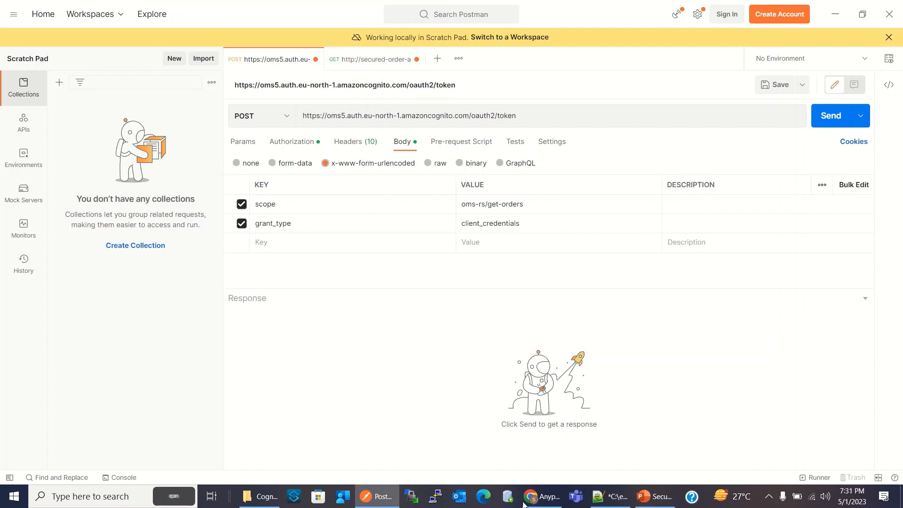
# Show the Cognito user pool's App integration settings in the browser
pyautogui.click(541, 496)
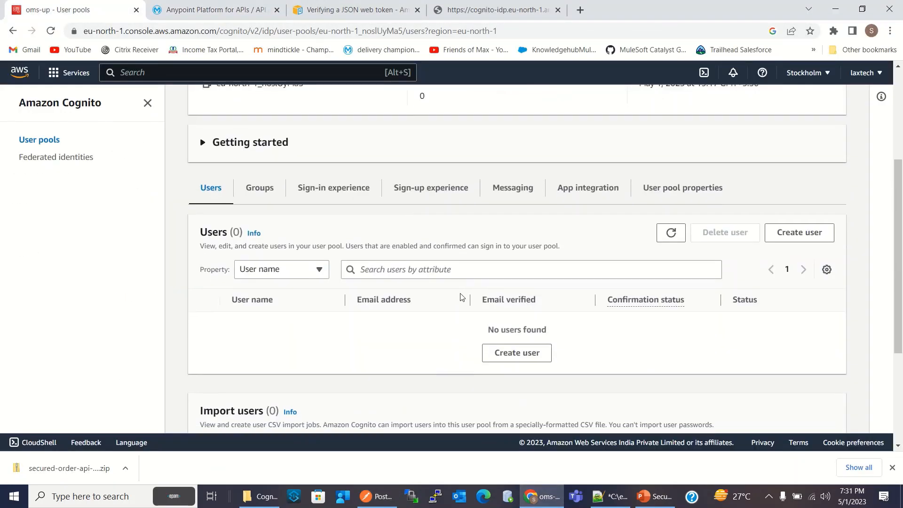
pyautogui.scroll(-3)
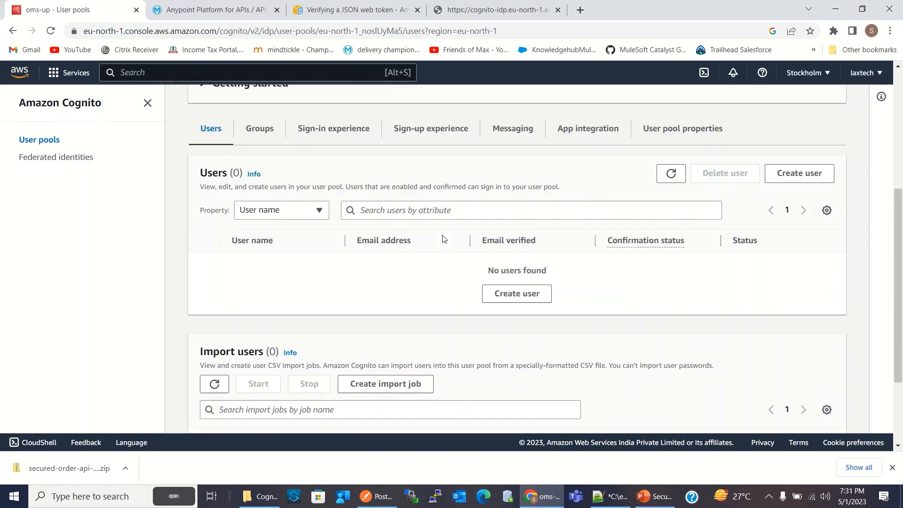
pyautogui.scroll(3)
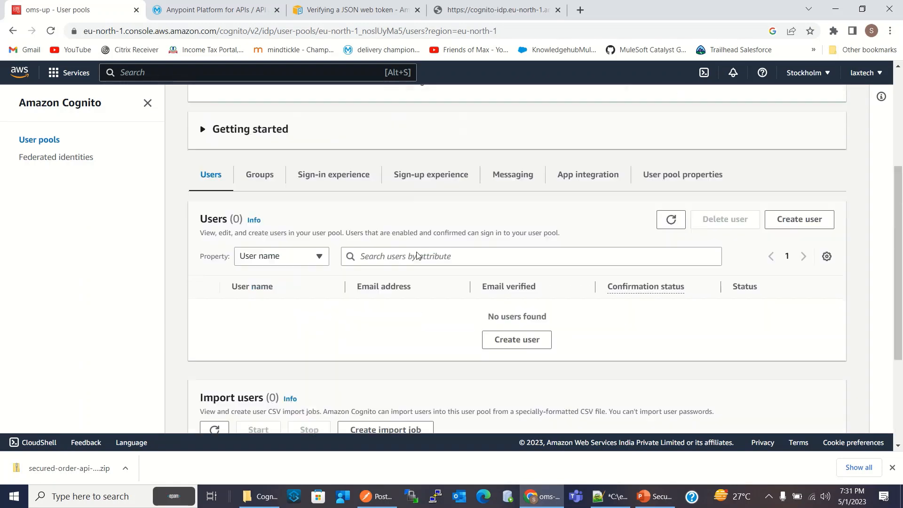
pyautogui.scroll(3)
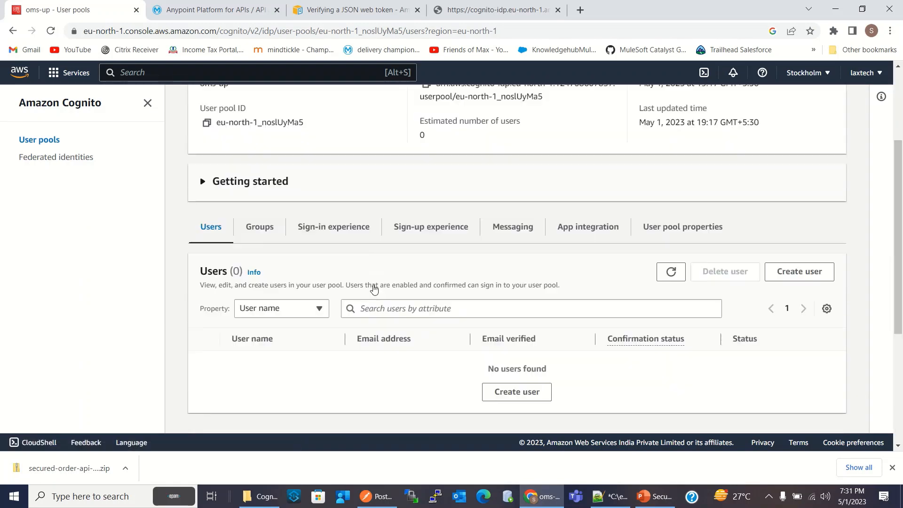
pyautogui.scroll(-3)
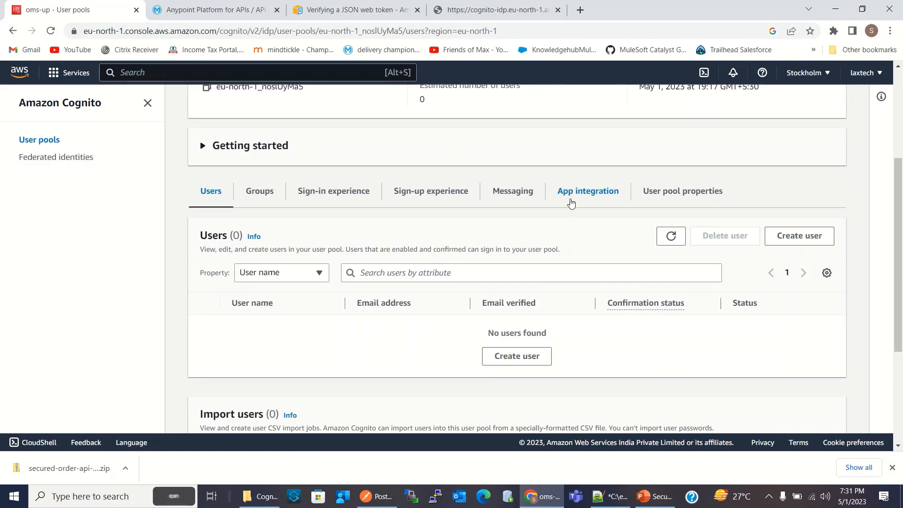
pyautogui.click(587, 191)
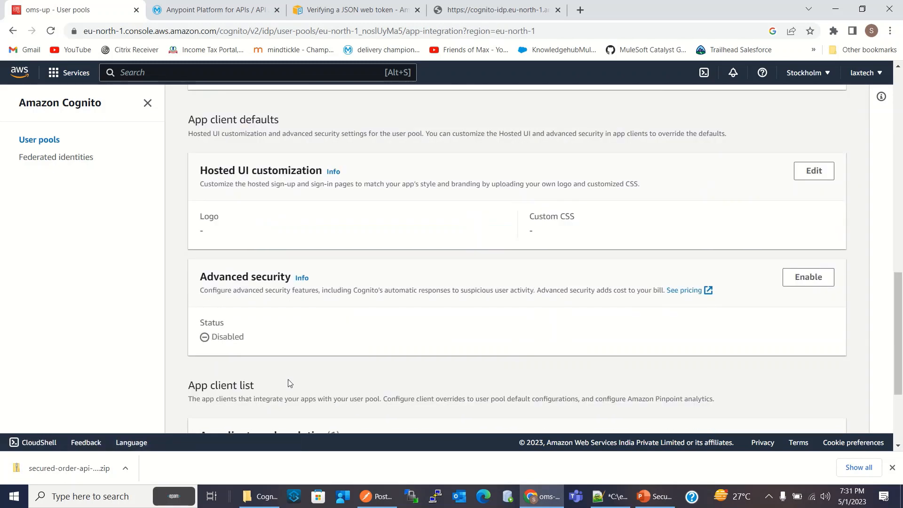
# Open the oms-app client and select its oms-rs/get-orders custom scope
pyautogui.scroll(-3)
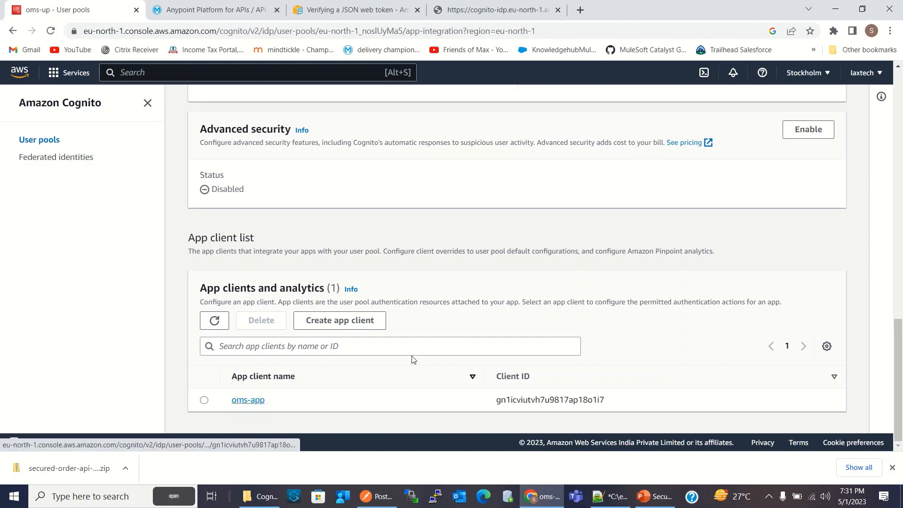
pyautogui.moveTo(248, 400)
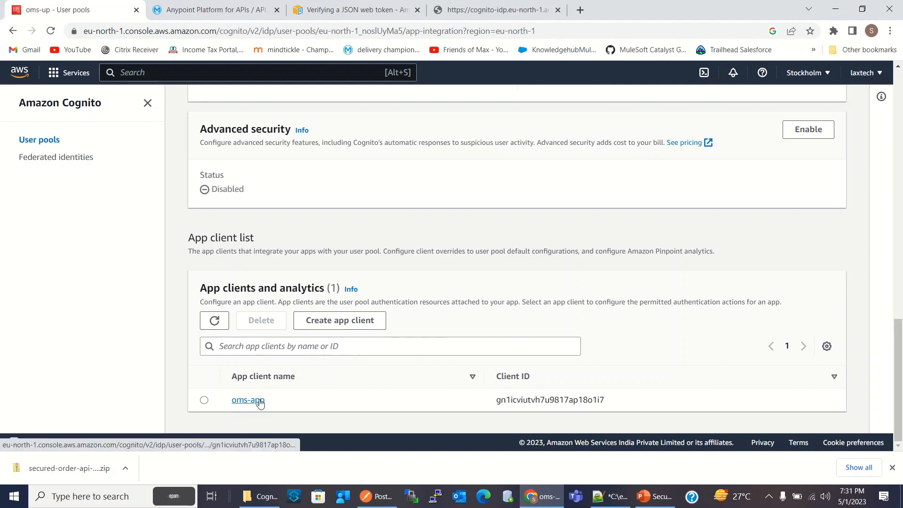
pyautogui.click(246, 399)
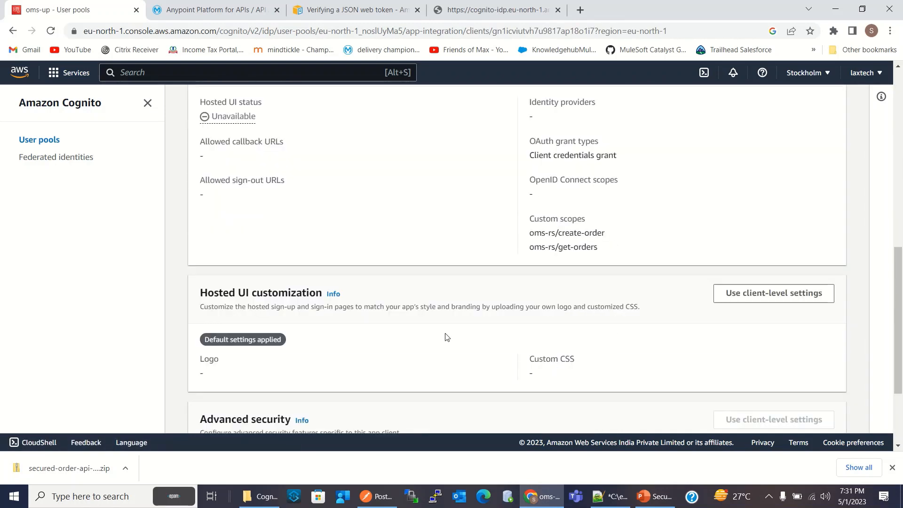
pyautogui.scroll(-3)
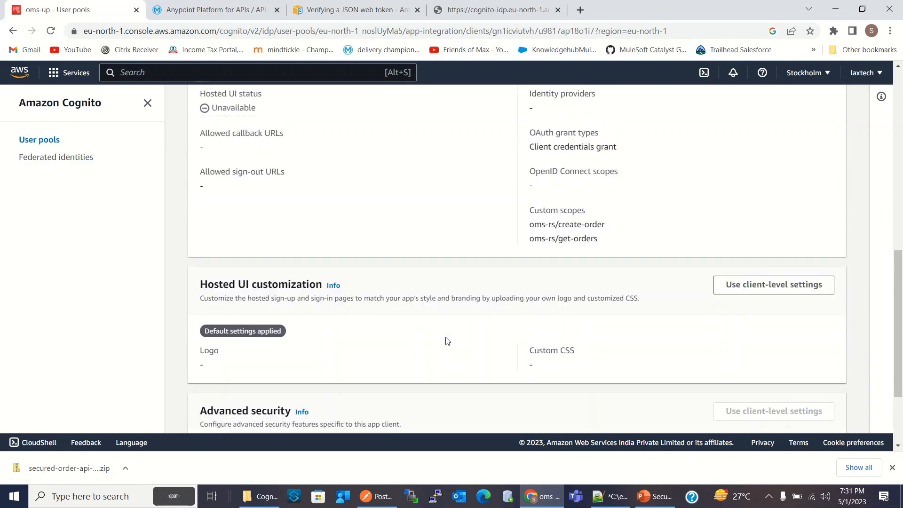
pyautogui.scroll(3)
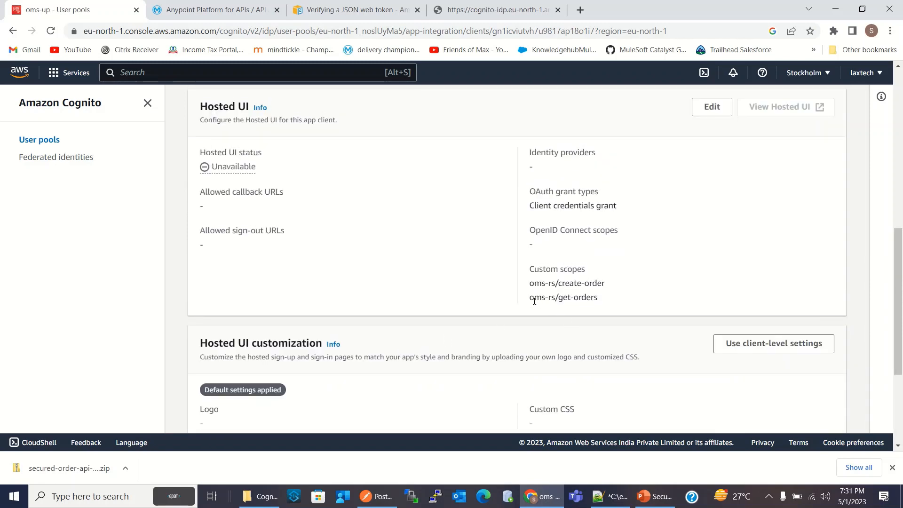
pyautogui.doubleClick(534, 297)
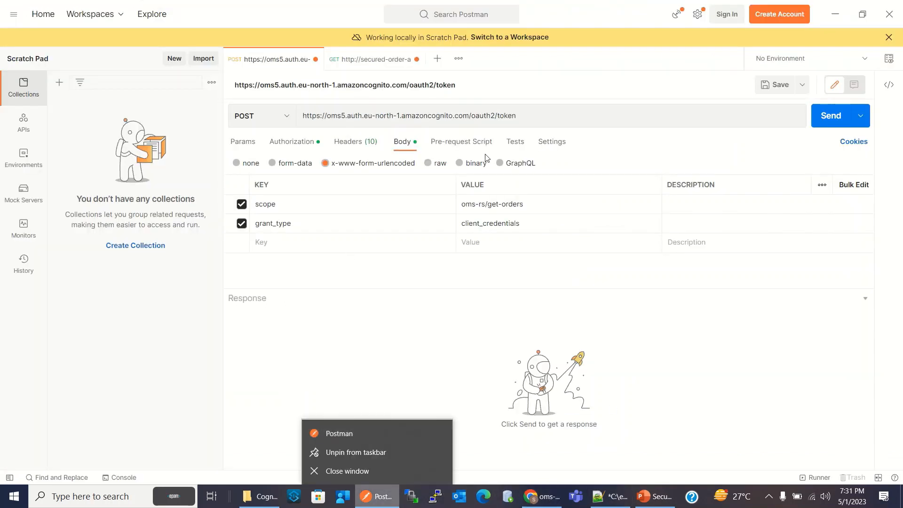
# Recheck the token request's Content-Type header and Basic Auth client credentials
pyautogui.click(518, 204)
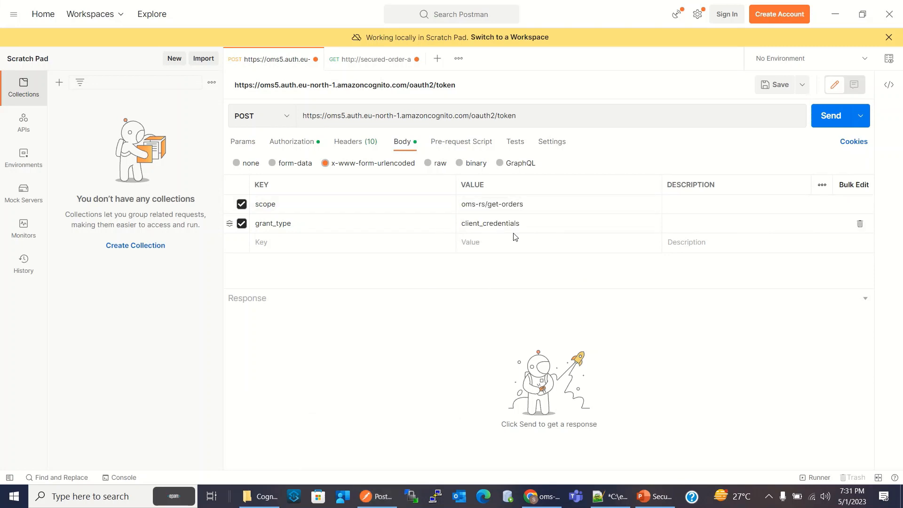
pyautogui.click(348, 142)
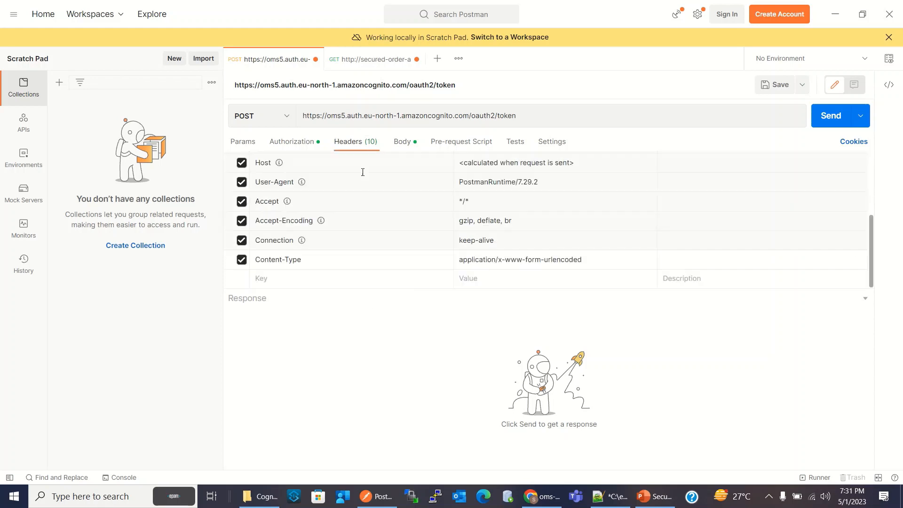
pyautogui.moveTo(488, 268)
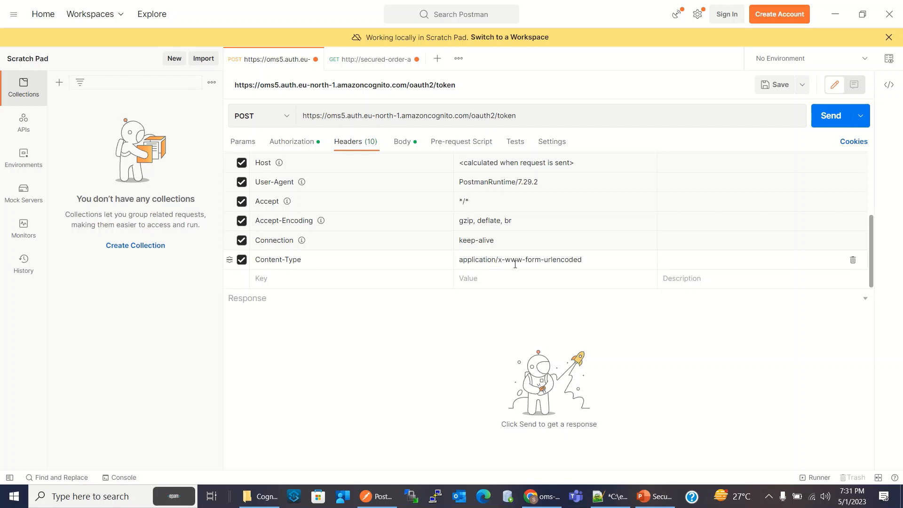
pyautogui.moveTo(559, 266)
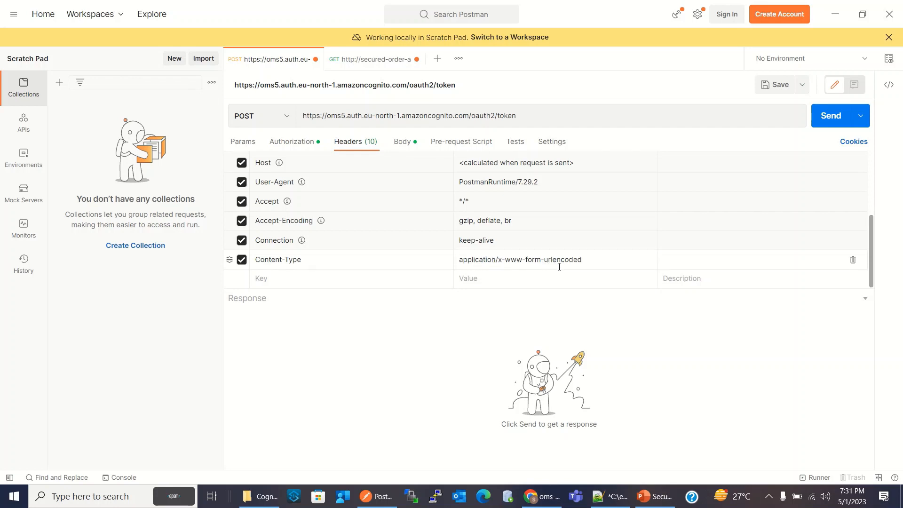
pyautogui.moveTo(299, 144)
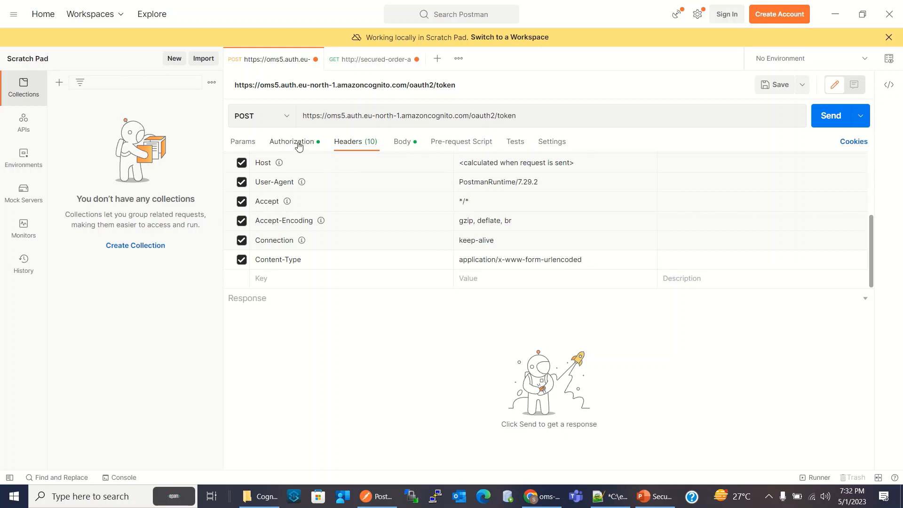
pyautogui.click(292, 141)
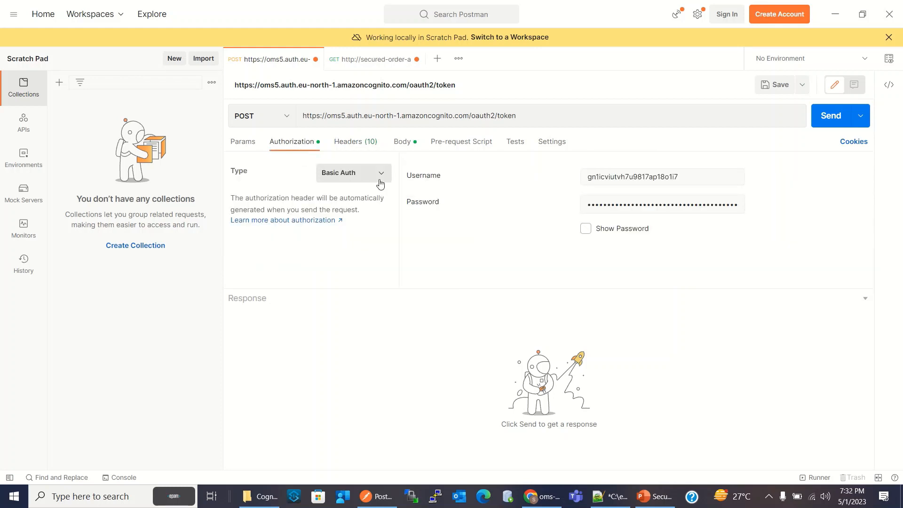
pyautogui.moveTo(525, 226)
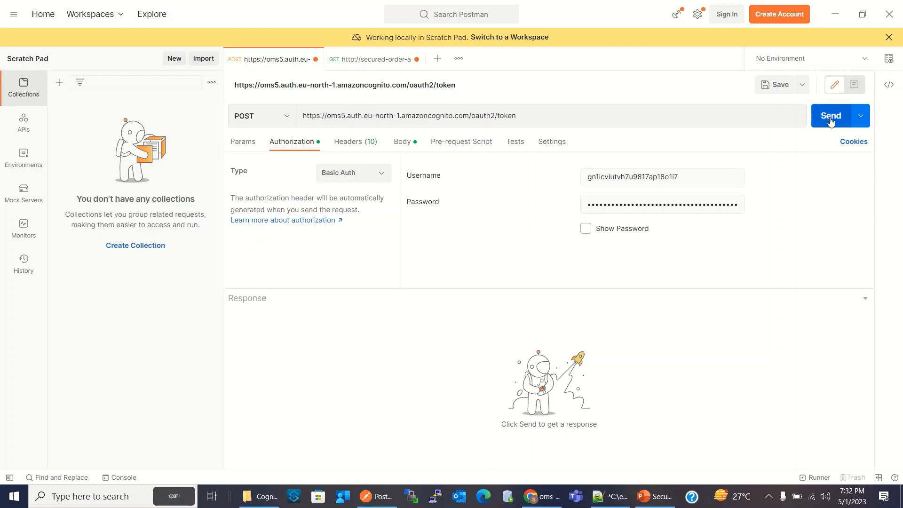
# Send the POST oauth2/token request, receiving 200 OK with a Bearer access_token
pyautogui.click(830, 116)
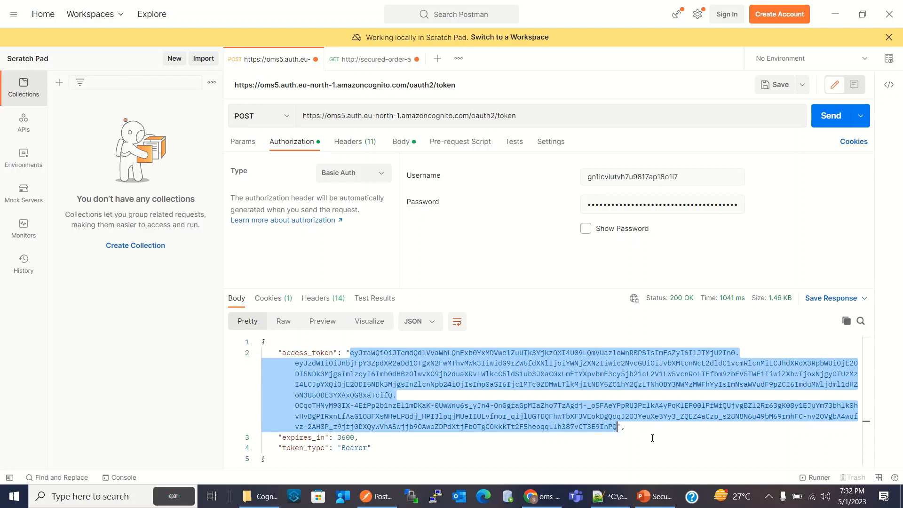
pyautogui.moveTo(372, 65)
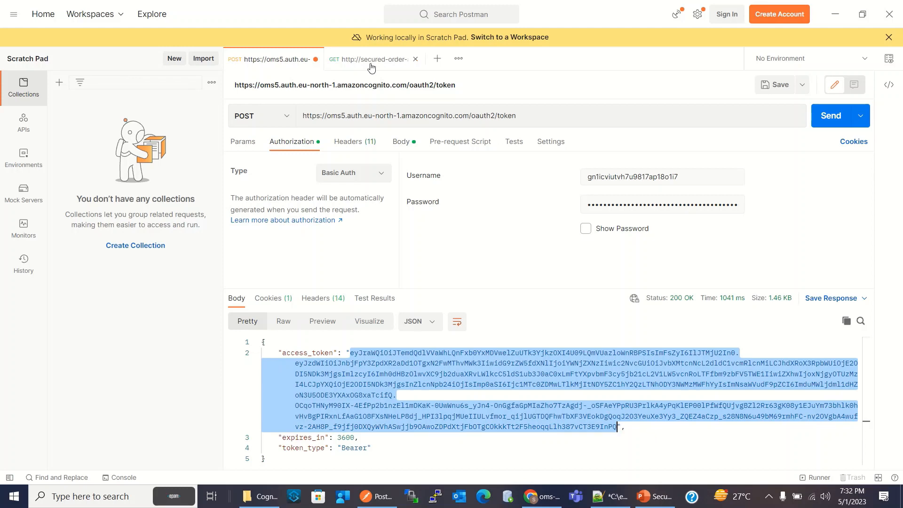
# Set the GET orders request's authorization type to Bearer Token
pyautogui.click(369, 59)
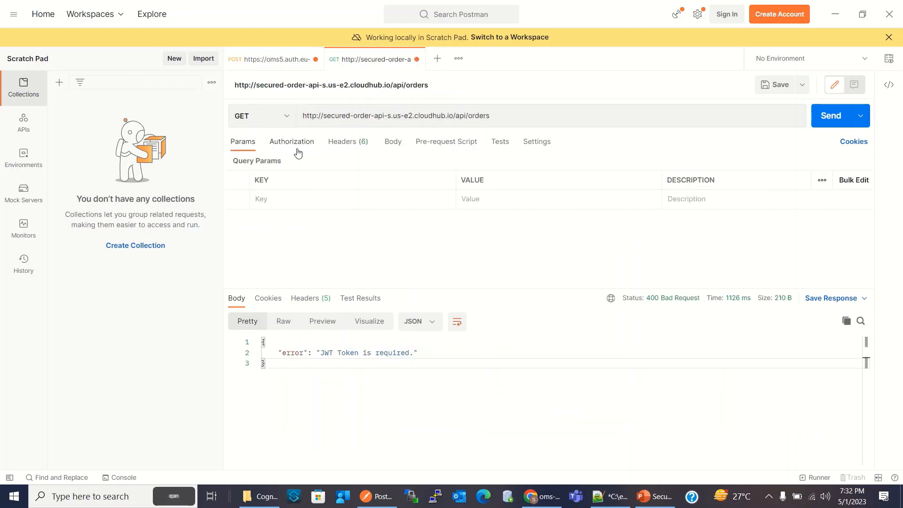
pyautogui.click(292, 141)
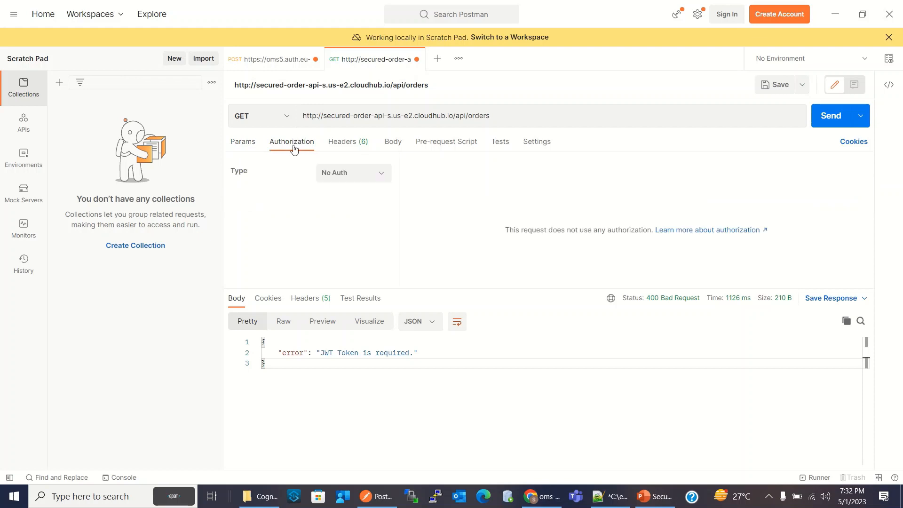
pyautogui.click(352, 172)
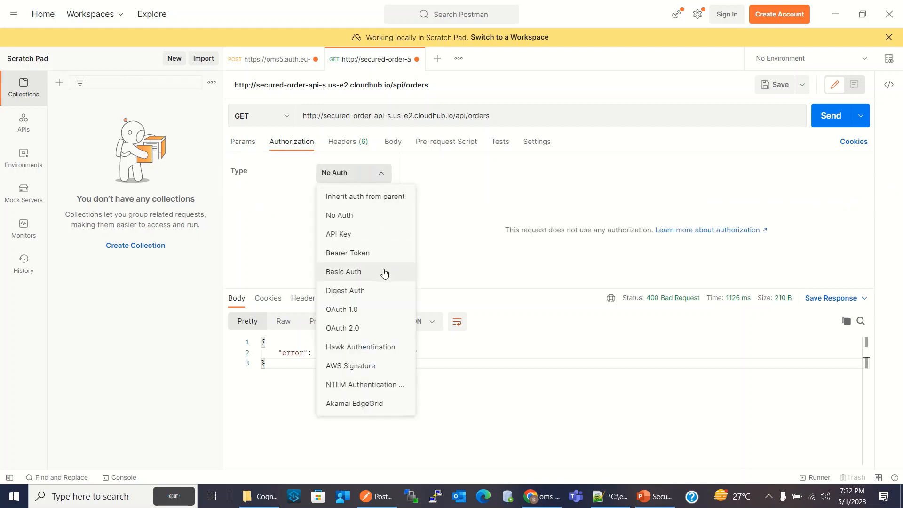
pyautogui.moveTo(367, 253)
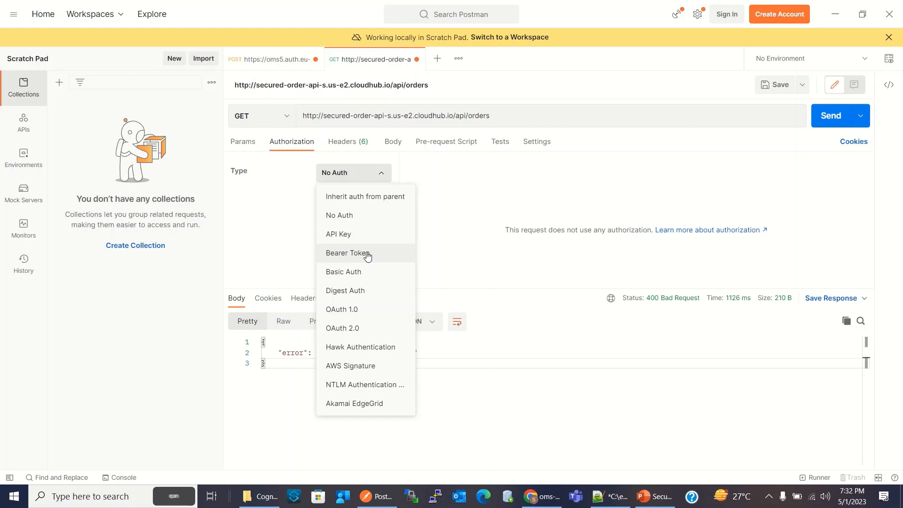
pyautogui.click(348, 253)
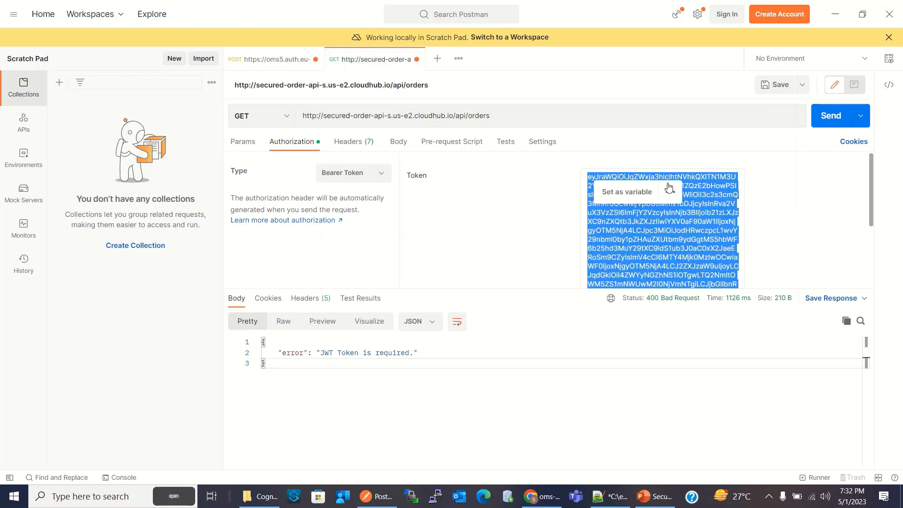
# Paste the Cognito access token and send to get orders, then resend with an altered token (401)
pyautogui.press('Delete')
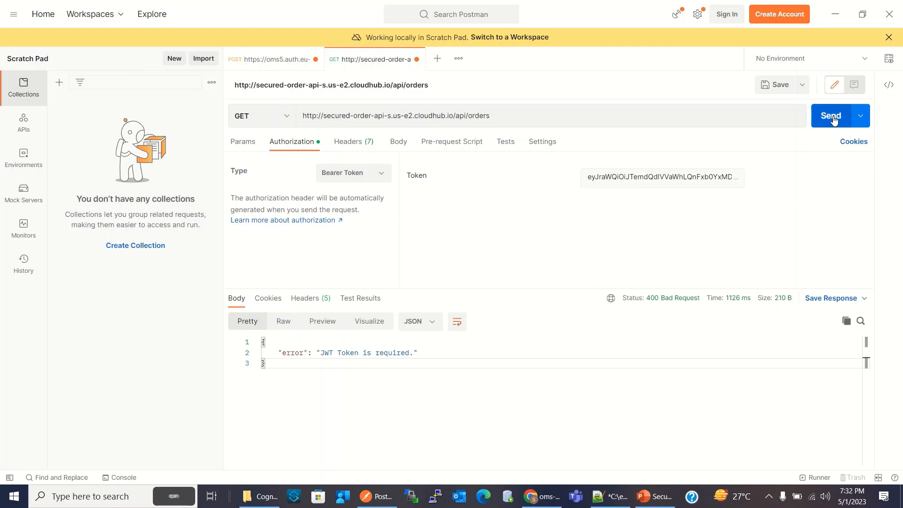
pyautogui.click(831, 116)
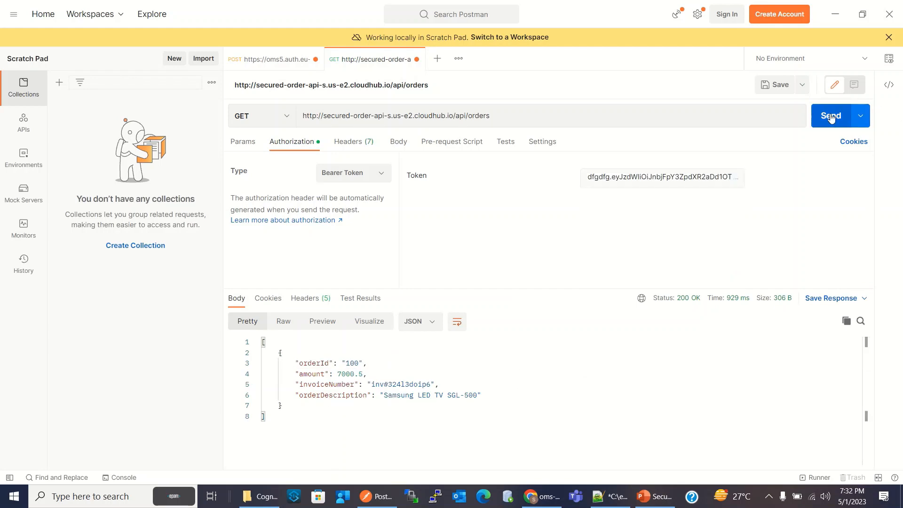
pyautogui.click(829, 116)
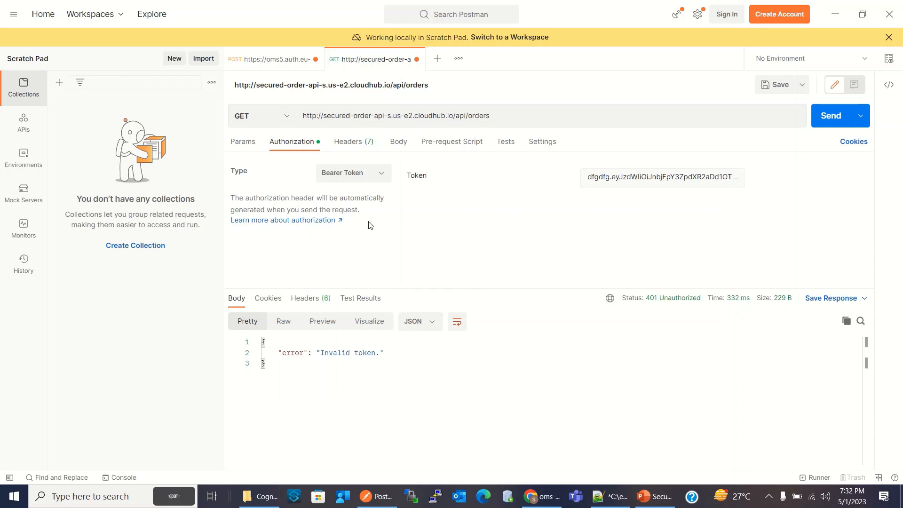
# Remove authorization from the orders request, then switch it back to Bearer Token
pyautogui.click(353, 173)
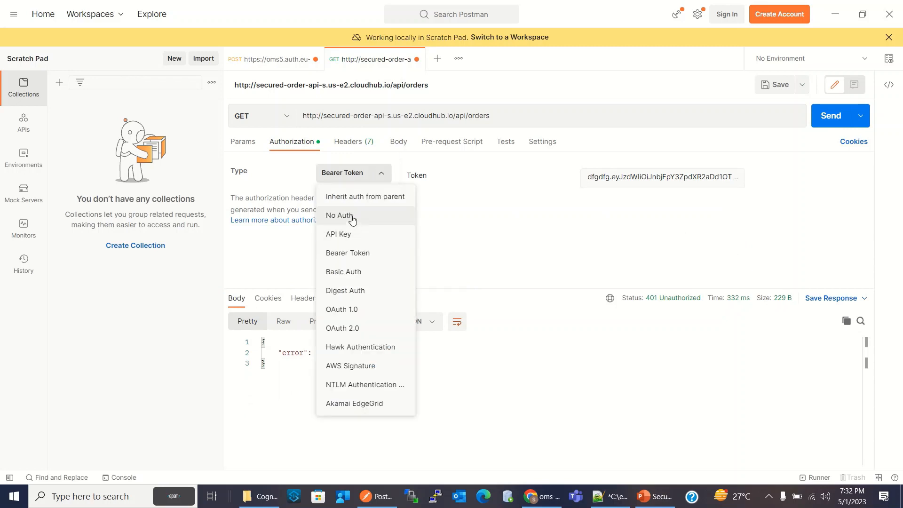
pyautogui.click(339, 215)
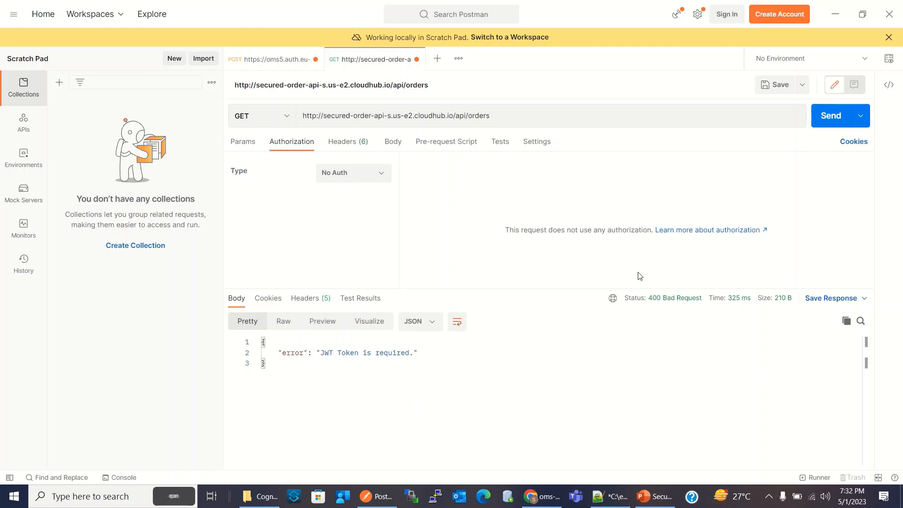
pyautogui.click(353, 172)
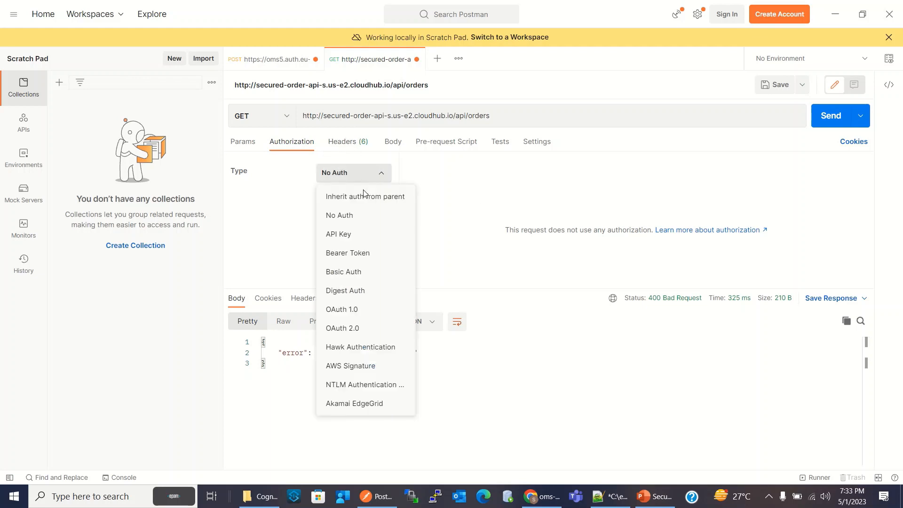
pyautogui.moveTo(362, 257)
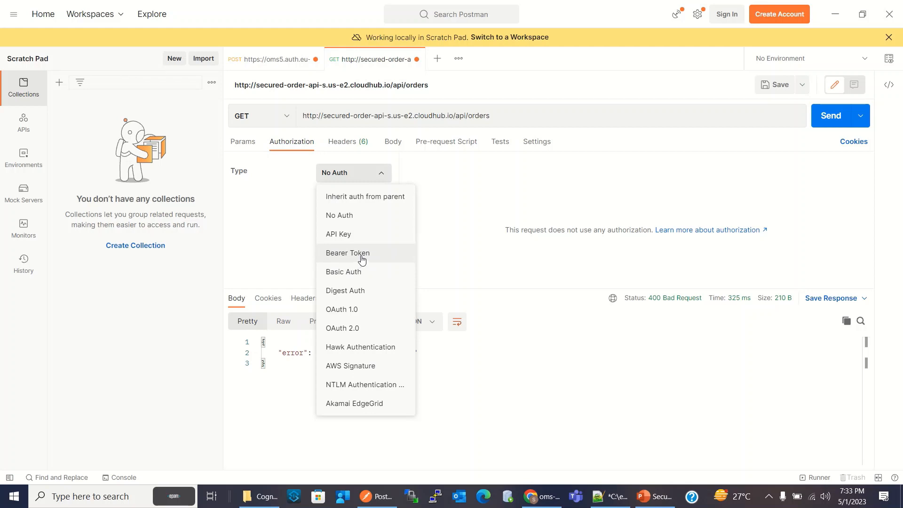
pyautogui.click(347, 253)
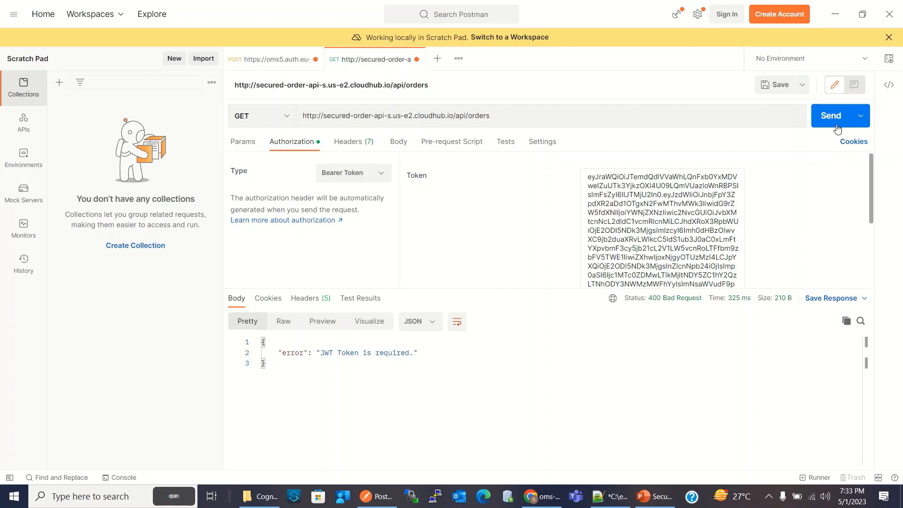
# Send GET /api/orders with the valid token for 200 OK, then return to the Cognito console
pyautogui.click(831, 116)
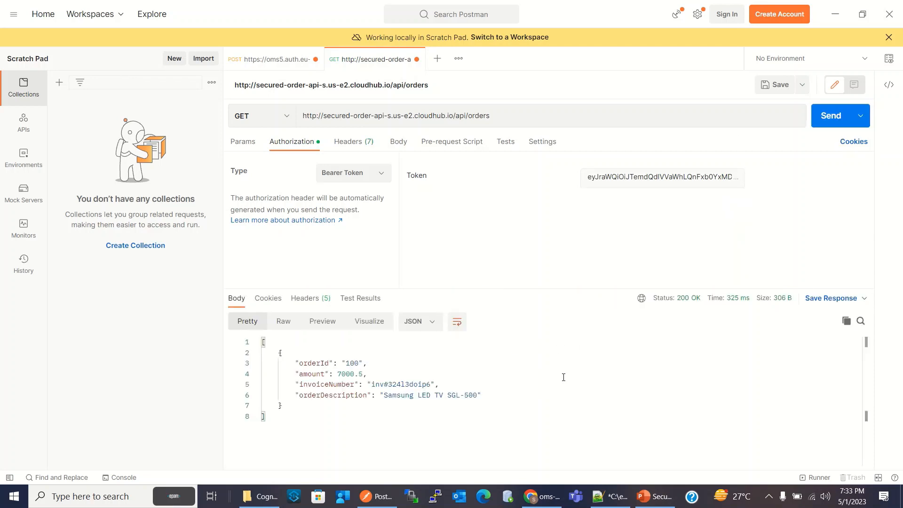
pyautogui.click(366, 374)
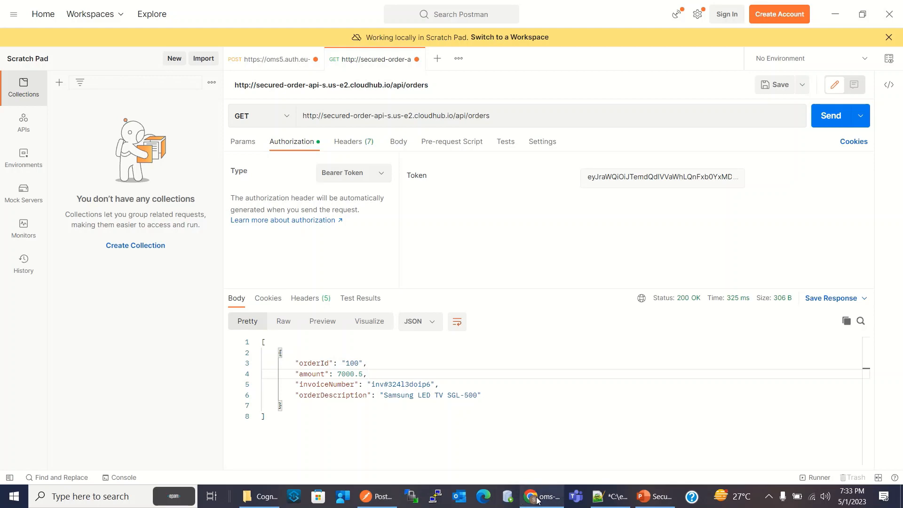
pyautogui.click(541, 496)
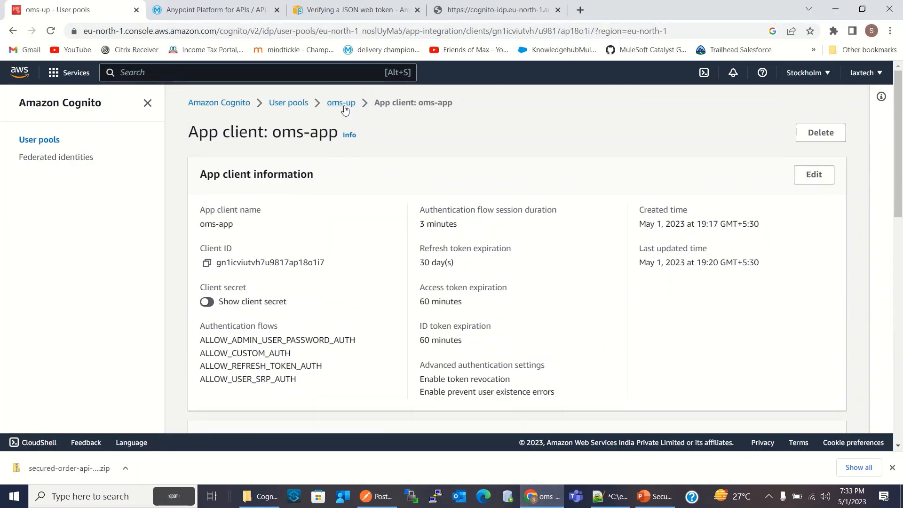
pyautogui.click(341, 103)
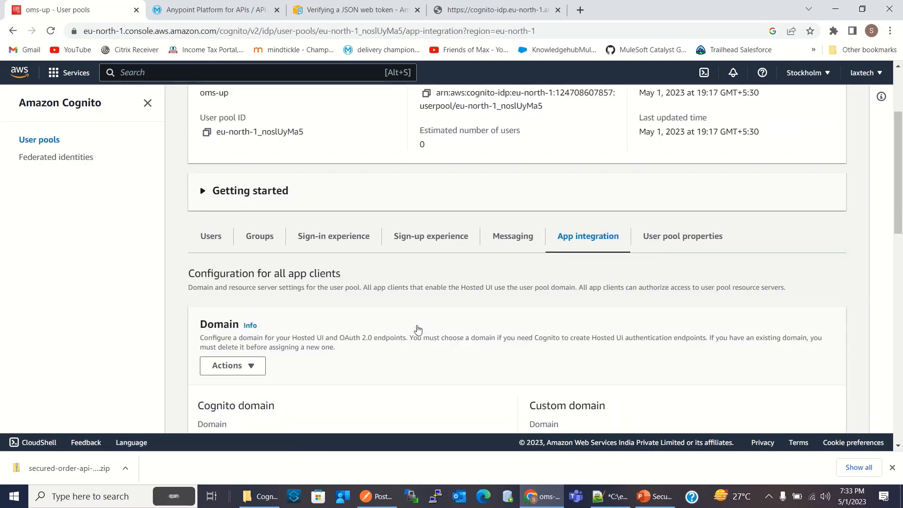
pyautogui.scroll(-3)
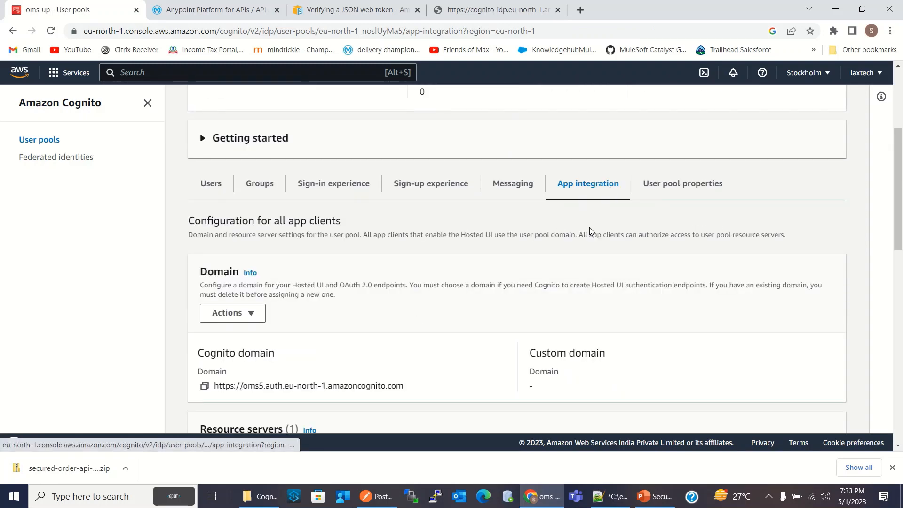
pyautogui.scroll(-3)
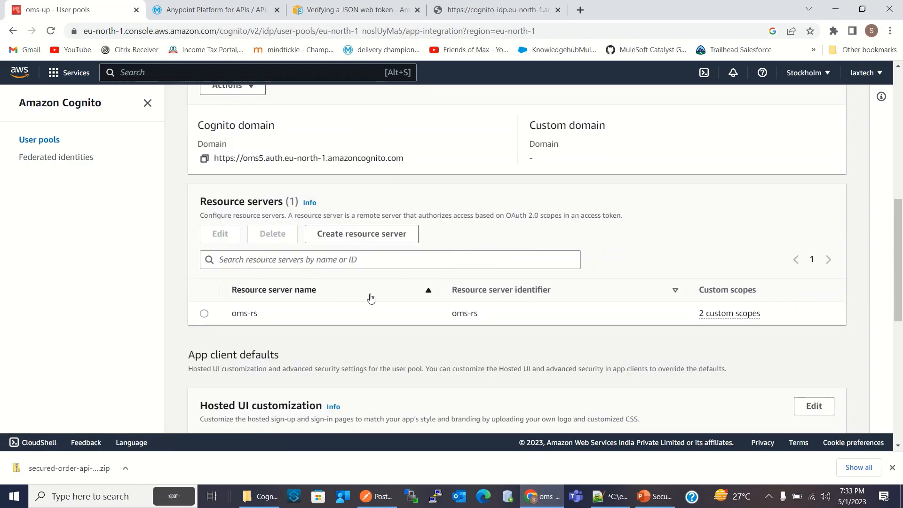
pyautogui.scroll(-3)
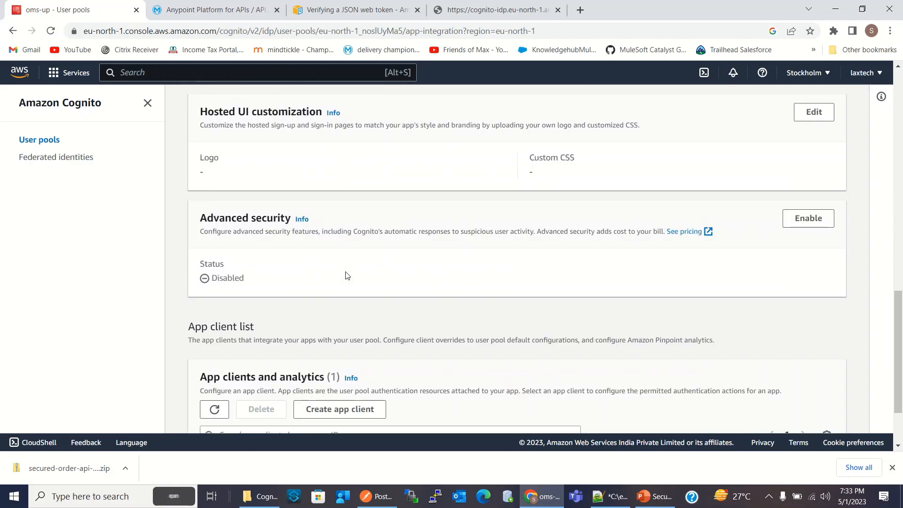
pyautogui.scroll(-3)
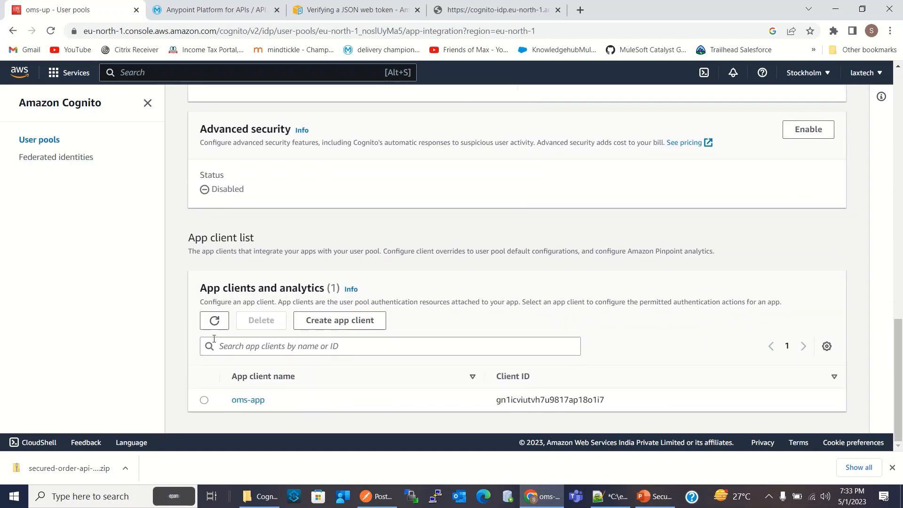
pyautogui.moveTo(267, 408)
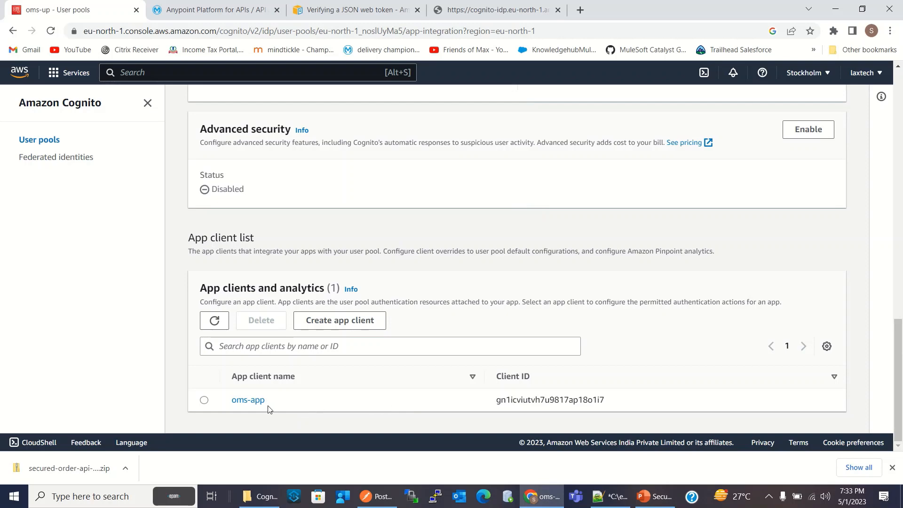
pyautogui.moveTo(419, 418)
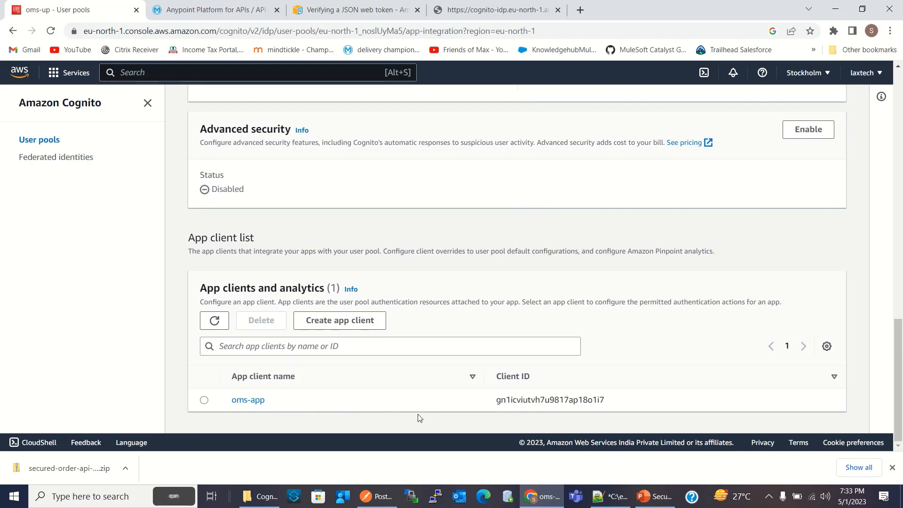
pyautogui.scroll(3)
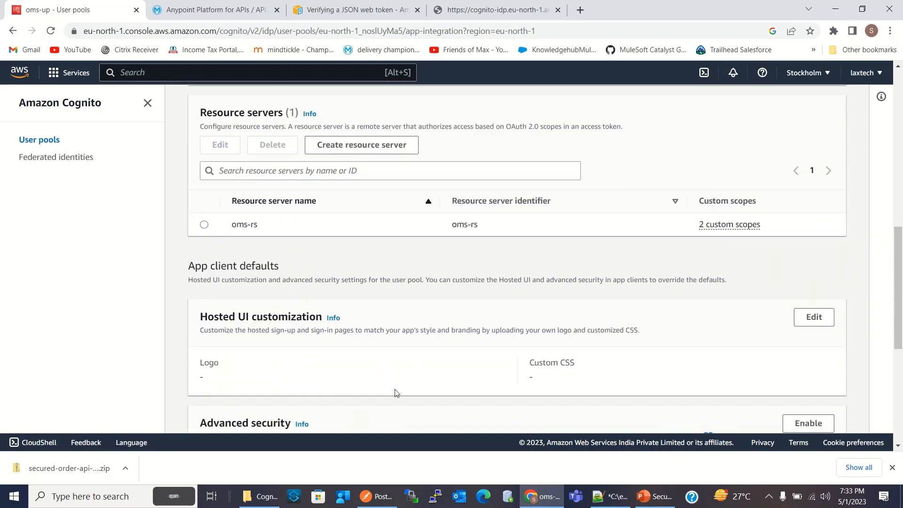
pyautogui.scroll(3)
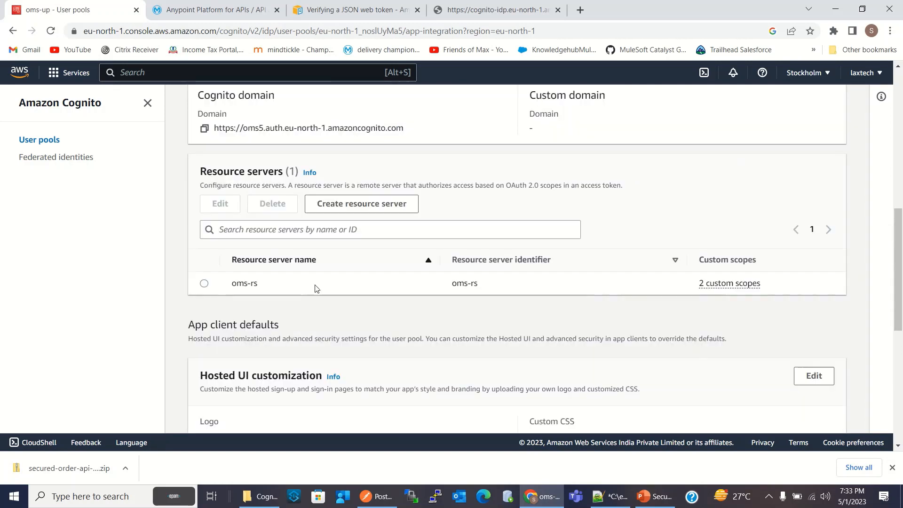
pyautogui.moveTo(671, 283)
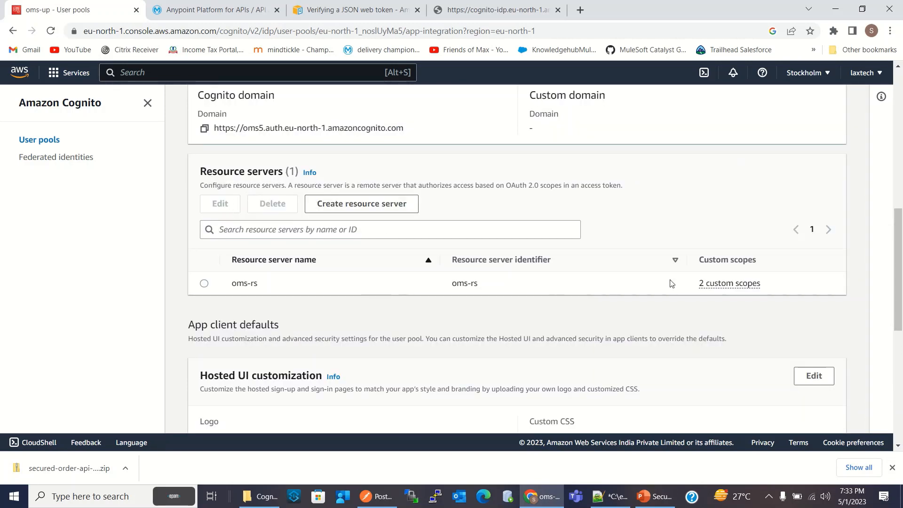
pyautogui.click(728, 283)
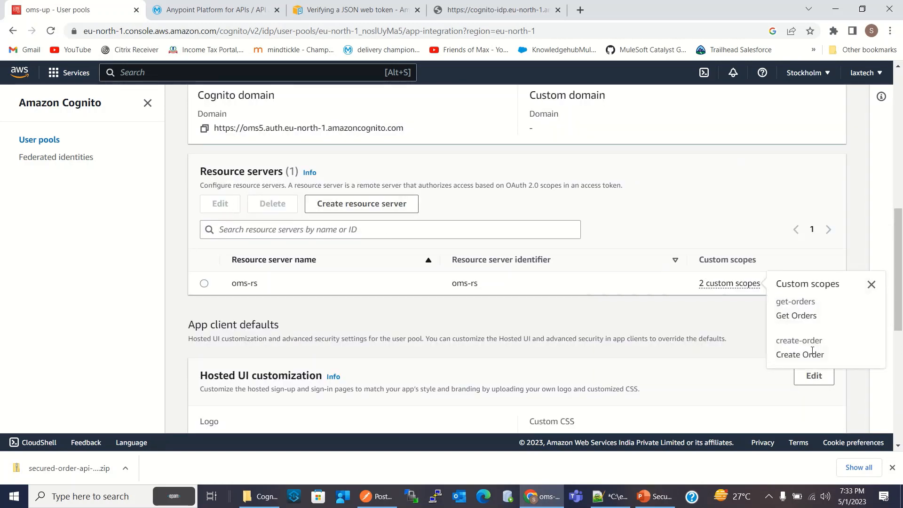
pyautogui.moveTo(811, 329)
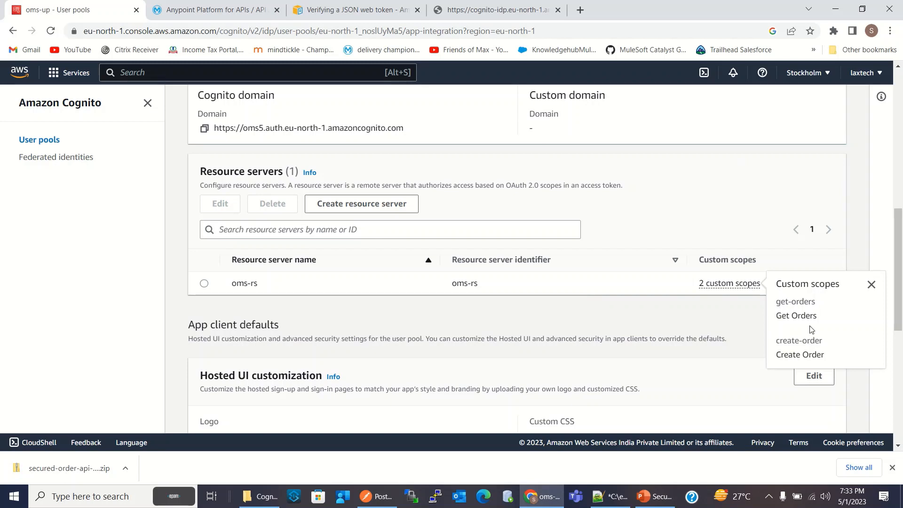
pyautogui.scroll(-3)
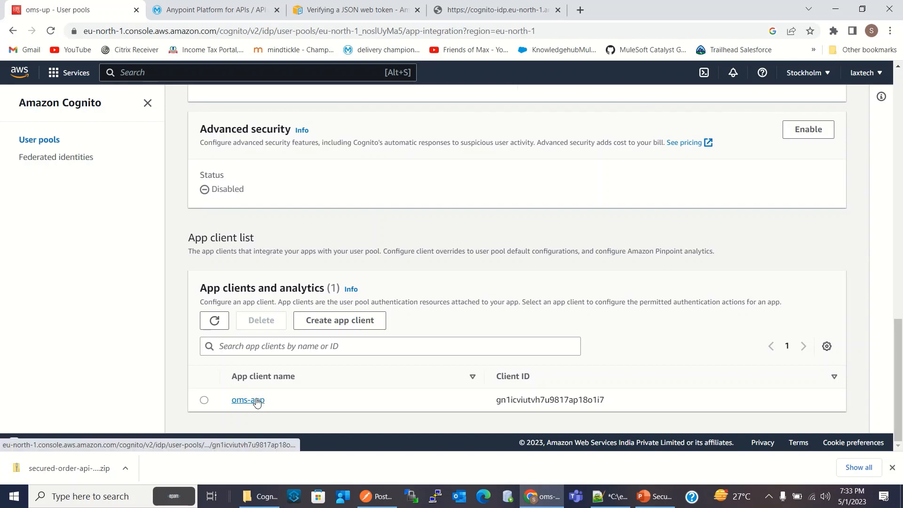
pyautogui.click(246, 400)
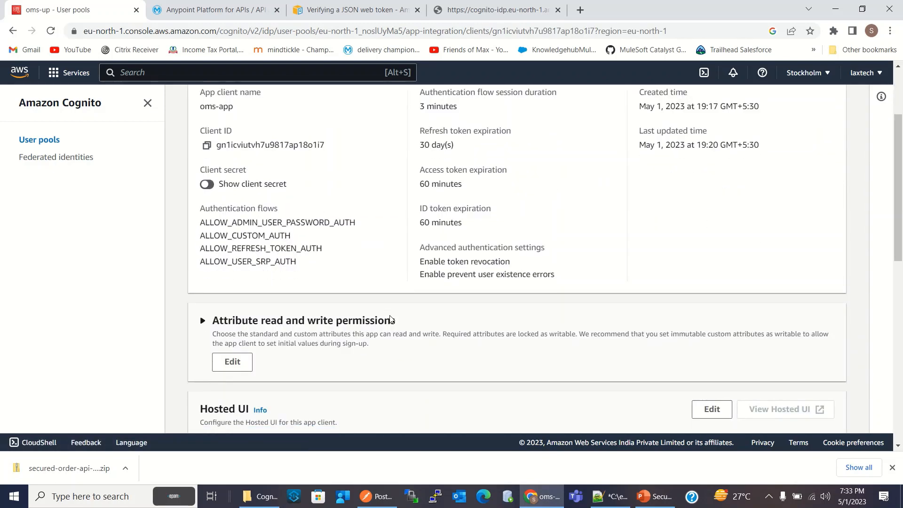
pyautogui.scroll(3)
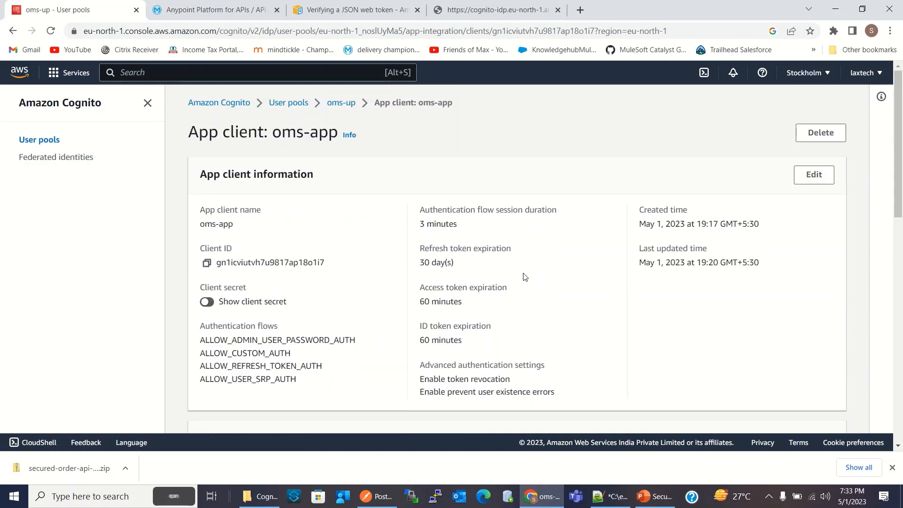
pyautogui.scroll(-3)
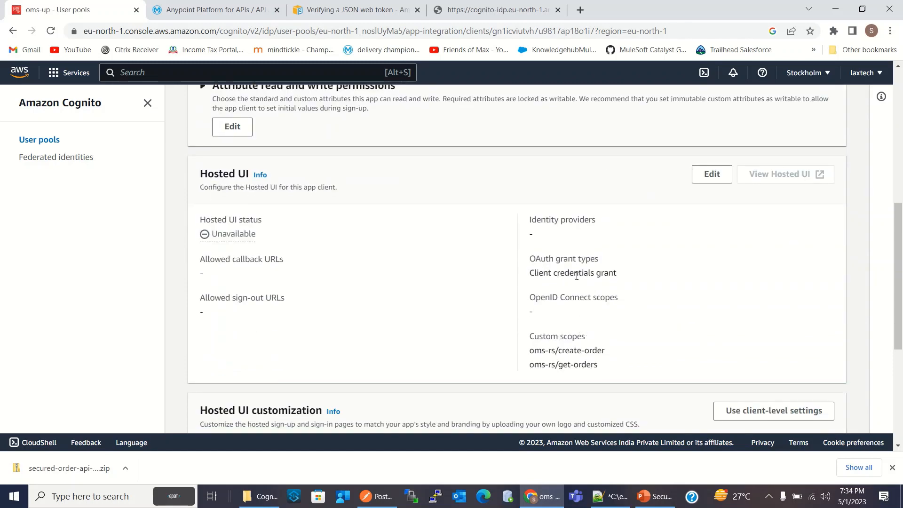
pyautogui.scroll(-3)
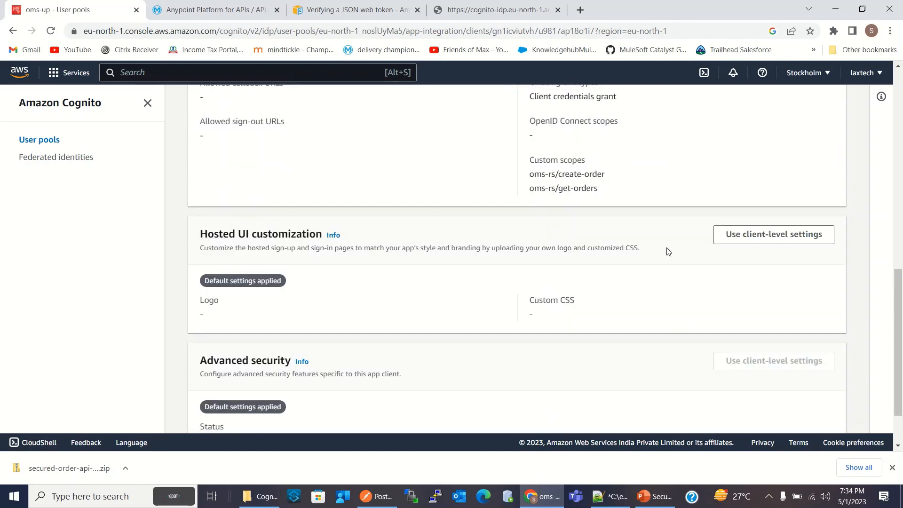
pyautogui.scroll(-3)
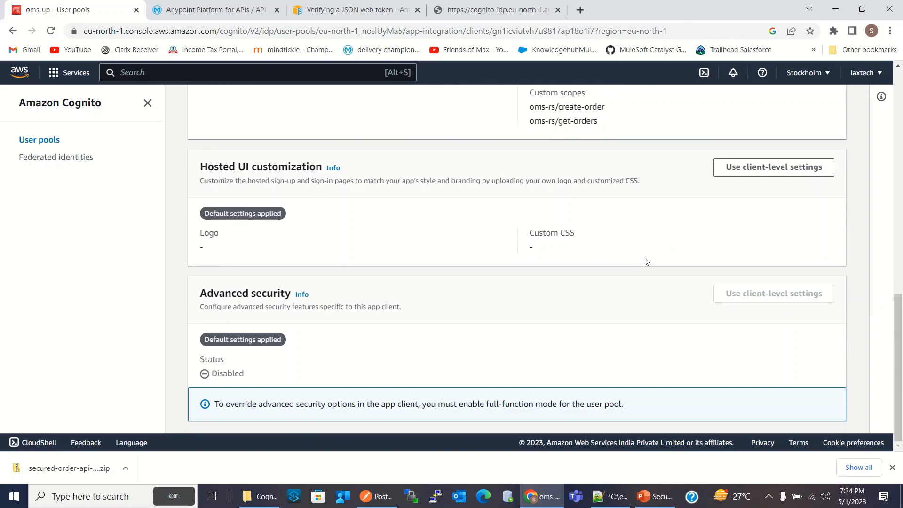
pyautogui.scroll(3)
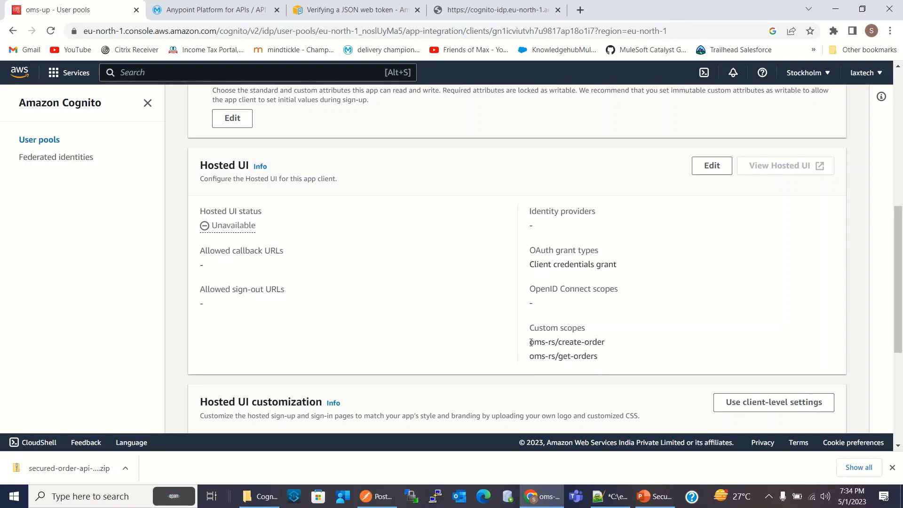
pyautogui.click(374, 495)
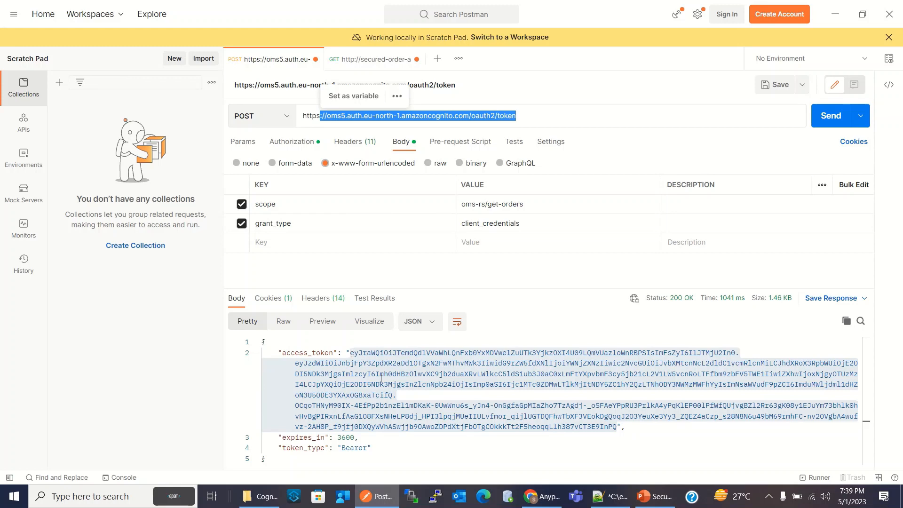
pyautogui.moveTo(379, 63)
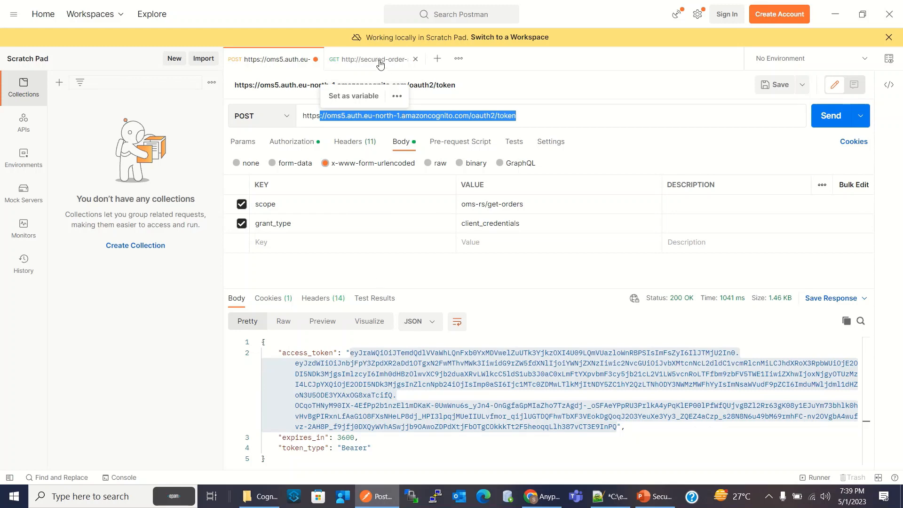
# Review the GET orders 200 OK order JSON, then show secured-order-api's JWT Validation policy in API Manager
pyautogui.click(372, 59)
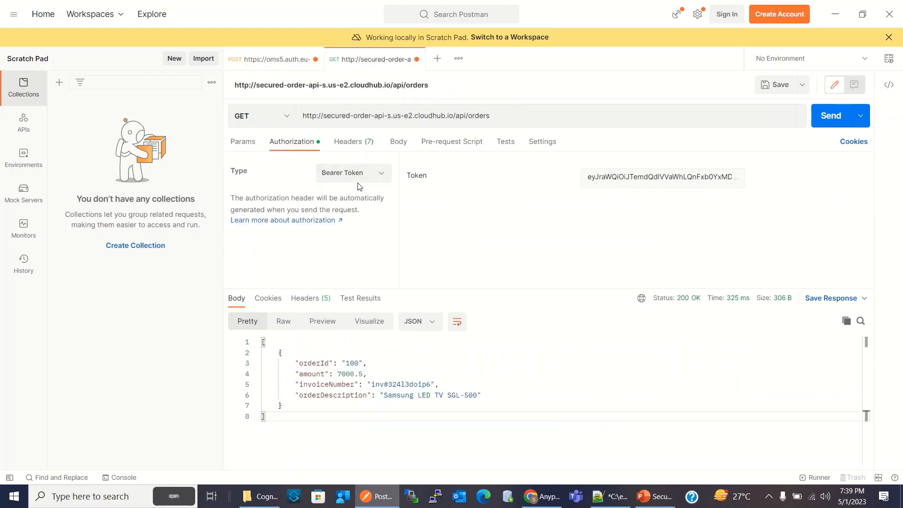
pyautogui.moveTo(361, 193)
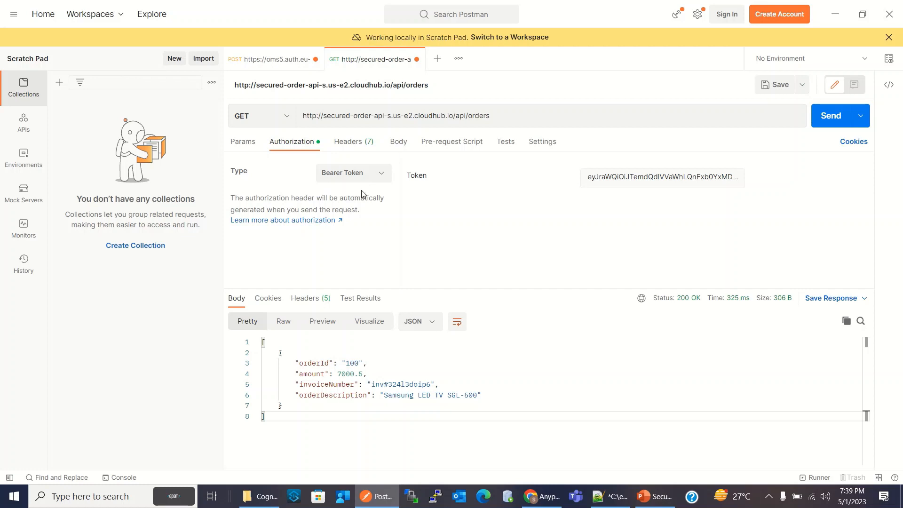
pyautogui.moveTo(293, 161)
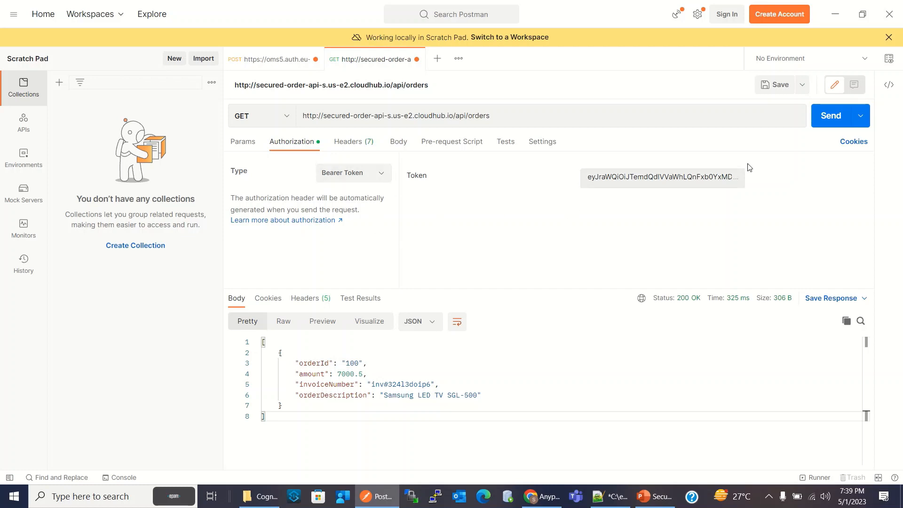
pyautogui.moveTo(420, 205)
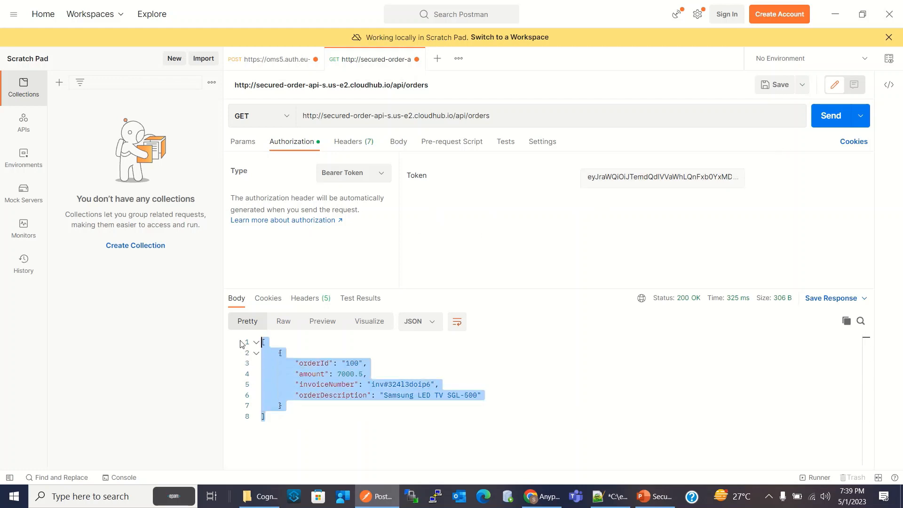
pyautogui.click(357, 417)
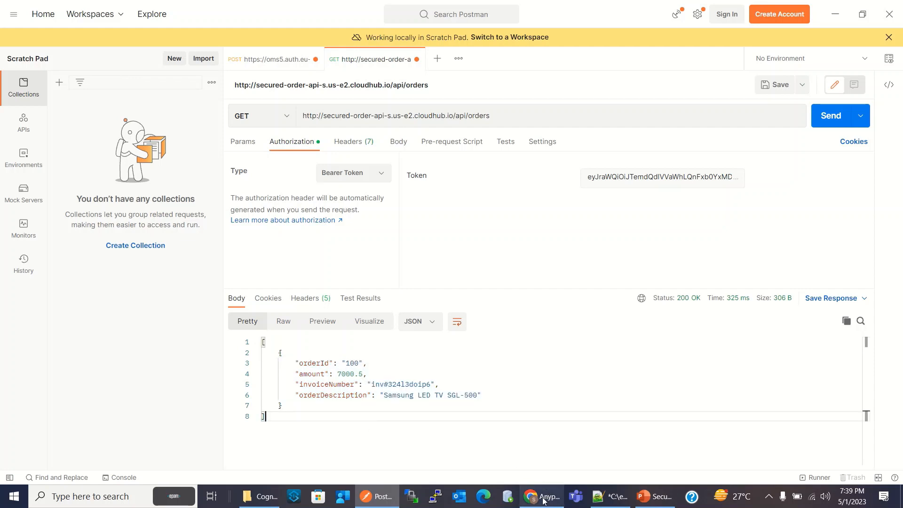
pyautogui.click(541, 496)
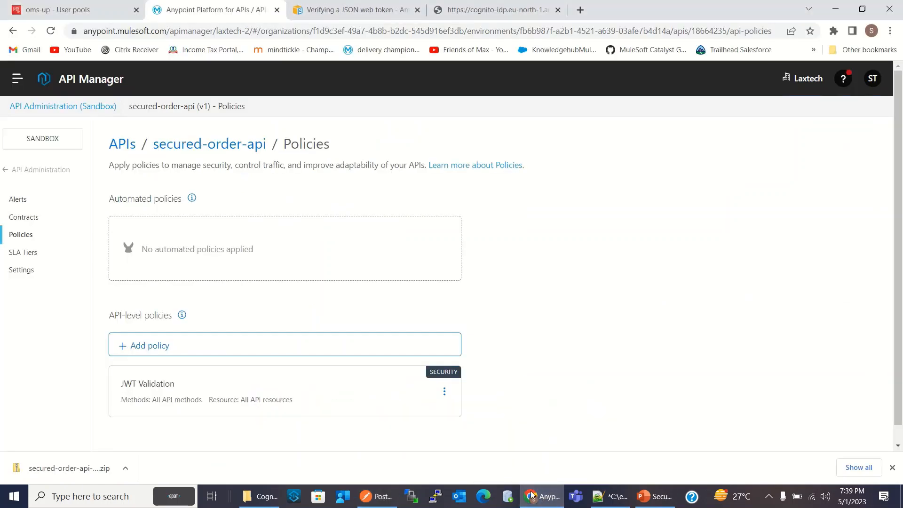